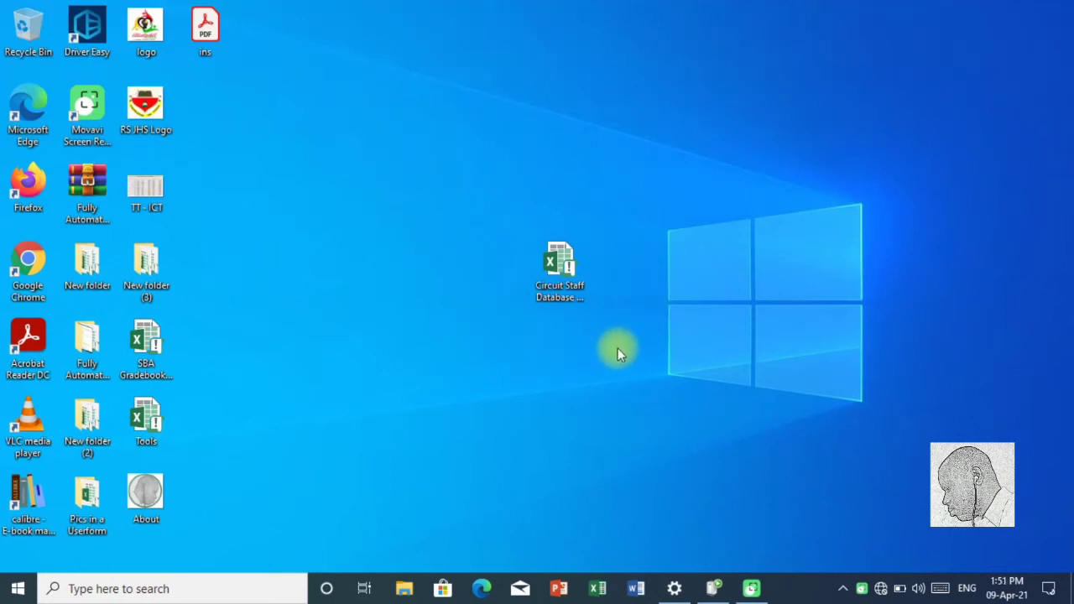
Open the Circuit Staff Database Beta 1.0 workbook from the desktop.
click(558, 269)
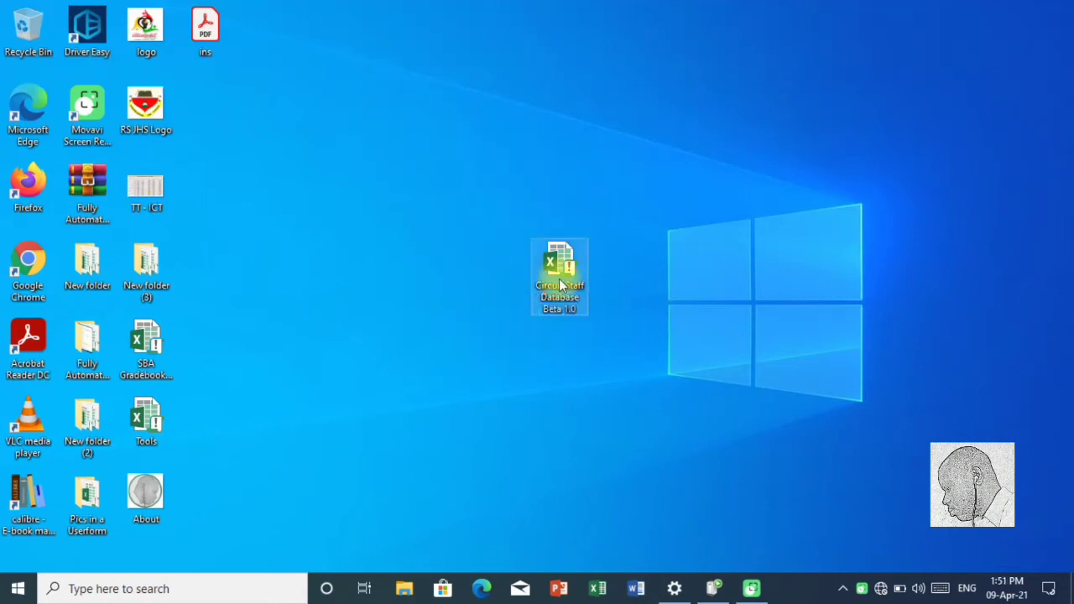
double_click(559, 276)
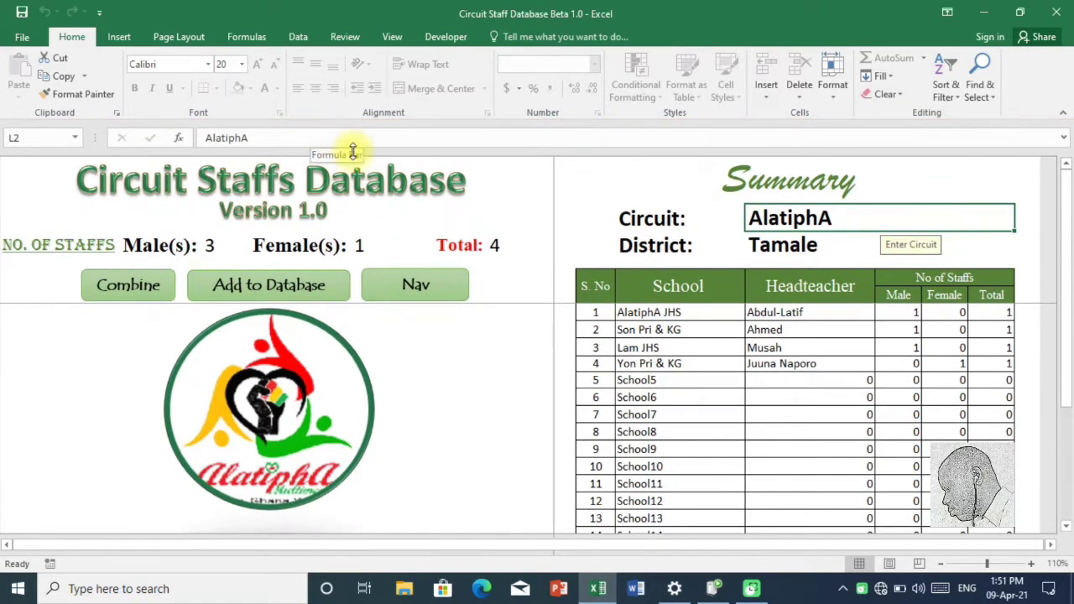
click(783, 244)
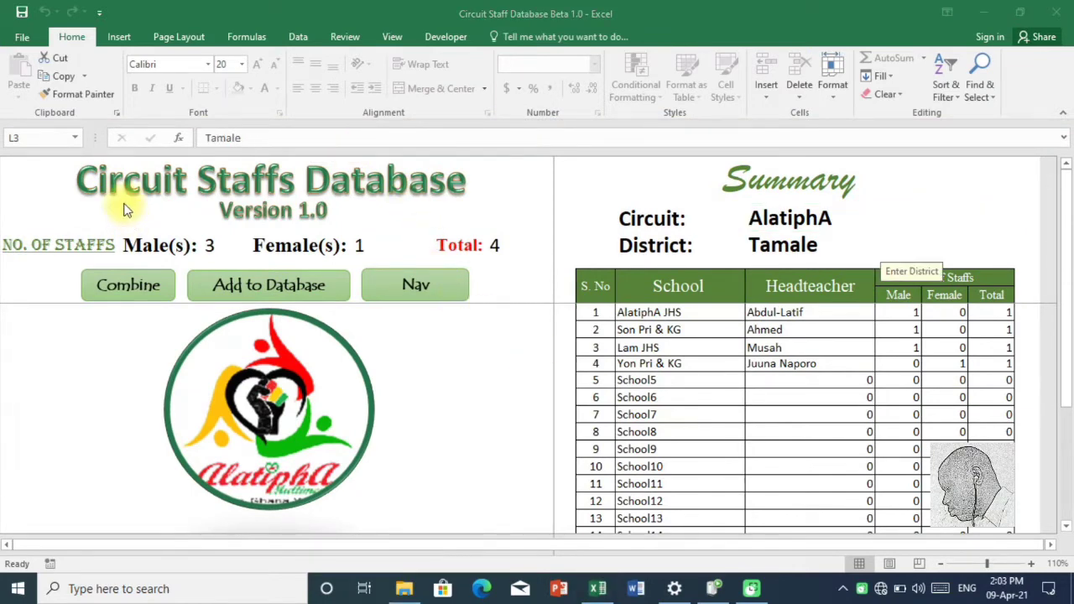
mouse_move(425, 230)
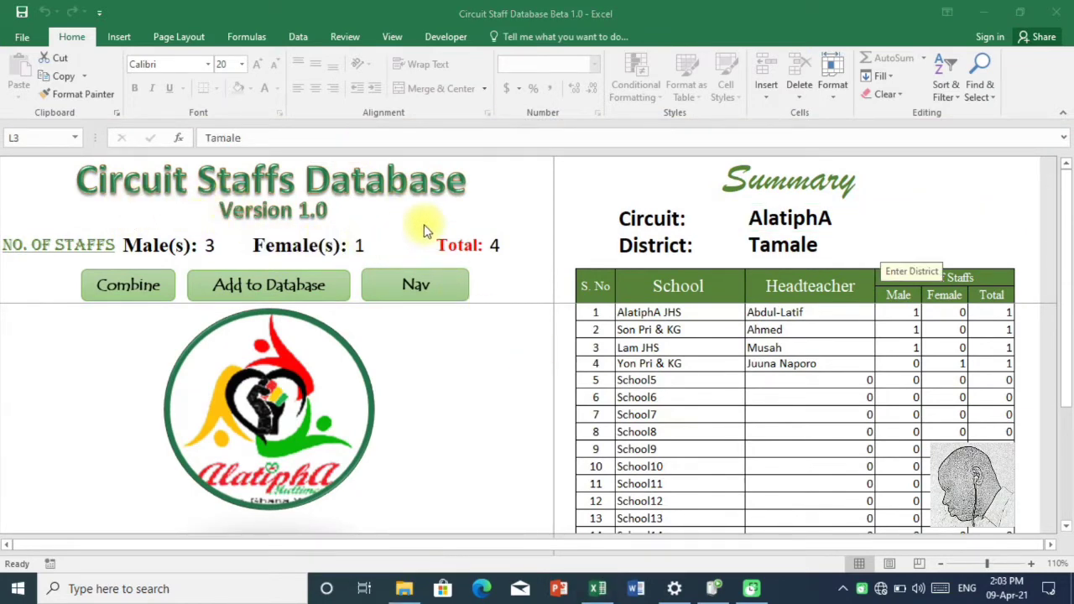
mouse_move(46, 258)
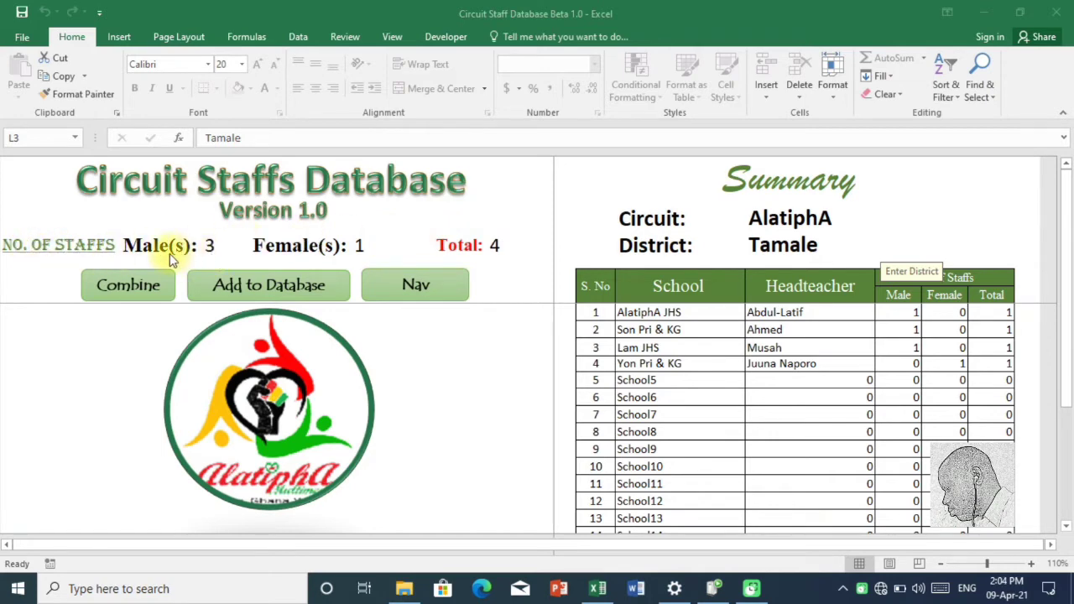
mouse_move(382, 258)
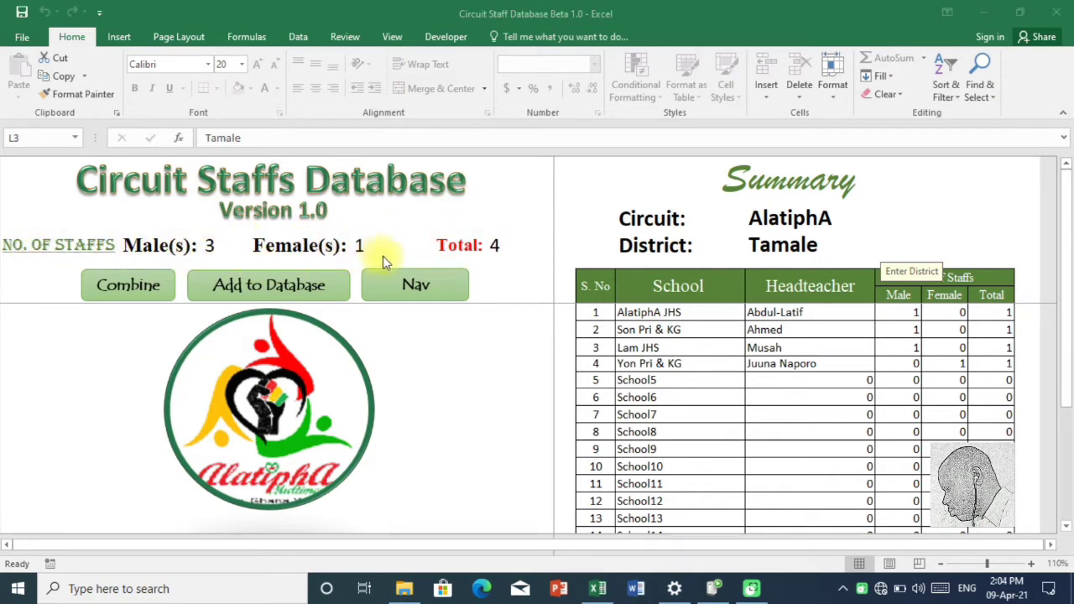
mouse_move(873, 231)
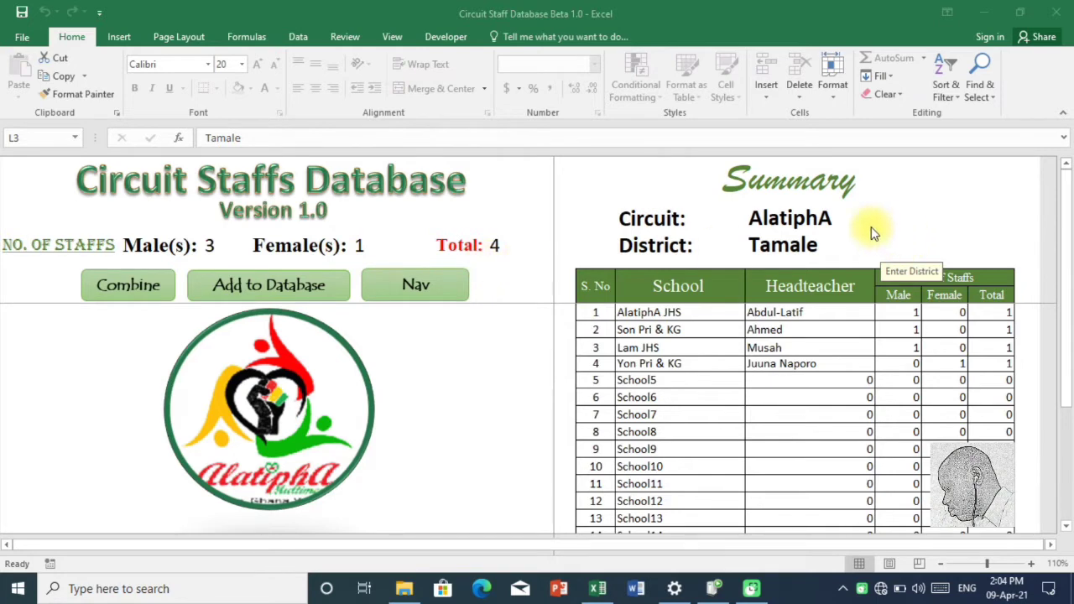
click(860, 244)
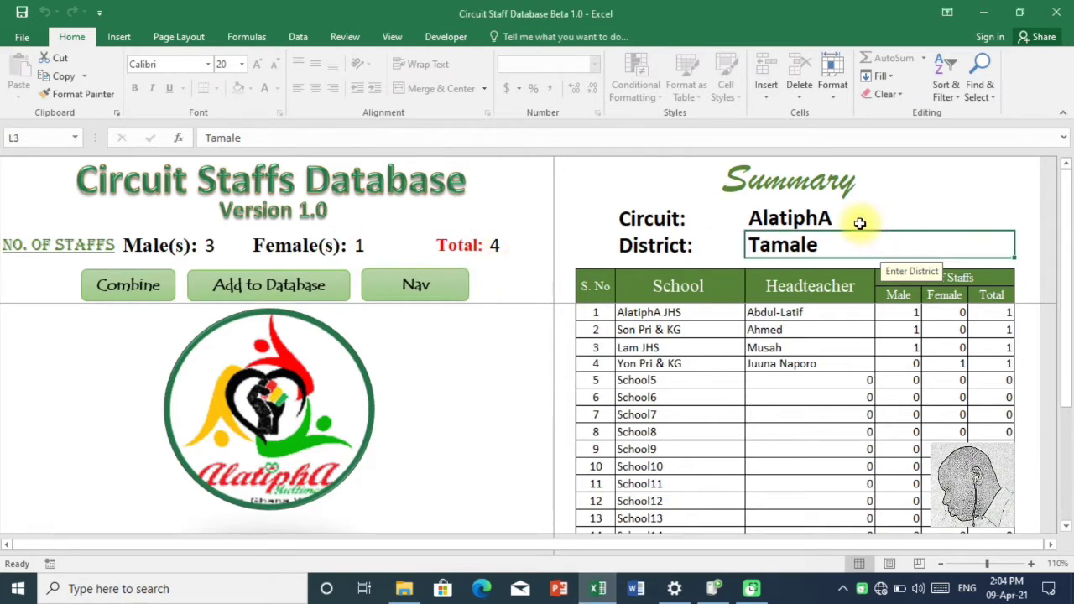
click(859, 217)
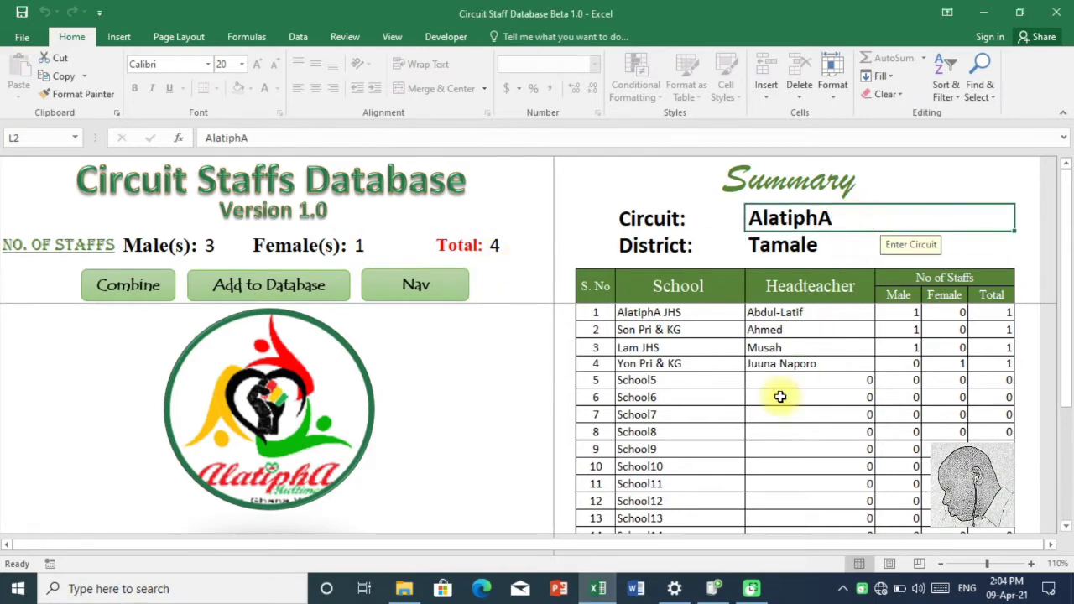
mouse_move(579, 351)
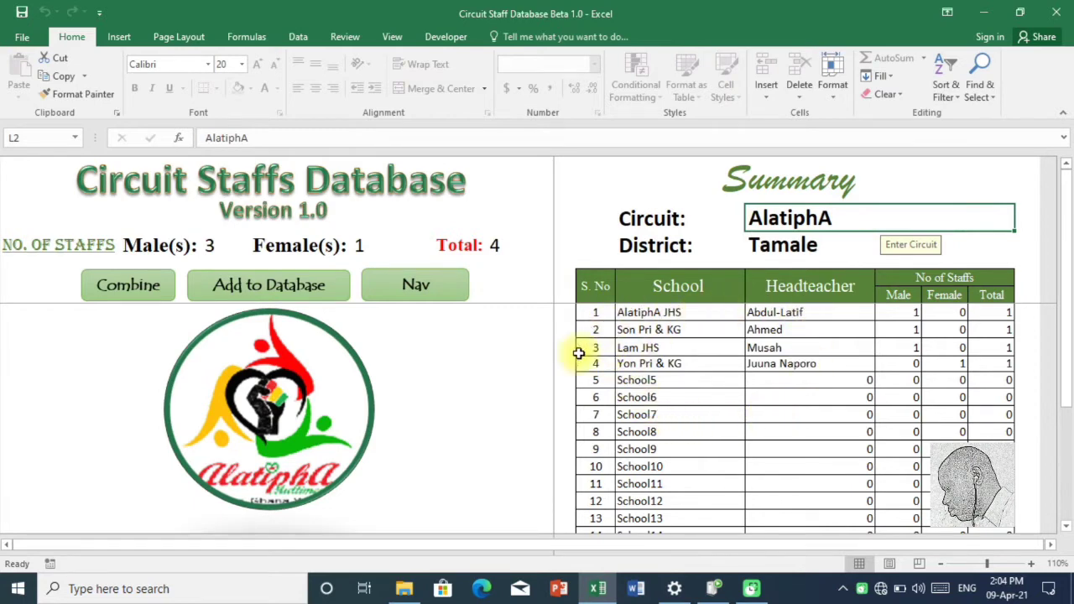
mouse_move(138, 302)
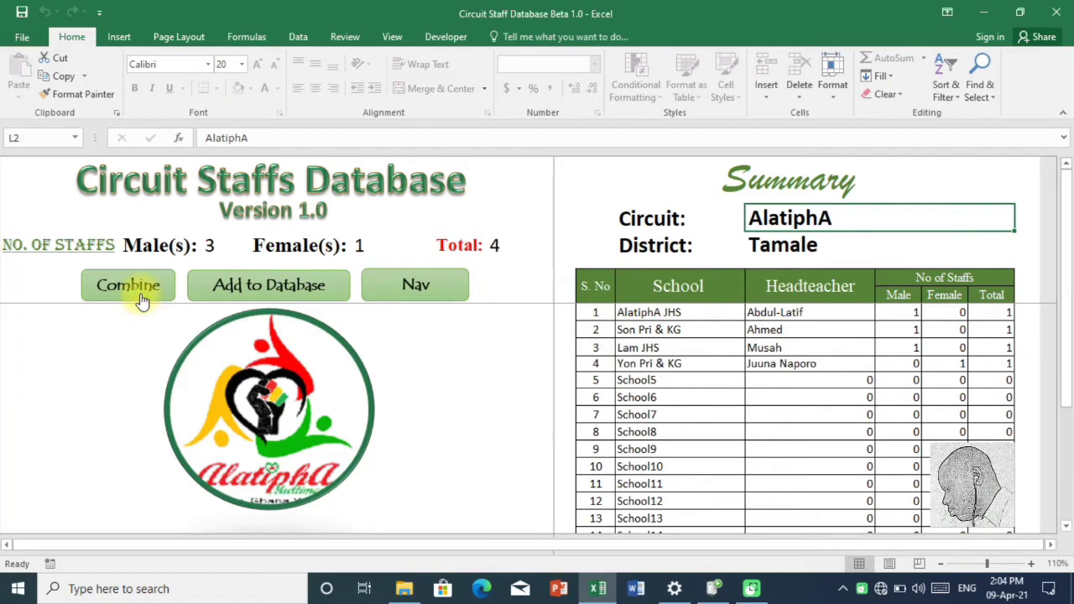
mouse_move(269, 296)
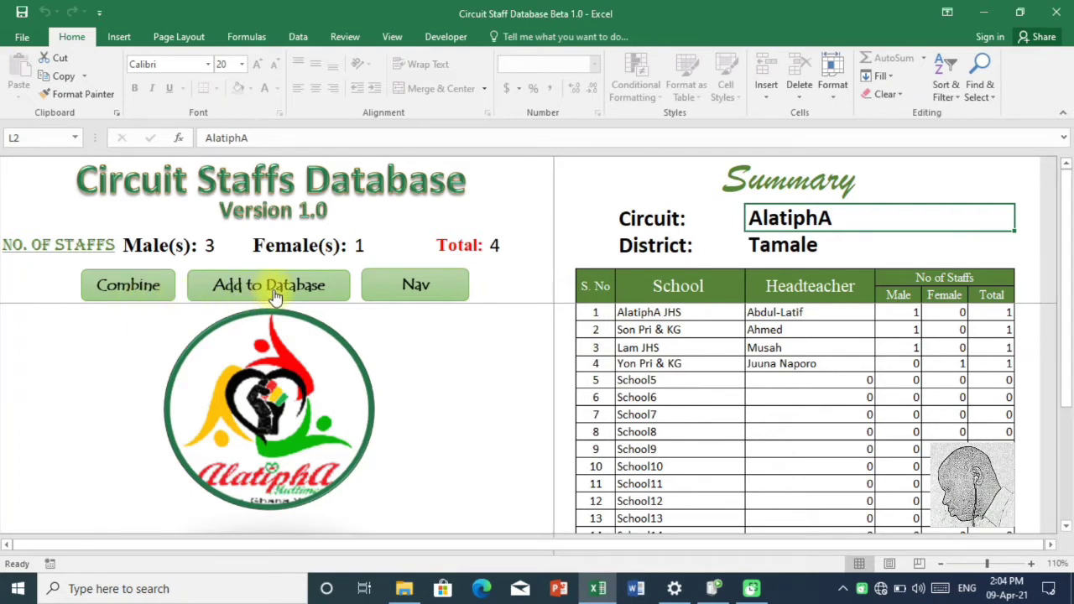
Launch the empty Circuit Staffs Database entry form with Add to Database.
click(269, 285)
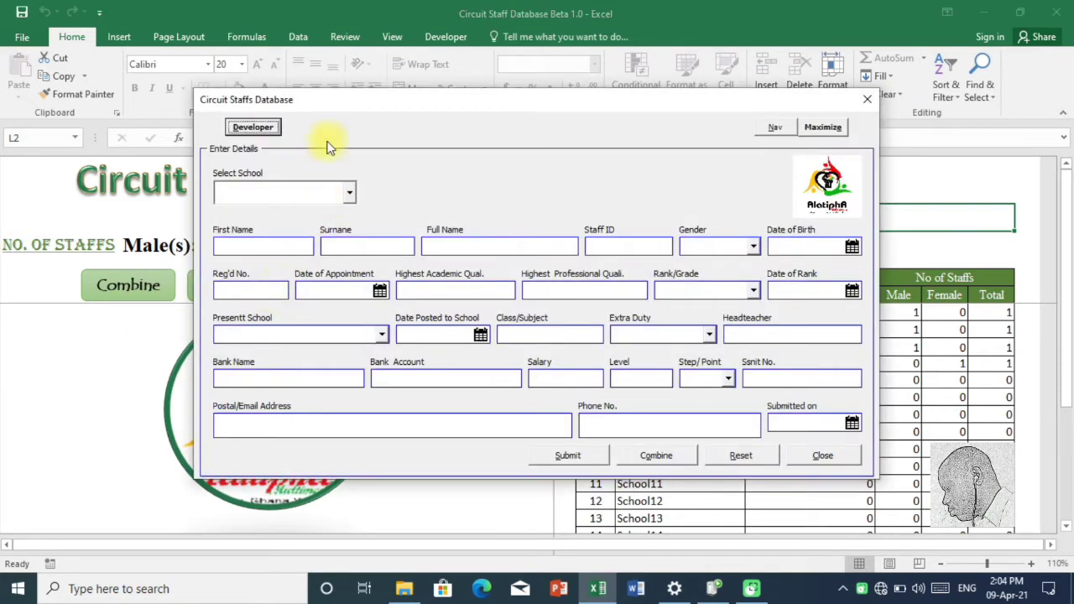
mouse_move(290, 136)
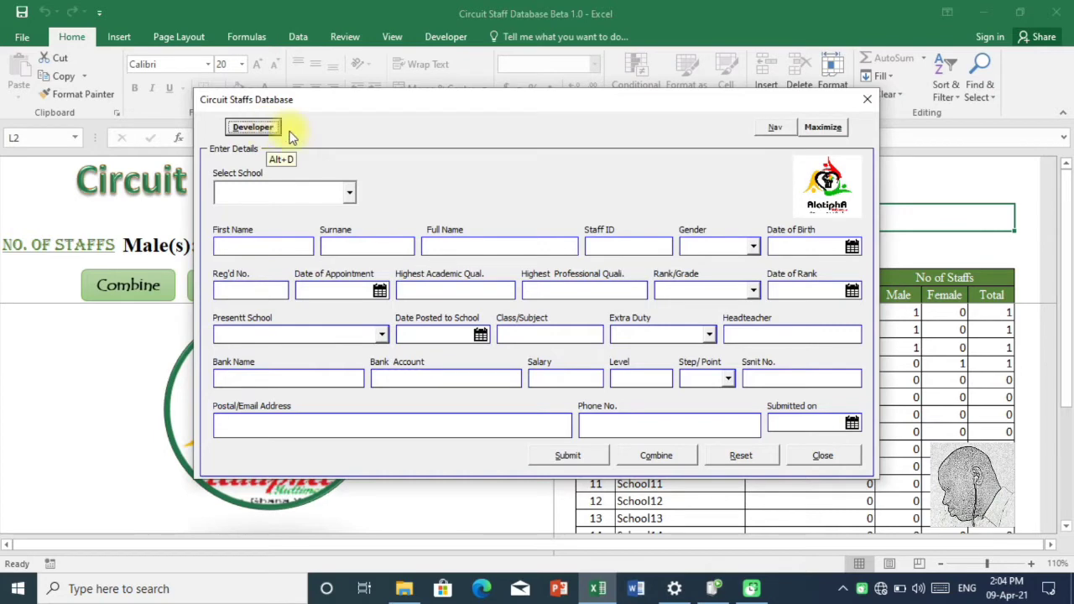
mouse_move(773, 127)
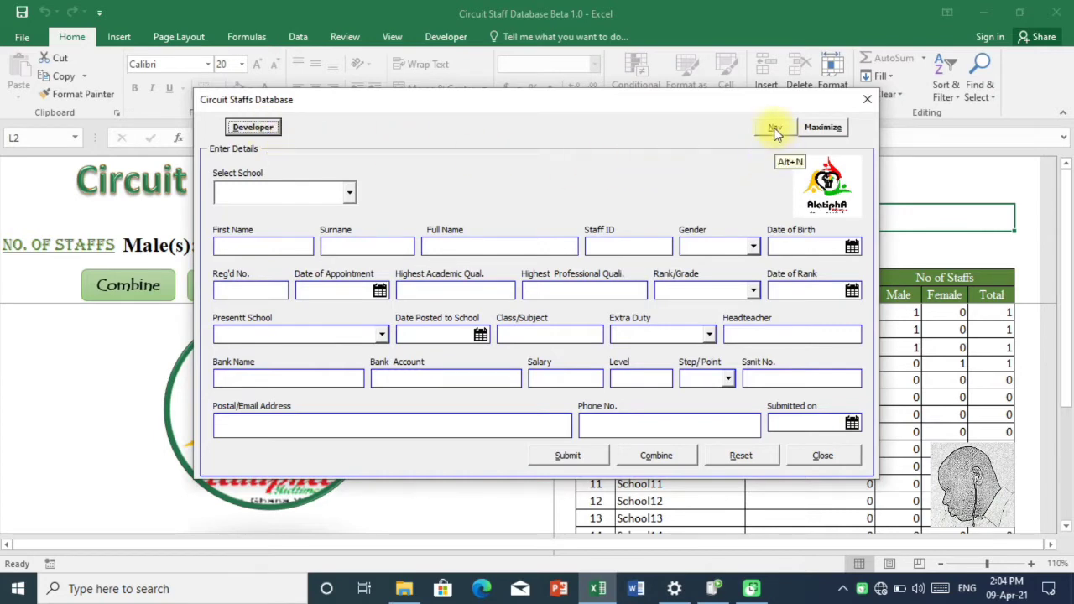
mouse_move(823, 126)
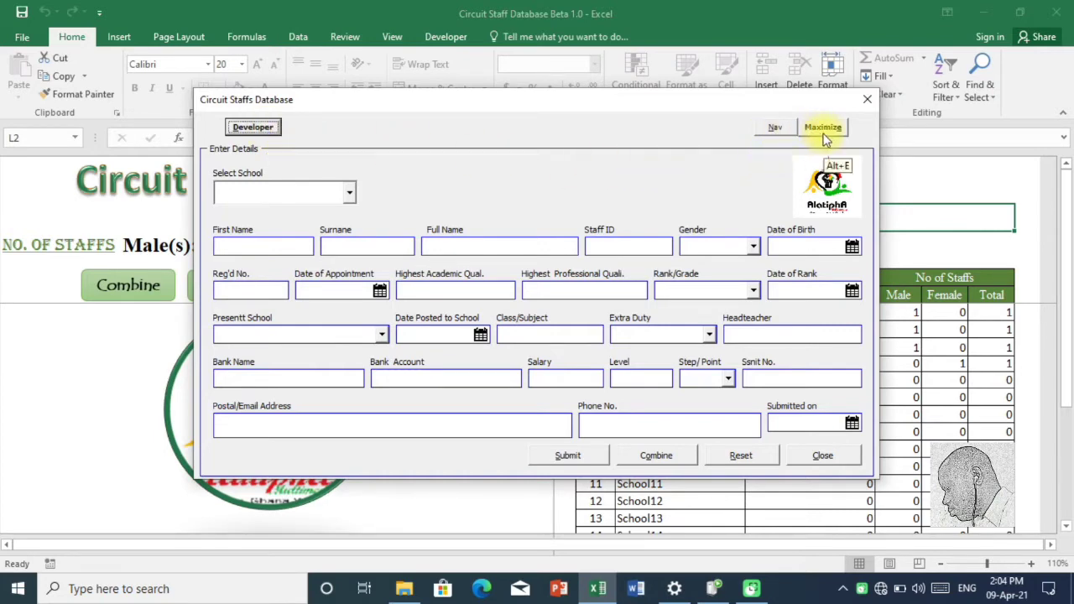
mouse_move(568, 455)
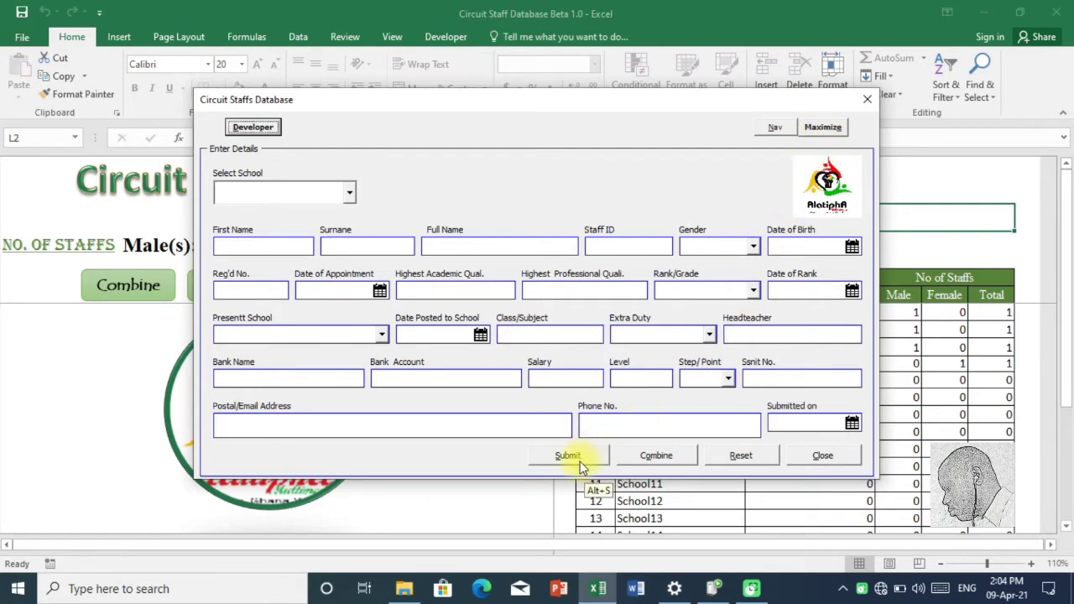
mouse_move(741, 454)
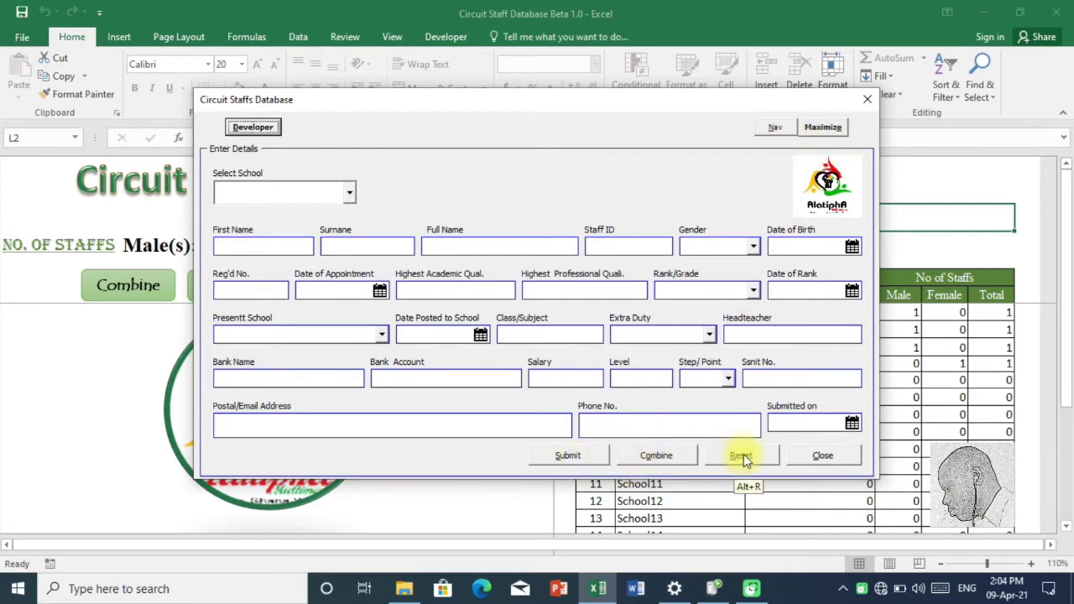
mouse_move(804, 461)
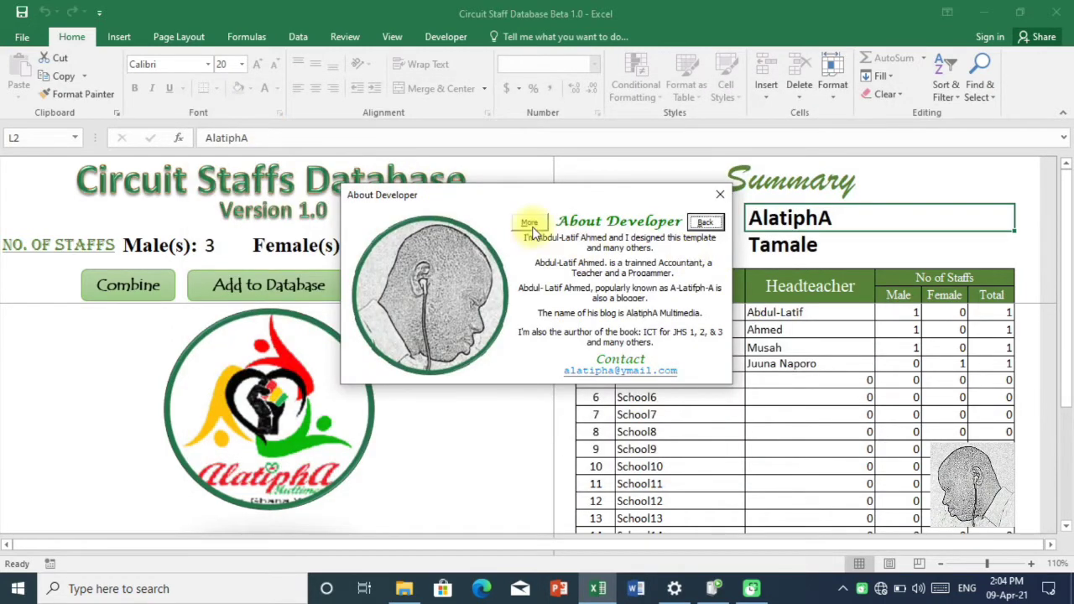
mouse_move(621, 370)
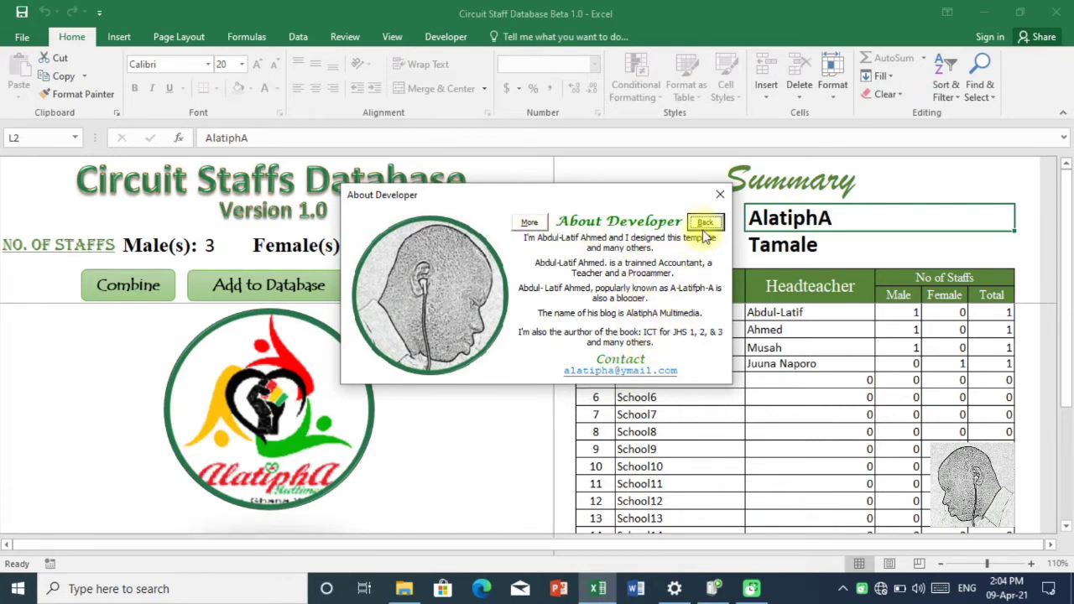
Leave developer info, cycle through Navigation and the entry form, then close both windows.
click(704, 222)
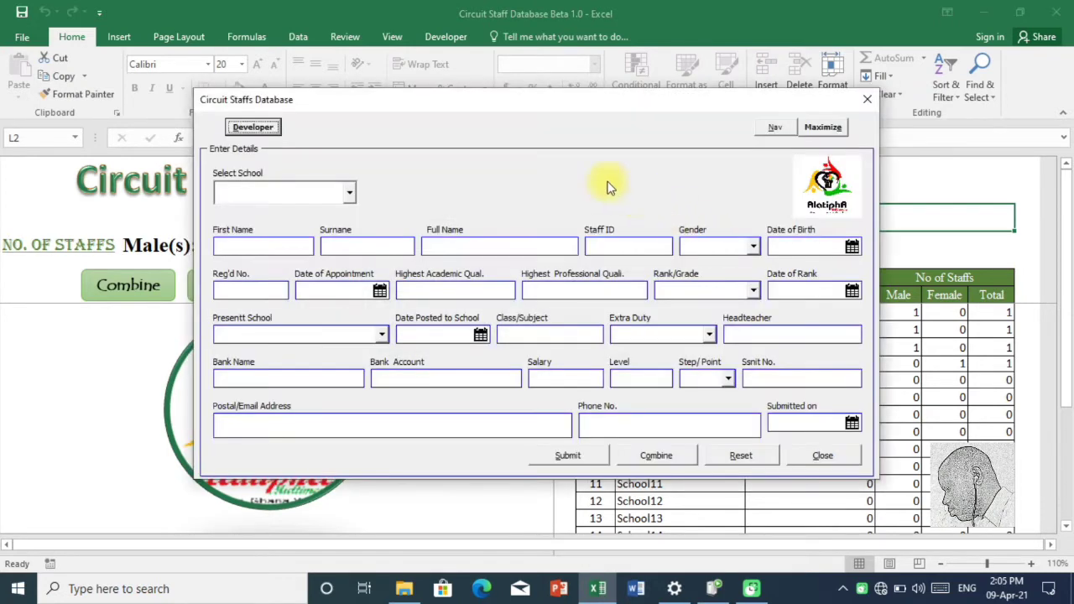
mouse_move(774, 127)
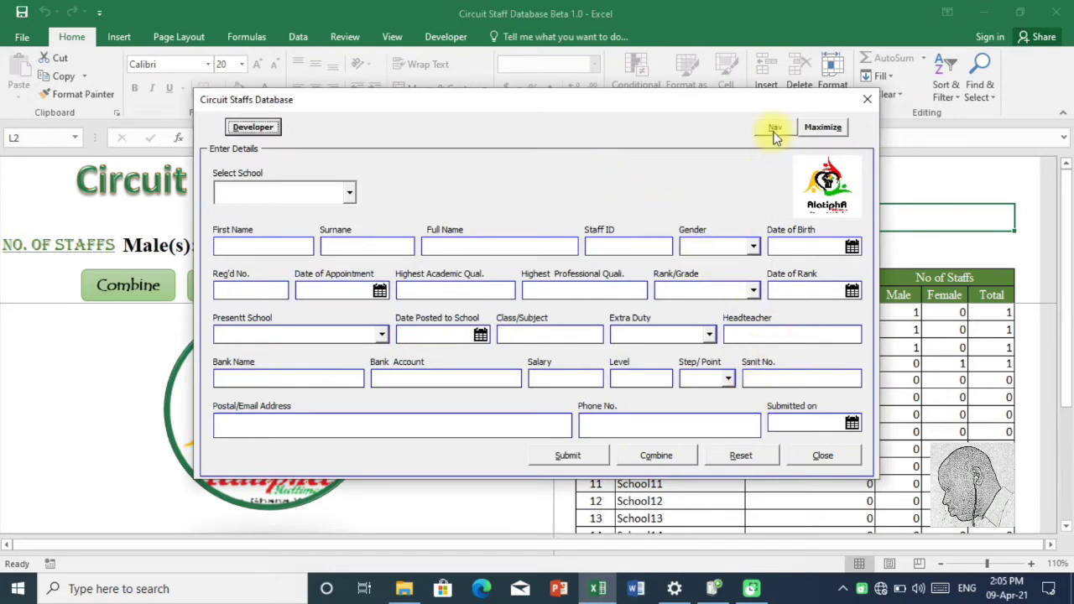
click(774, 126)
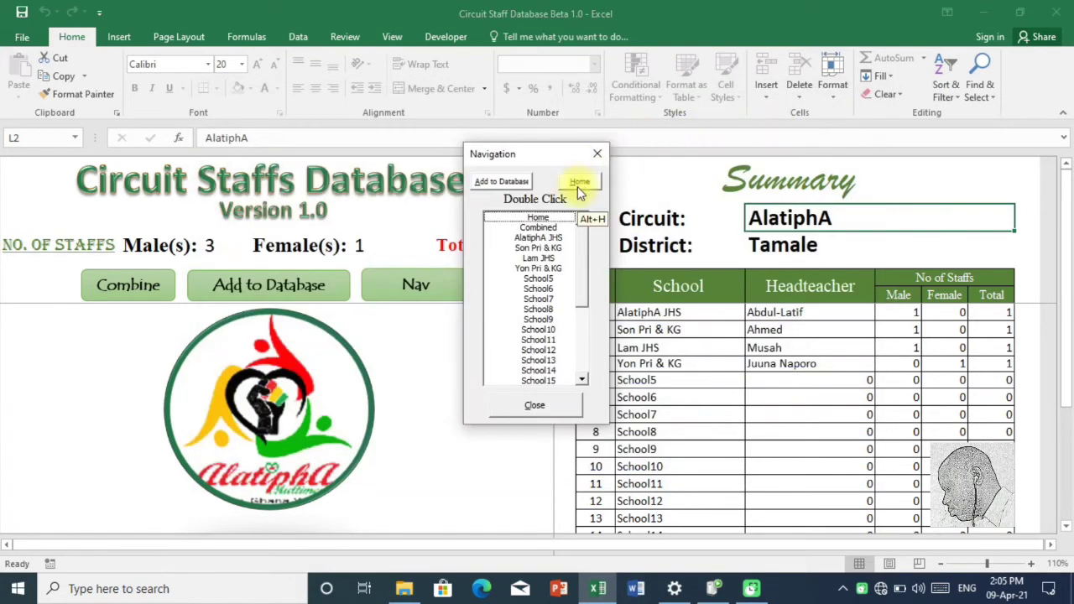
mouse_move(502, 181)
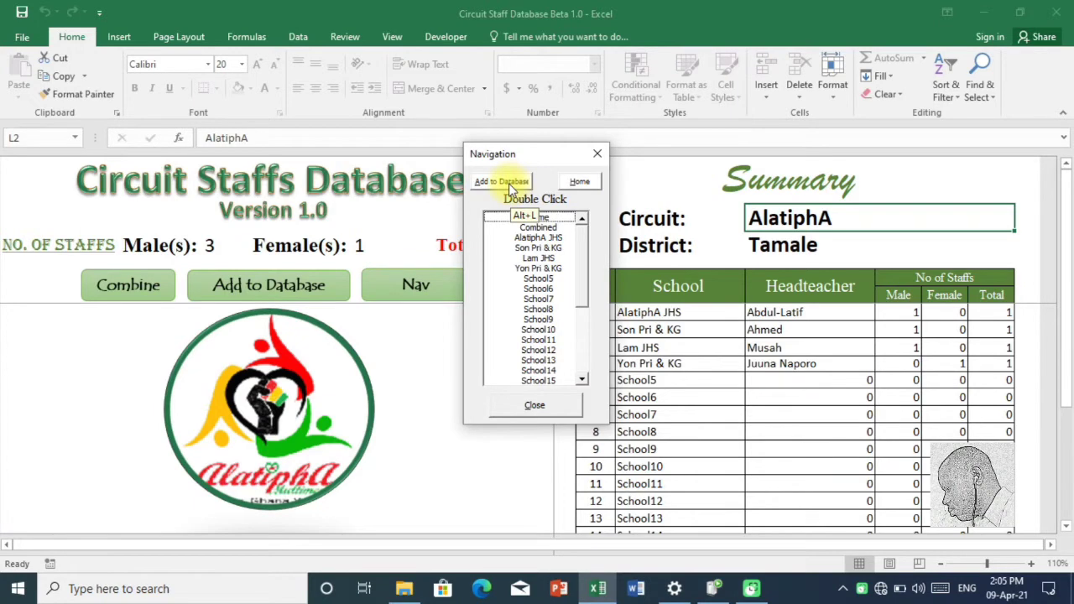
click(501, 182)
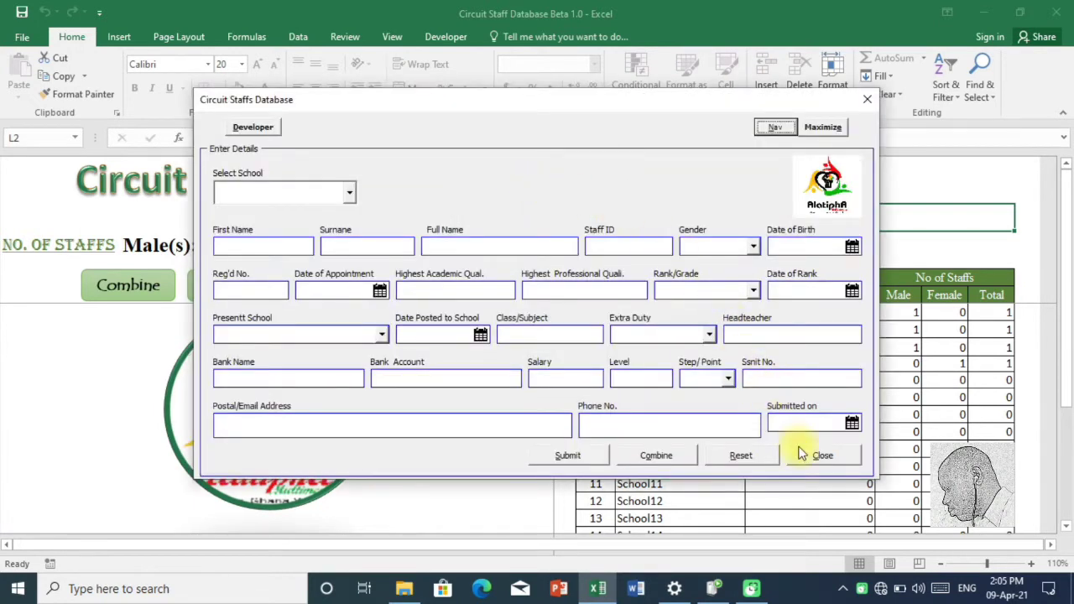
click(822, 455)
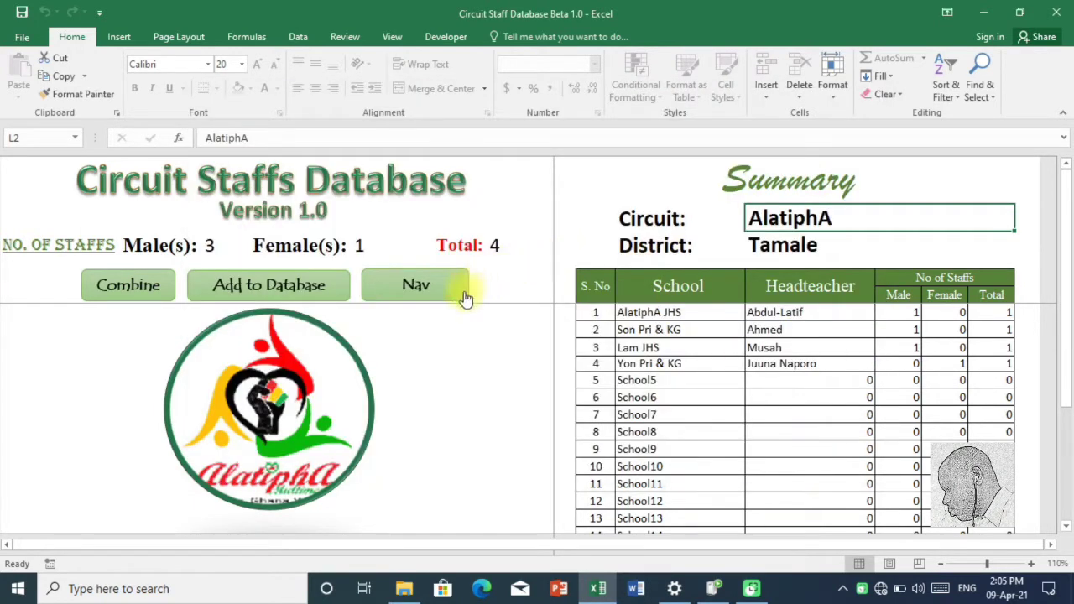
click(415, 284)
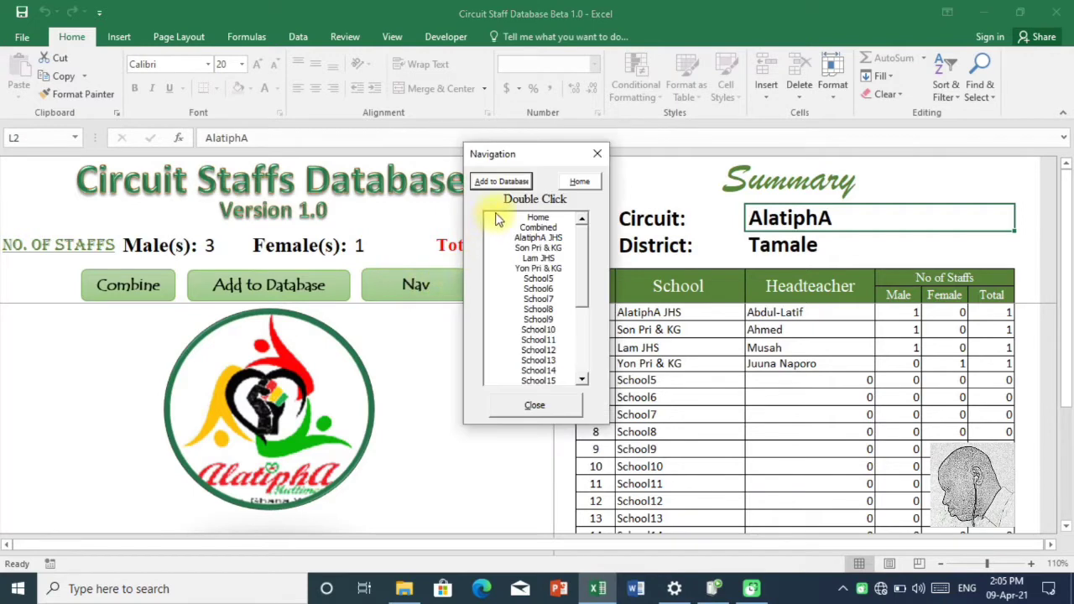
mouse_move(580, 181)
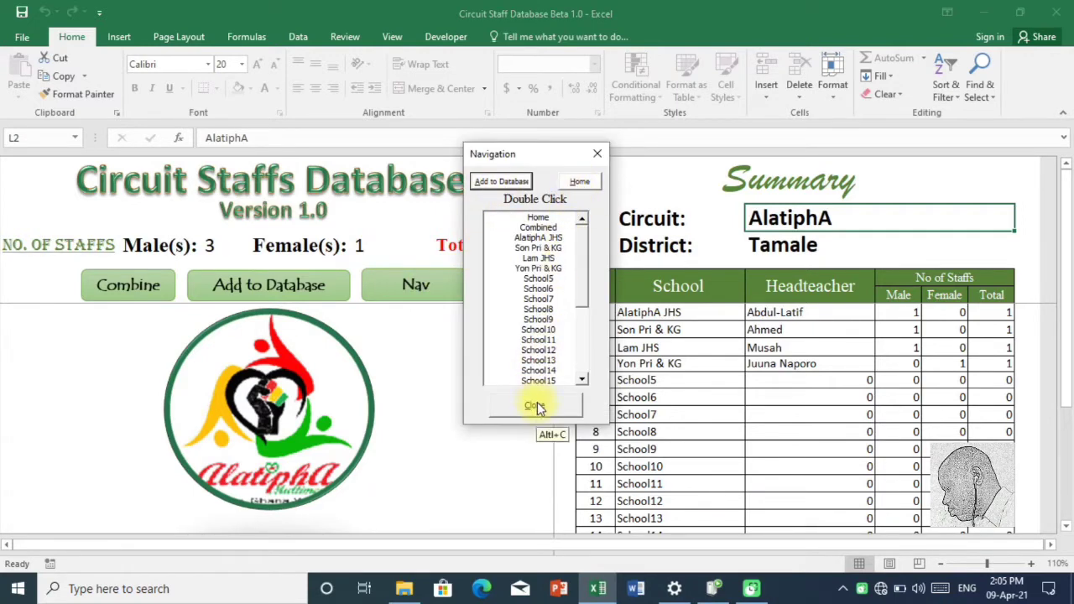
click(536, 405)
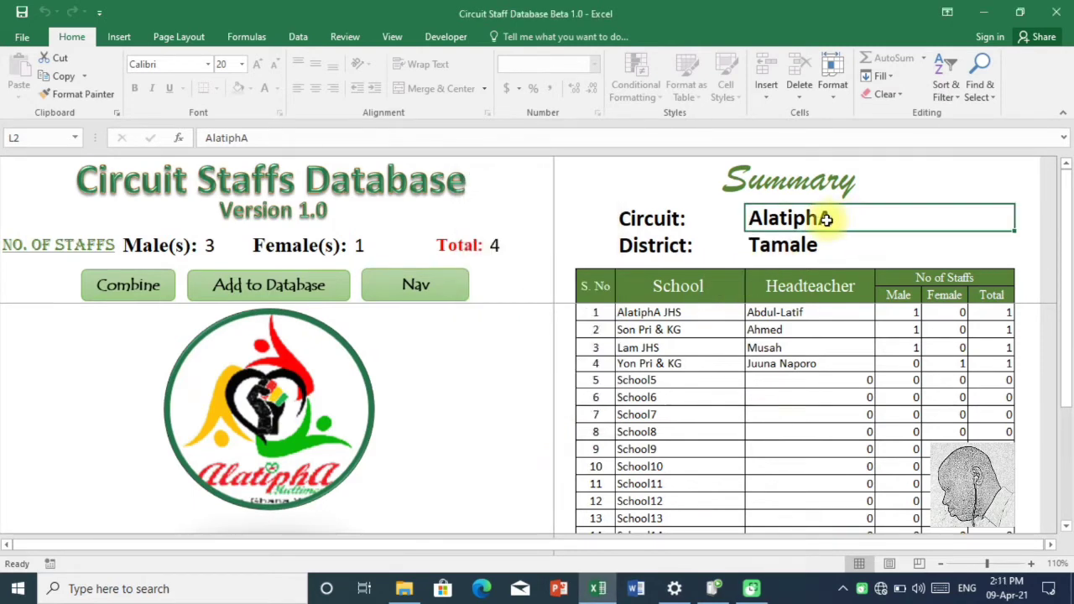
text(La)
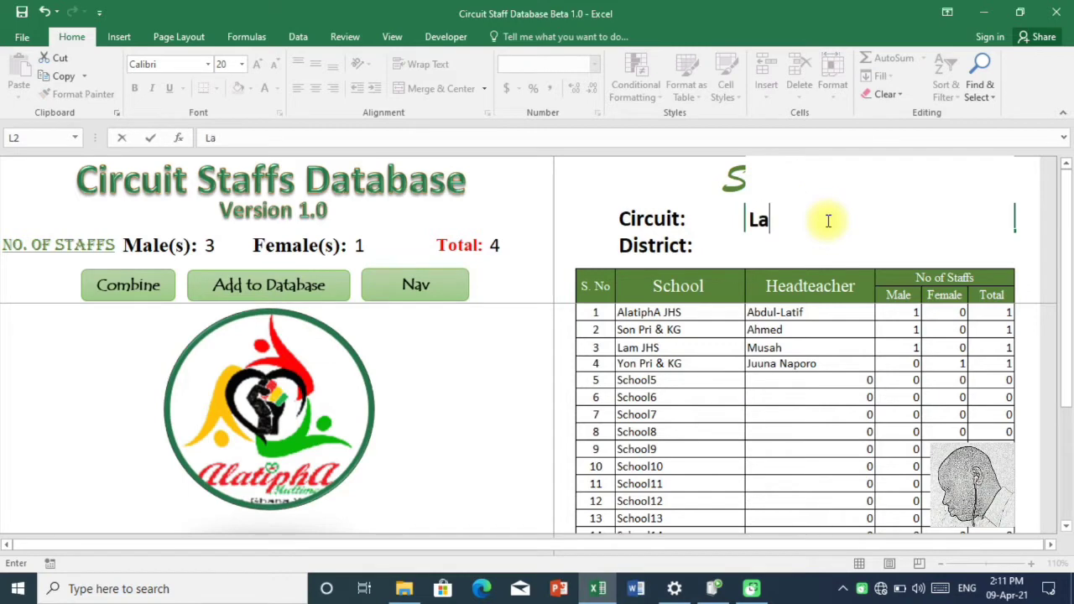
text(mashegu)
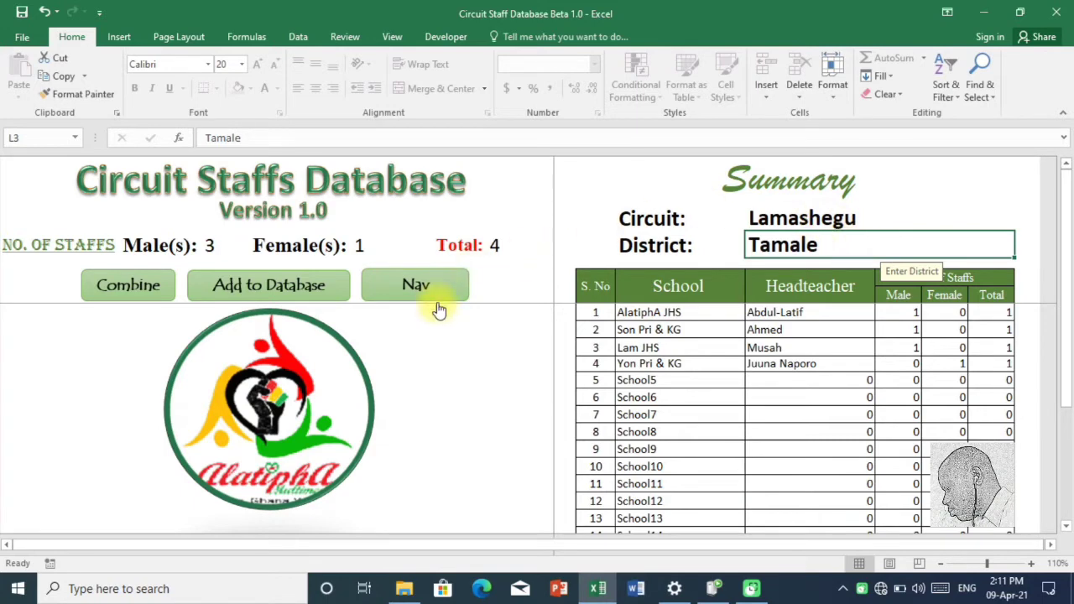
Browse Combined, AlatiphA JHS, Son Pri & KG, Yon Pri & KG, then School5 via Navigation.
click(415, 285)
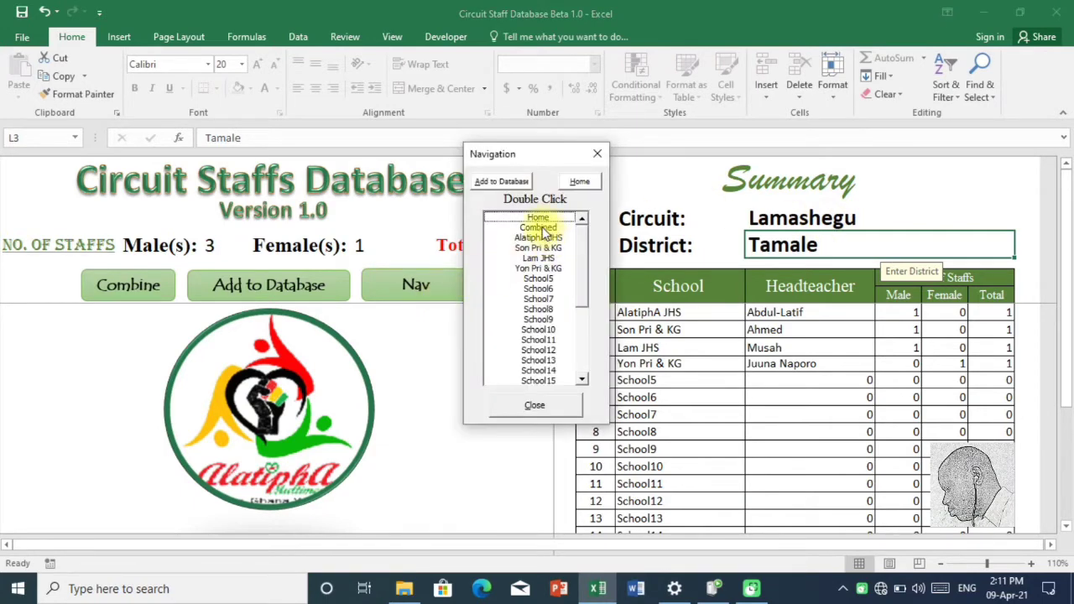
double_click(538, 228)
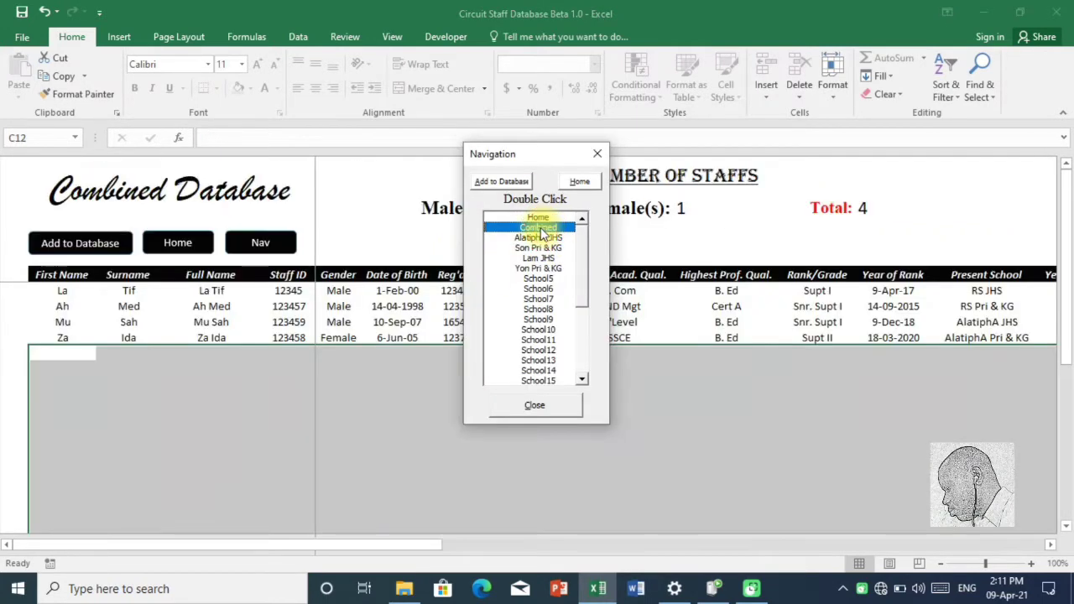
double_click(538, 237)
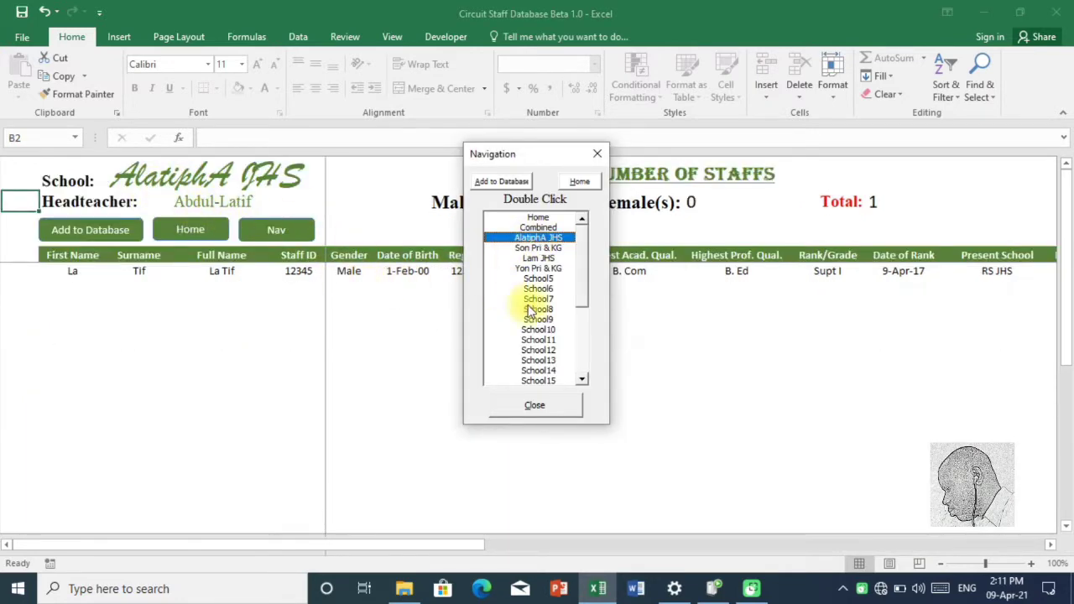
double_click(538, 247)
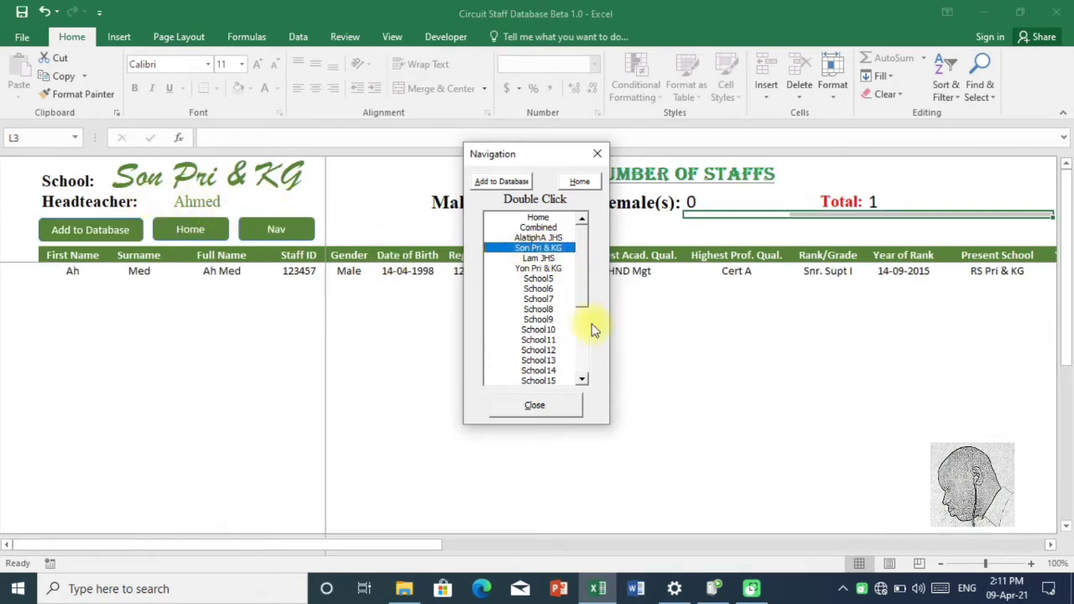
double_click(538, 268)
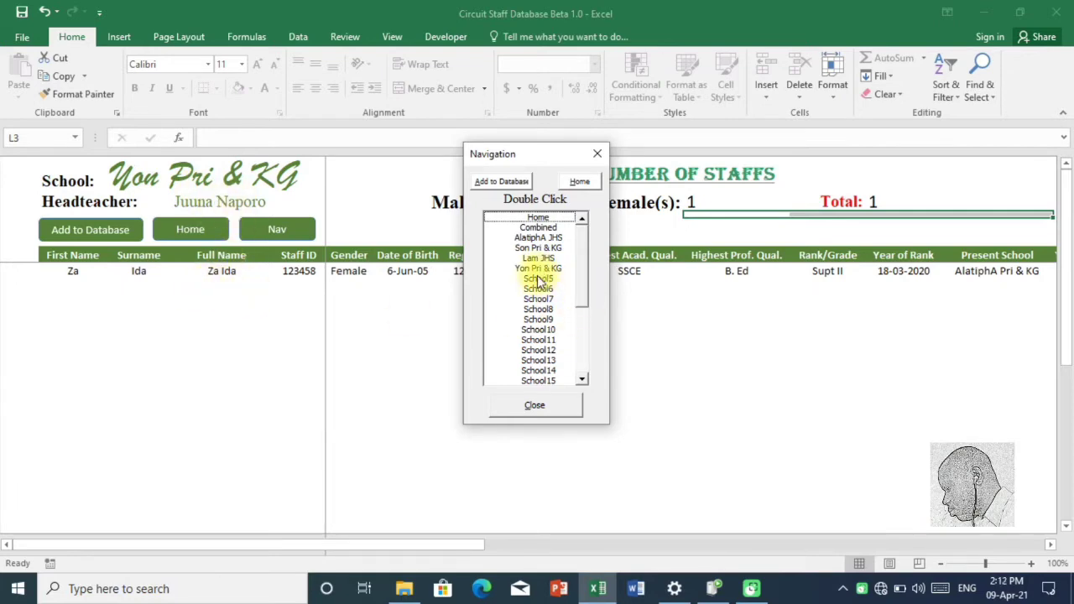
double_click(538, 278)
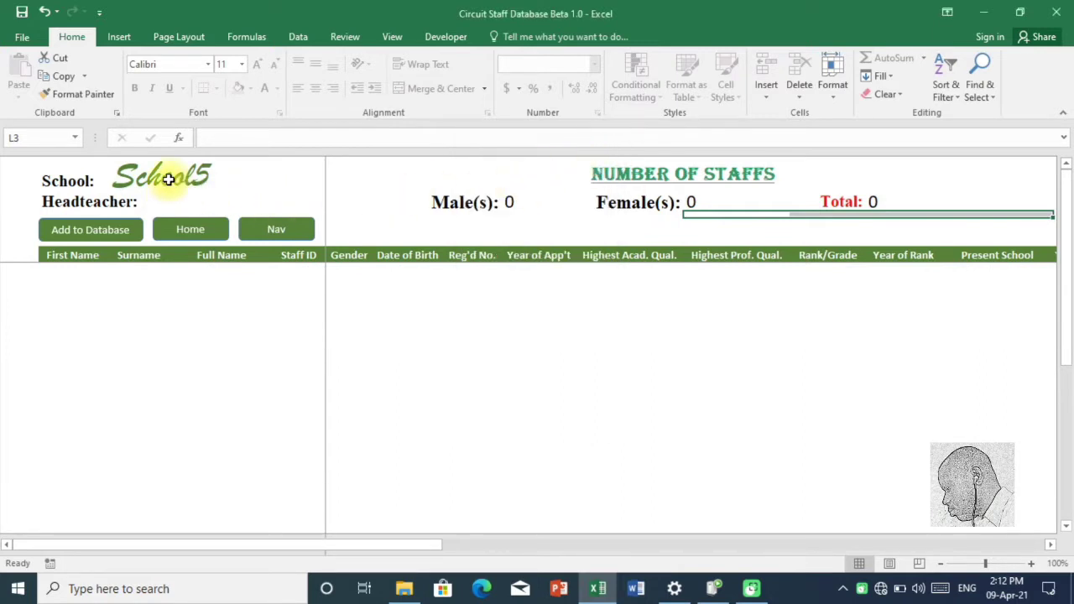
click(159, 173)
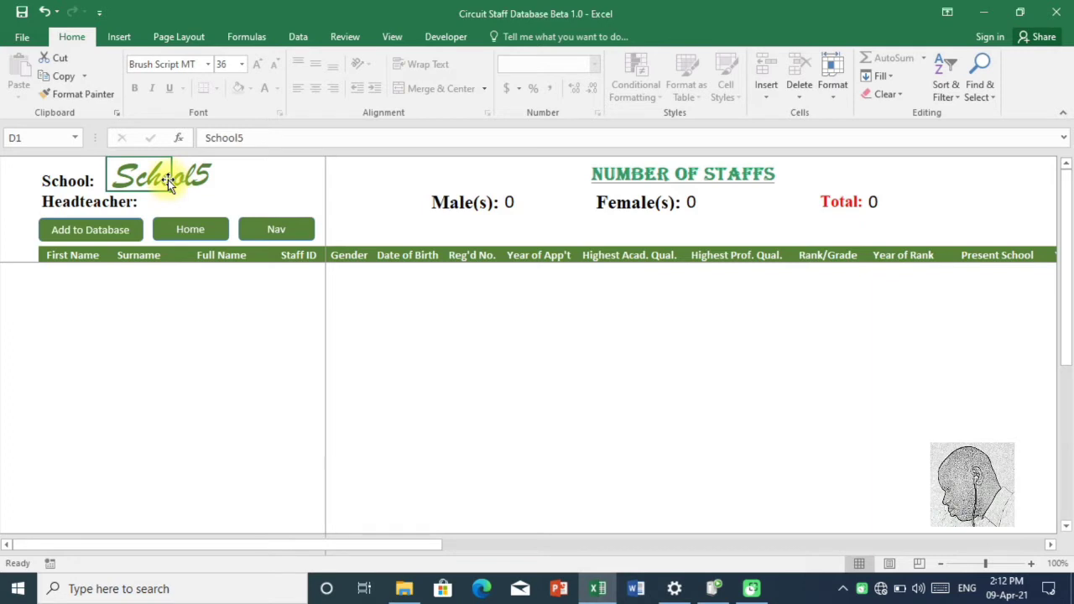
text(John)
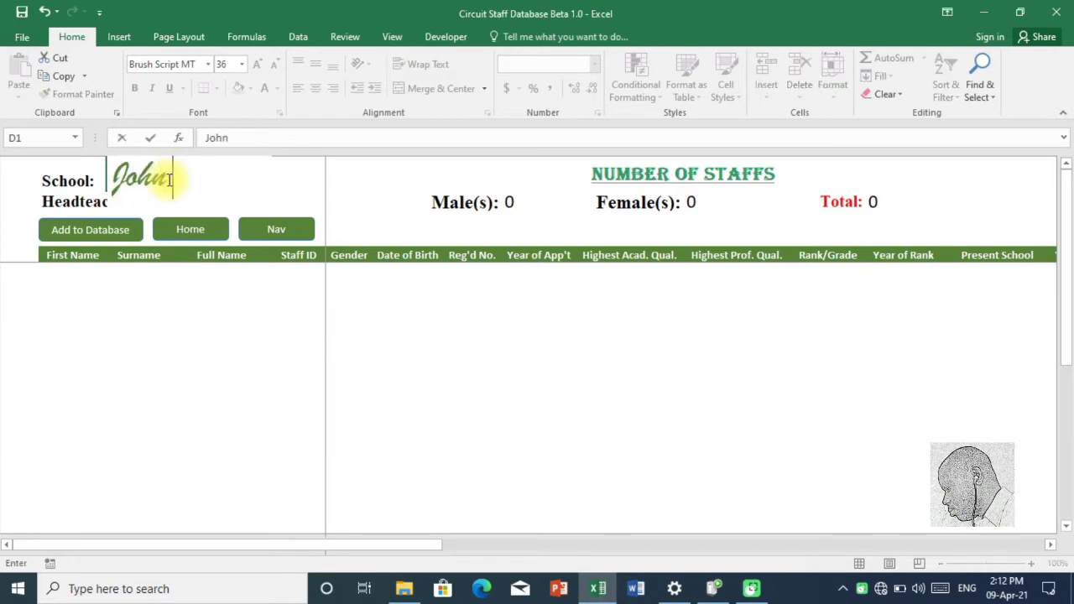
text(JHS)
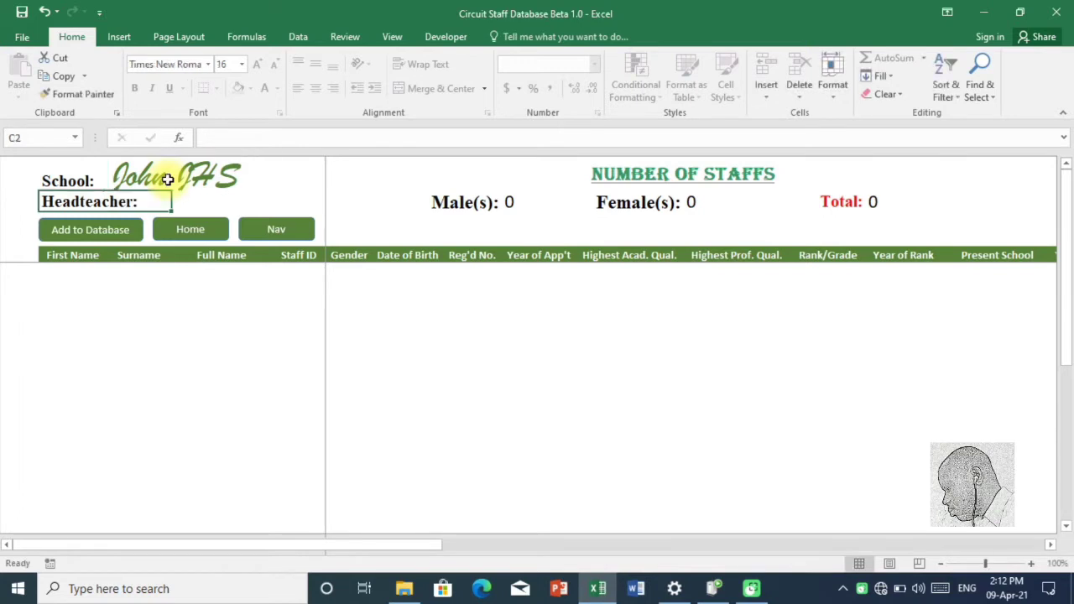
click(216, 202)
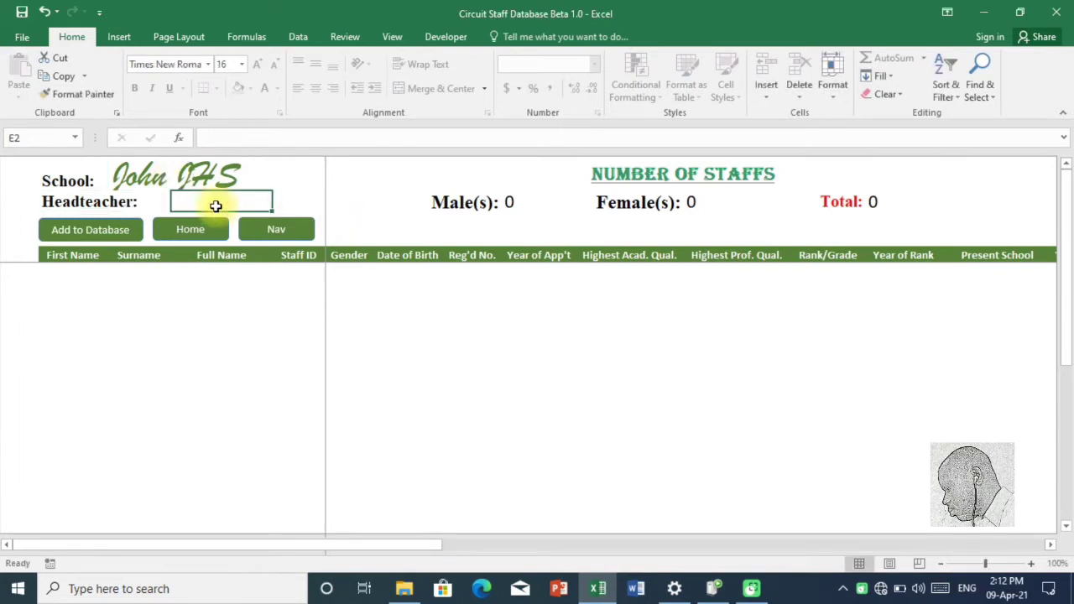
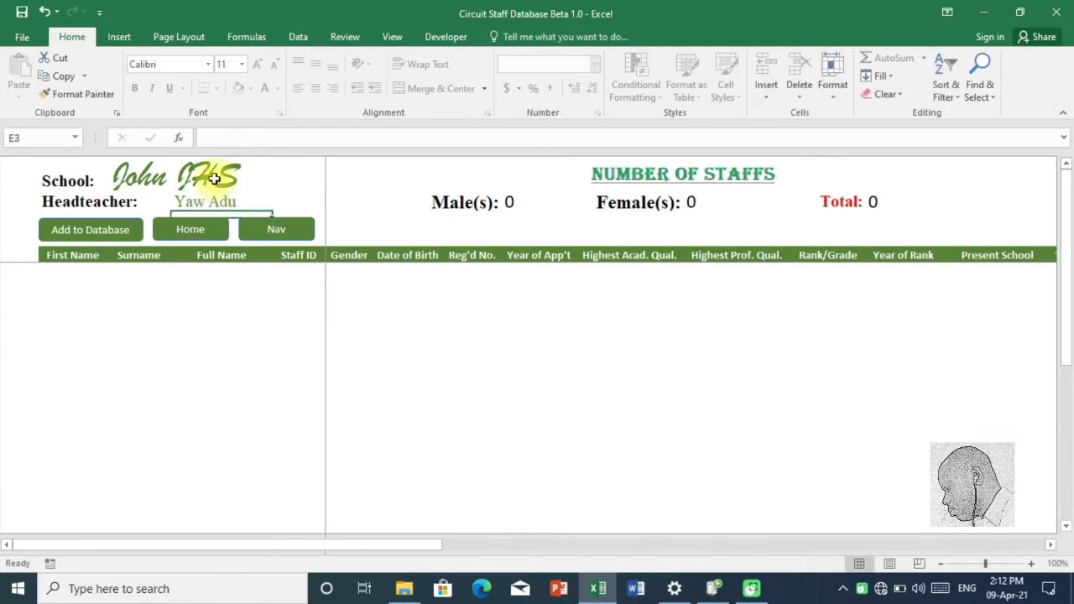
click(276, 229)
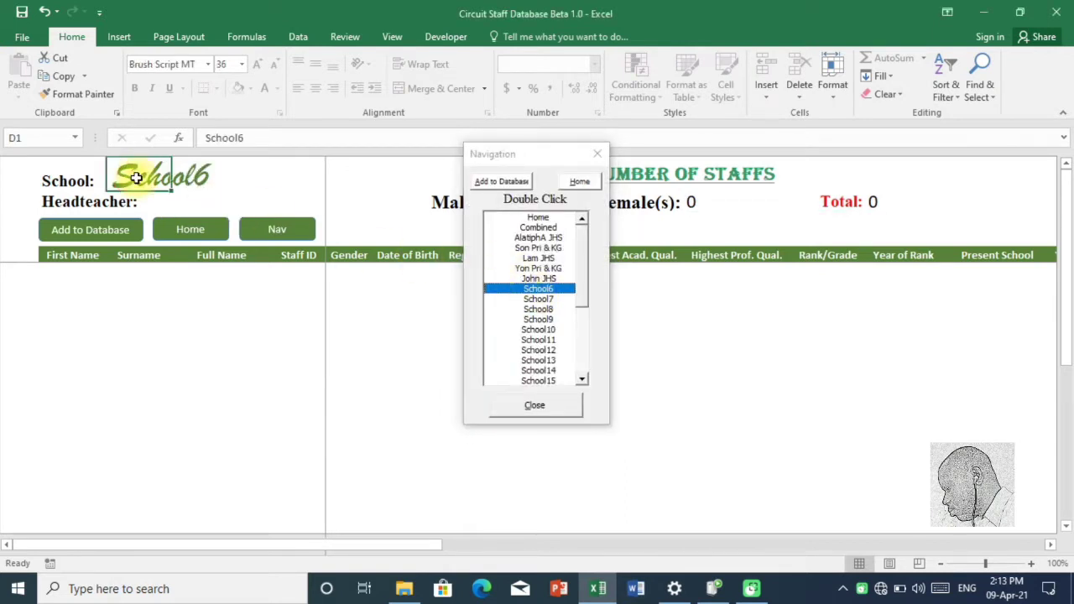
text(La)
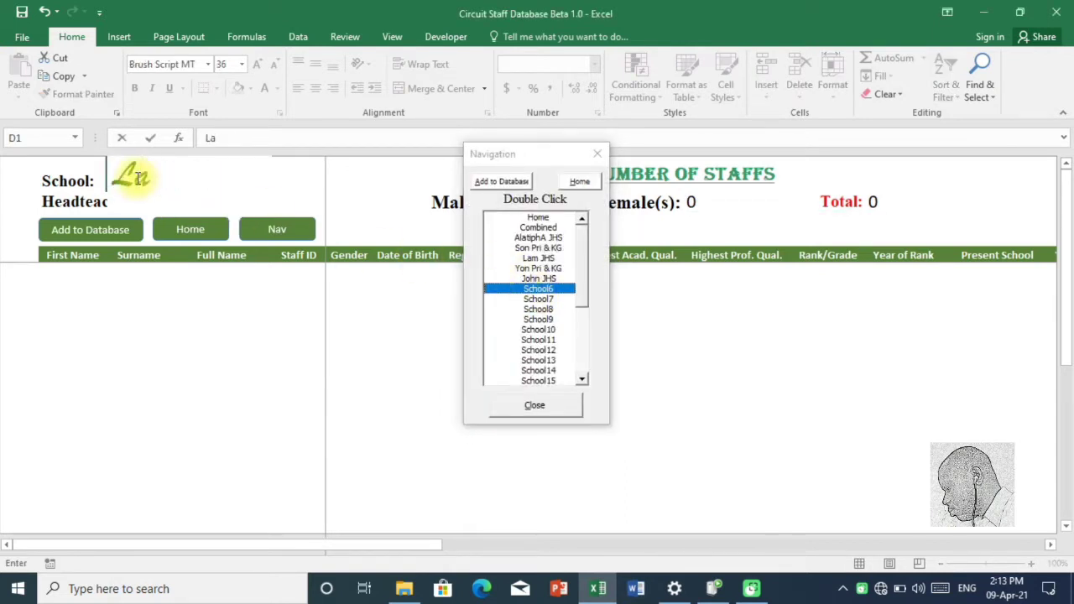
text(m K)
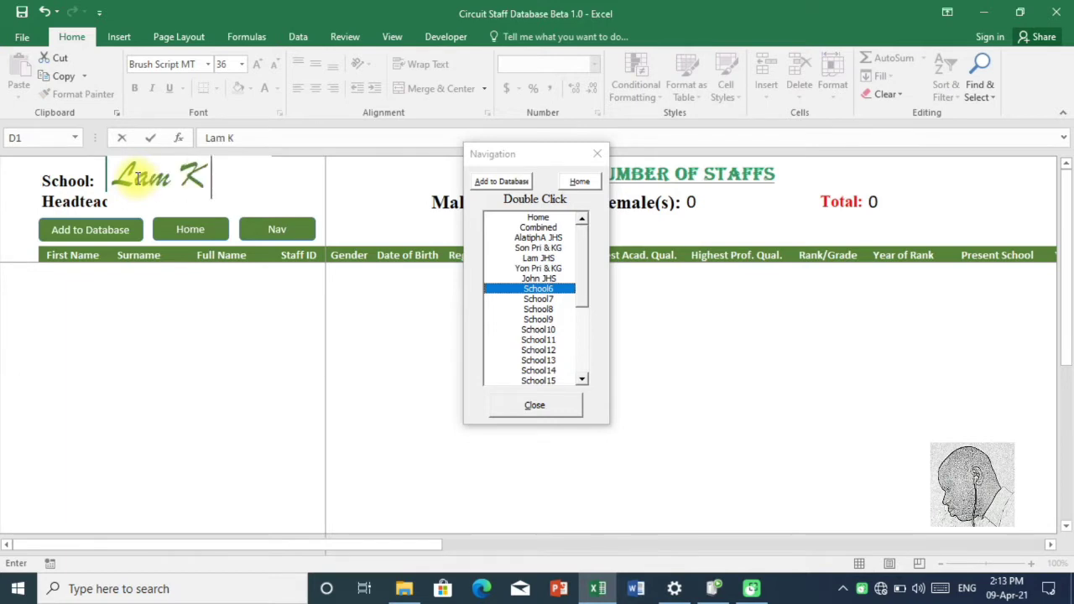
text(G)
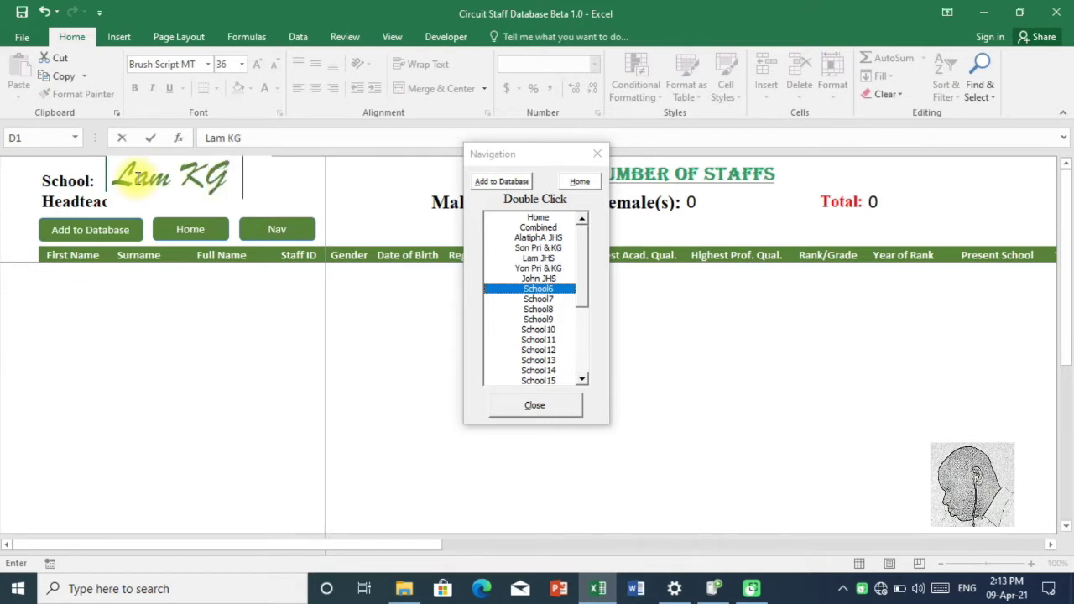
text(& Pri)
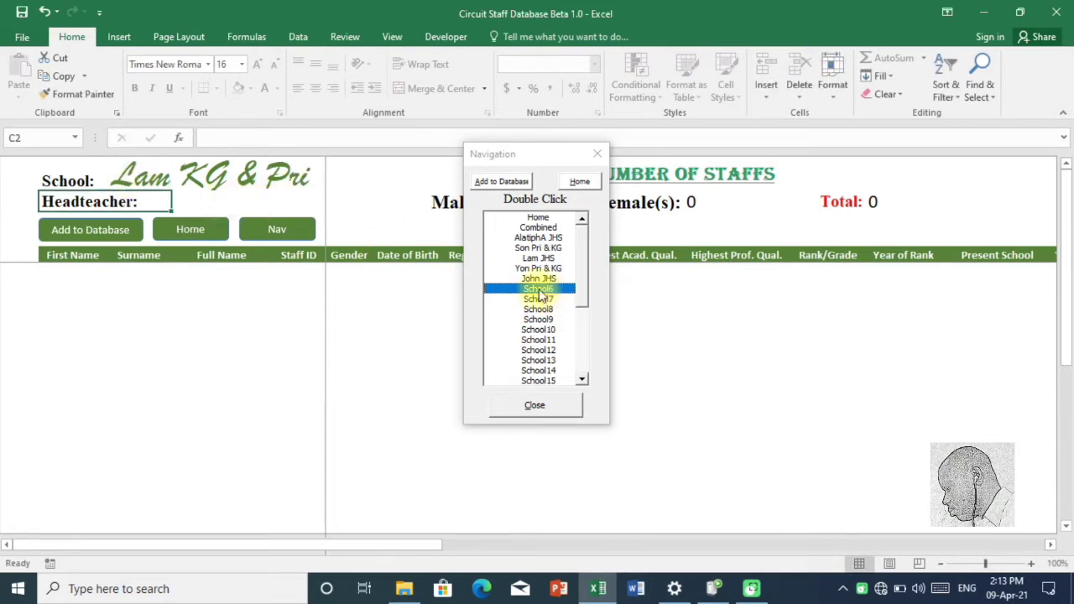
click(538, 288)
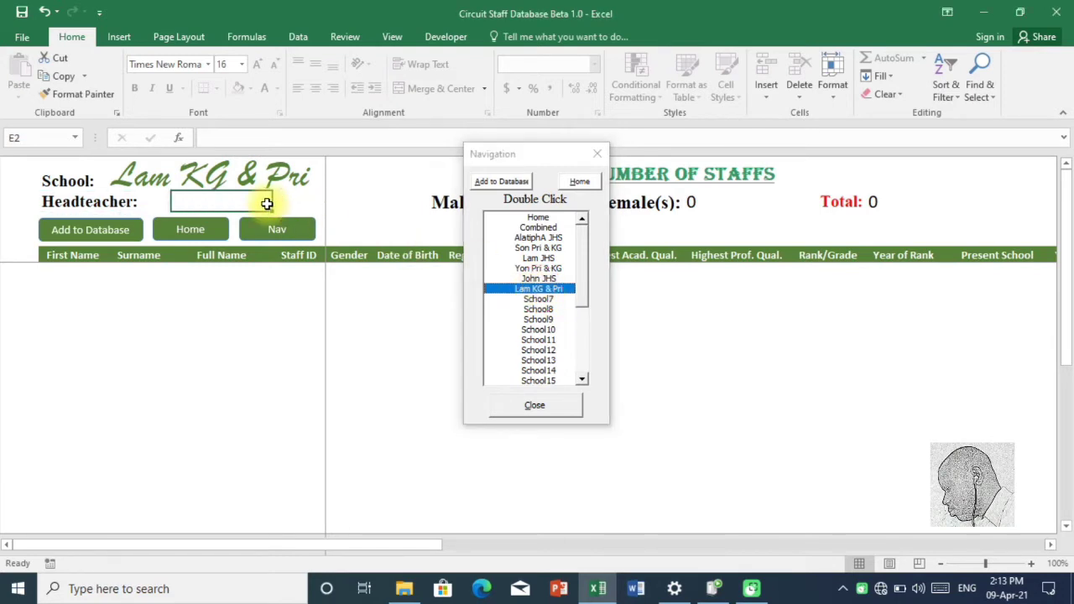
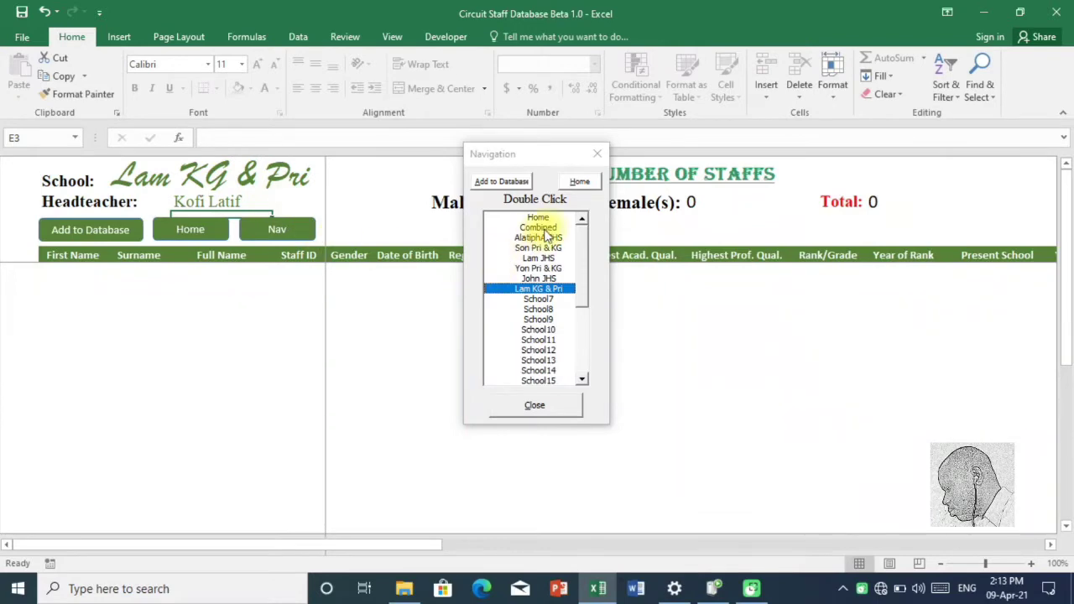
Return to the Home summary, then scroll the Navigation list toward the Lists sheet.
double_click(538, 218)
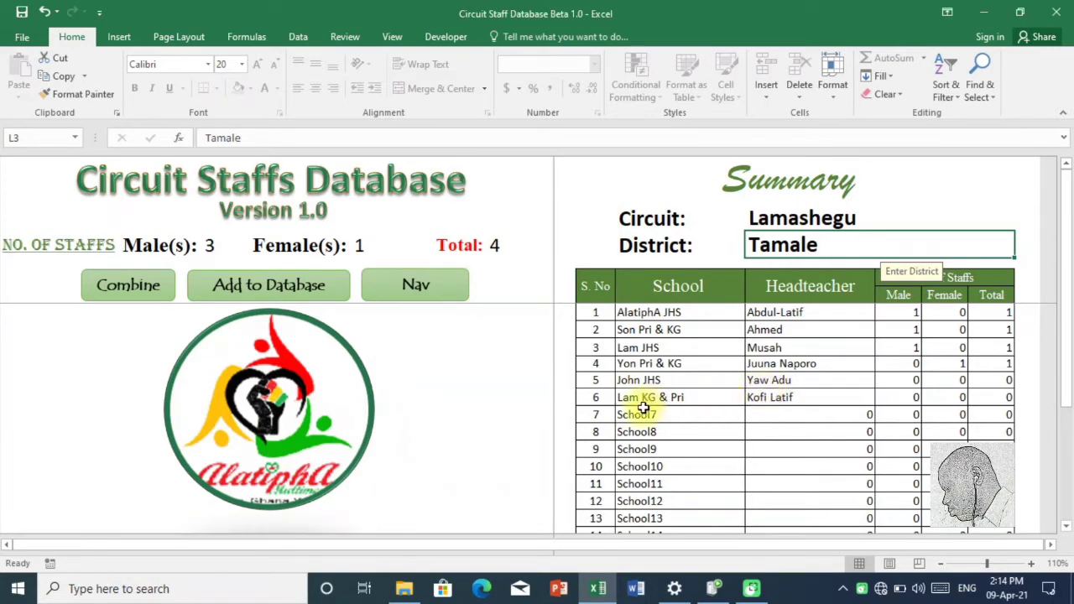
click(415, 285)
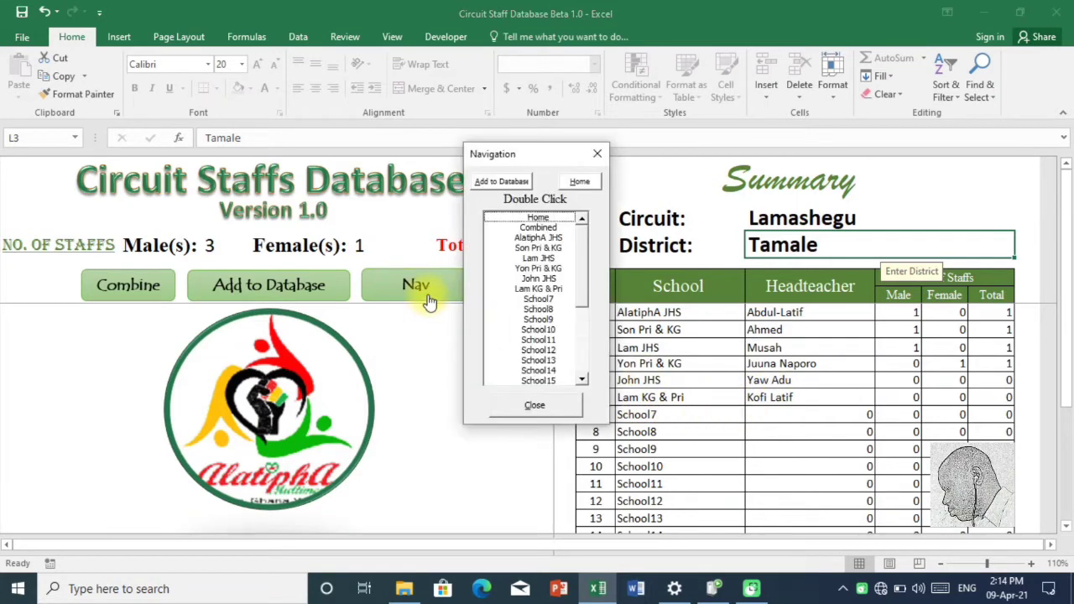
scroll(down, 3)
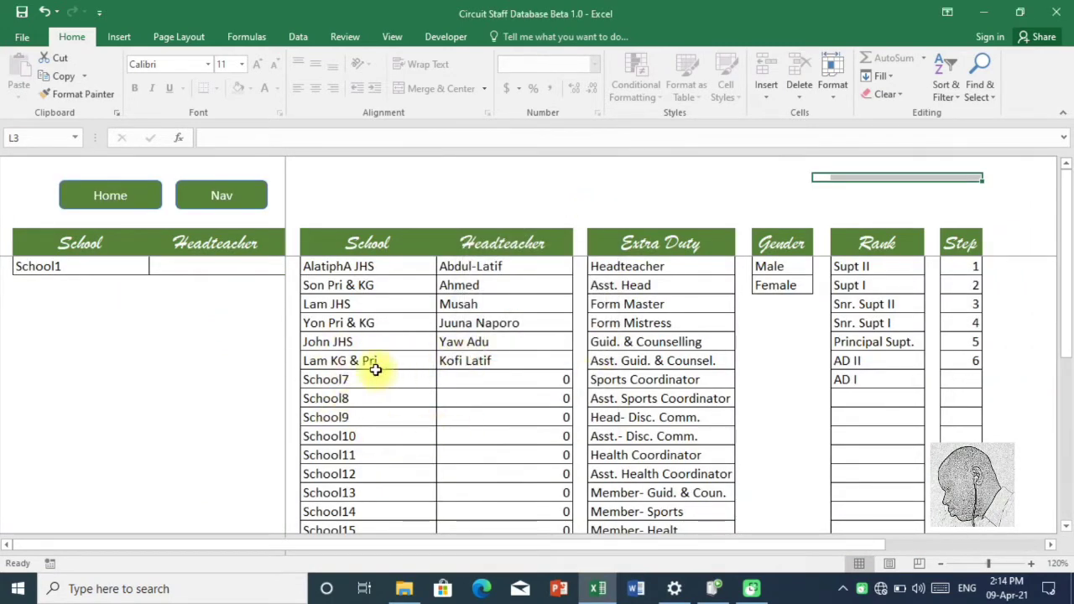
mouse_move(278, 219)
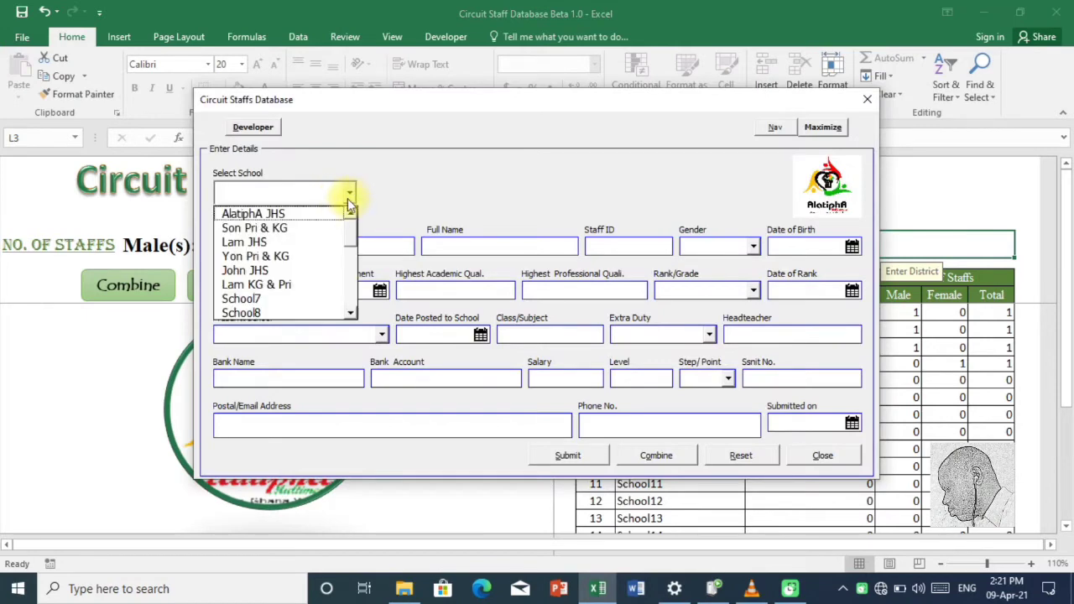
mouse_move(244, 270)
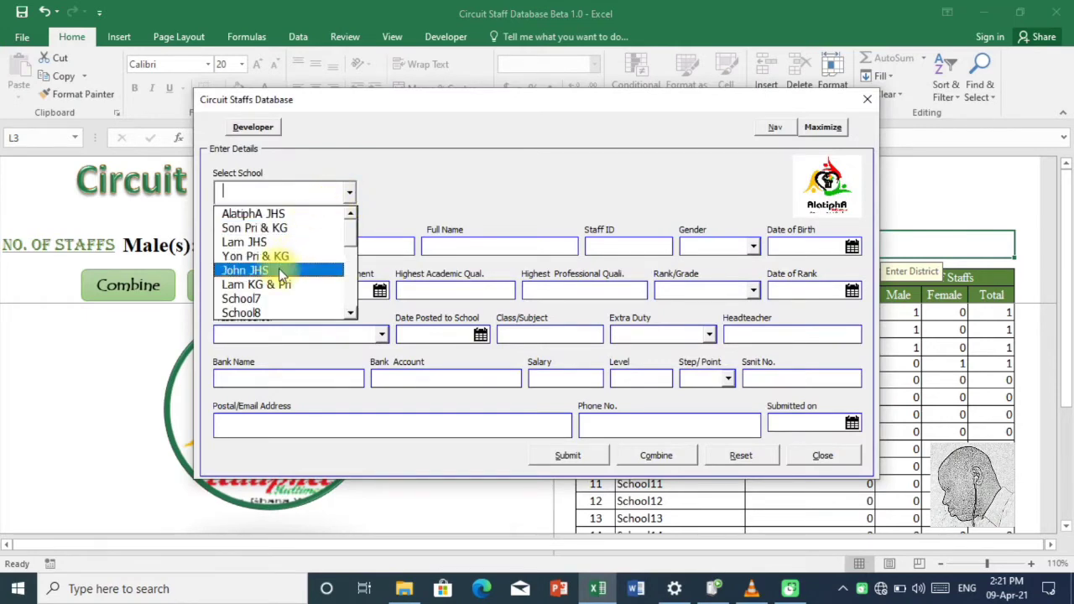
click(255, 256)
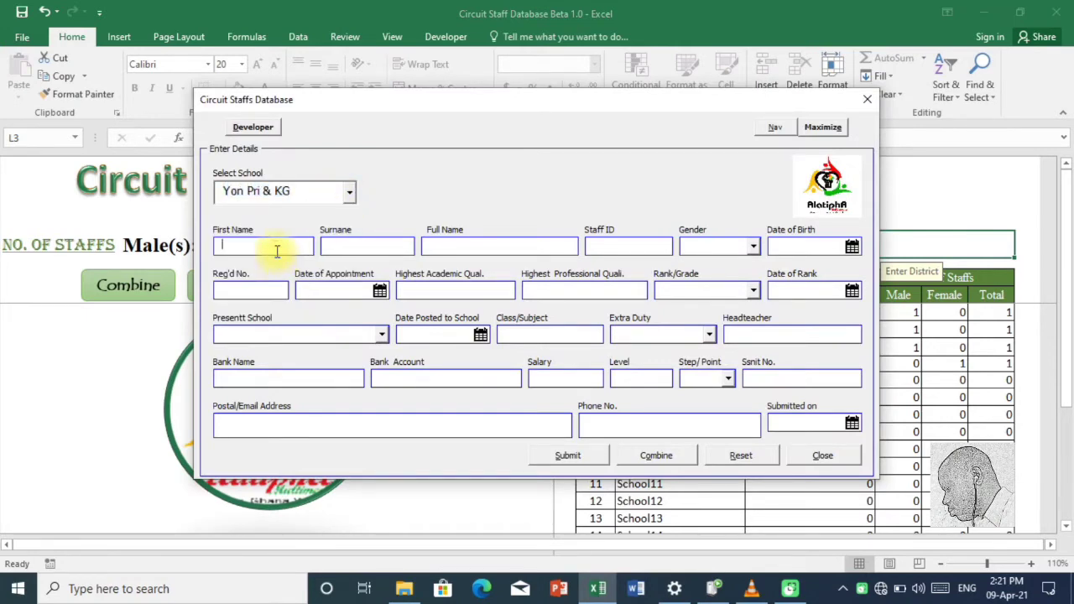
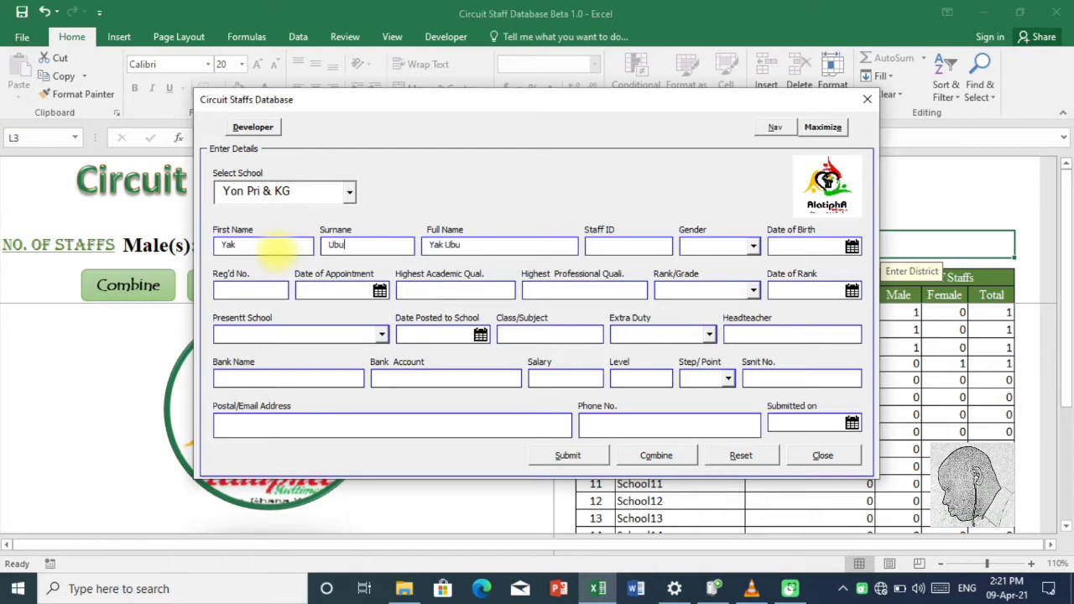
click(629, 245)
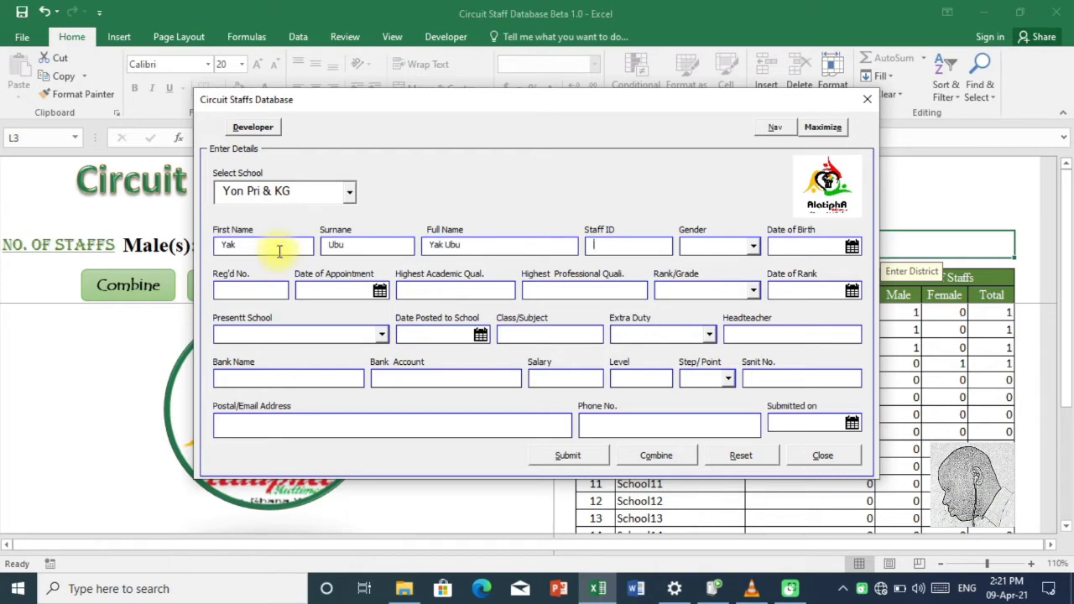
text(6543)
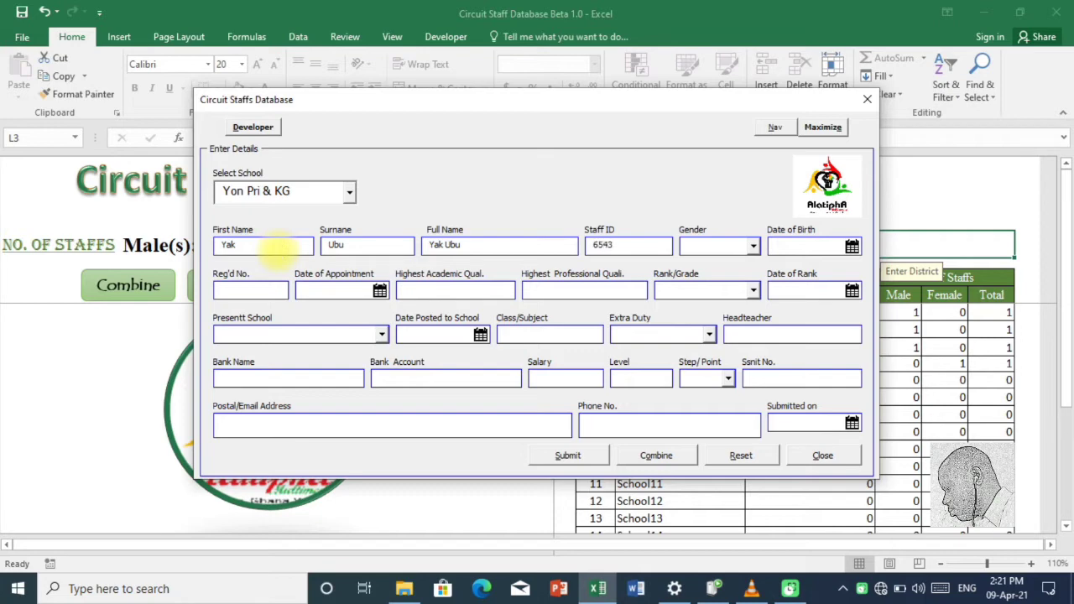
text(87)
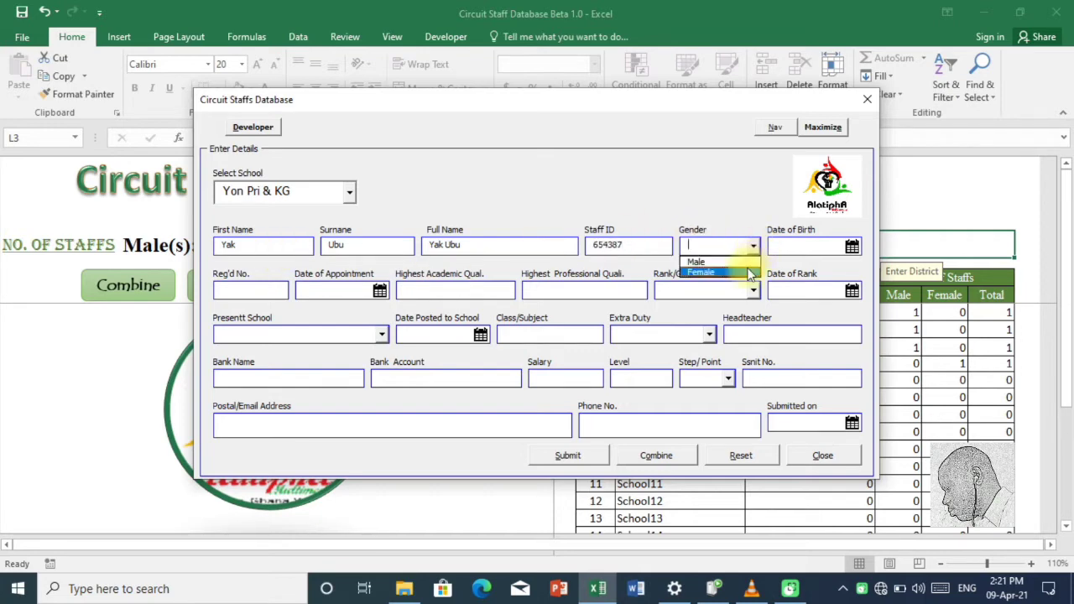
click(851, 245)
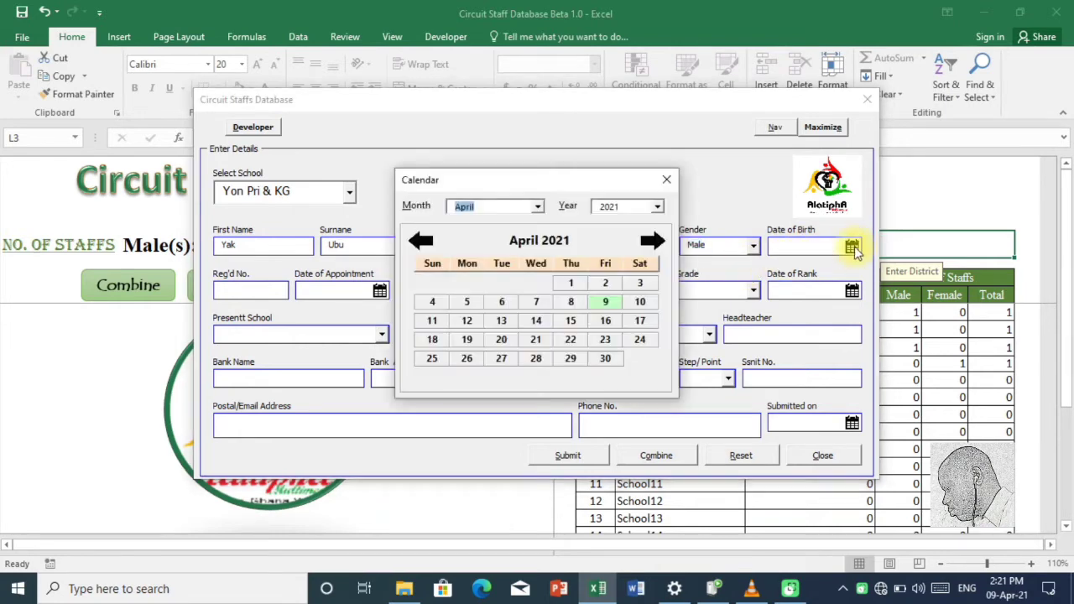
click(660, 206)
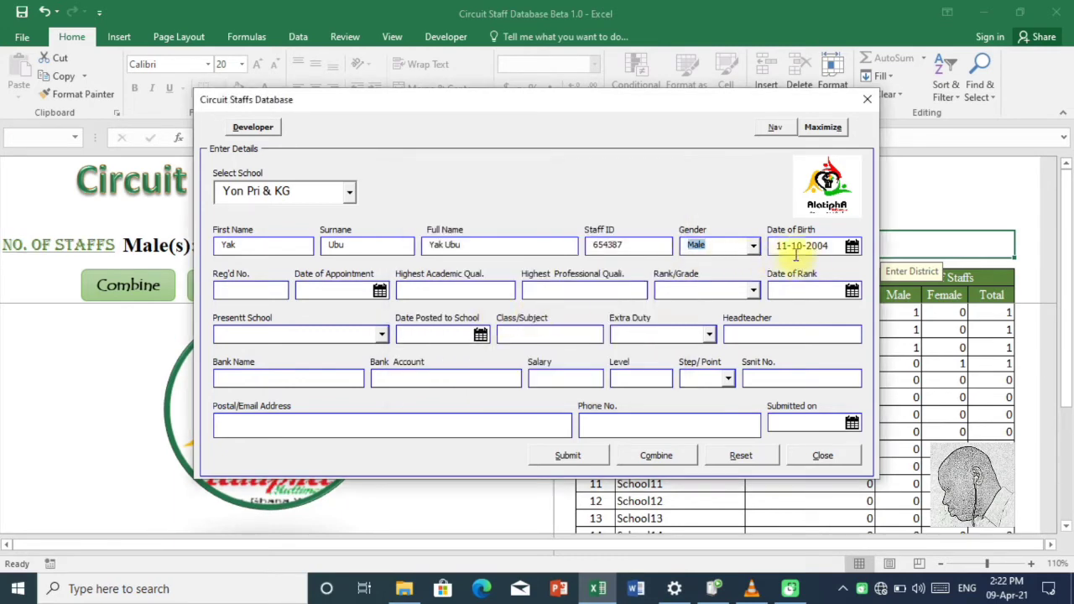
text(5)
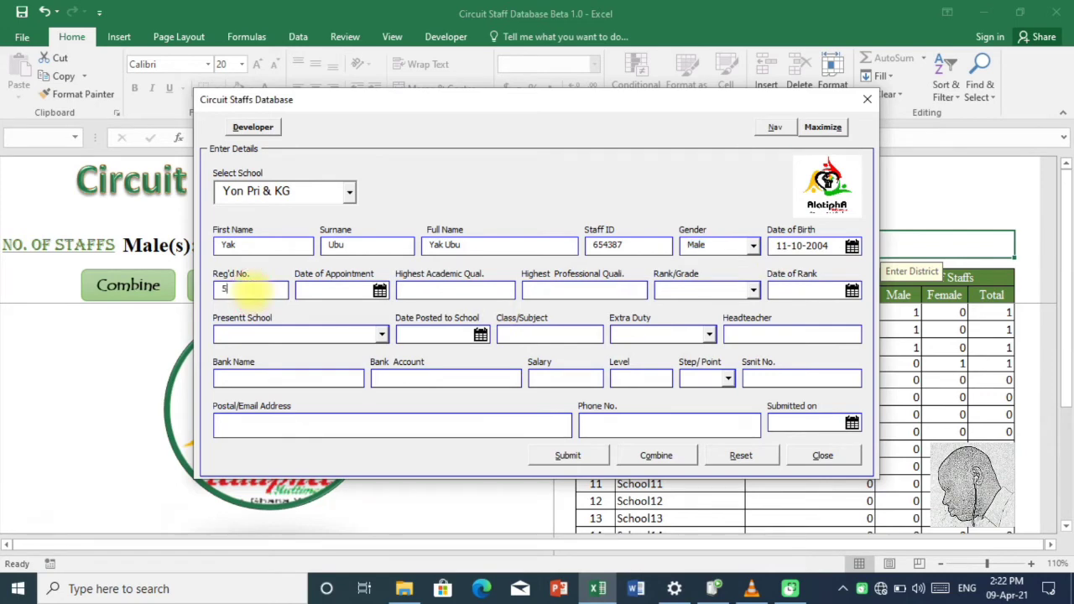
text(478/)
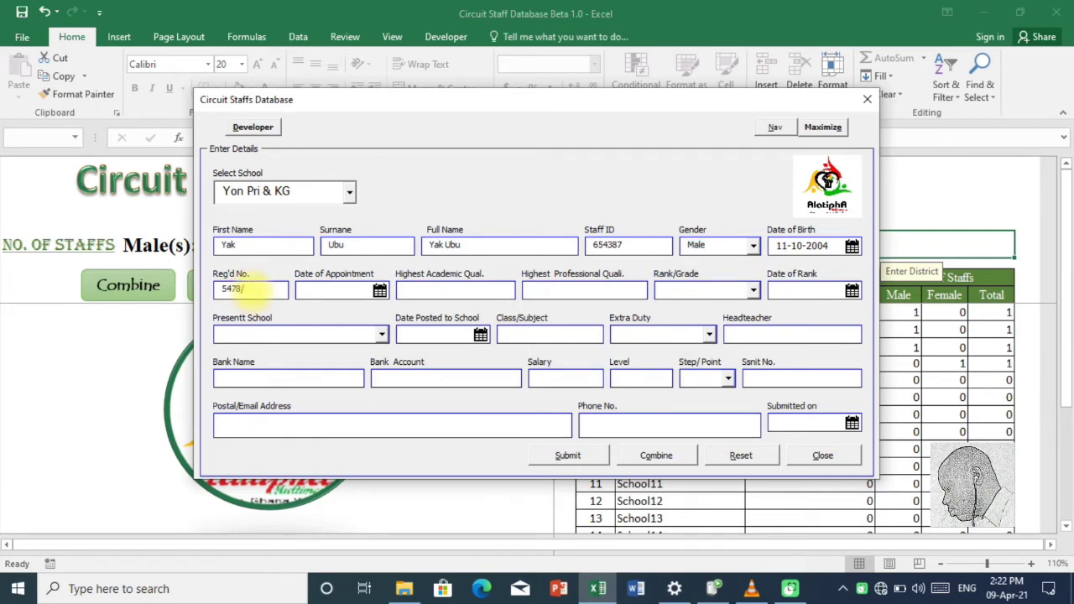
text(14)
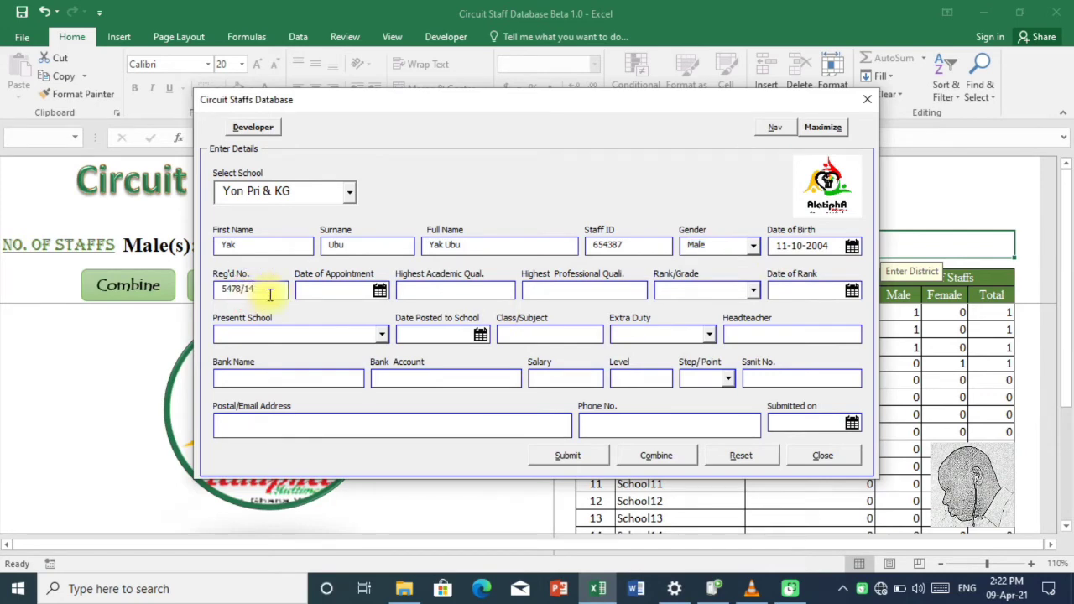
click(379, 290)
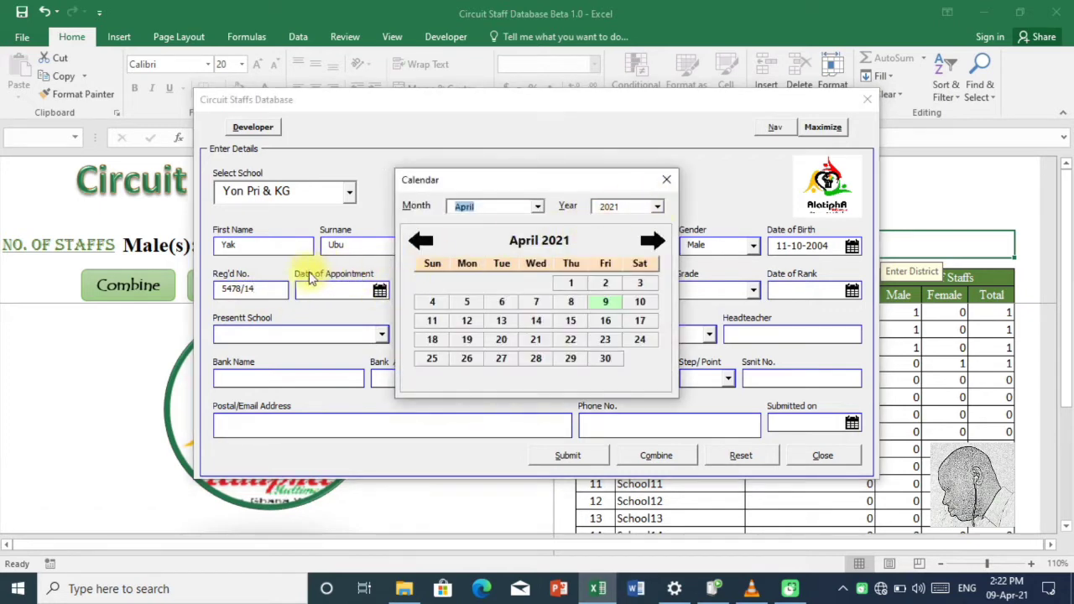
click(661, 207)
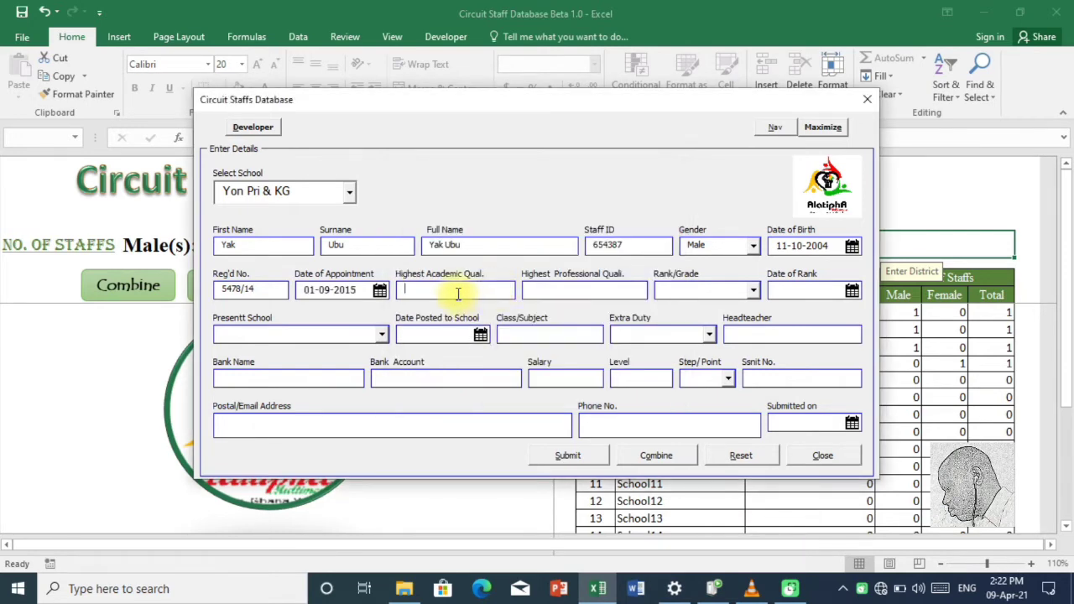
Fill in the academic qualification (Diploma in Stat…) and the professional qualification (B.…).
text(Dipl)
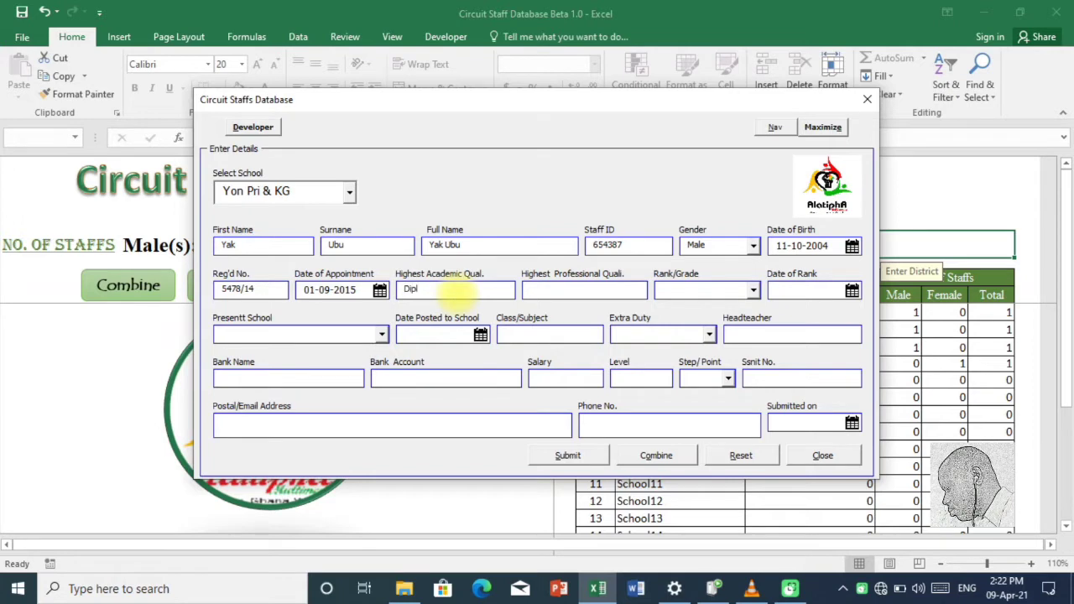
text(om)
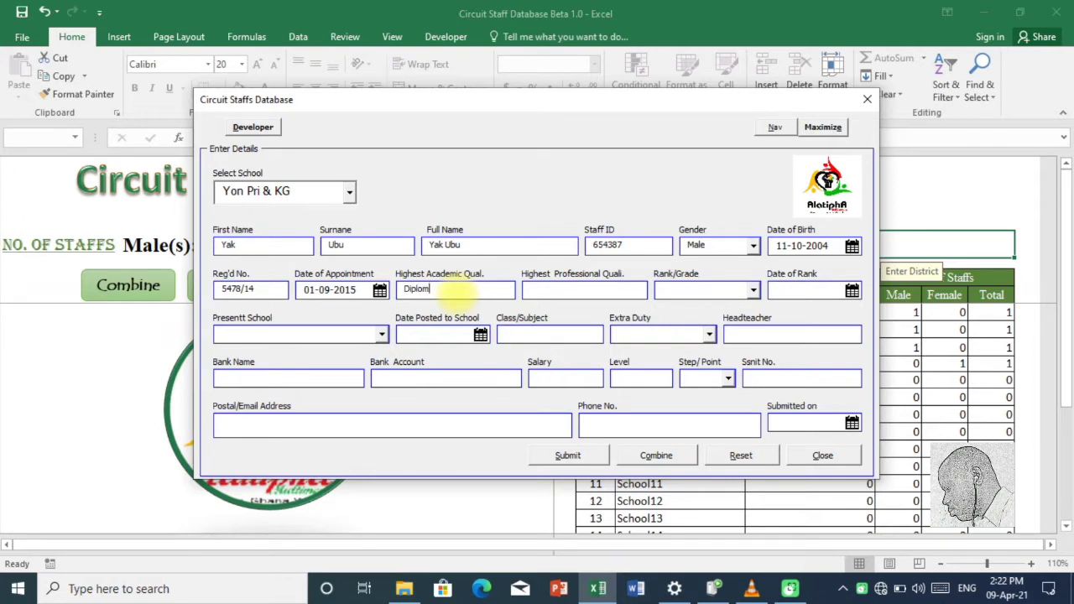
text(a)
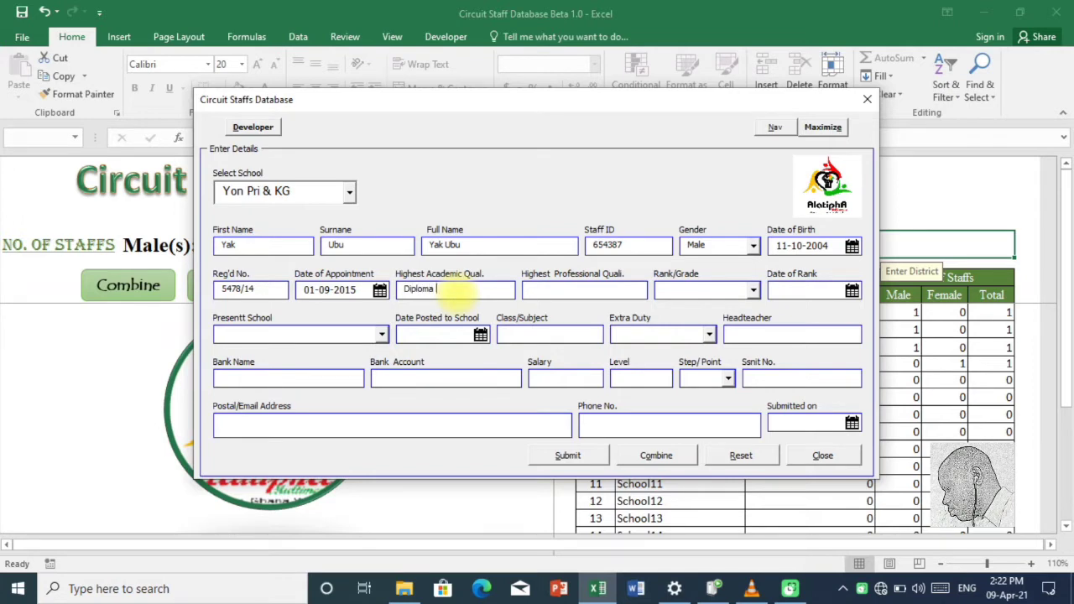
text(in S)
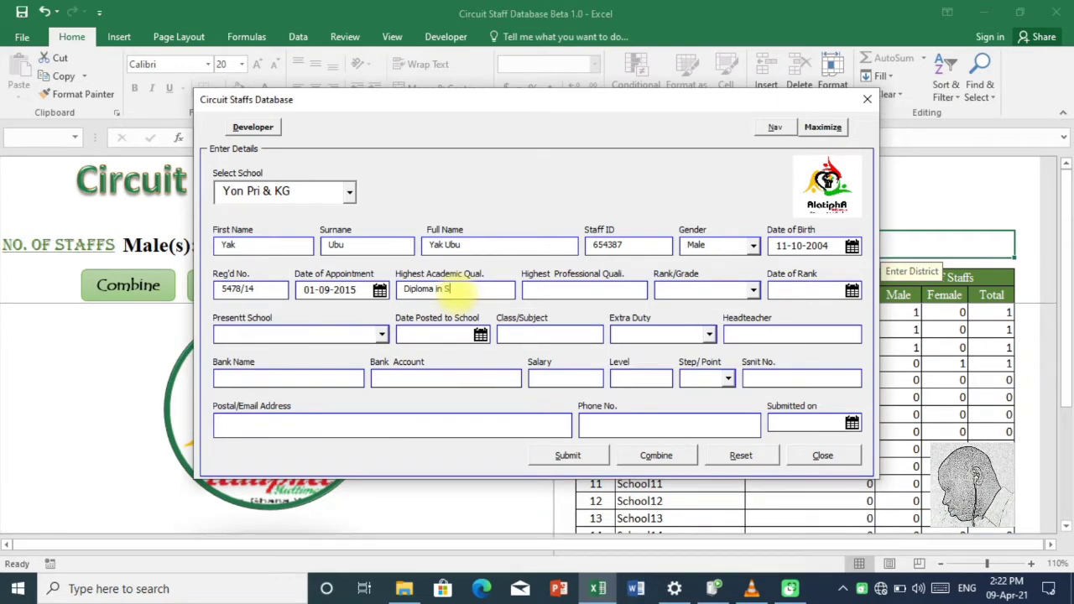
text(tat)
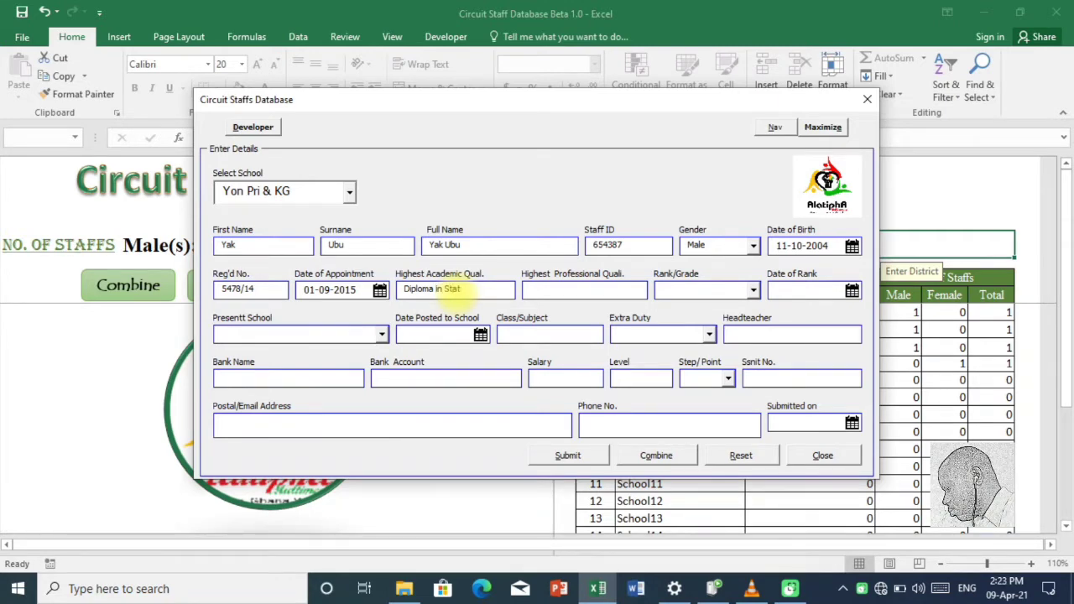
click(583, 288)
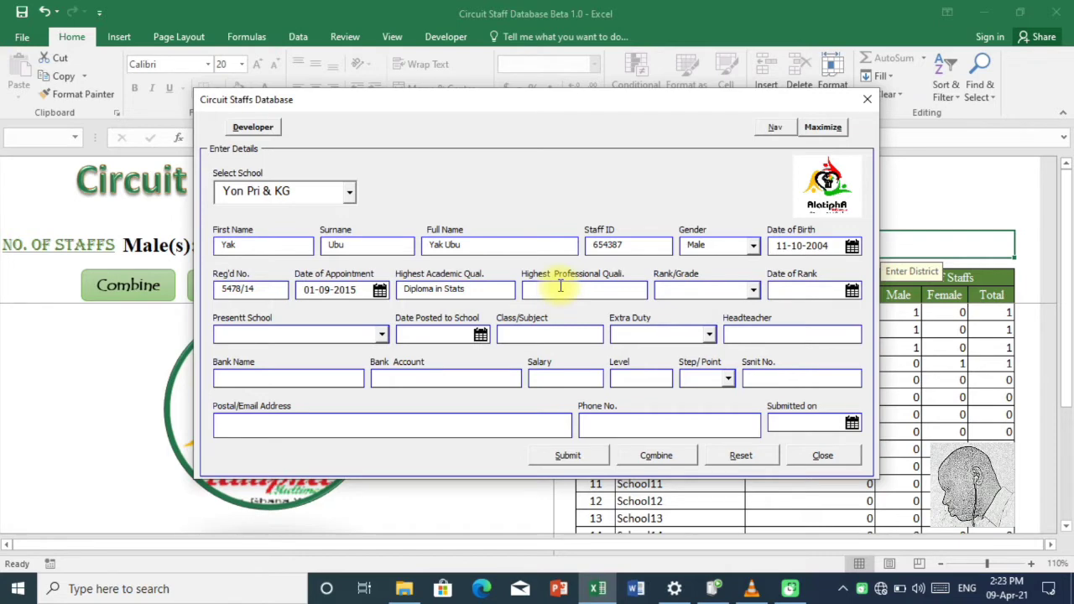
text(B.)
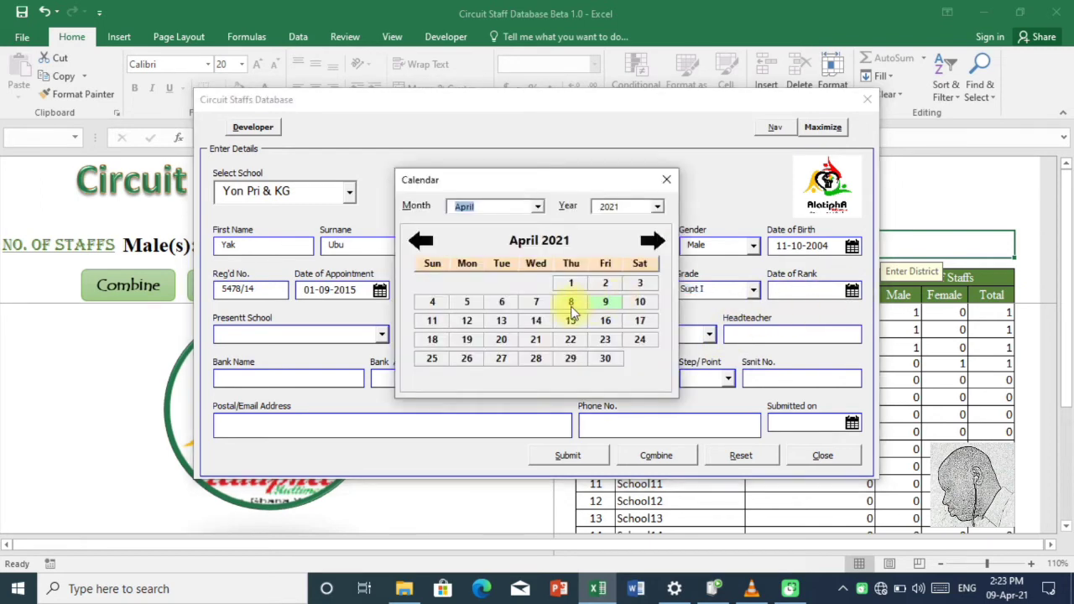
Set rank date, present school, posting date 11-07-2017, class Pri 5 and Asst. Guid. & Counsel. duty.
click(659, 206)
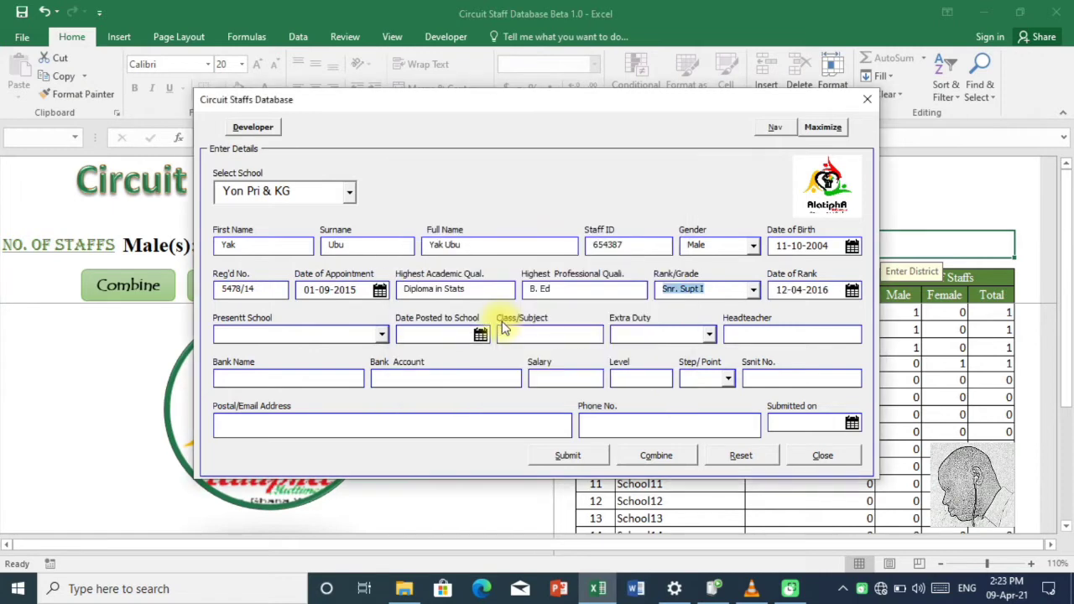
mouse_move(723, 340)
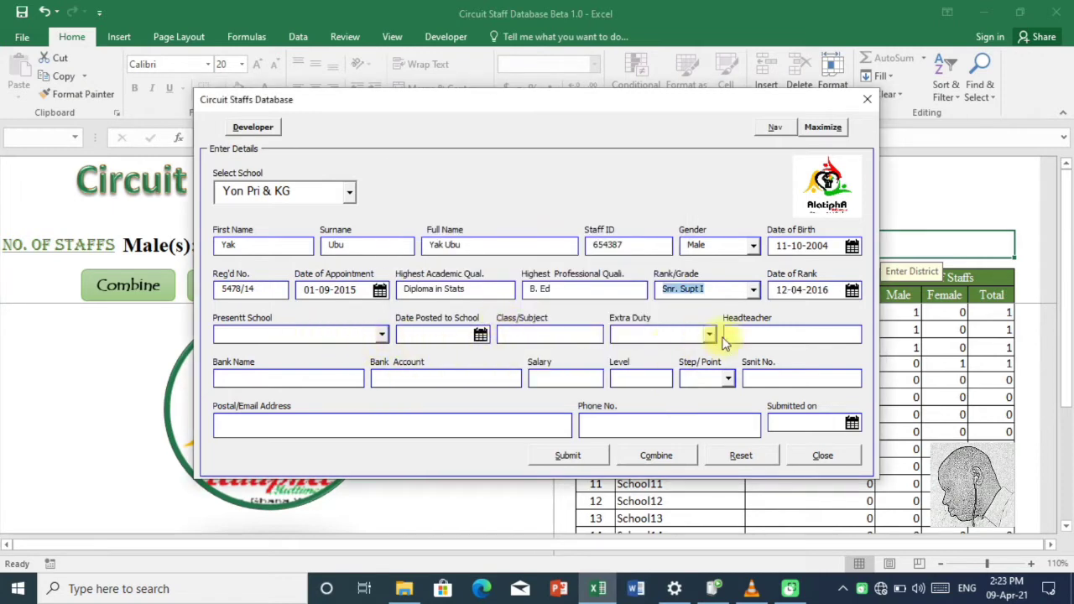
click(381, 333)
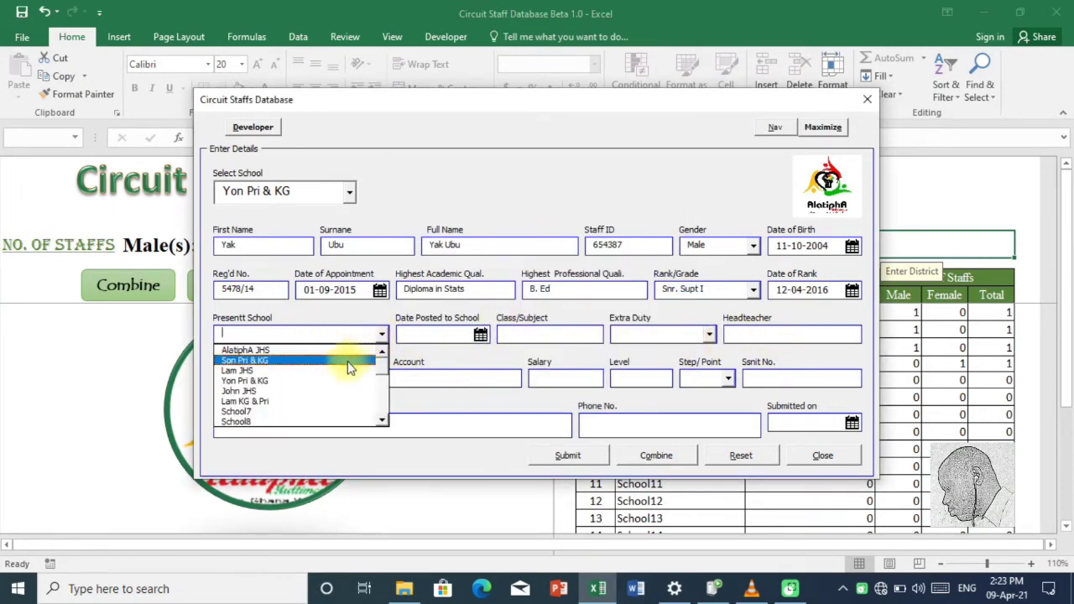
mouse_move(333, 391)
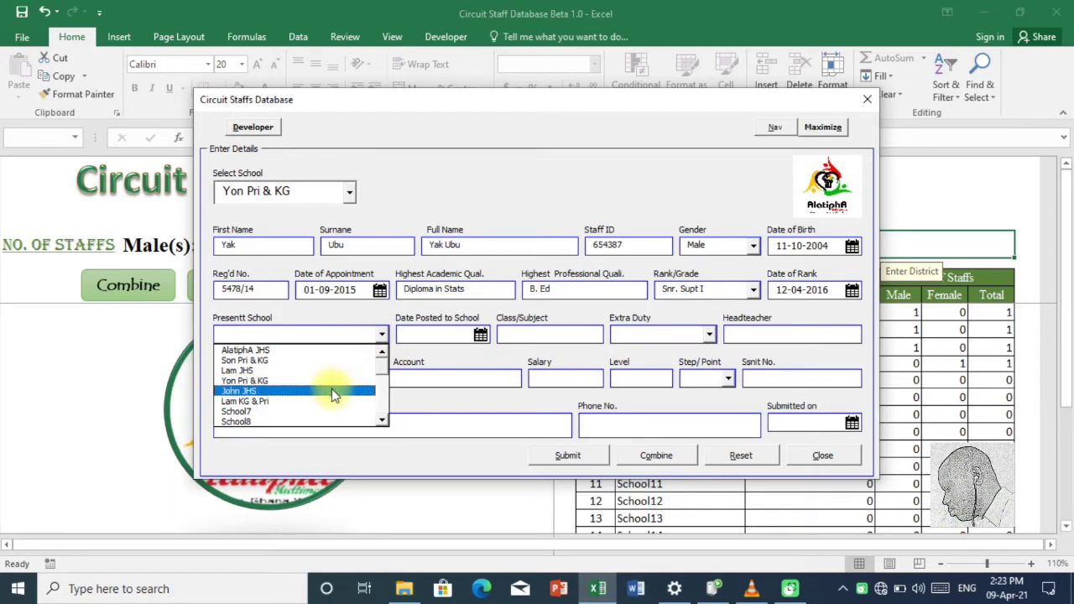
mouse_move(334, 401)
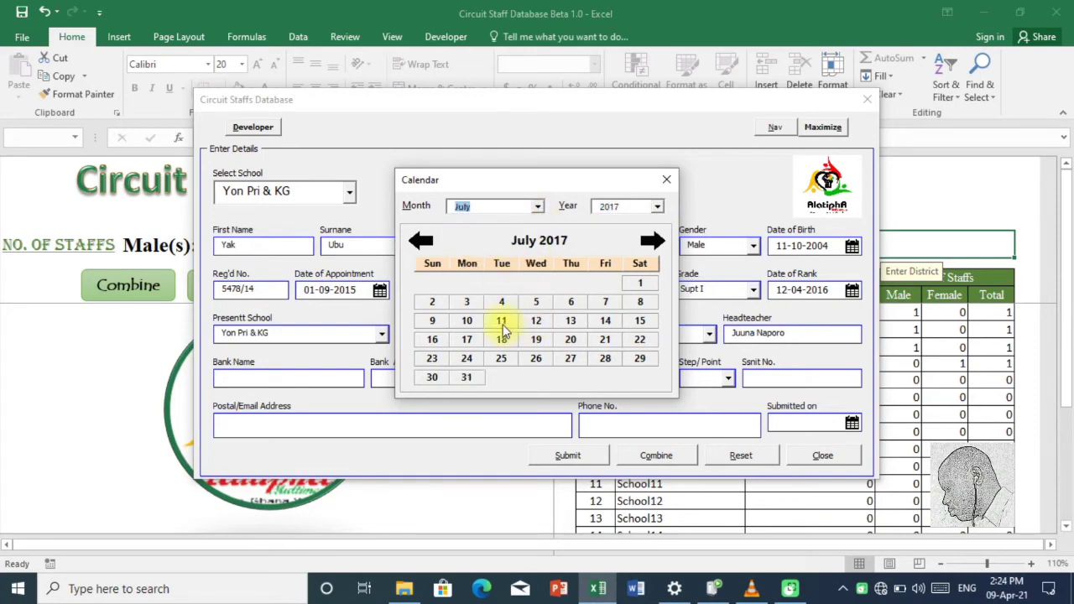
click(501, 320)
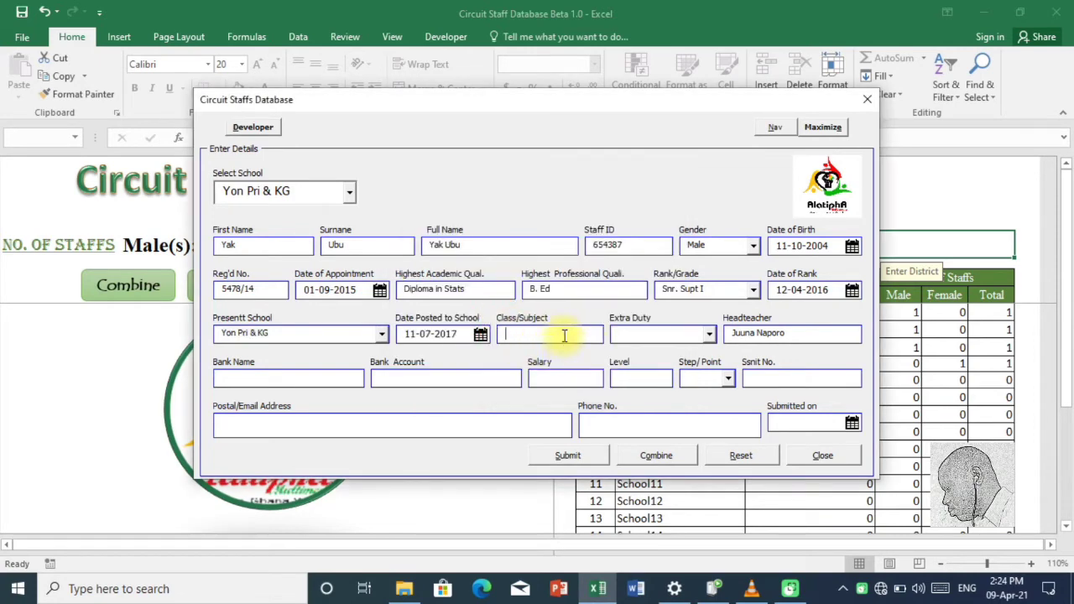
text(Pr)
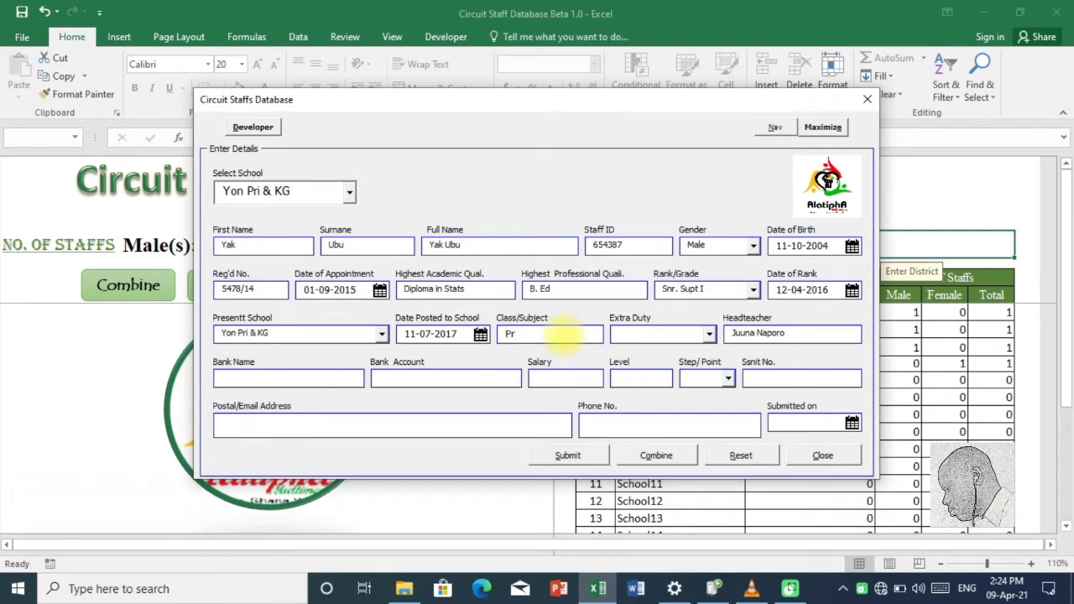
text(i %)
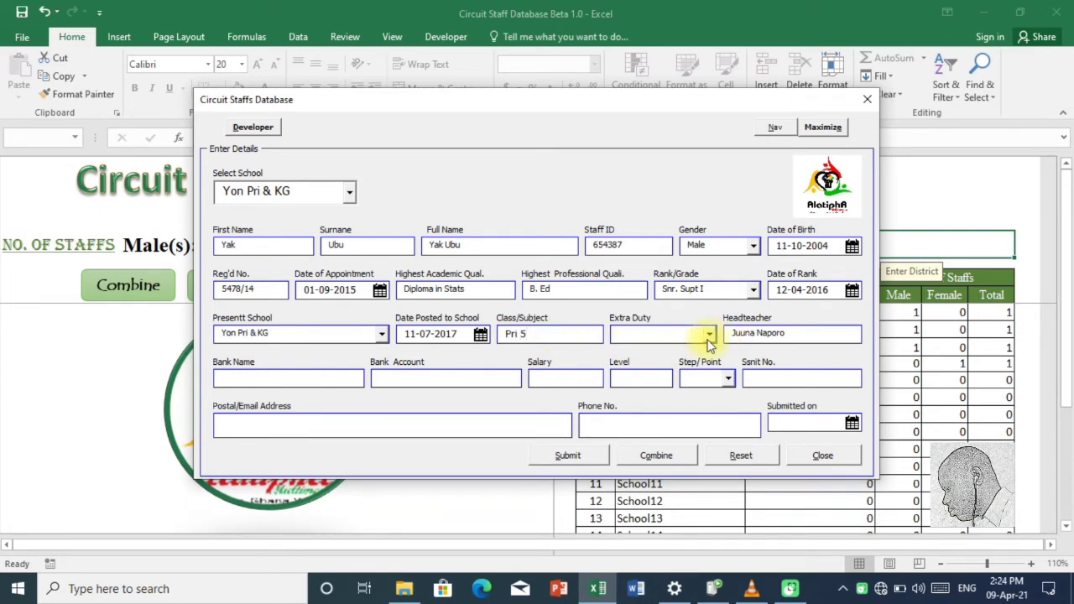
click(708, 333)
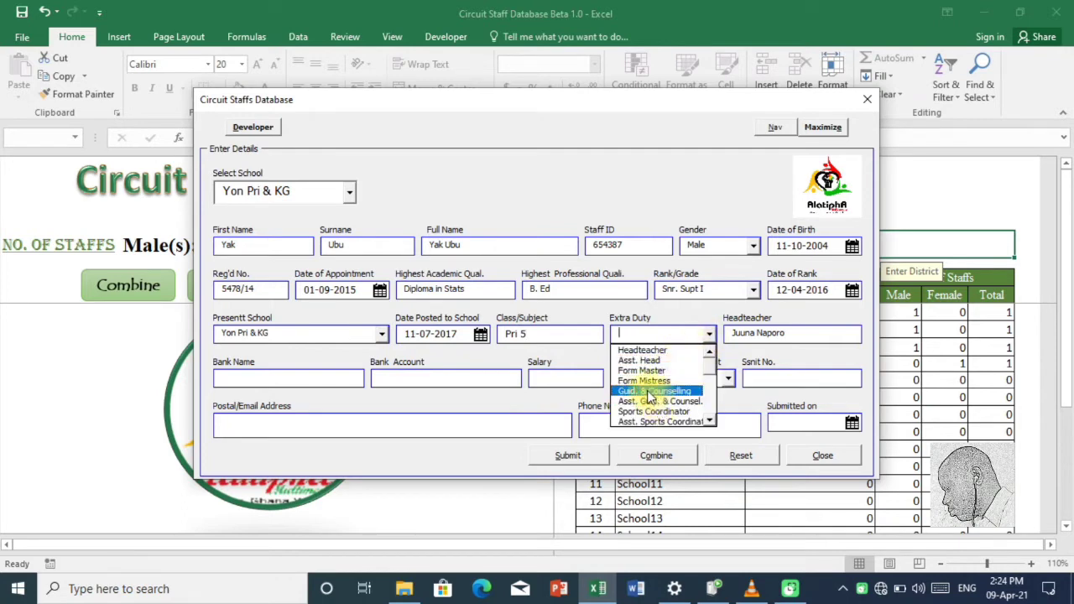
click(661, 401)
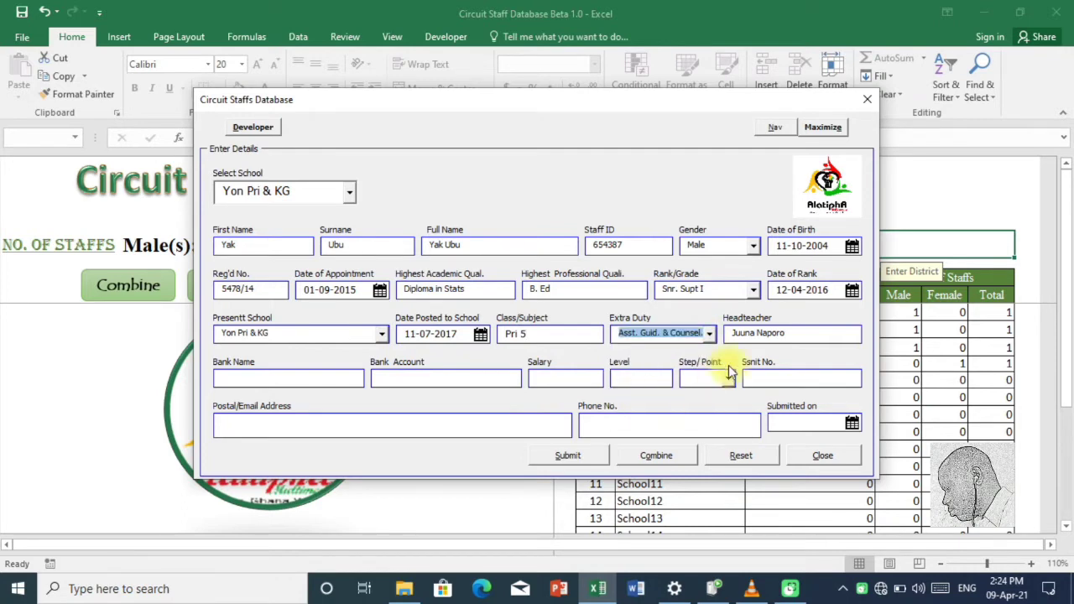
Enter bank ADB Tamale, the account number, salary 1800.65 and level PSH 16.
click(288, 378)
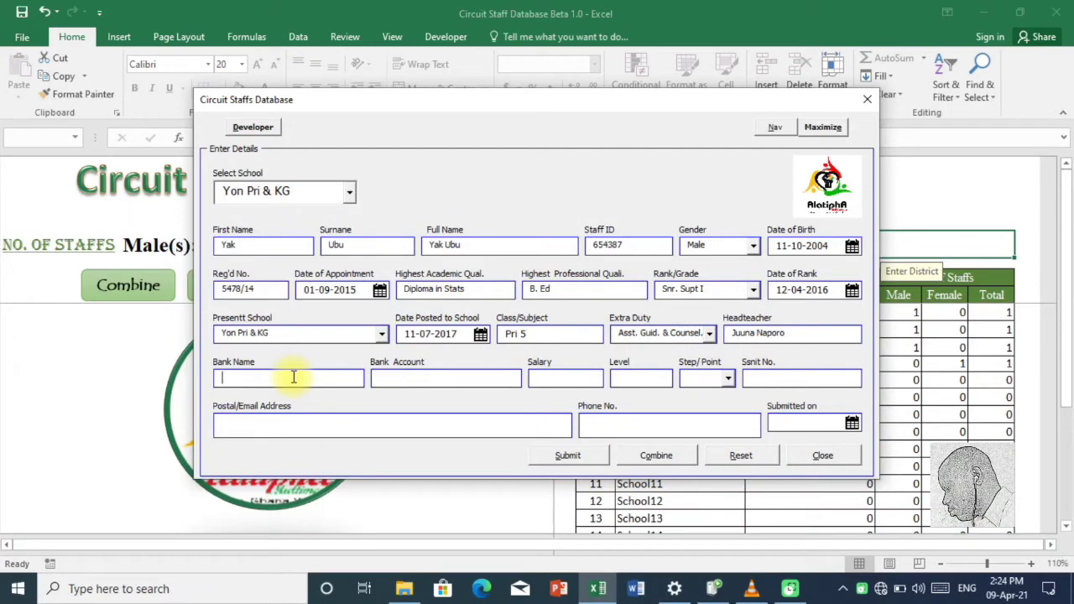
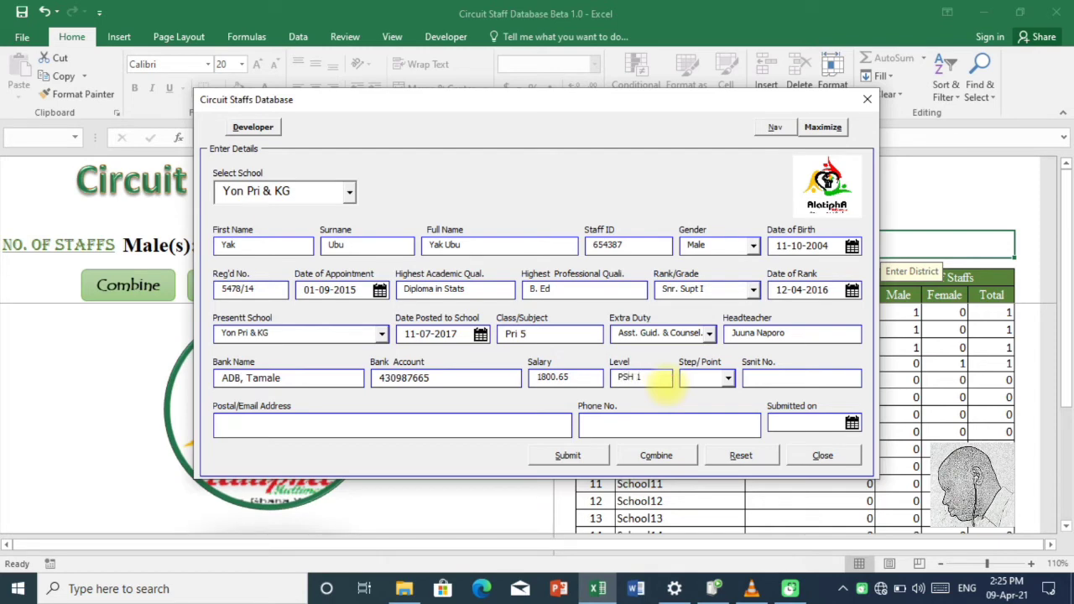
Set step/point 2 and enter the SSNIT number, postal address and phone number.
click(728, 378)
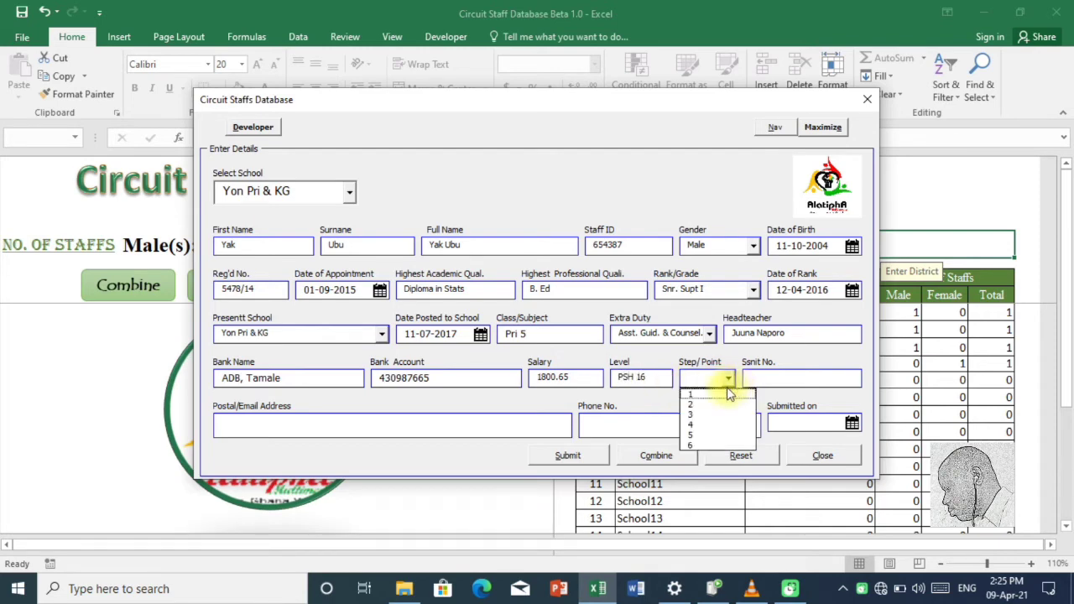
click(690, 394)
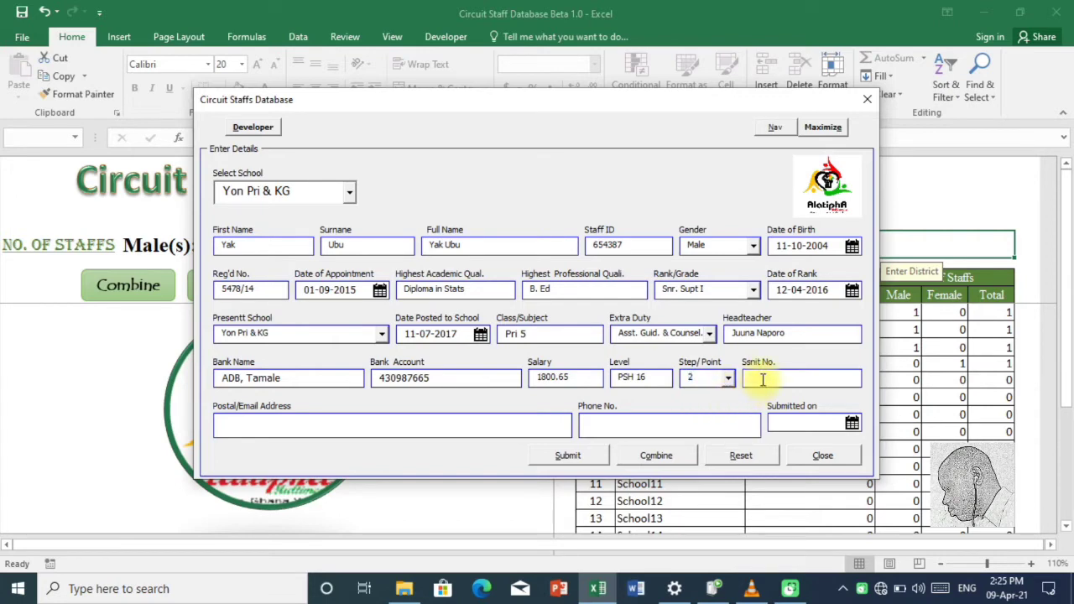
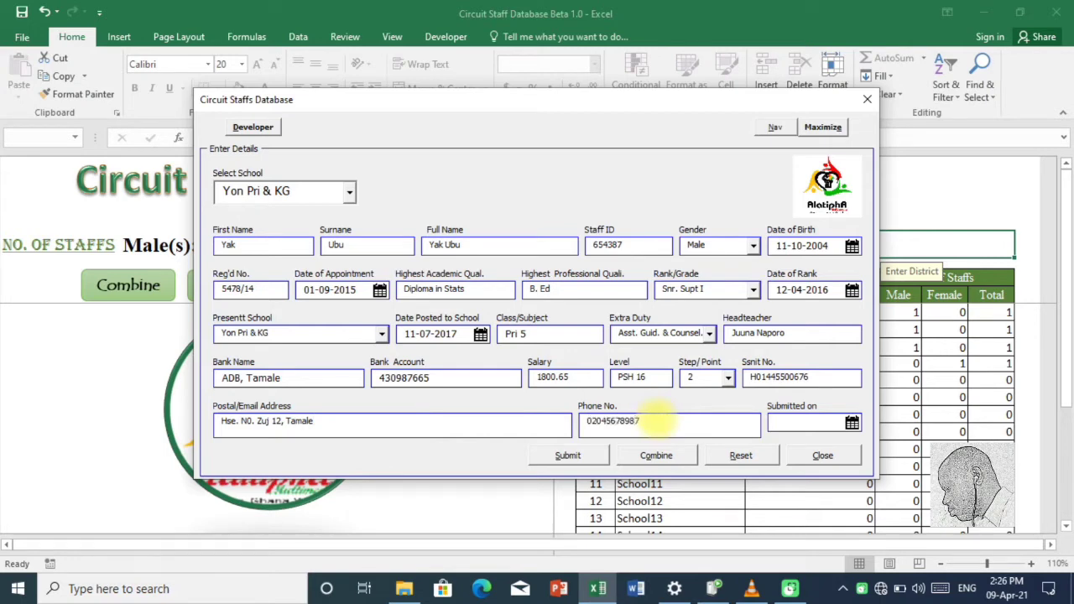
Date the record 9 April 2021, submit it and dismiss the confirmation.
click(851, 422)
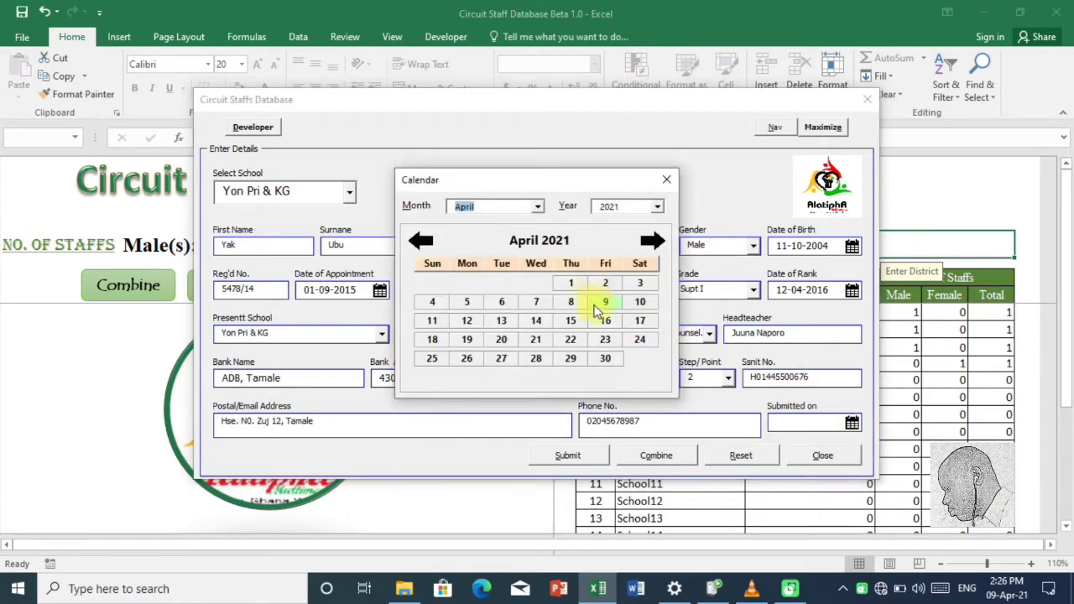
click(605, 302)
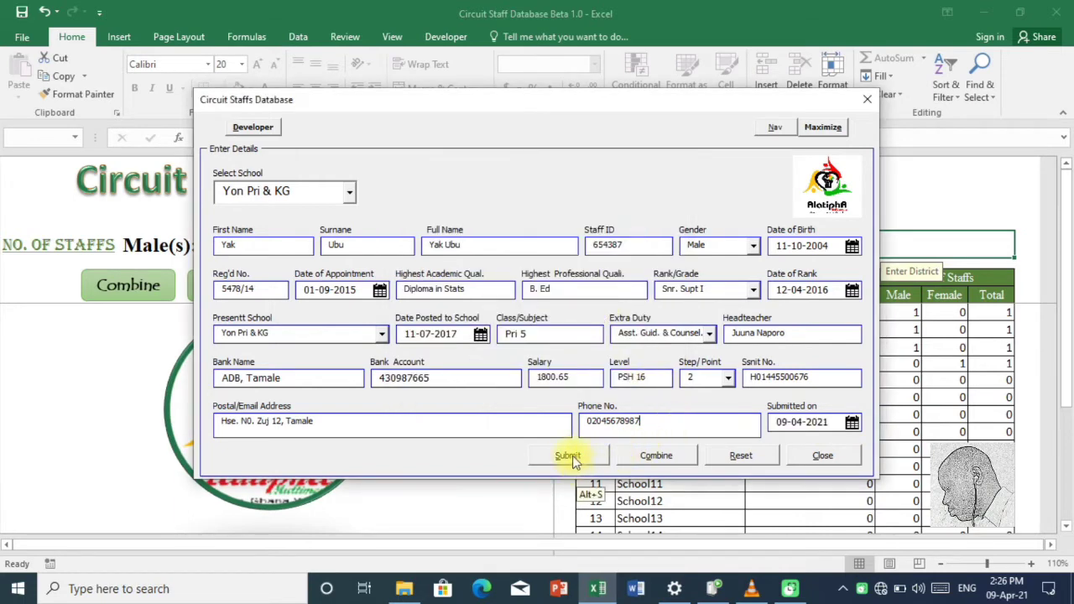
click(568, 454)
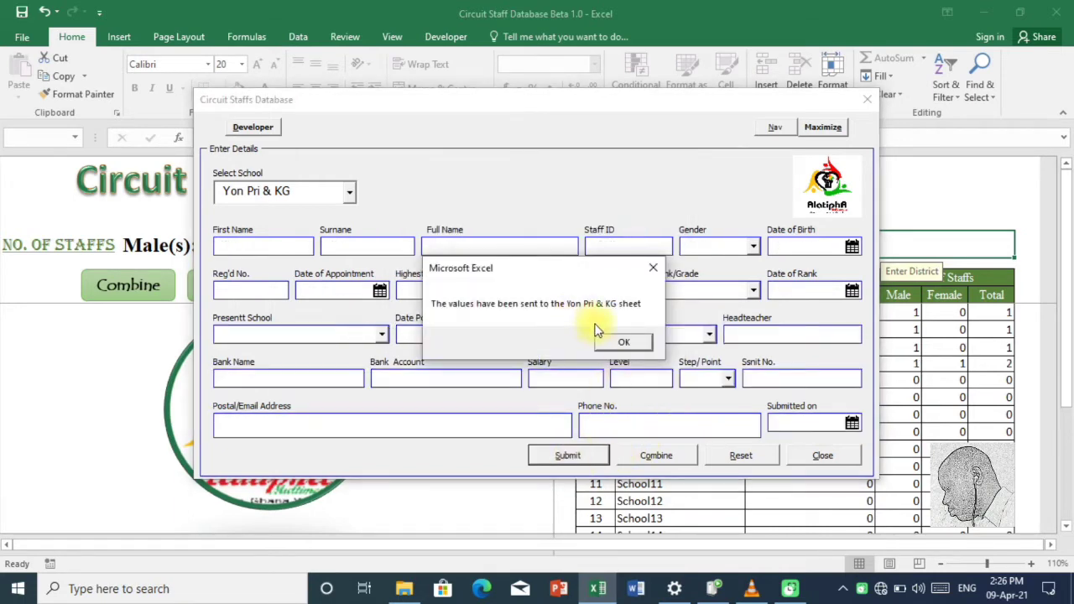
mouse_move(623, 342)
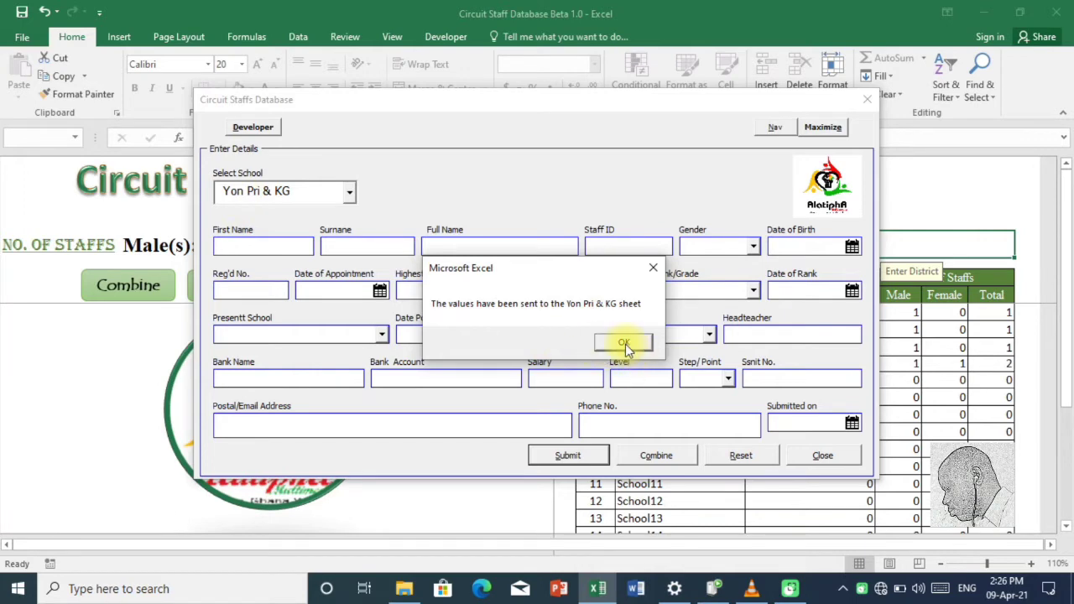
click(623, 342)
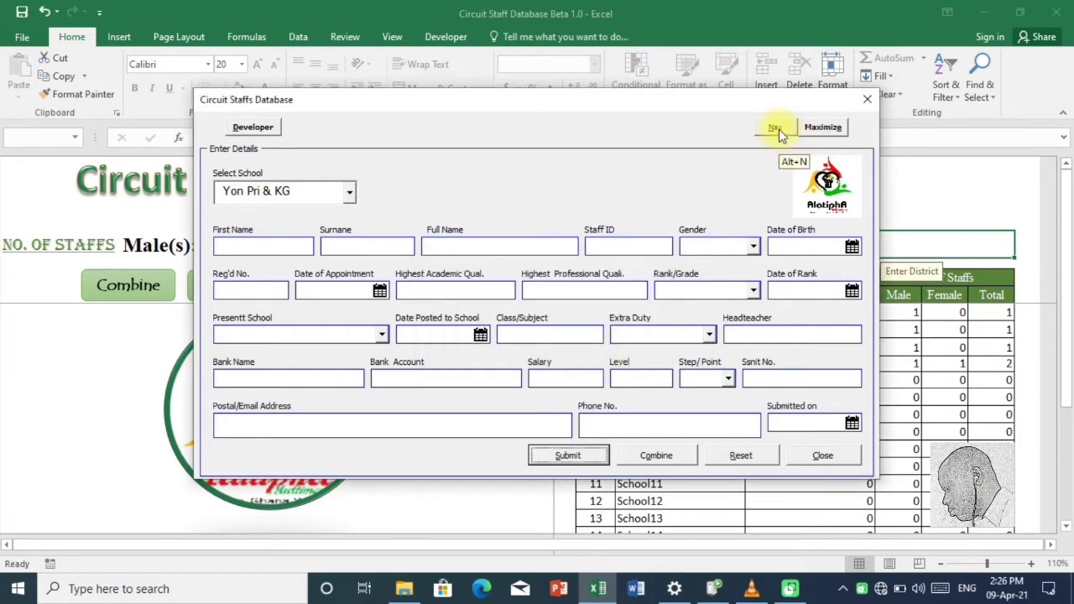
mouse_move(671, 437)
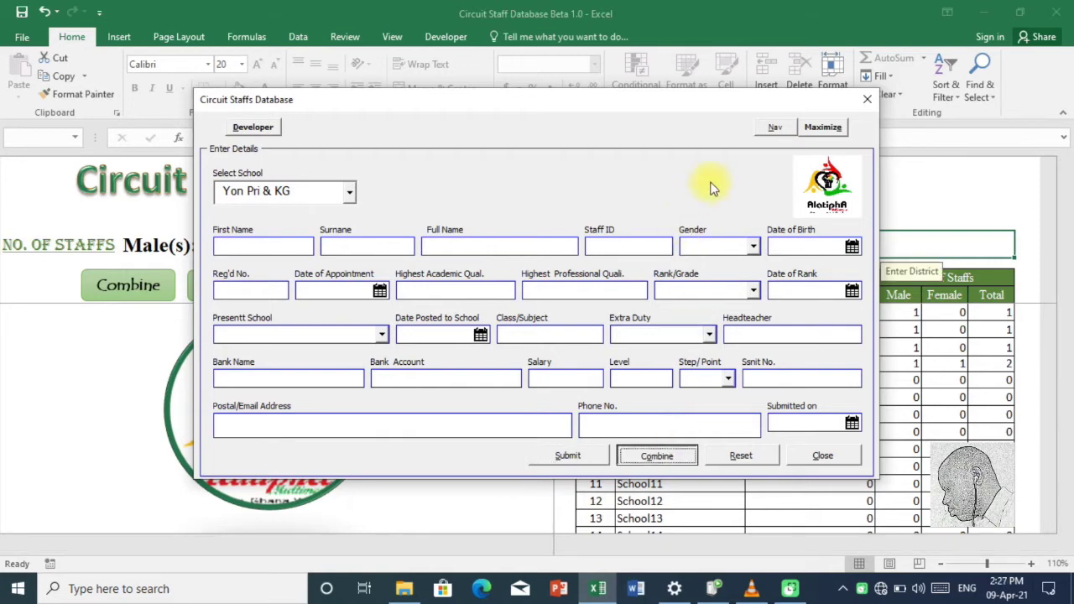
View the Yon Pri & KG and Combined sheets, then return to Home counting 5 staff.
click(773, 127)
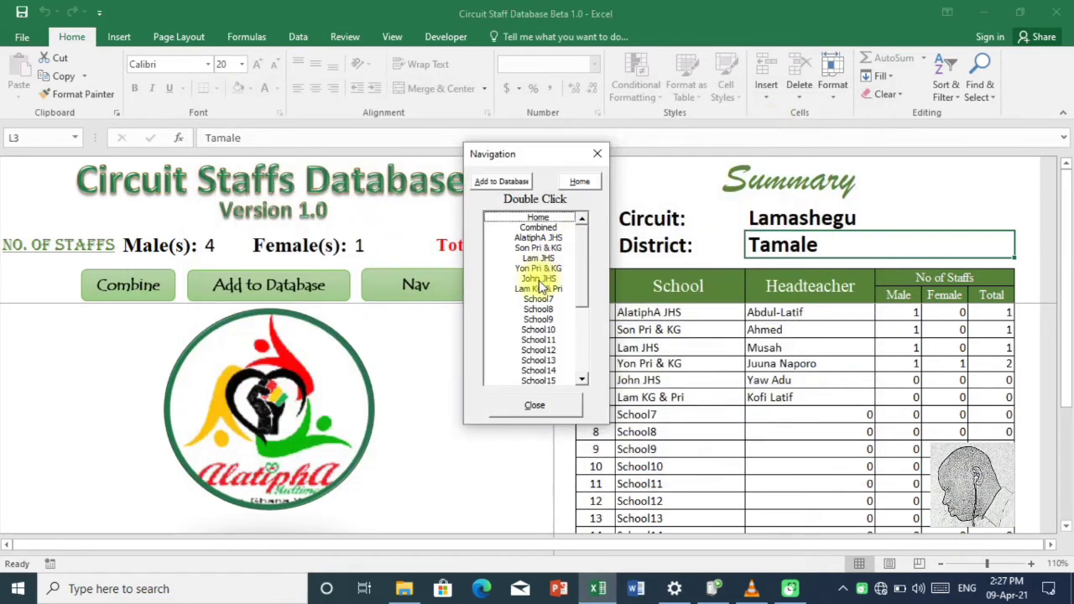
double_click(538, 269)
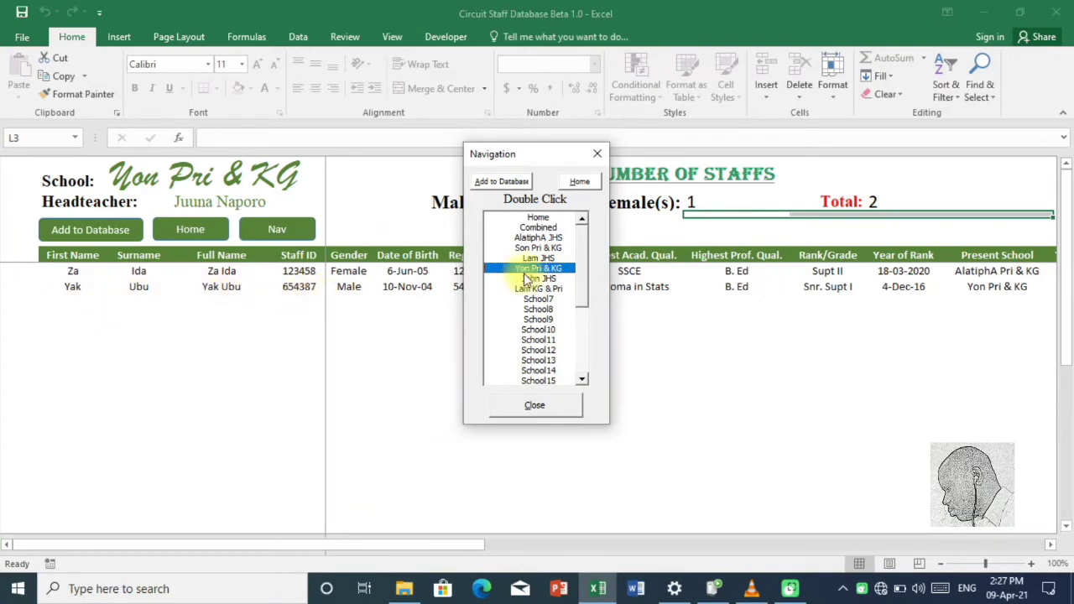
double_click(538, 227)
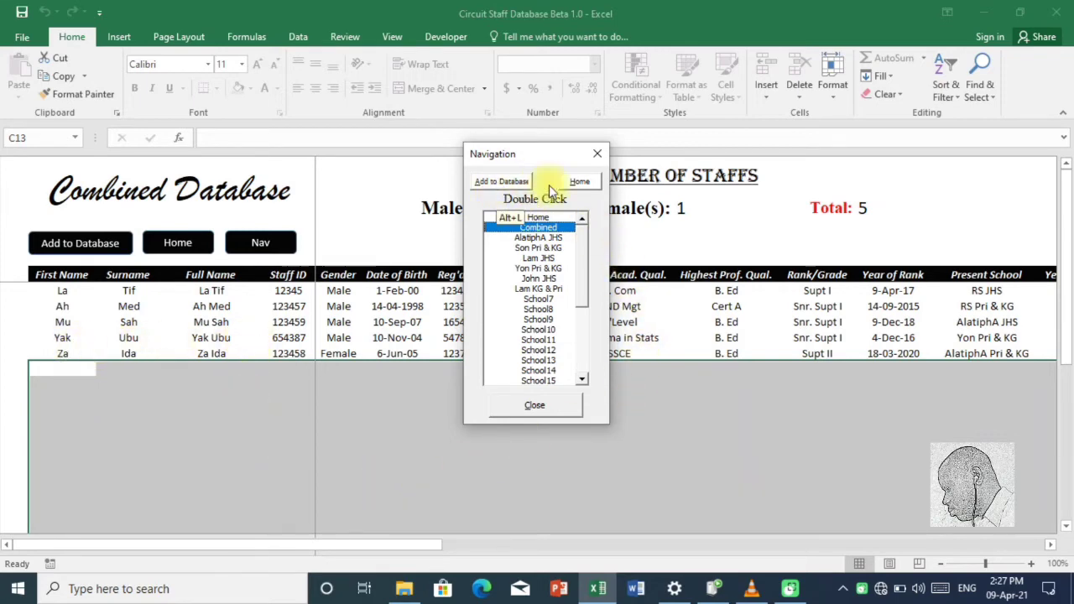
click(580, 182)
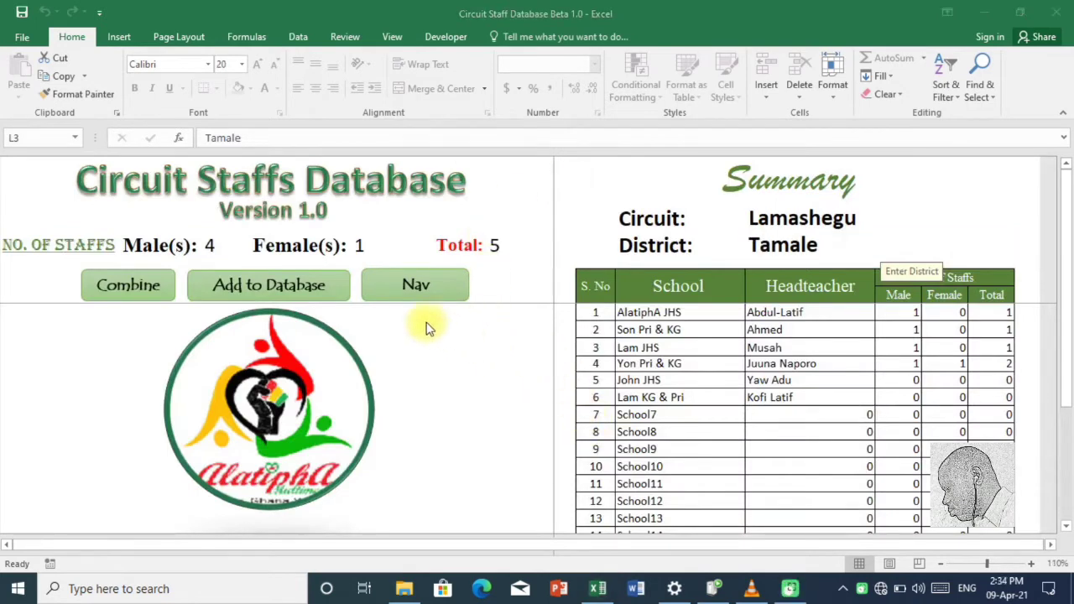
click(879, 244)
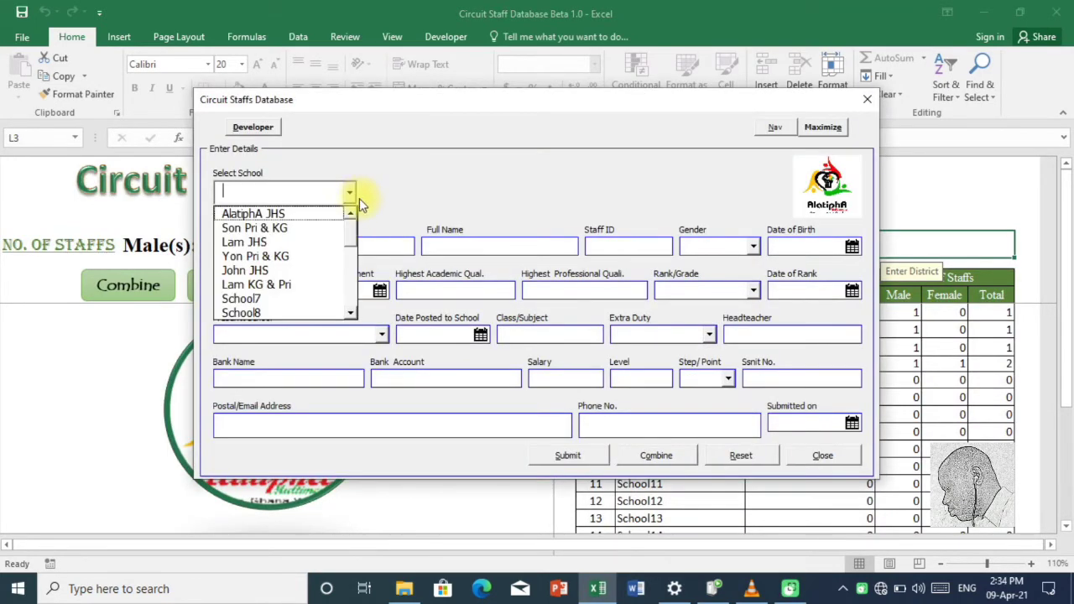
click(245, 270)
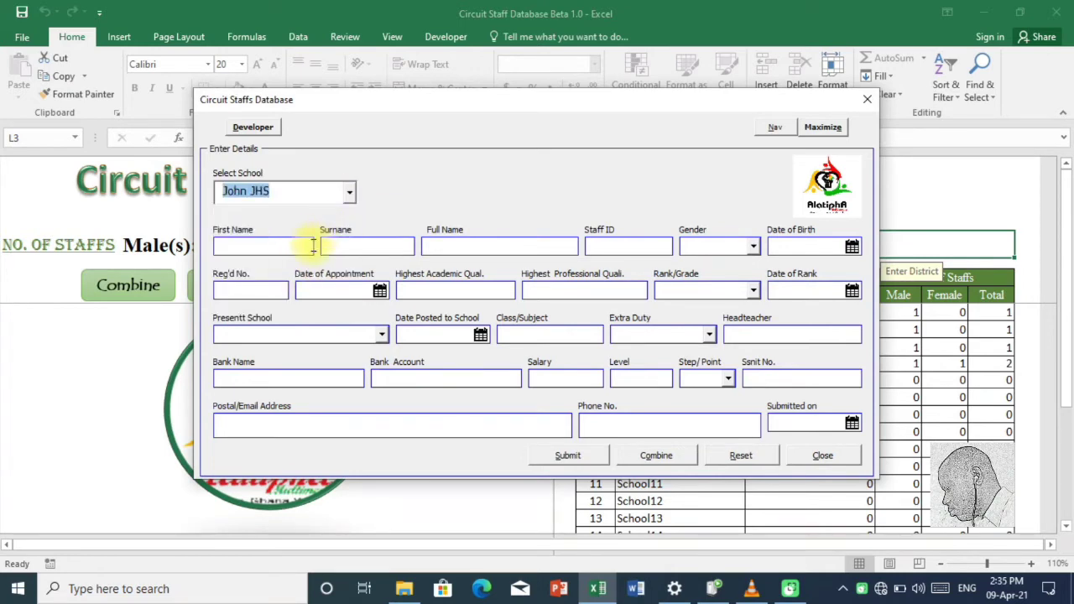
click(263, 246)
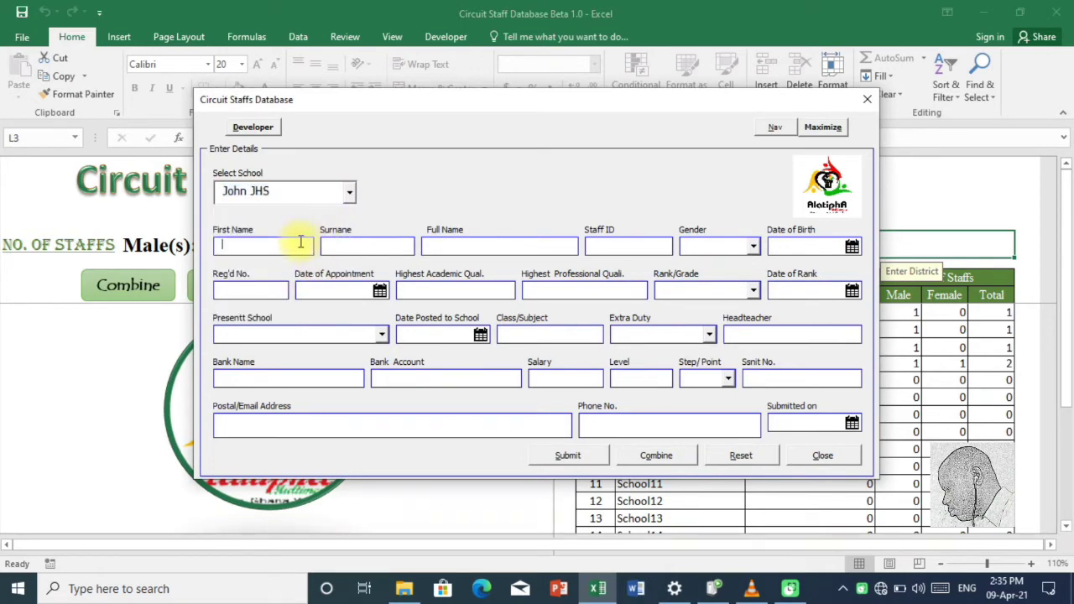
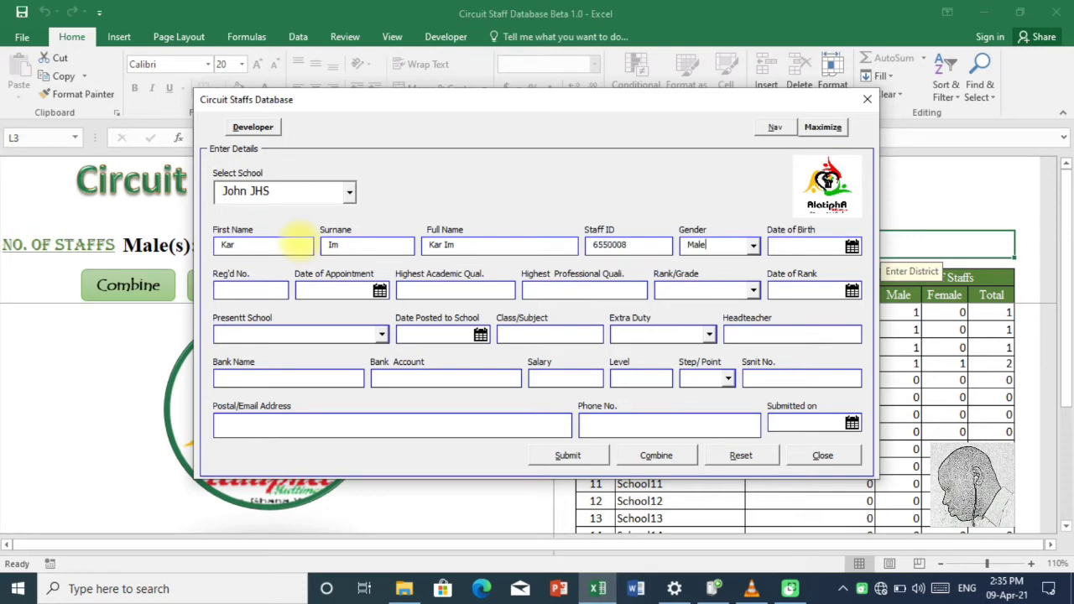
click(700, 245)
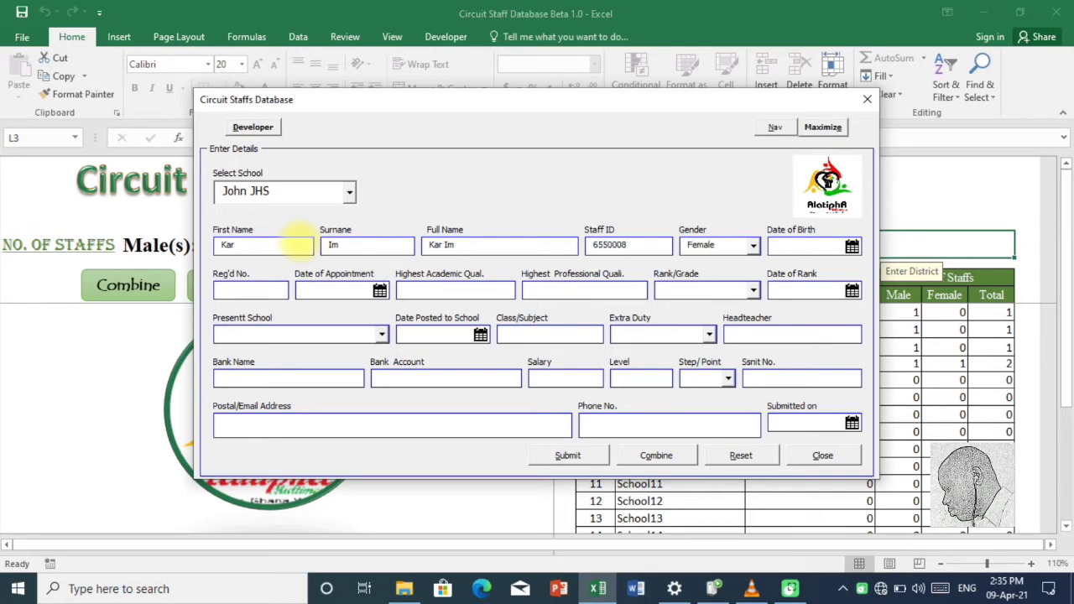
click(718, 244)
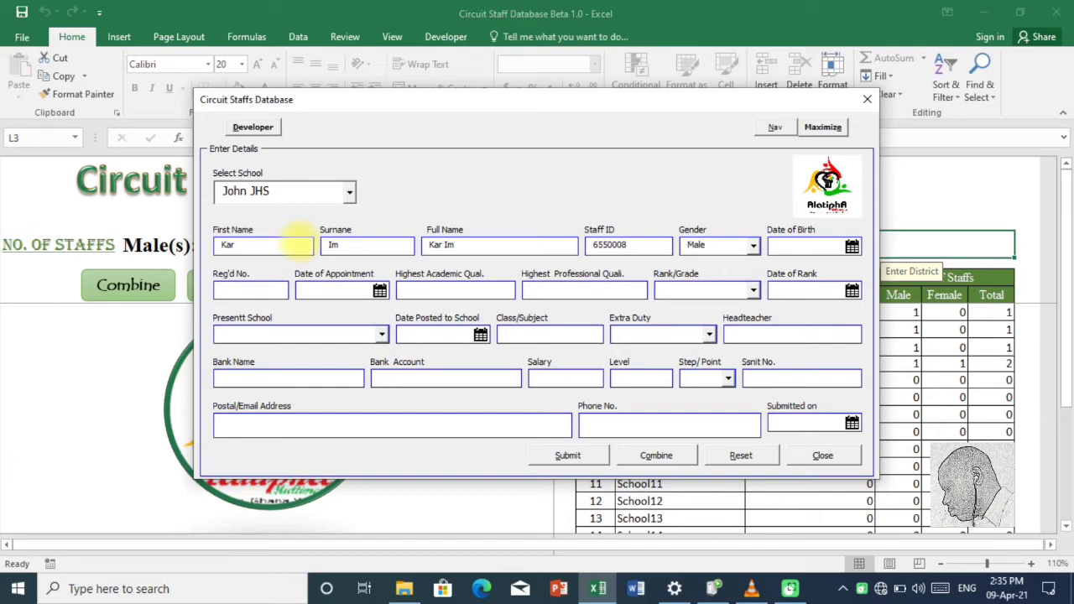
click(851, 245)
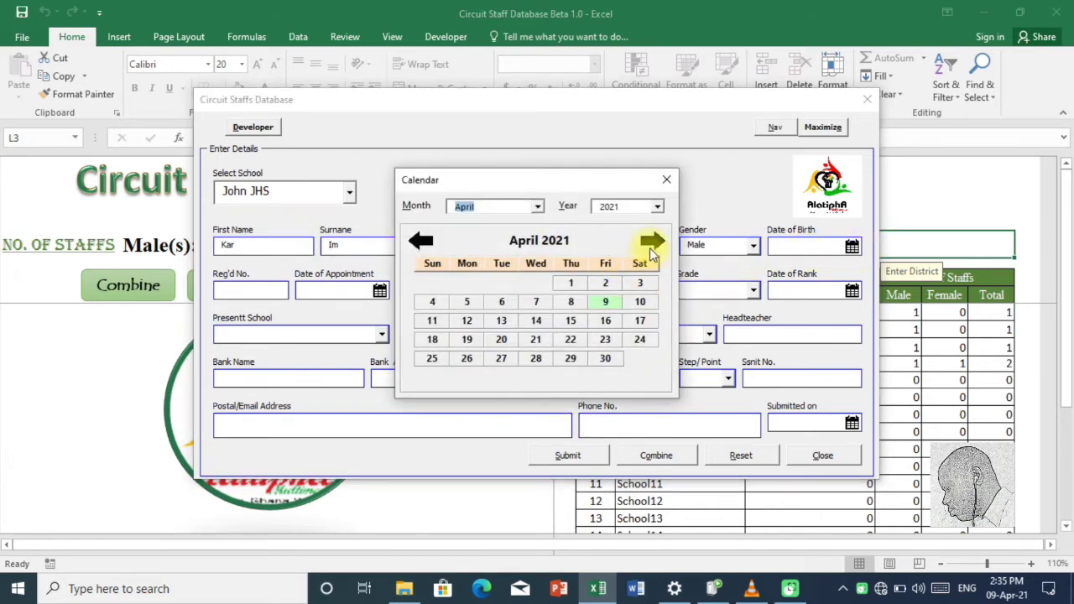
click(660, 206)
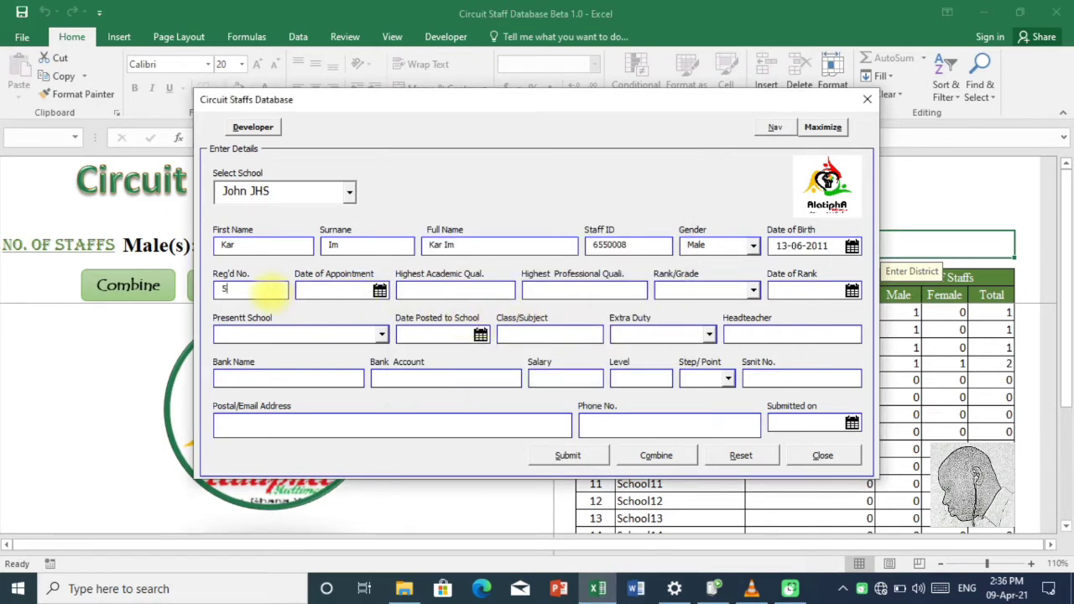
text(421/)
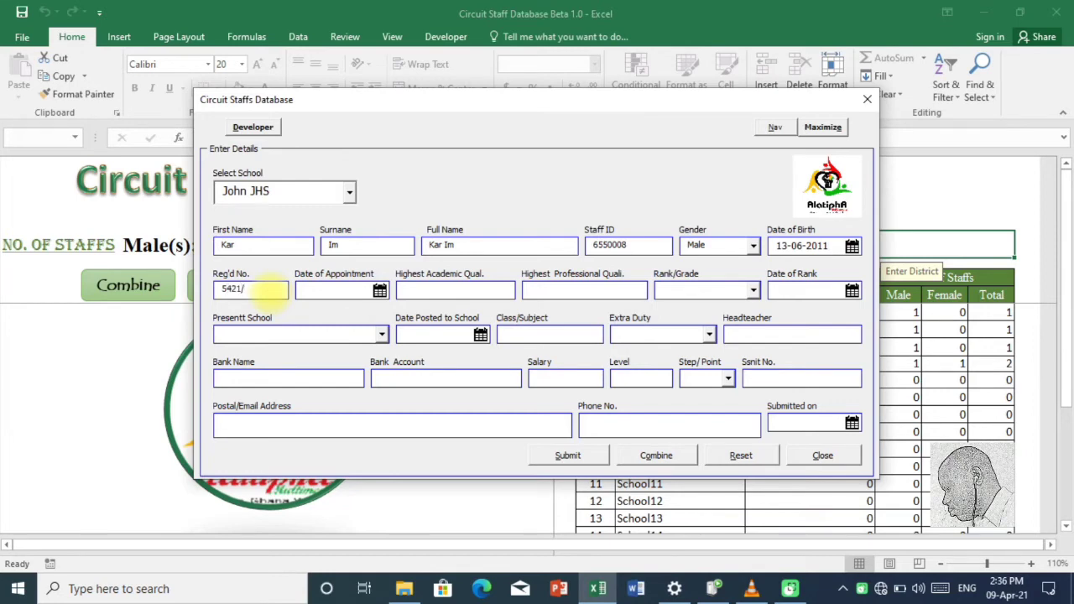
text(4)
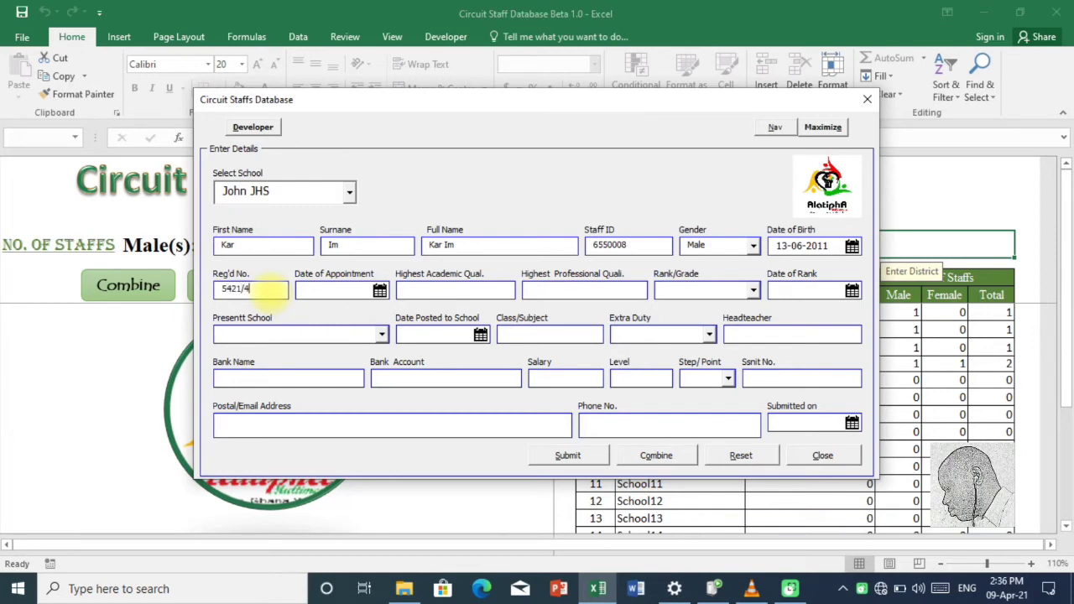
text(1)
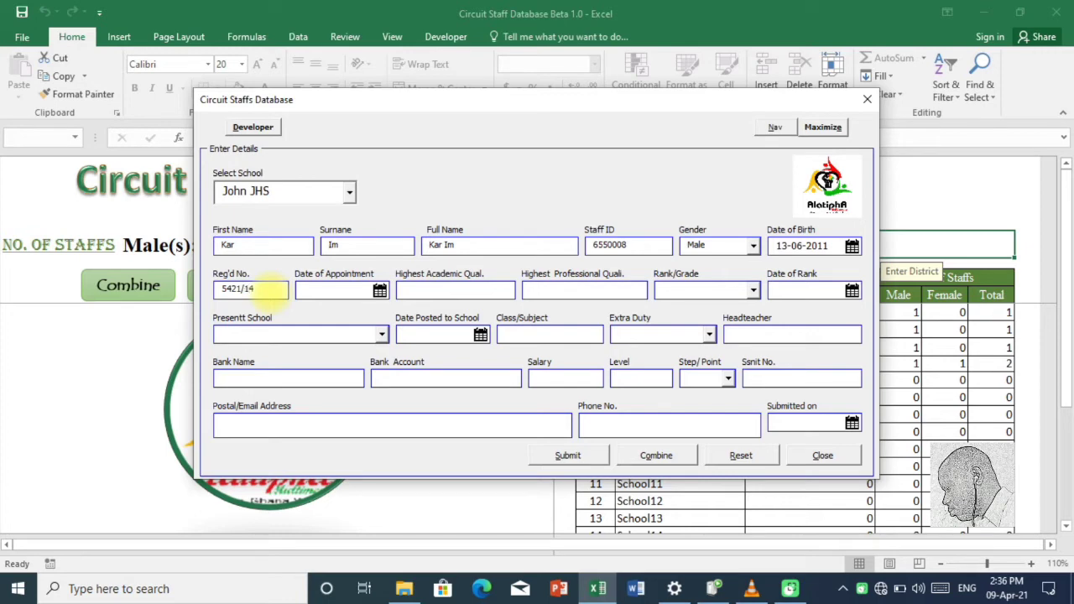
click(379, 289)
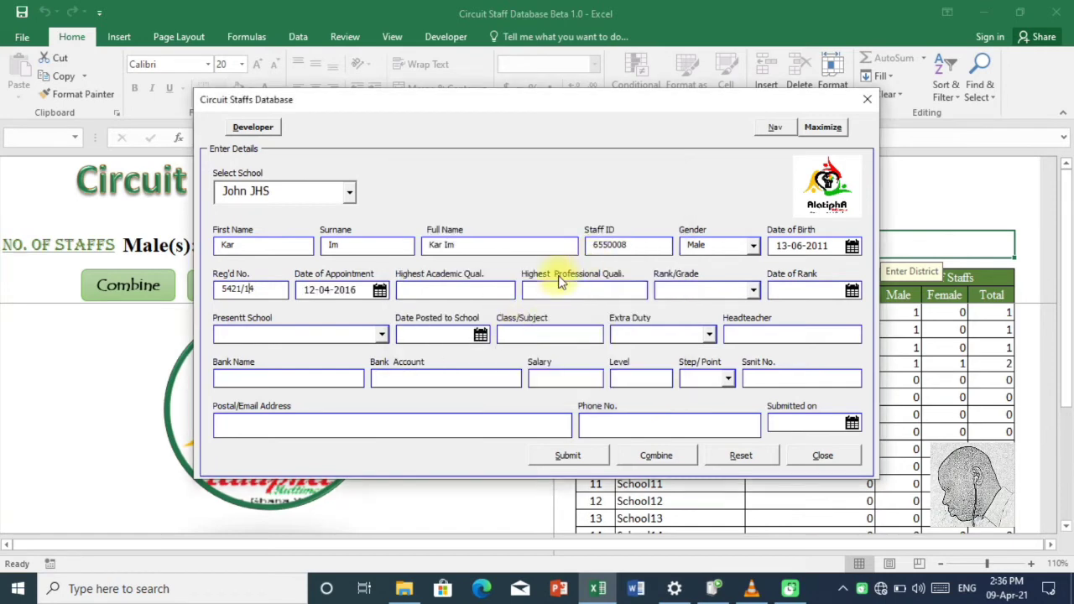
text(H)
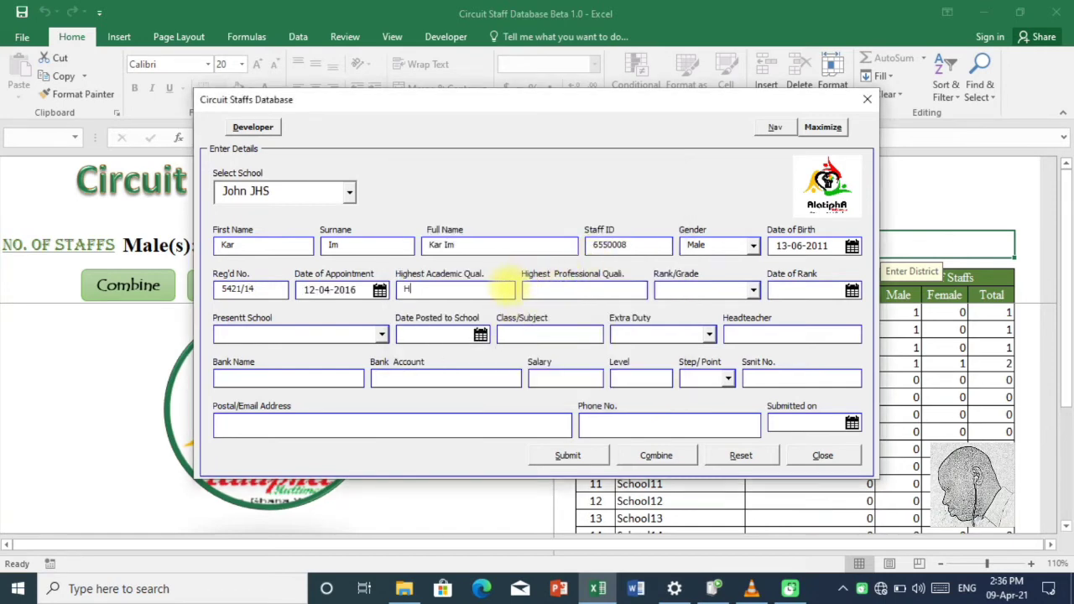
text(ND)
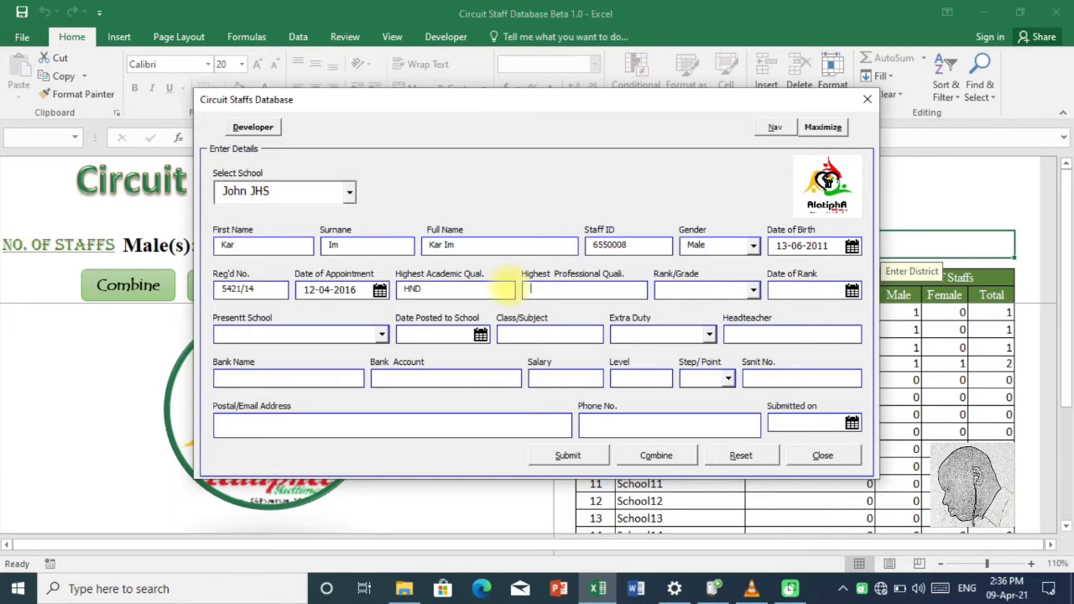
text(B. Ed)
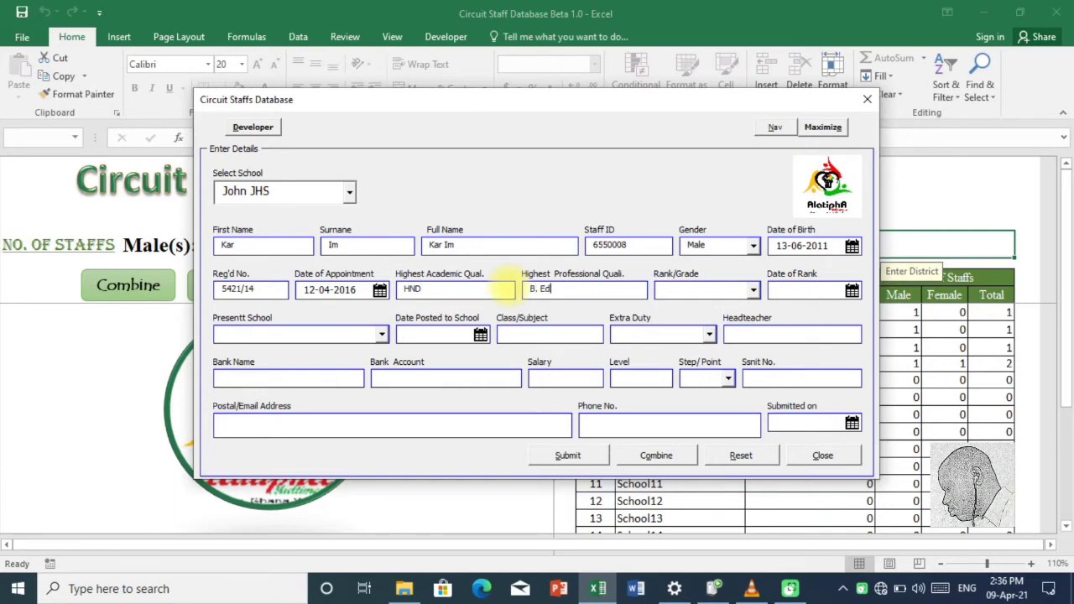
text(Supt II)
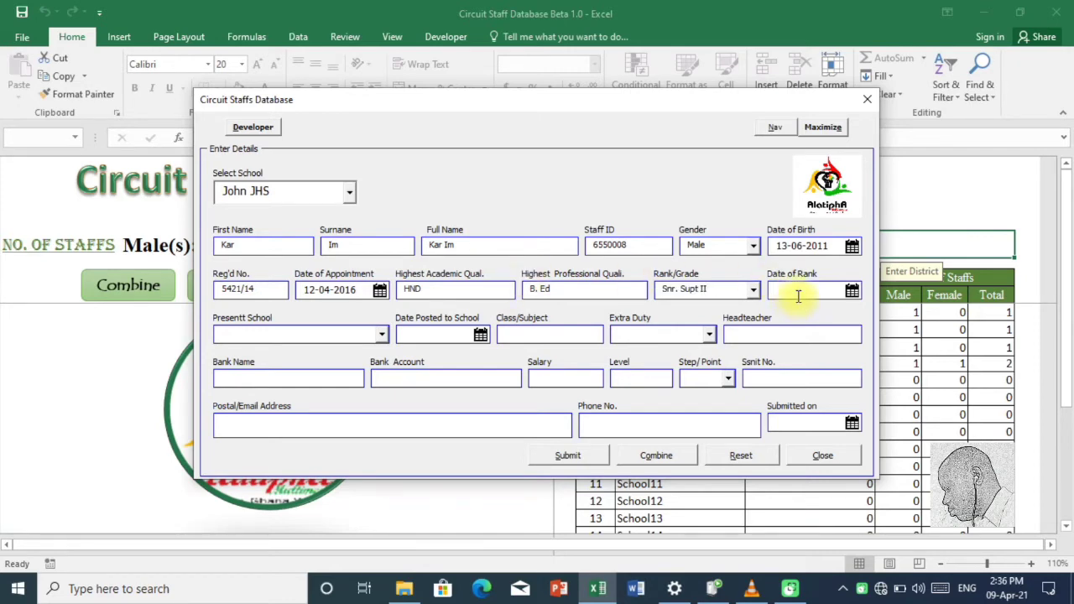
After the missing-data warning, set date of rank 13 November 2019 and submit to John JHS.
click(568, 454)
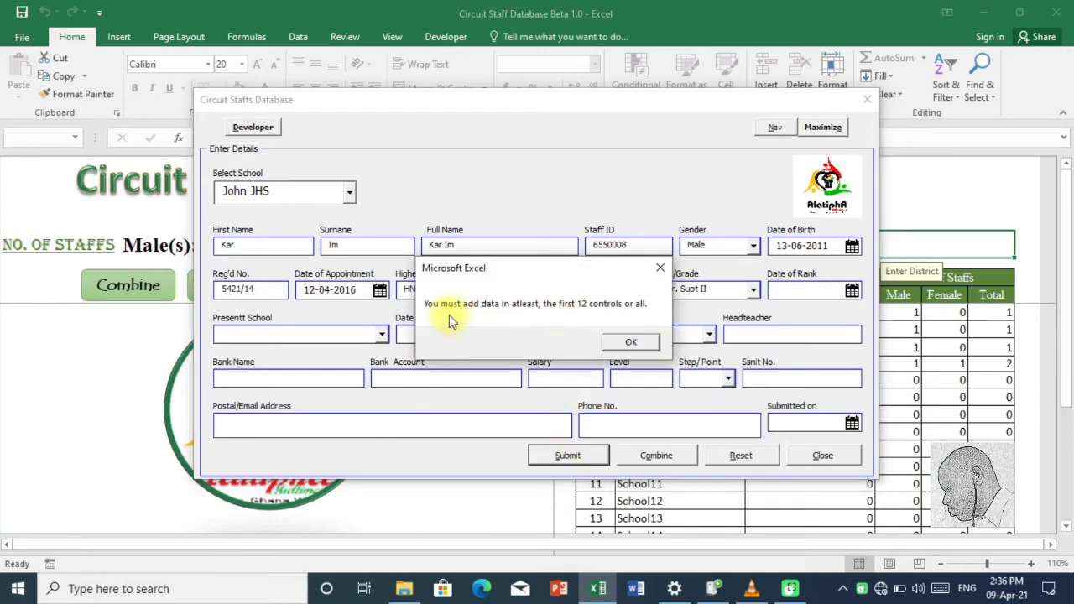
mouse_move(599, 320)
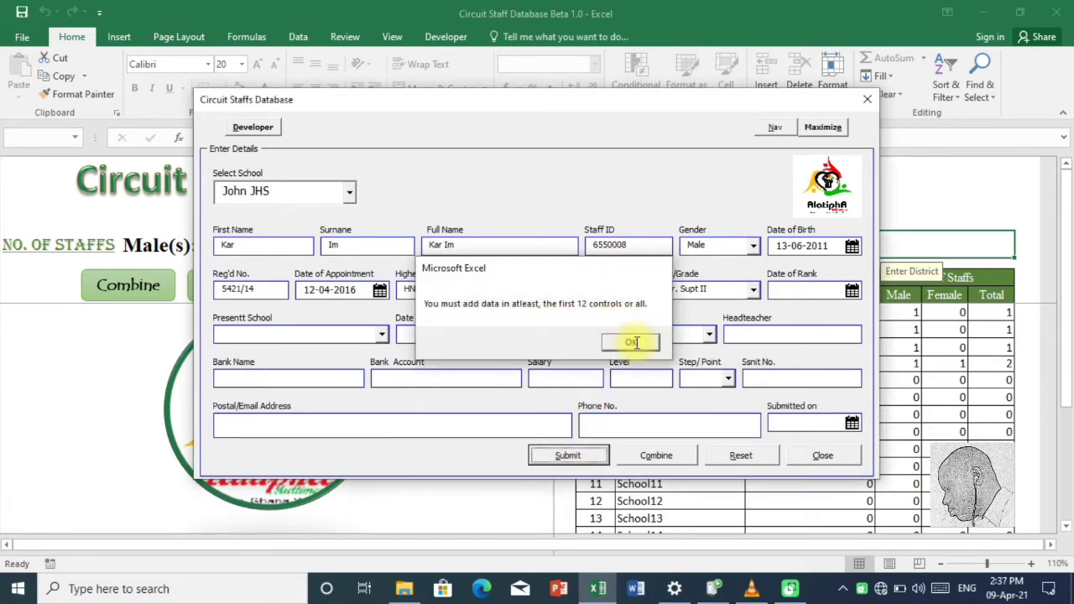
click(631, 342)
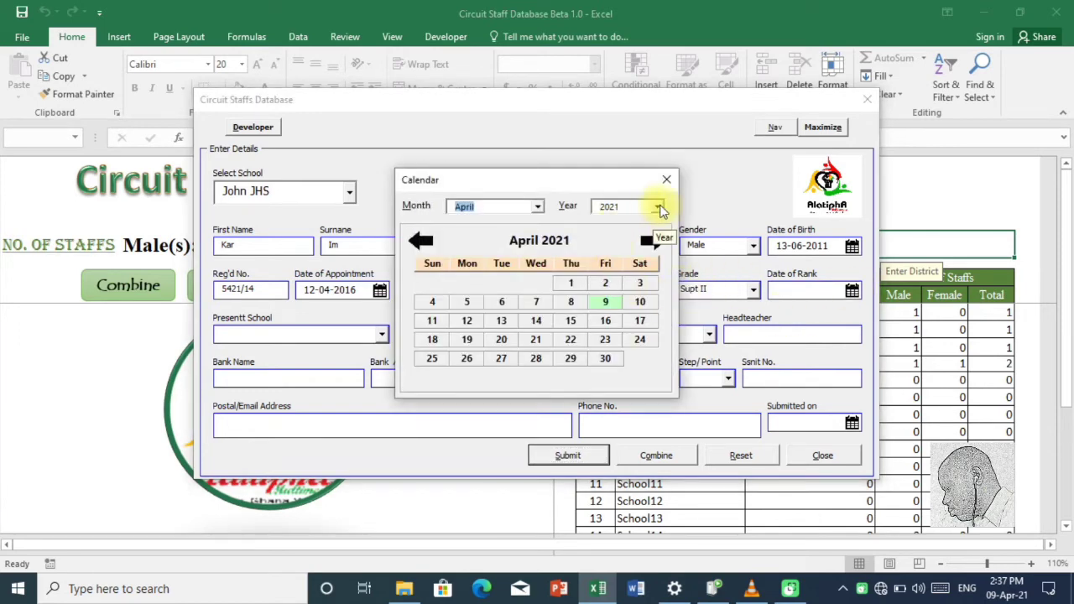
click(660, 211)
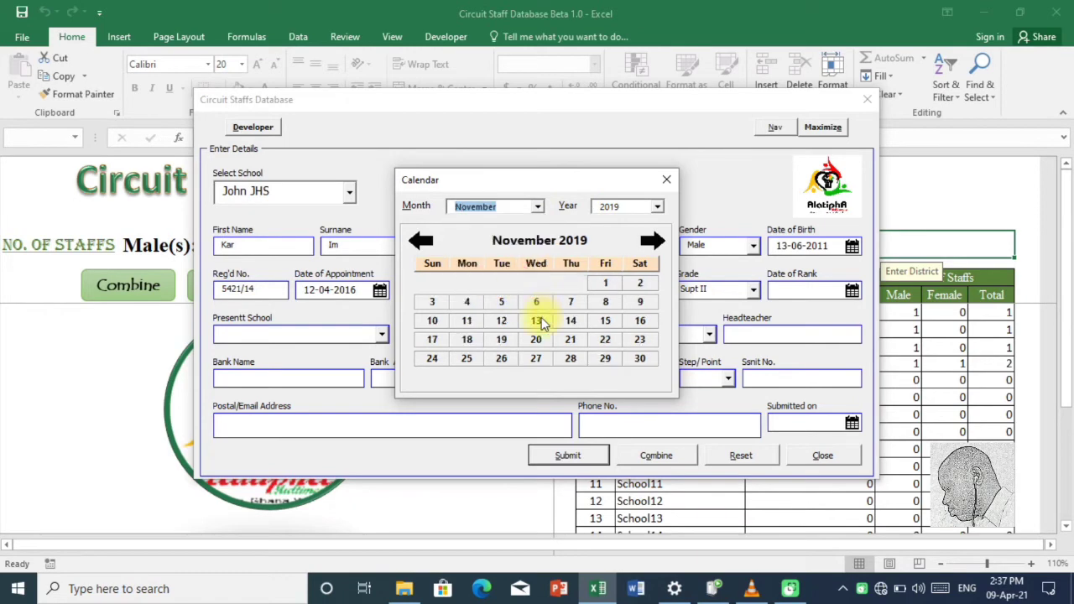
click(535, 321)
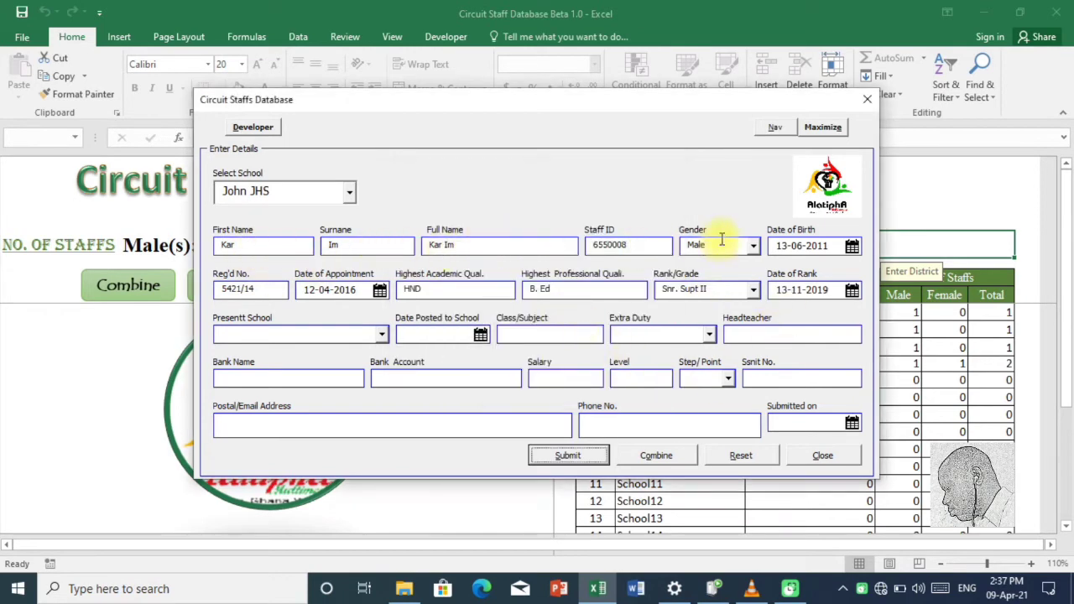
mouse_move(607, 446)
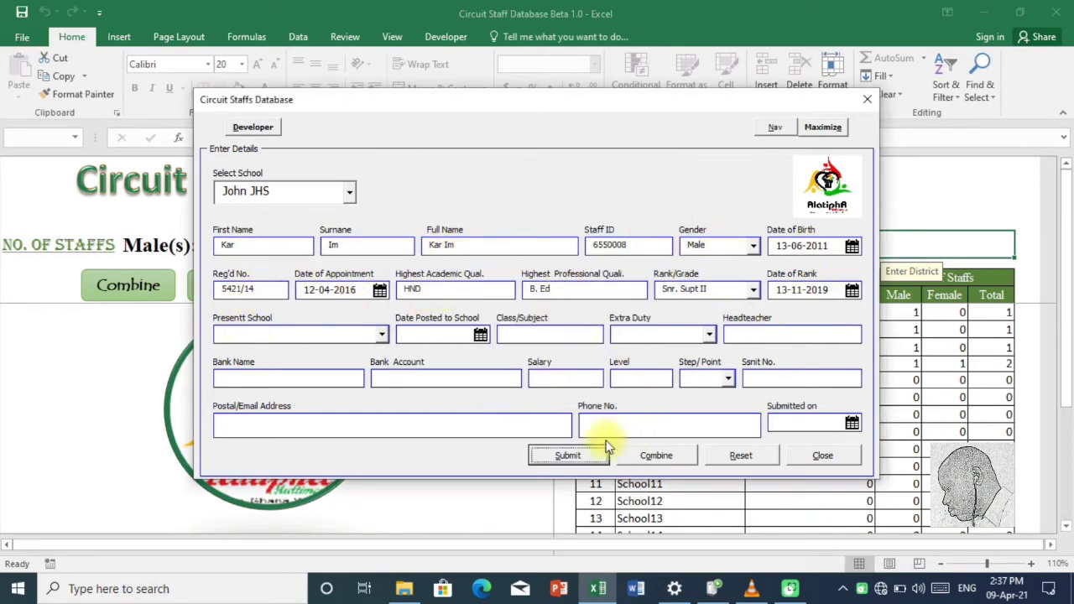
click(568, 455)
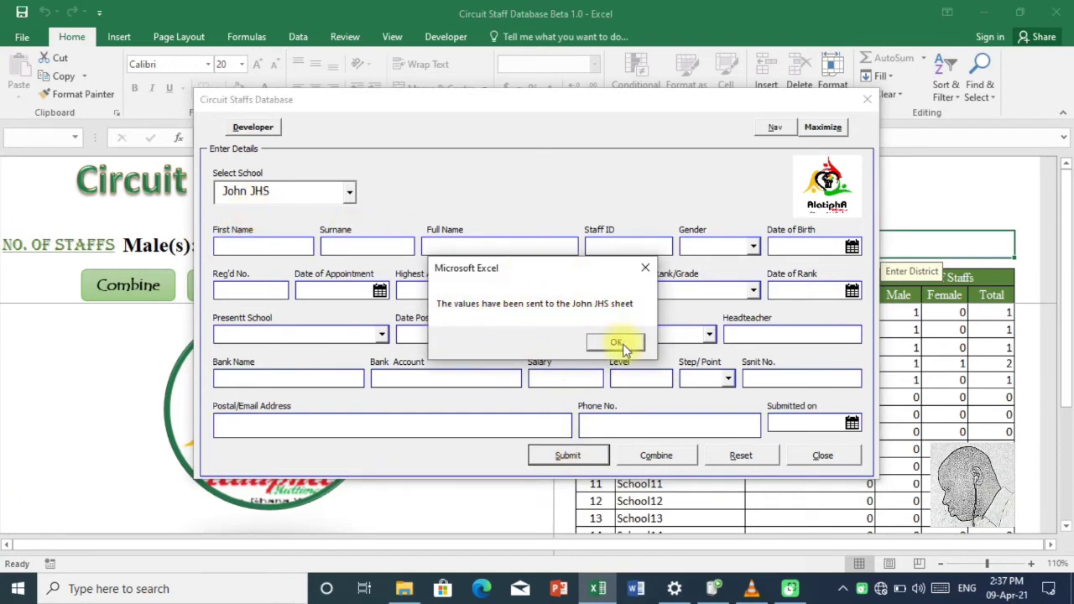
click(617, 344)
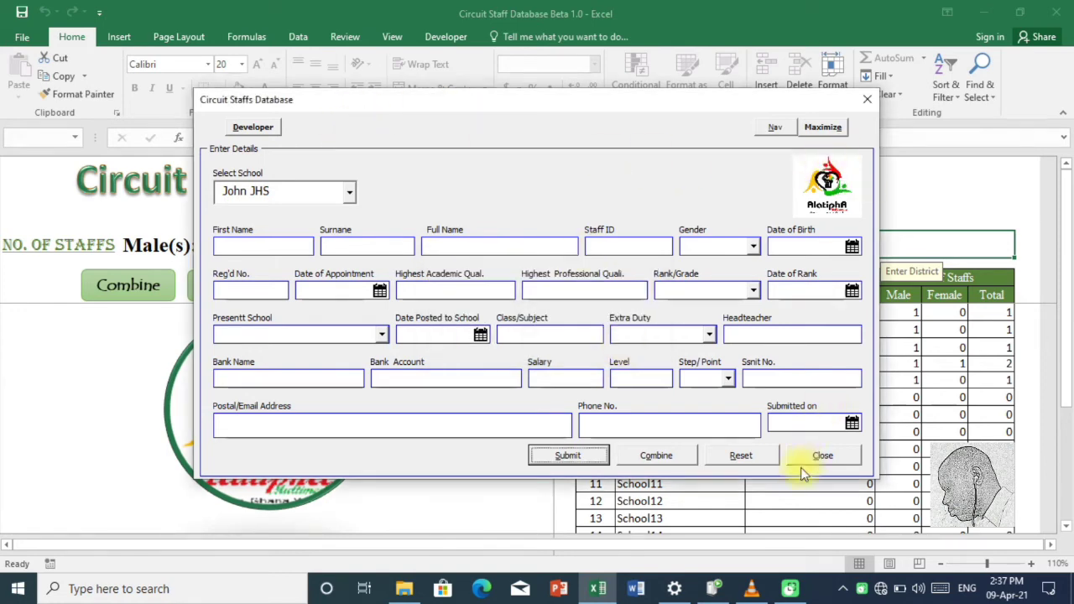
click(823, 455)
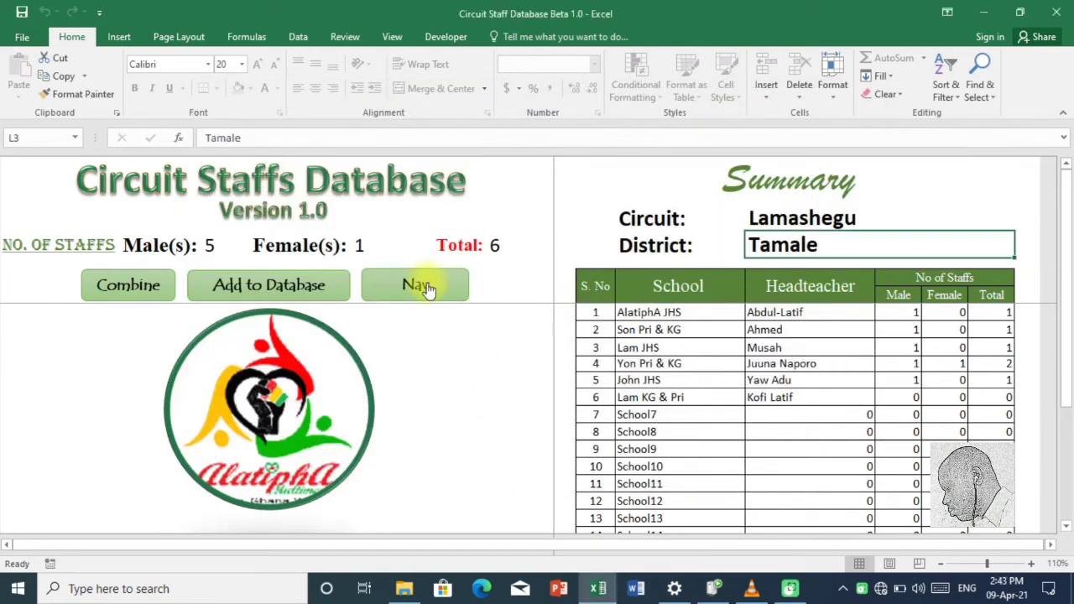
click(415, 285)
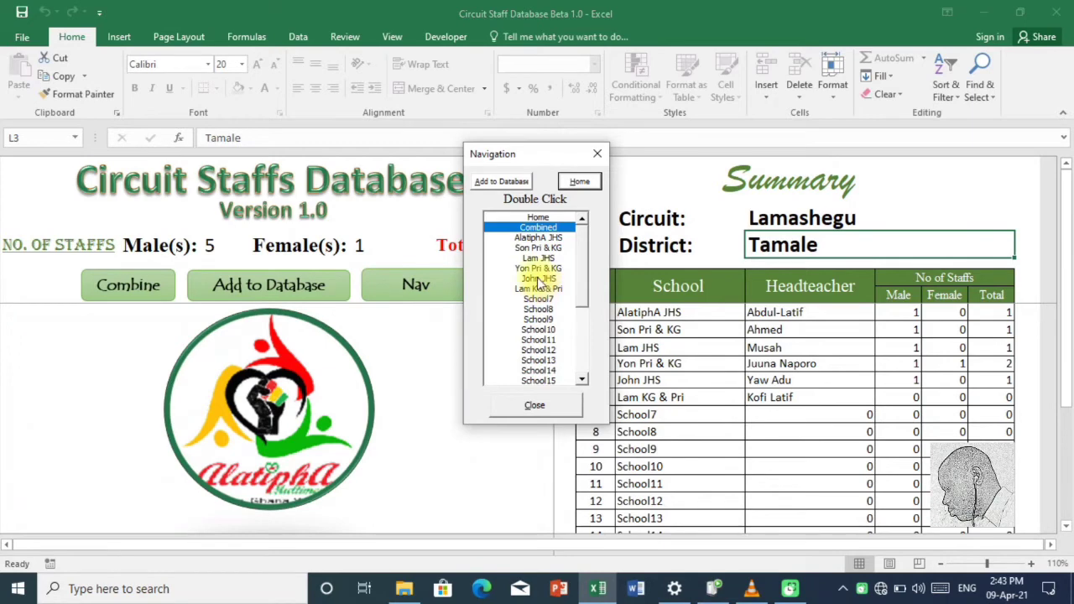
double_click(538, 278)
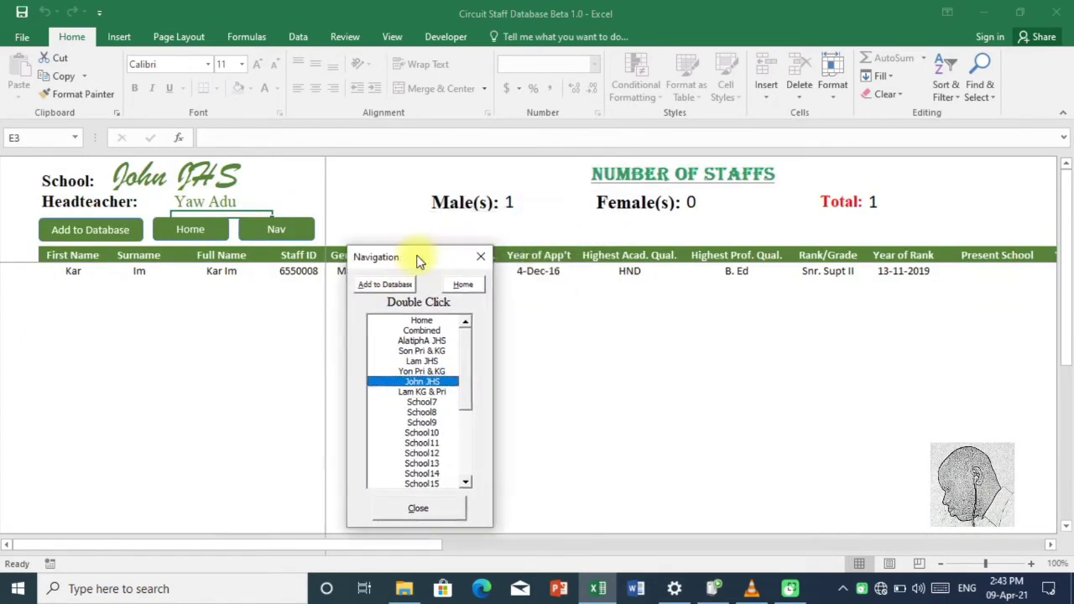
click(997, 270)
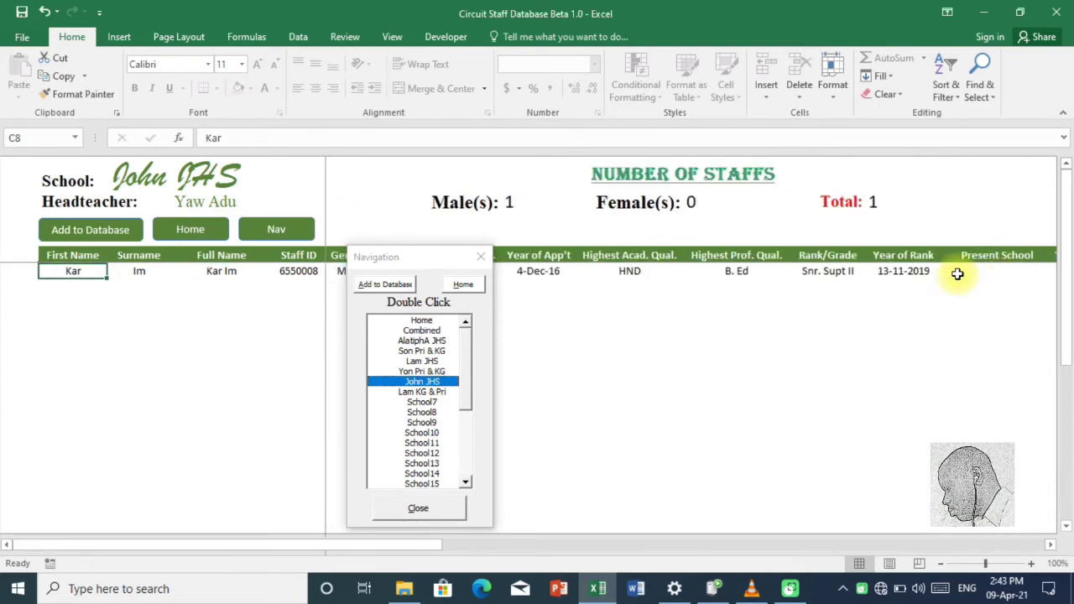
click(421, 330)
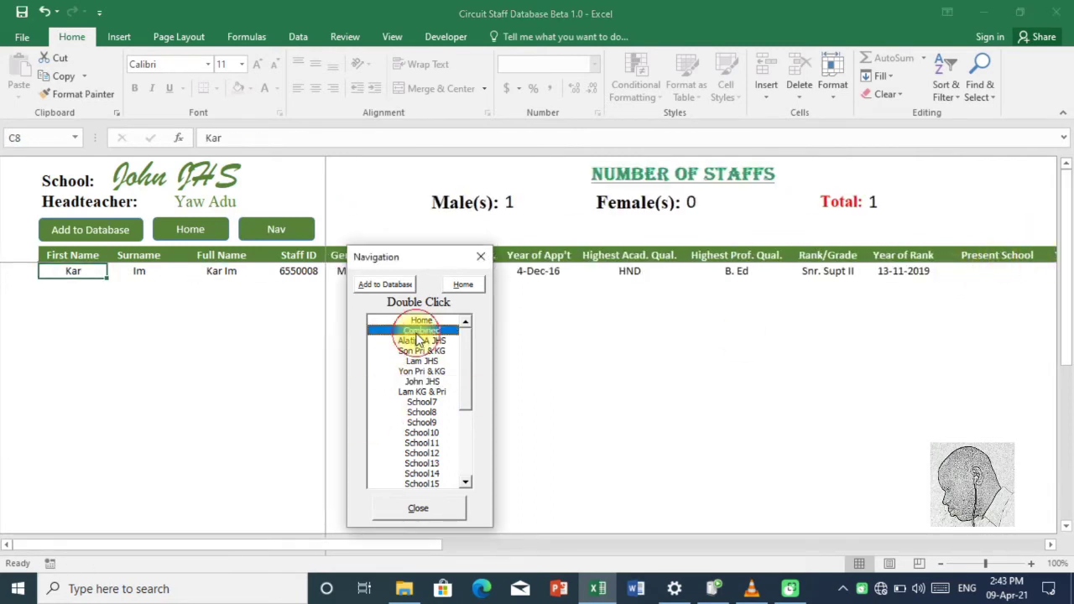
double_click(421, 329)
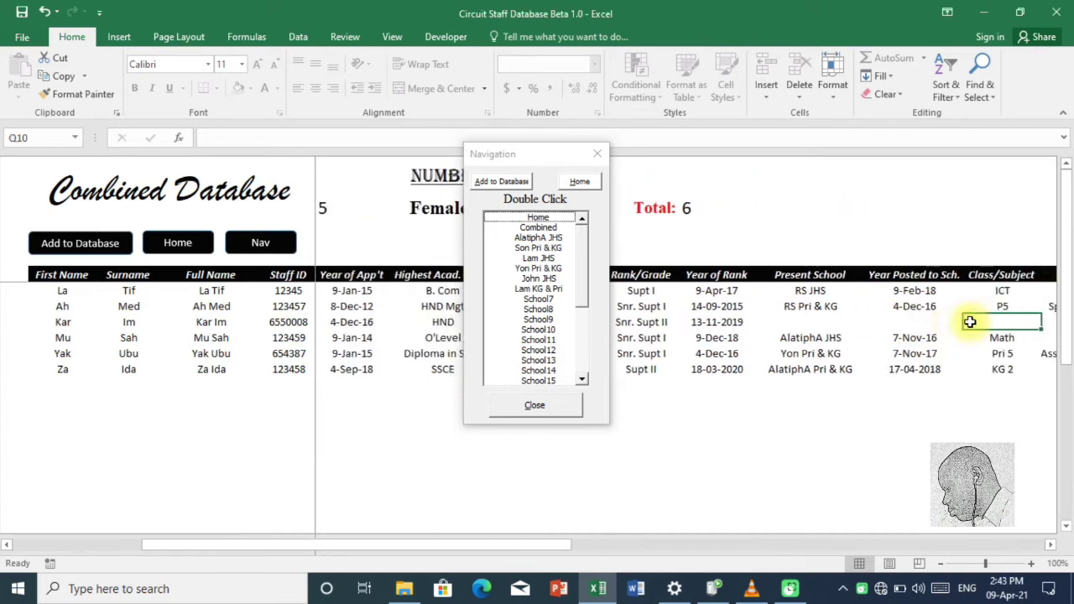
scroll(right, 3)
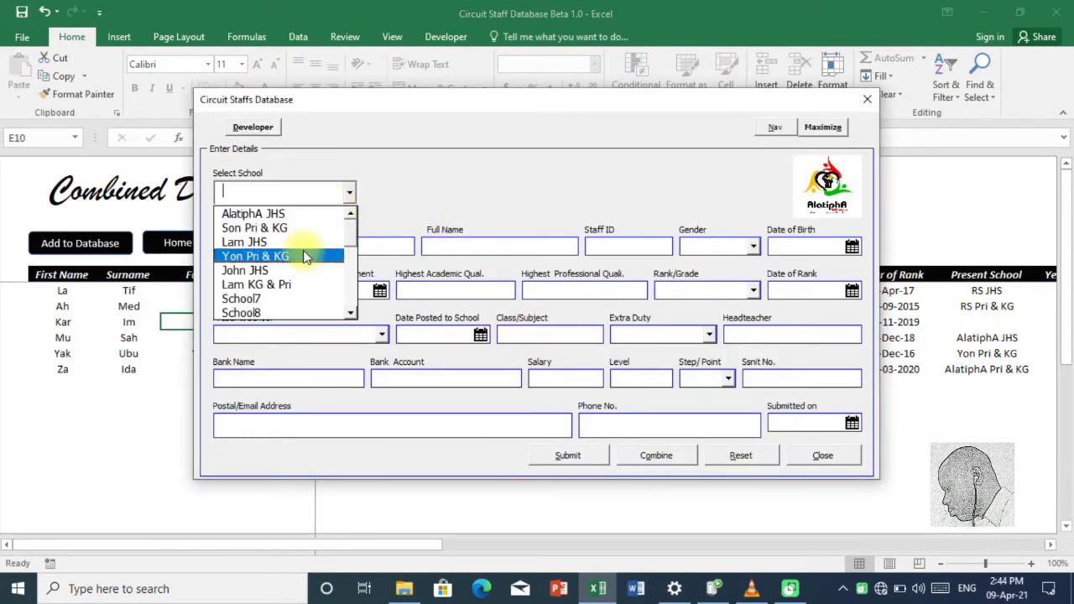
Type a throwaway Lam KG & Pri test entry and pick a calendar date.
click(256, 284)
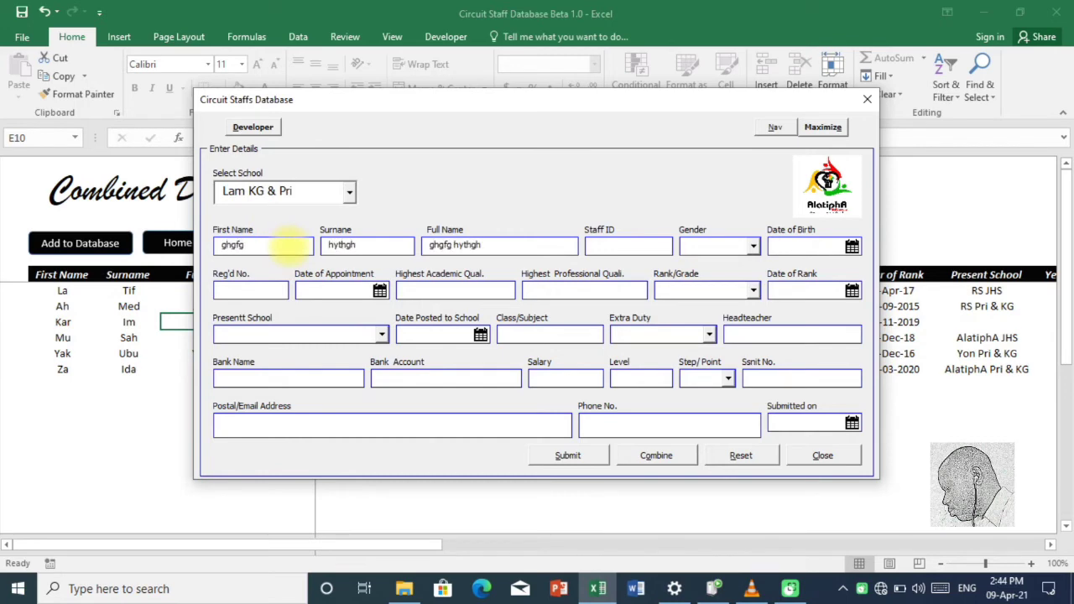
text(tryt)
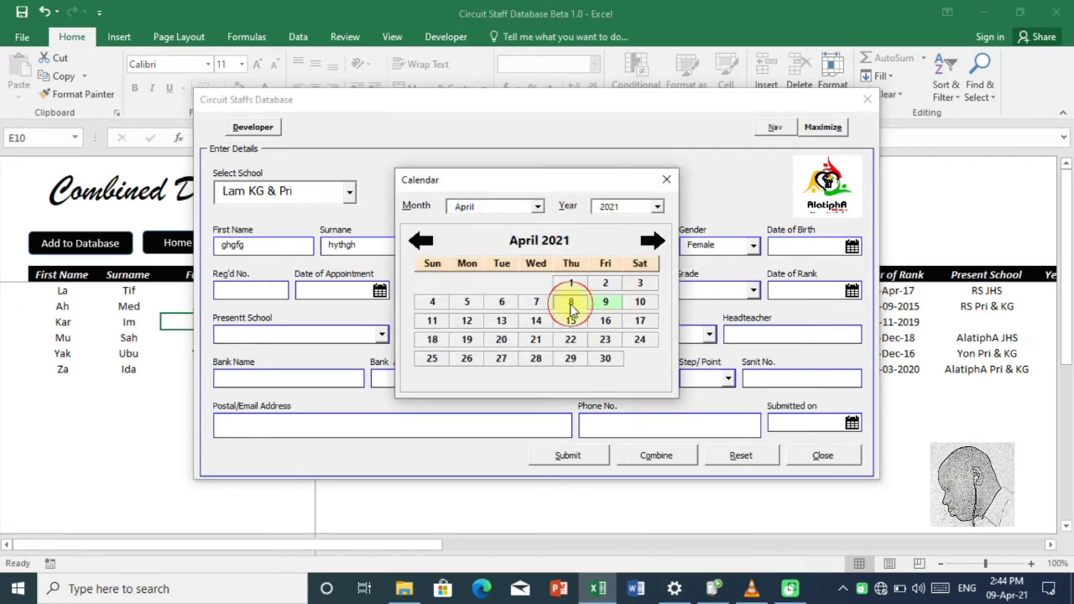
click(570, 302)
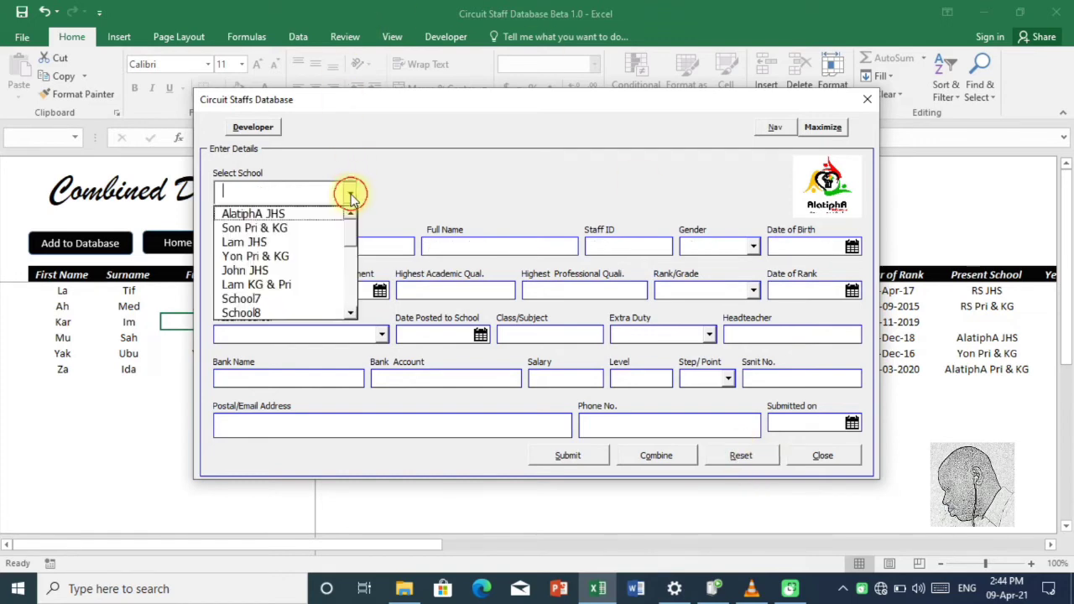
click(255, 285)
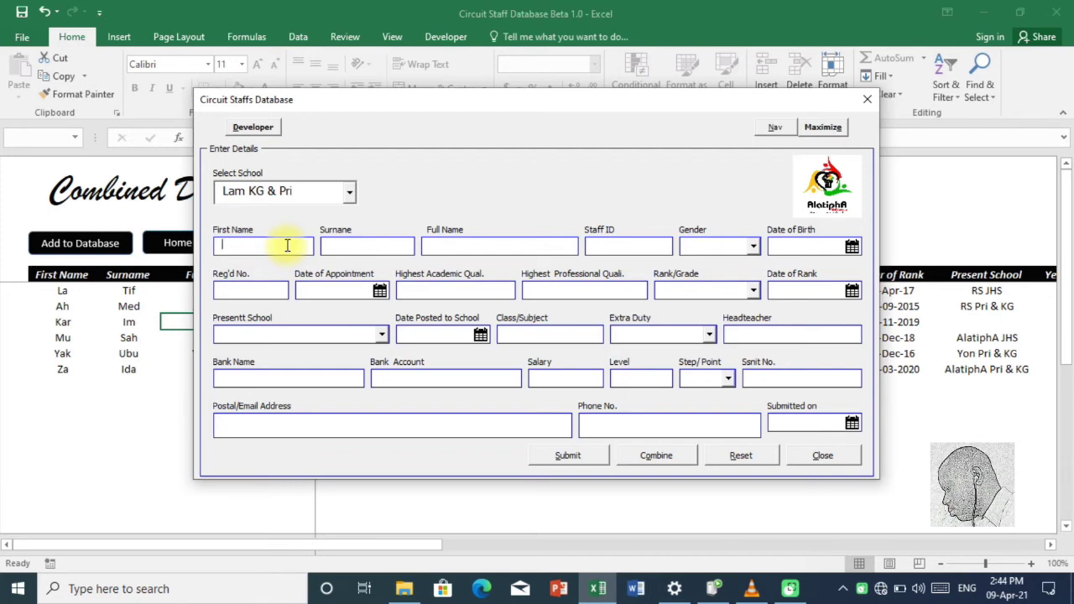
text(Abe)
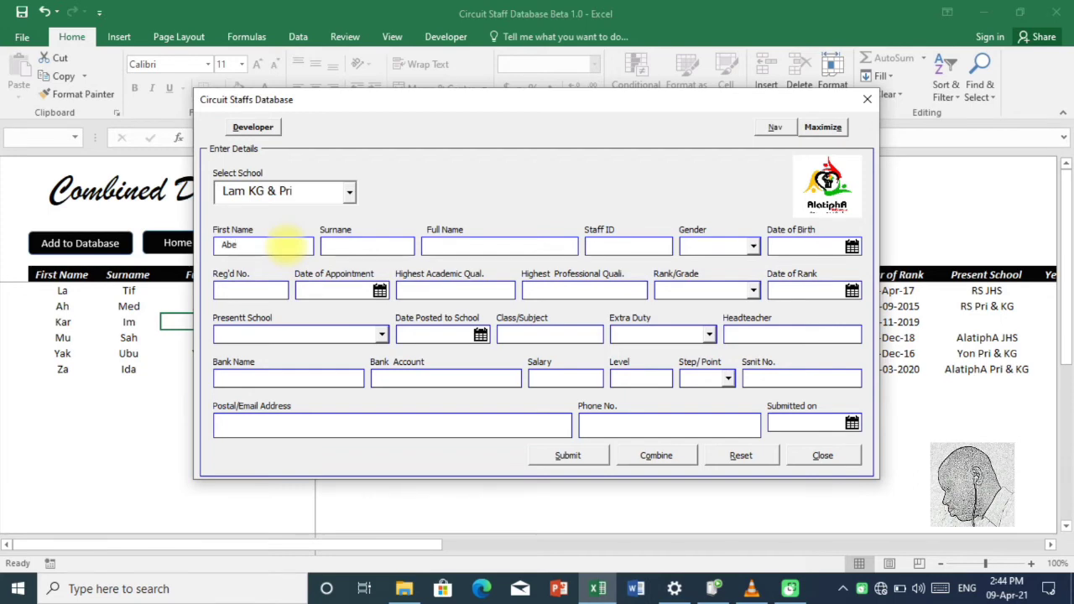
text(Na)
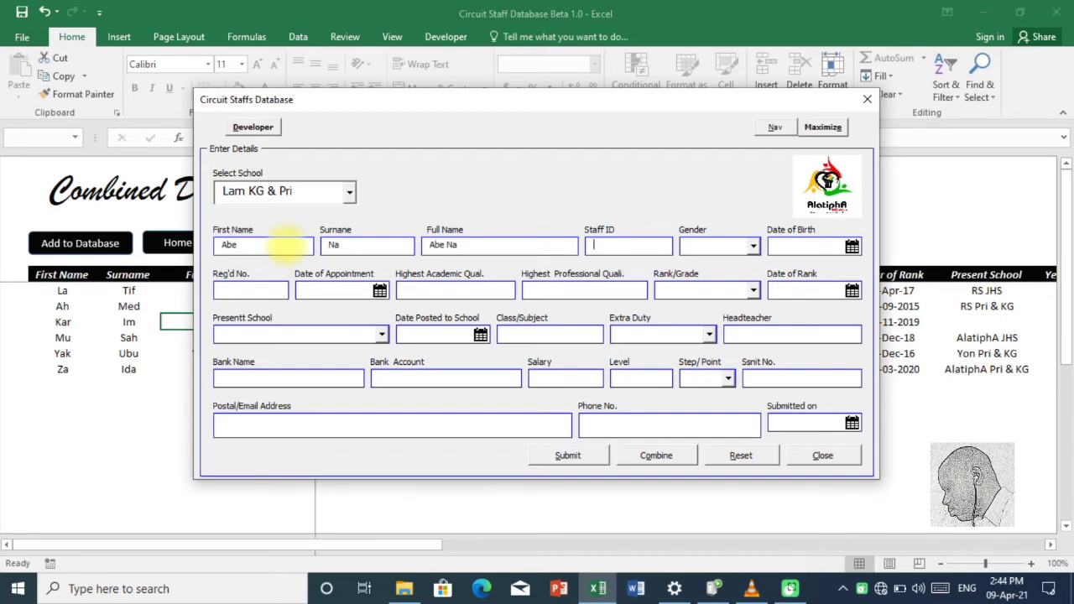
text(900)
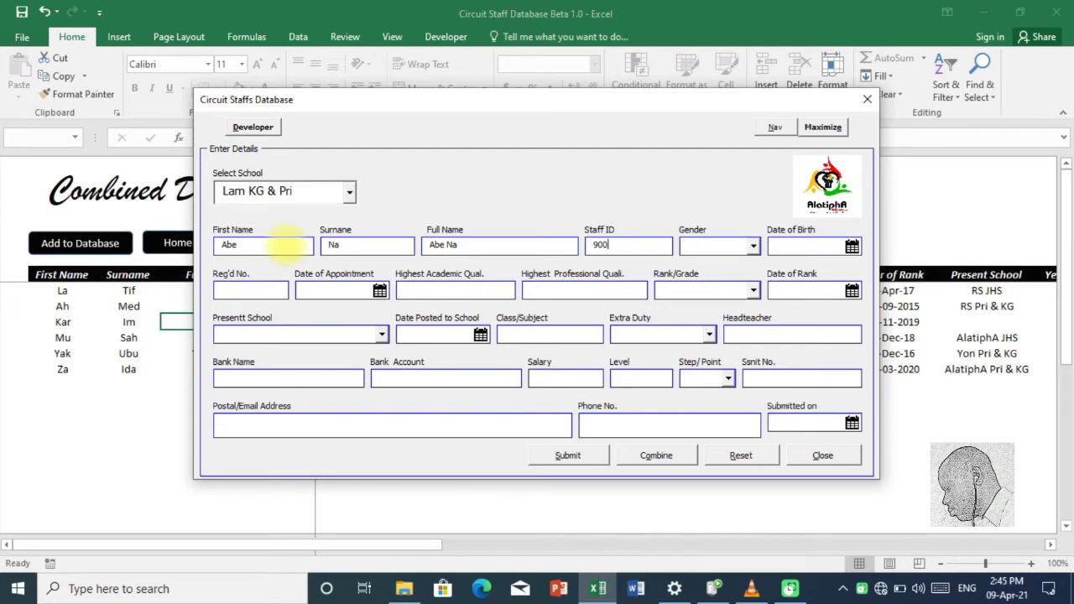
text(768)
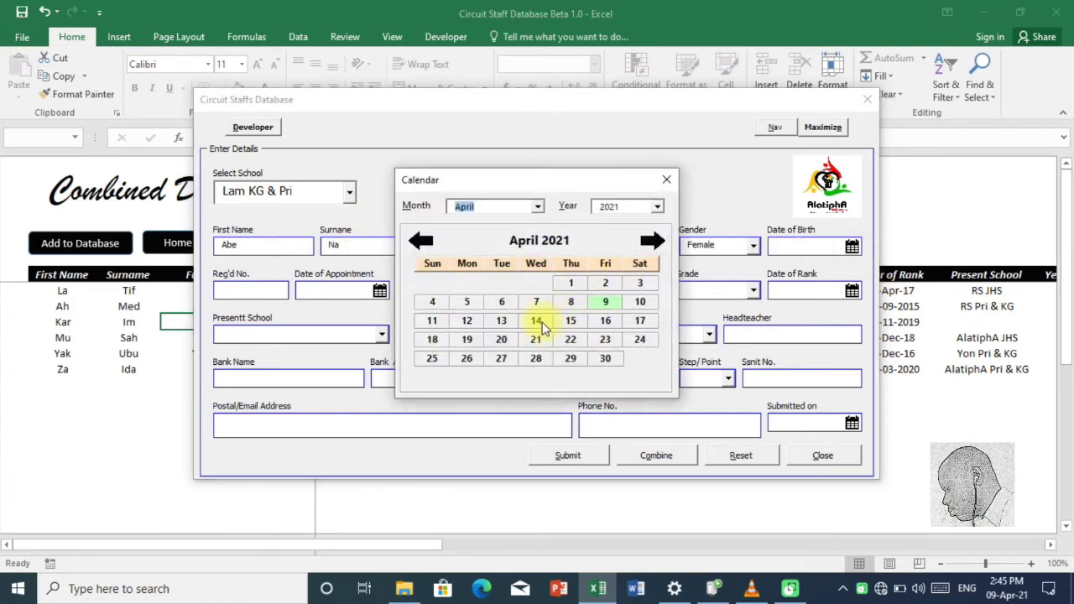
click(659, 207)
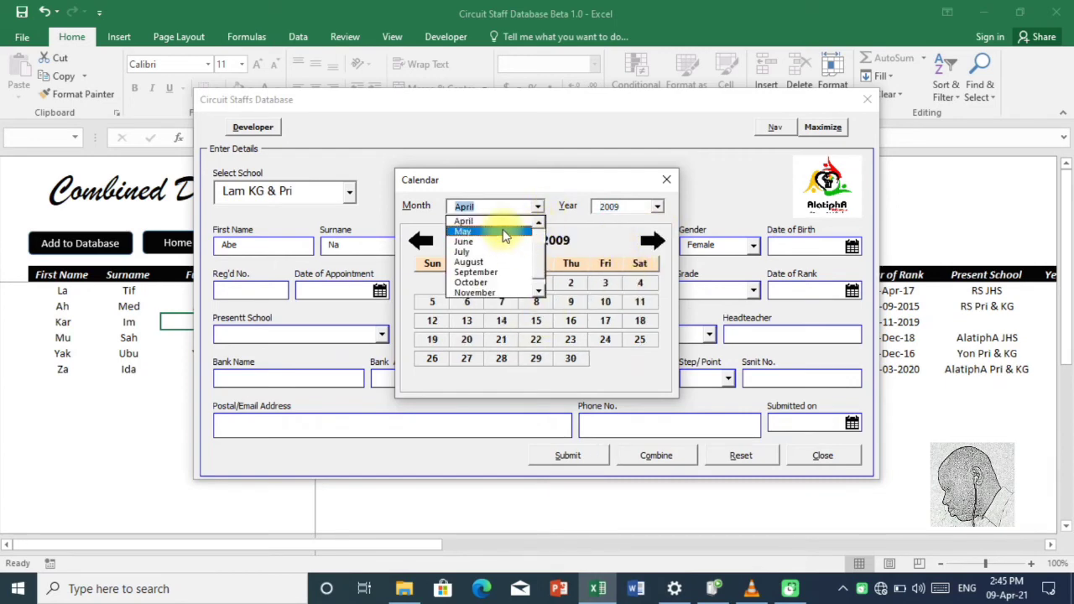
click(461, 252)
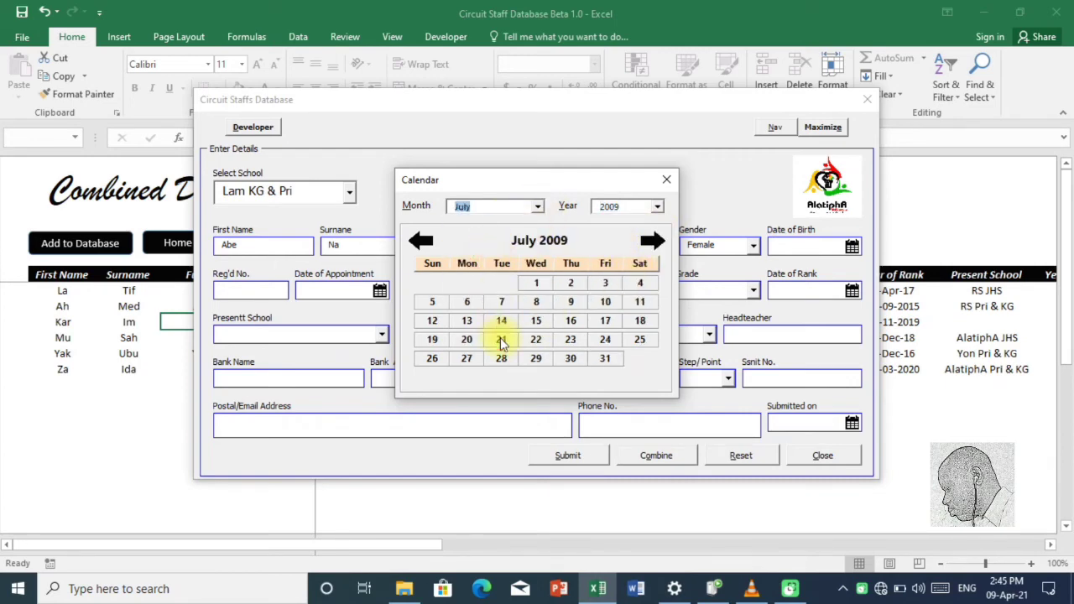
click(501, 339)
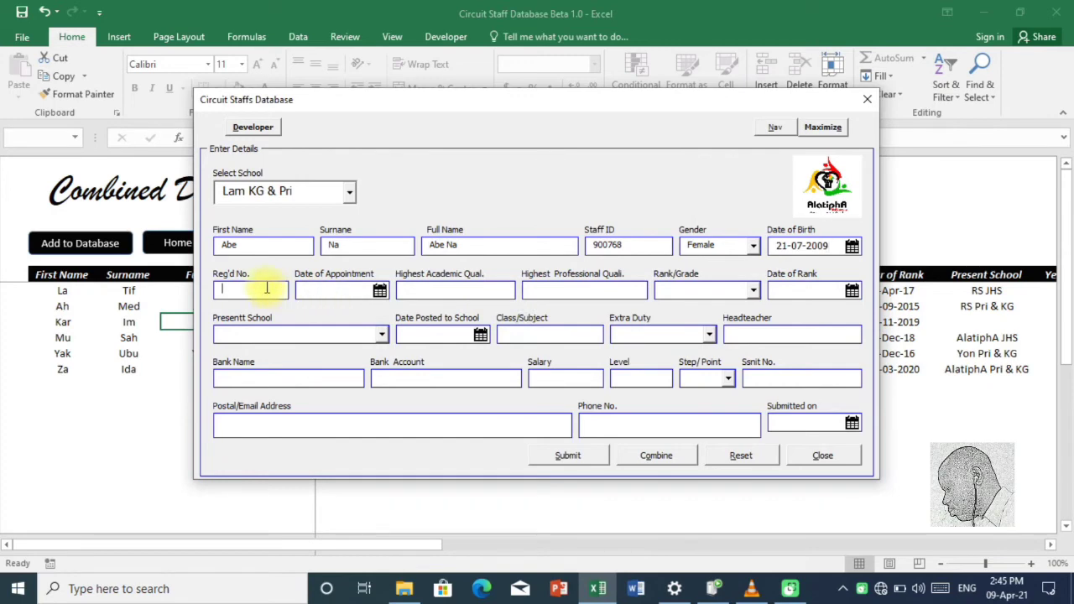
text(5671)
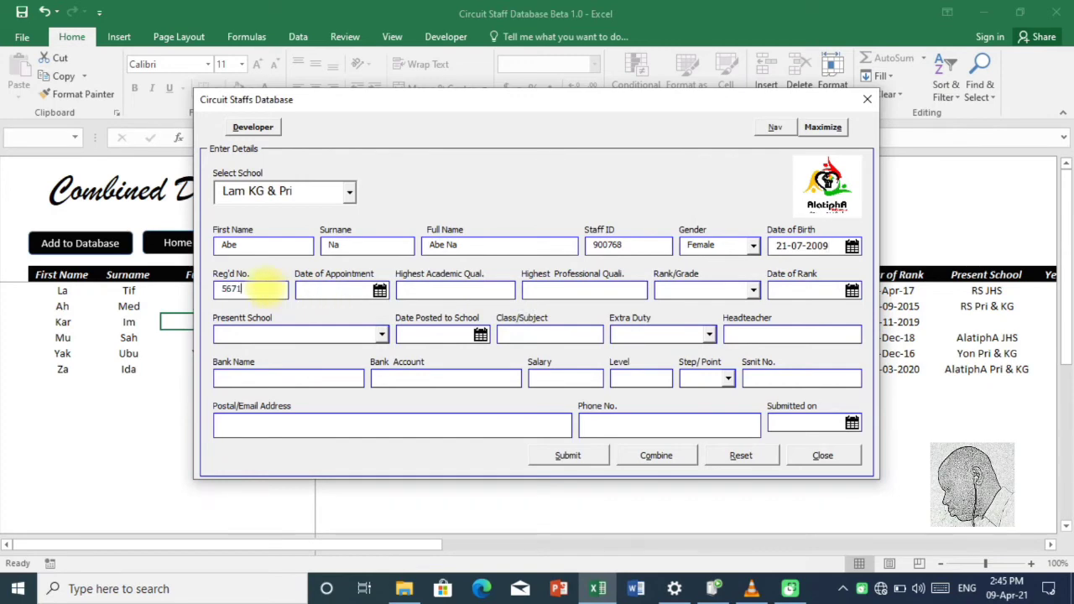
text(/)
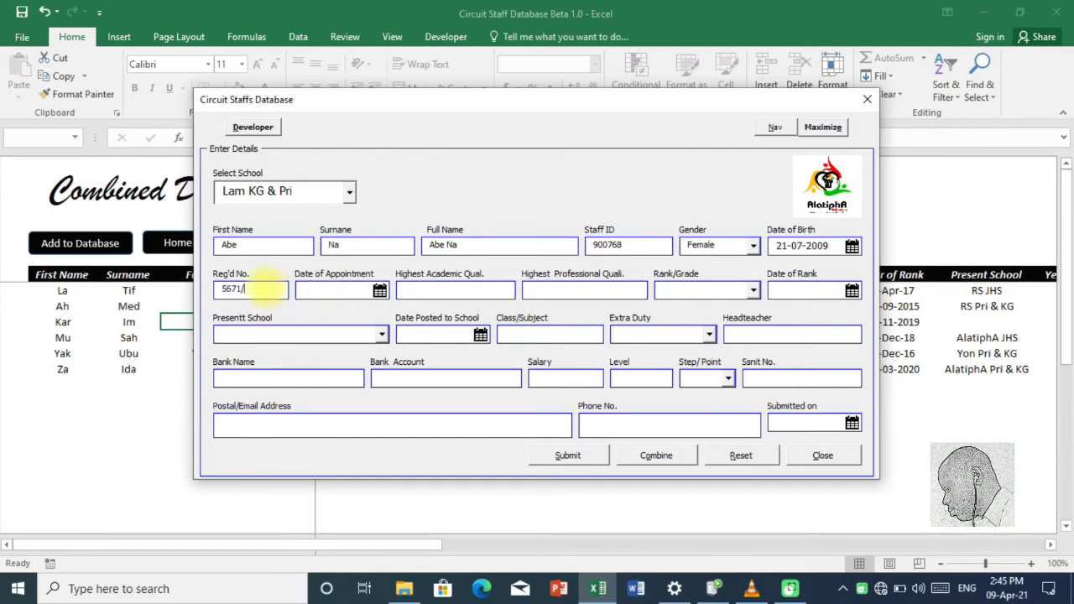
text(13)
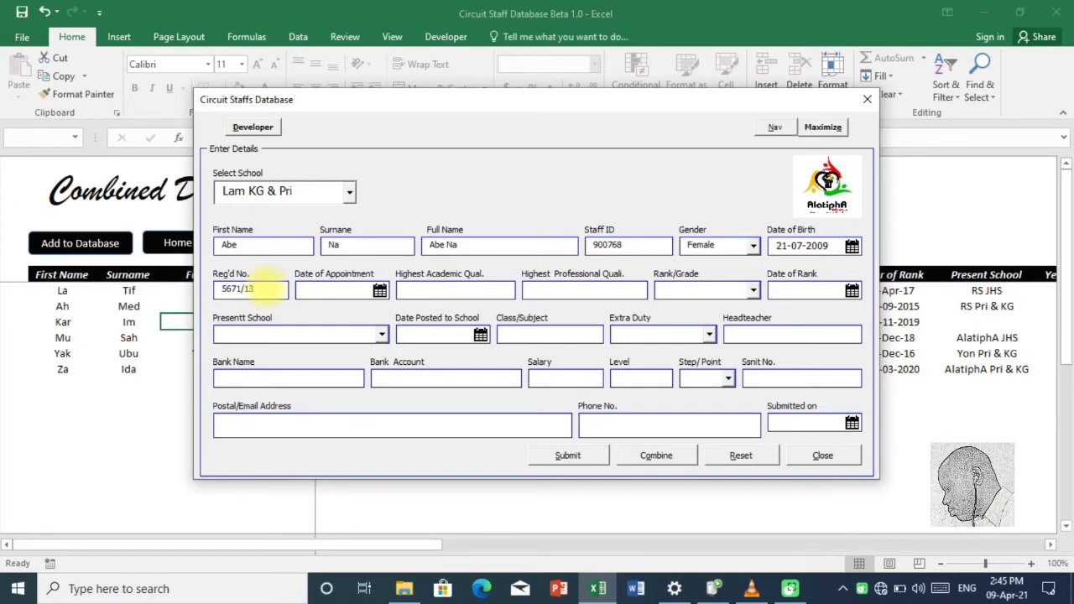
Add appointment 11 April 2012, Degree in Mgt and Cert A, date of rank, then submit.
click(336, 289)
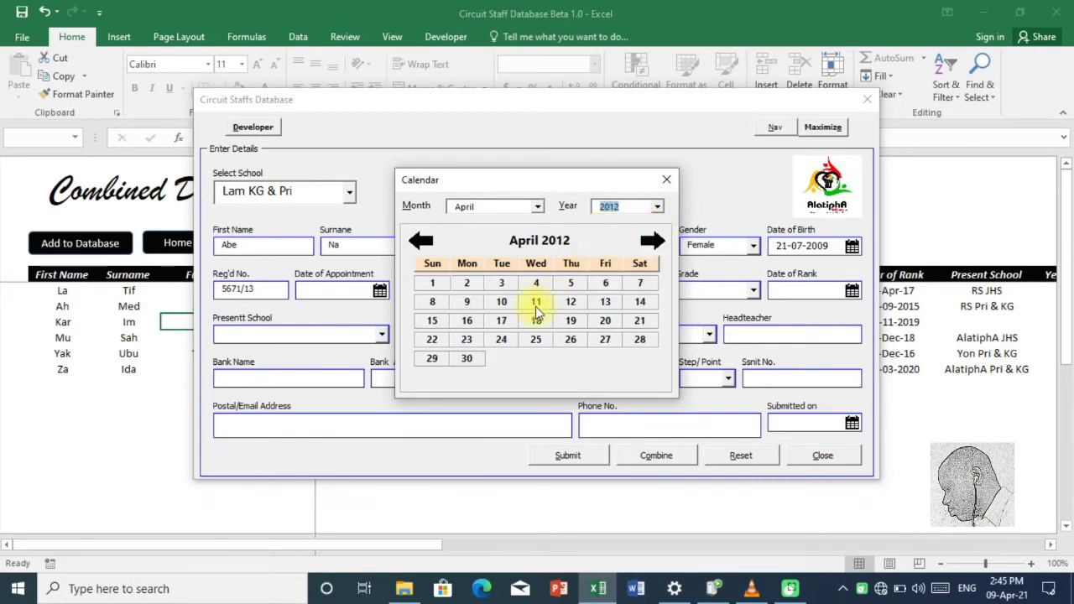
click(535, 301)
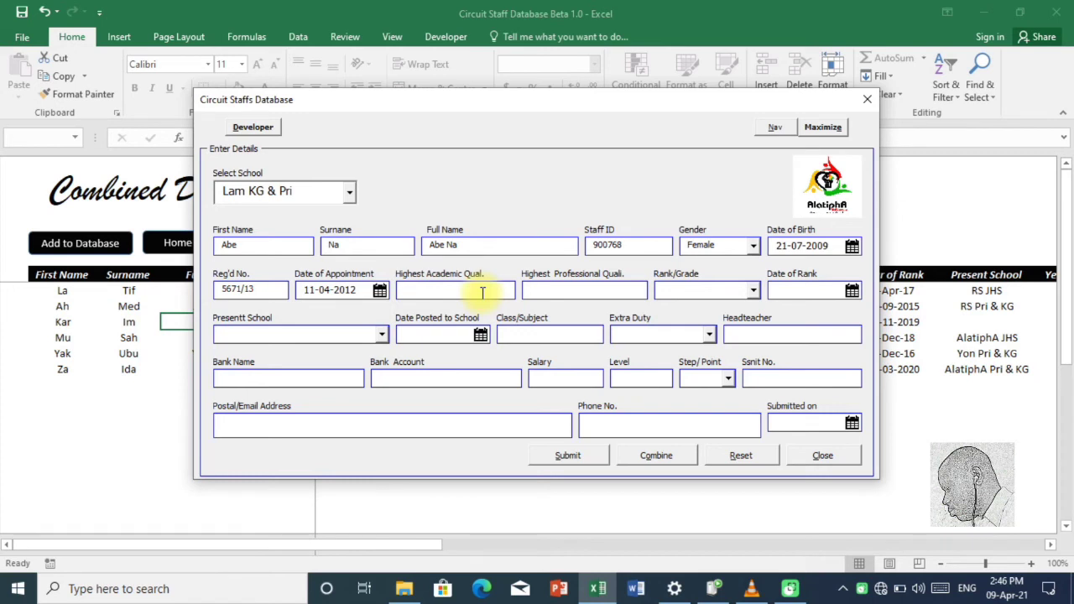
text(Deg)
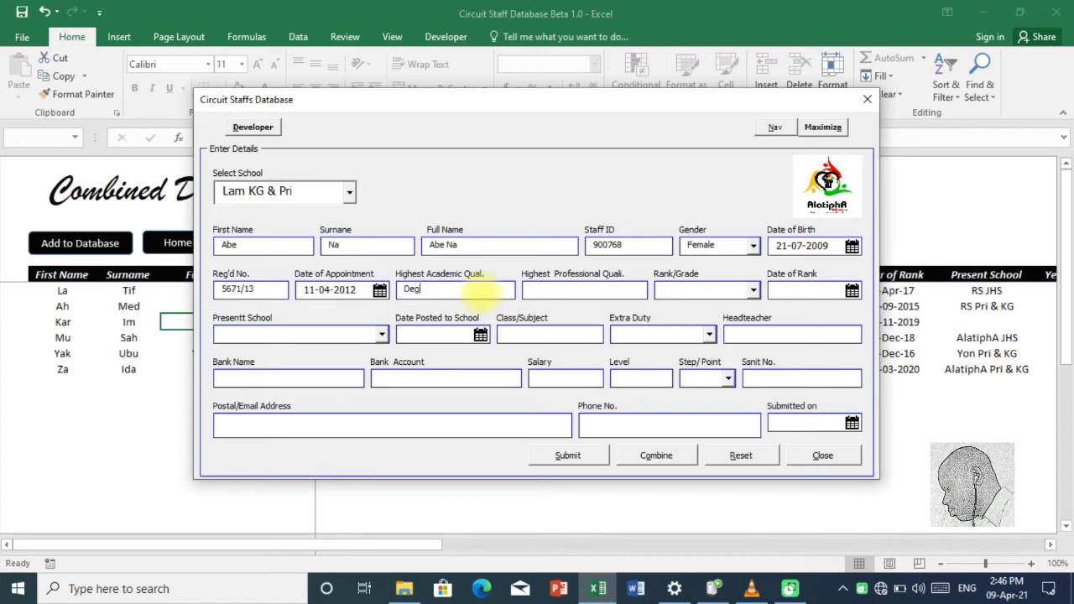
text(ree)
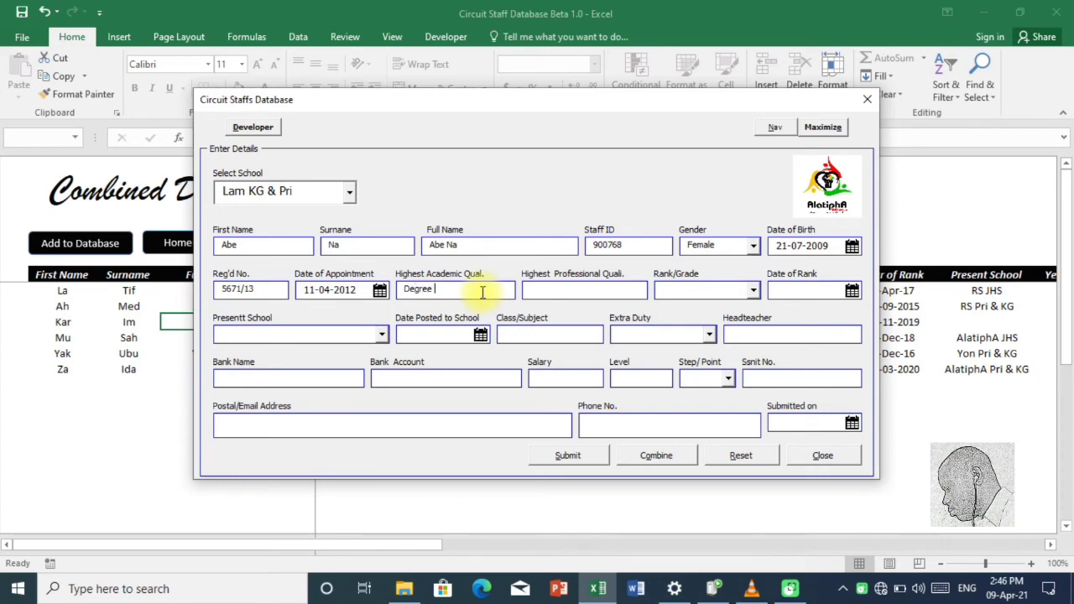
text(in Mg)
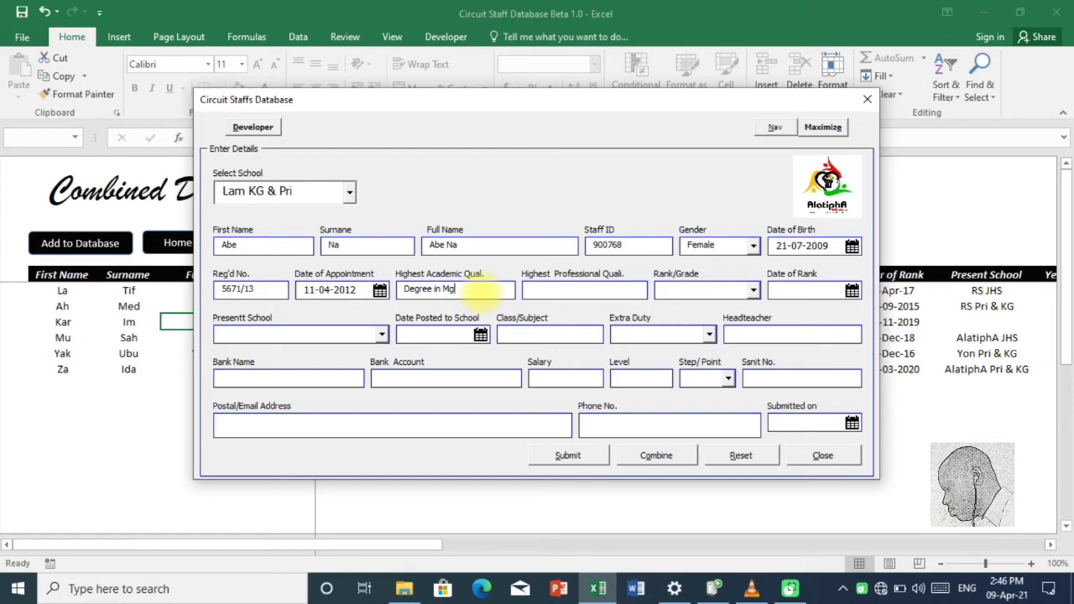
text(t)
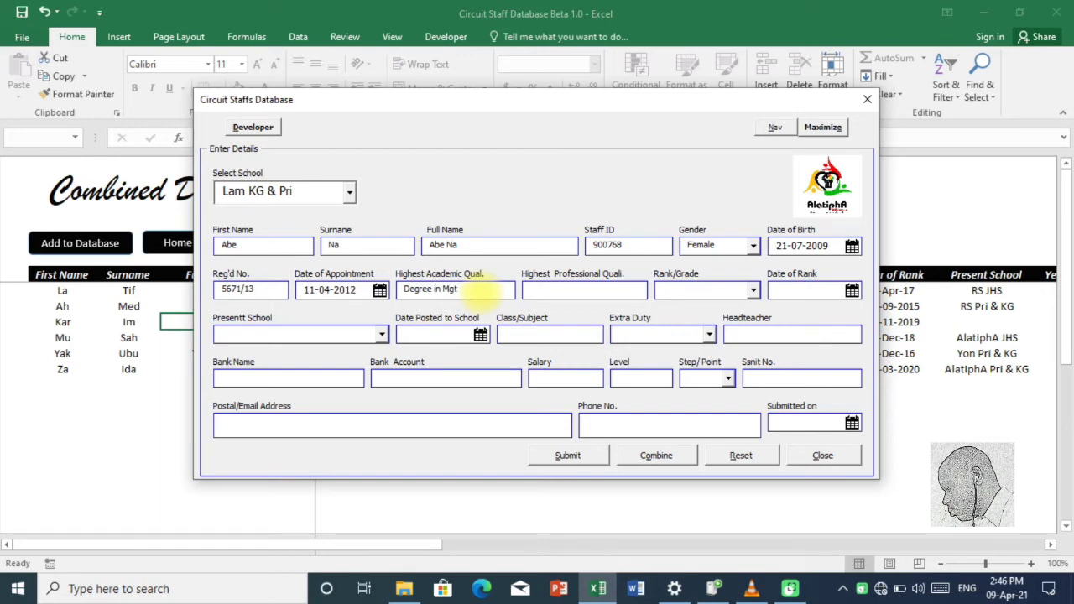
text(Cer)
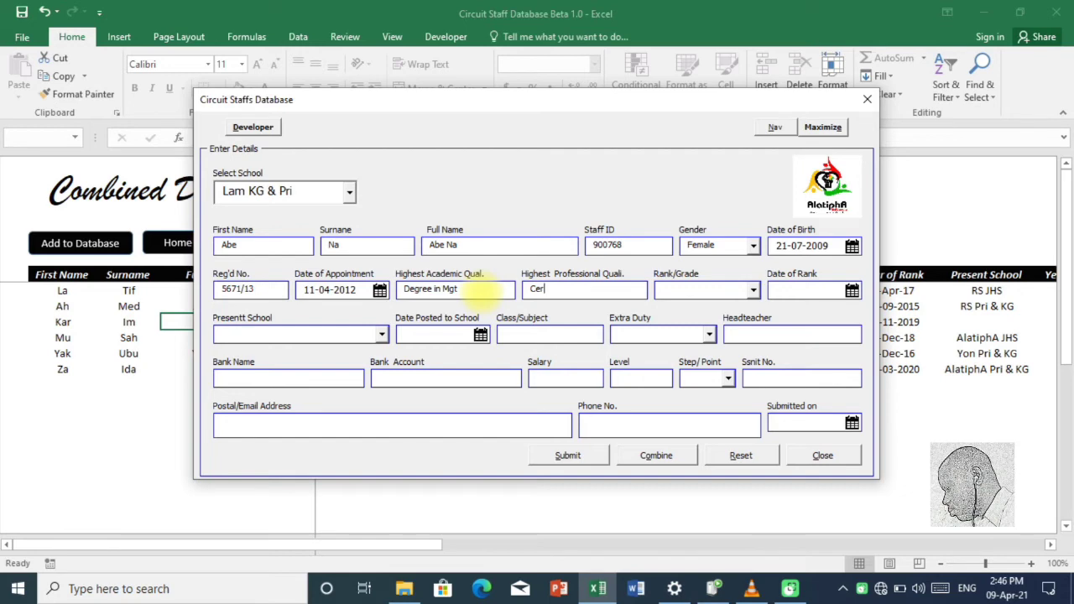
text(t A)
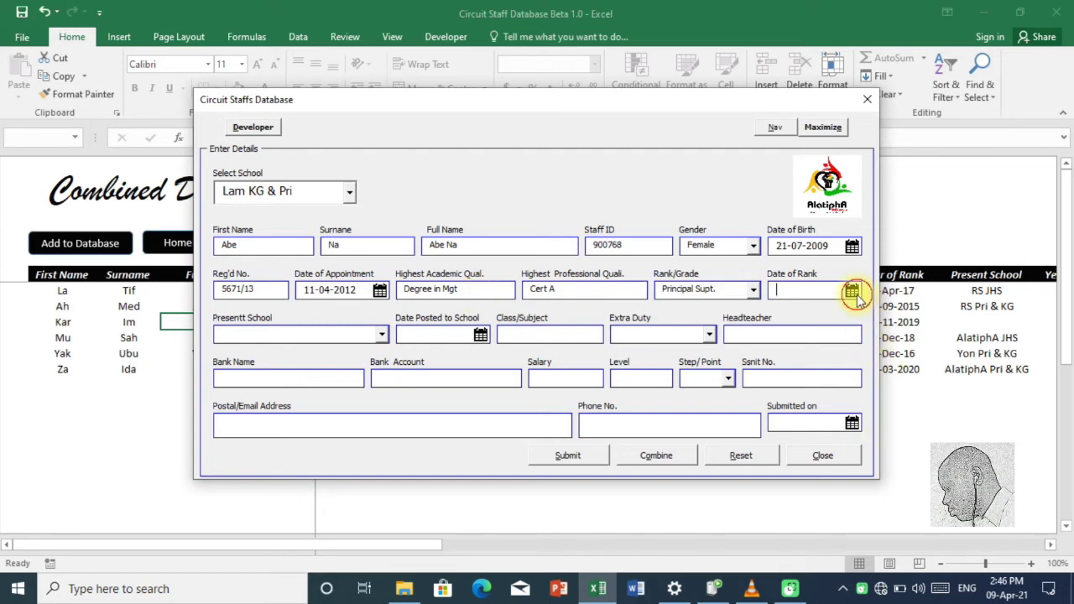
click(853, 290)
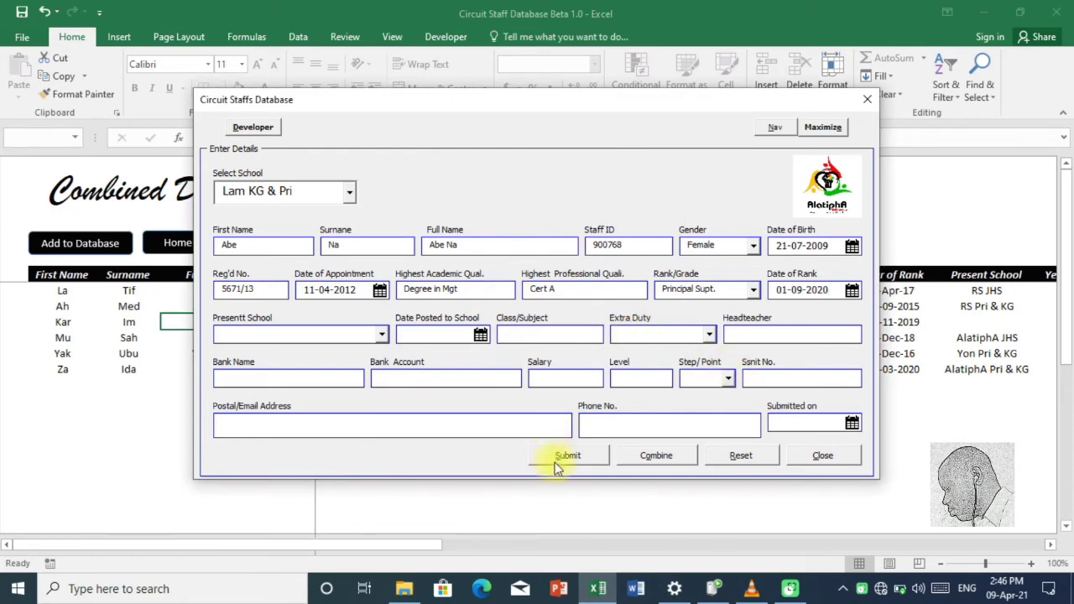
click(567, 454)
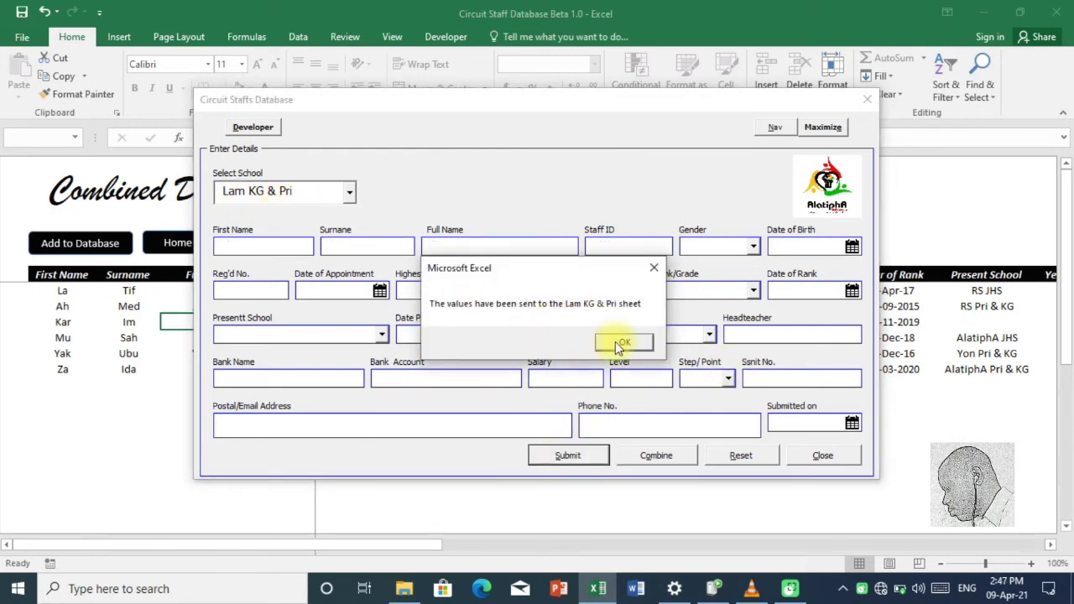
Dismiss the confirmation, view the Lam KG & Pri and Combined sheets, then go Home.
click(622, 342)
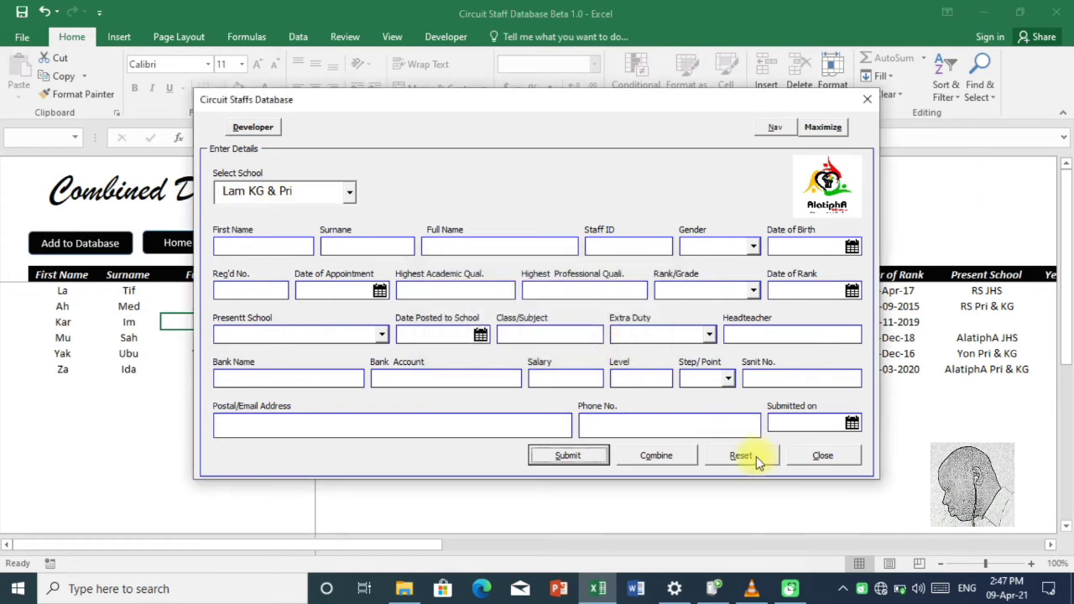
mouse_move(657, 455)
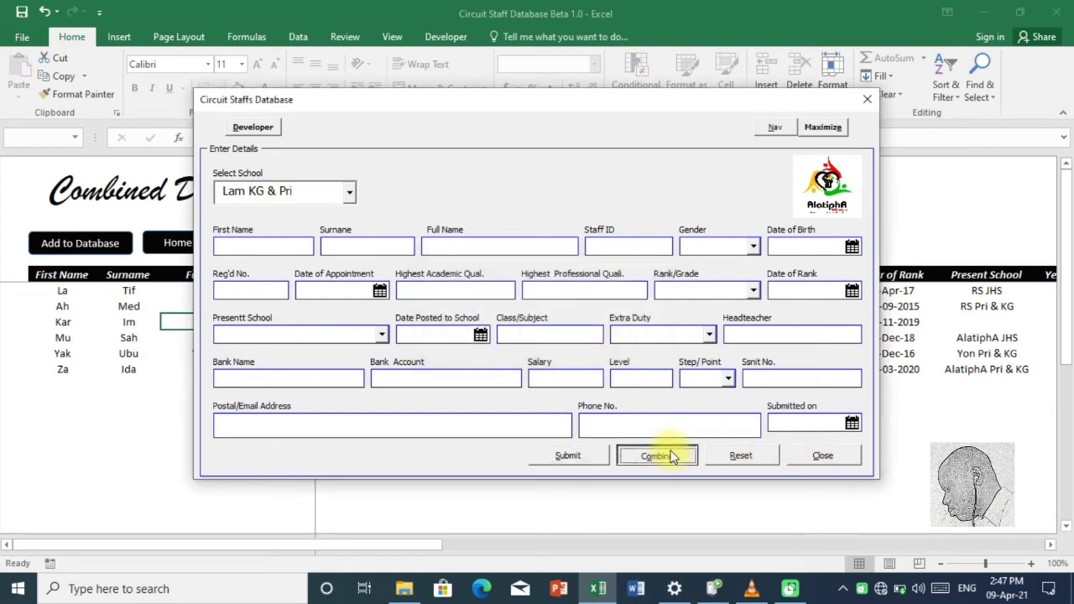
mouse_move(823, 455)
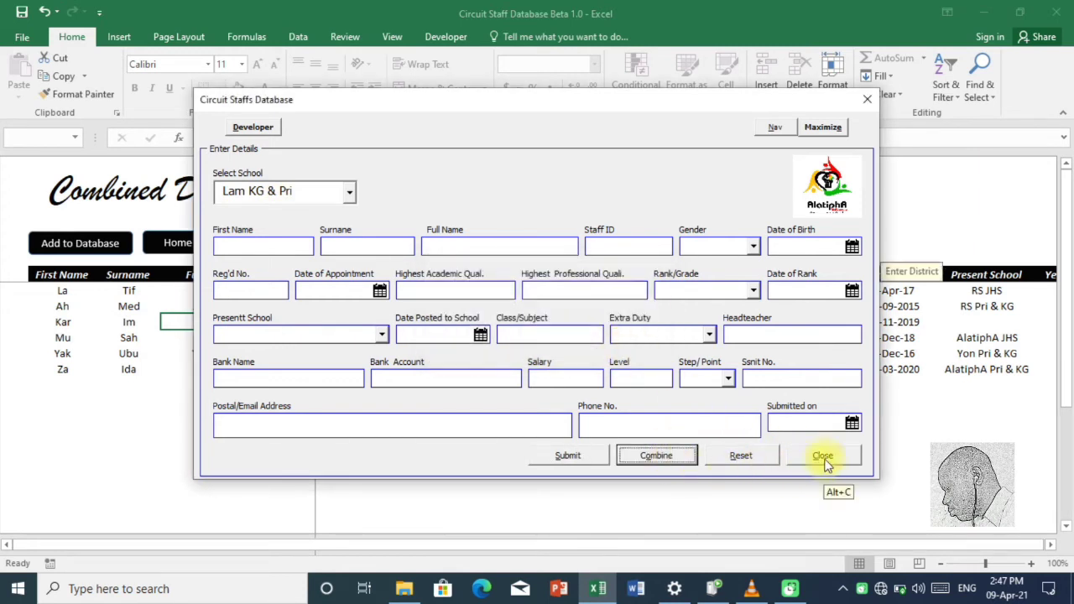
mouse_move(775, 126)
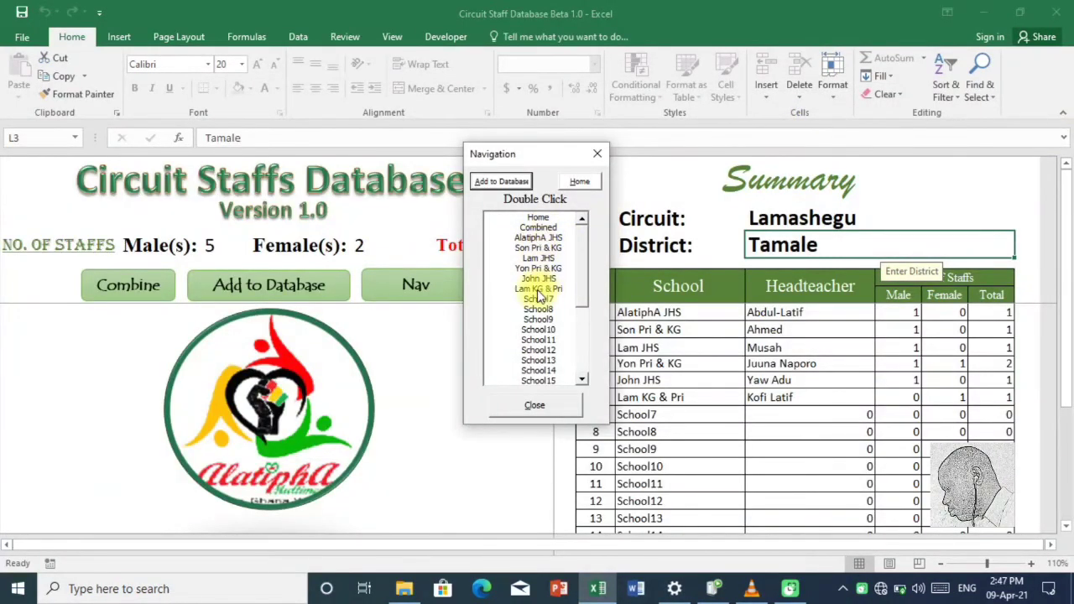
double_click(538, 288)
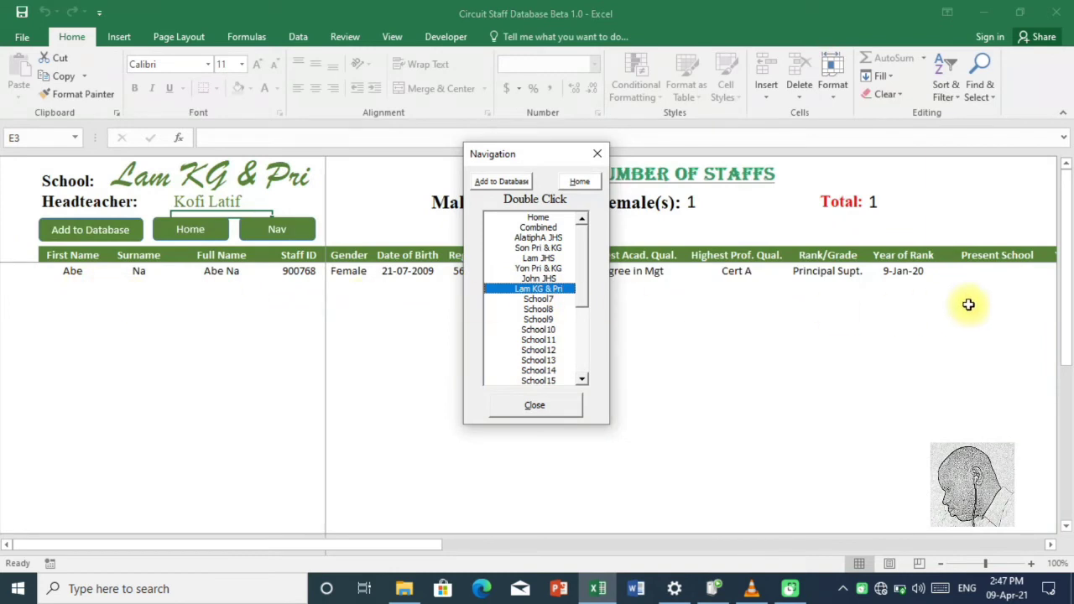
click(538, 228)
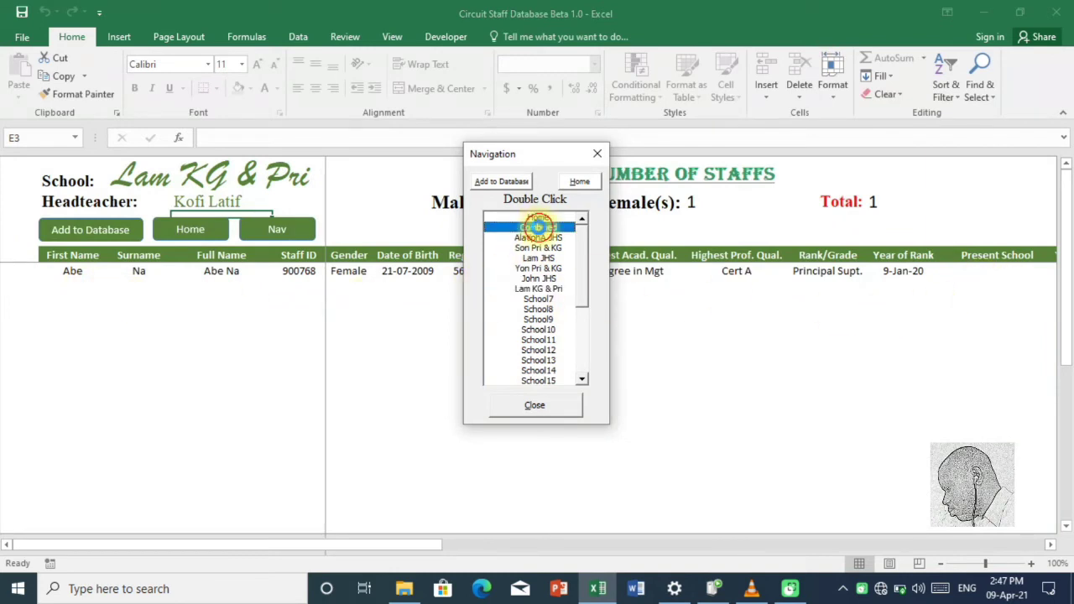
double_click(538, 227)
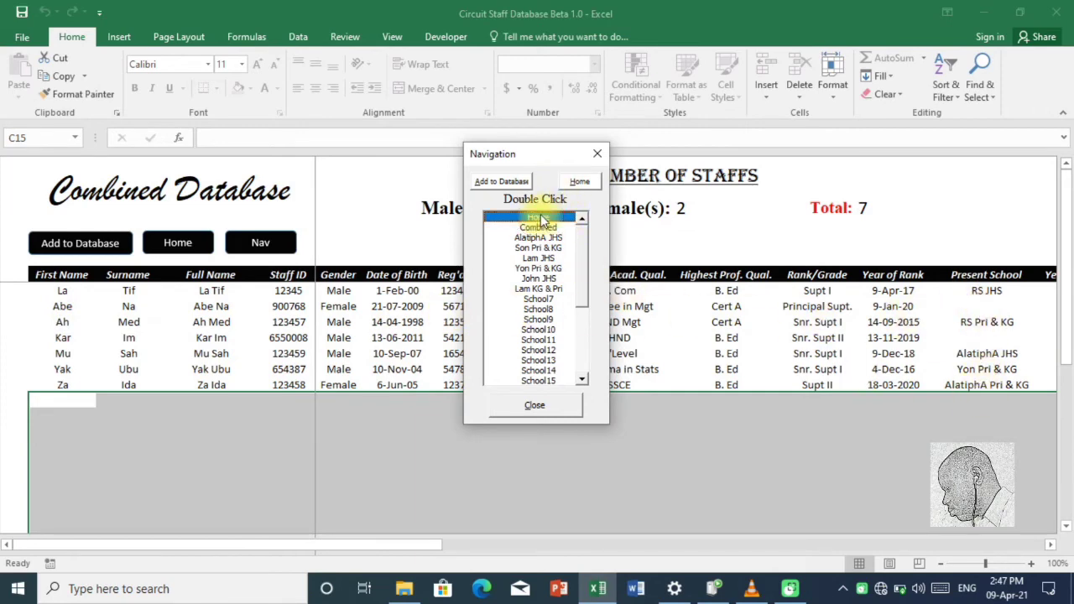
double_click(537, 217)
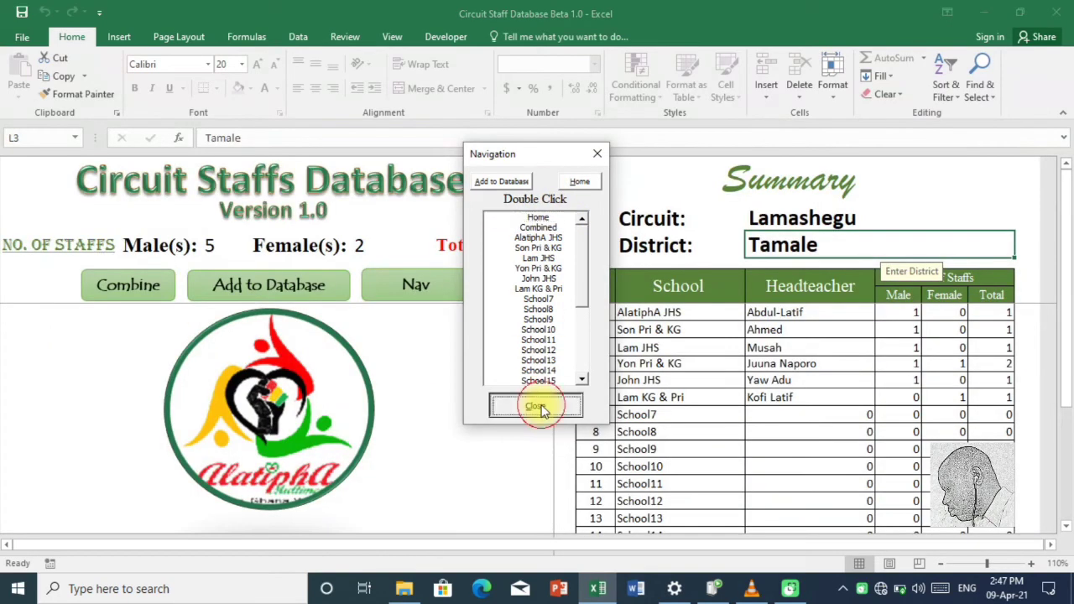
click(535, 405)
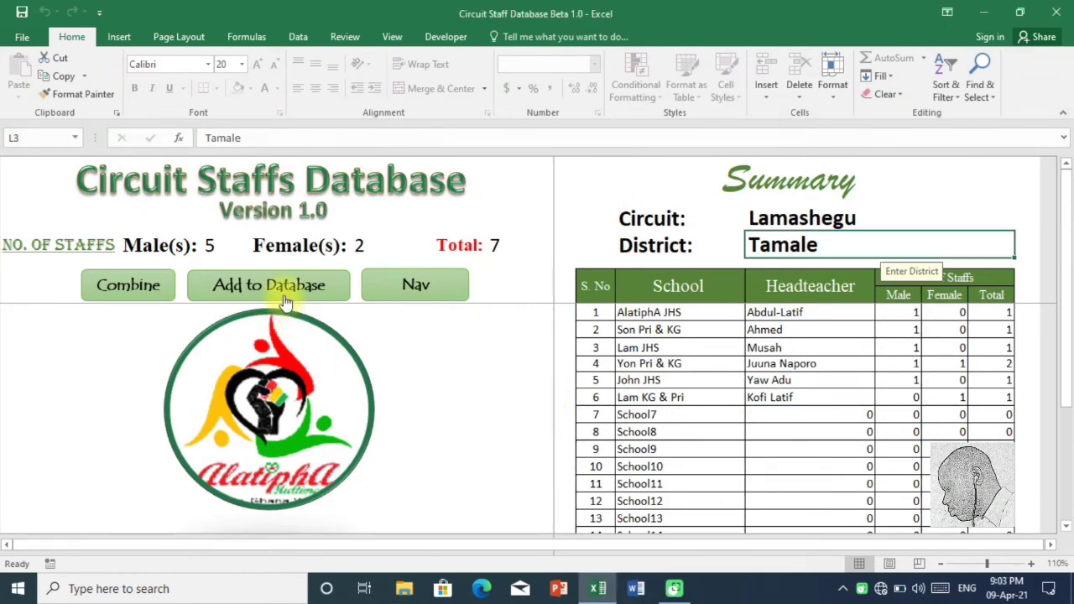
click(268, 285)
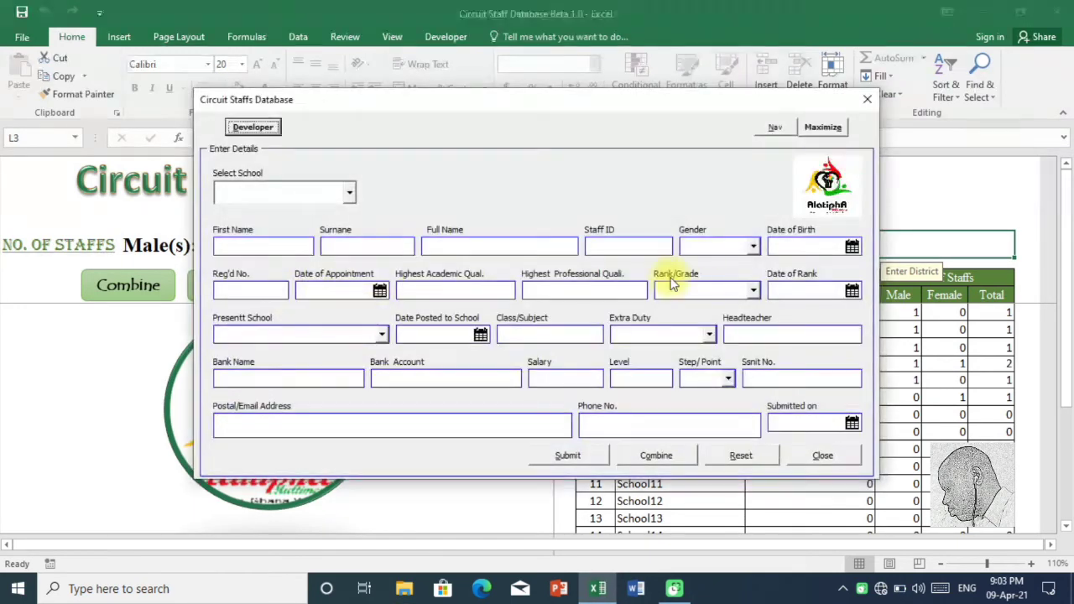
click(822, 126)
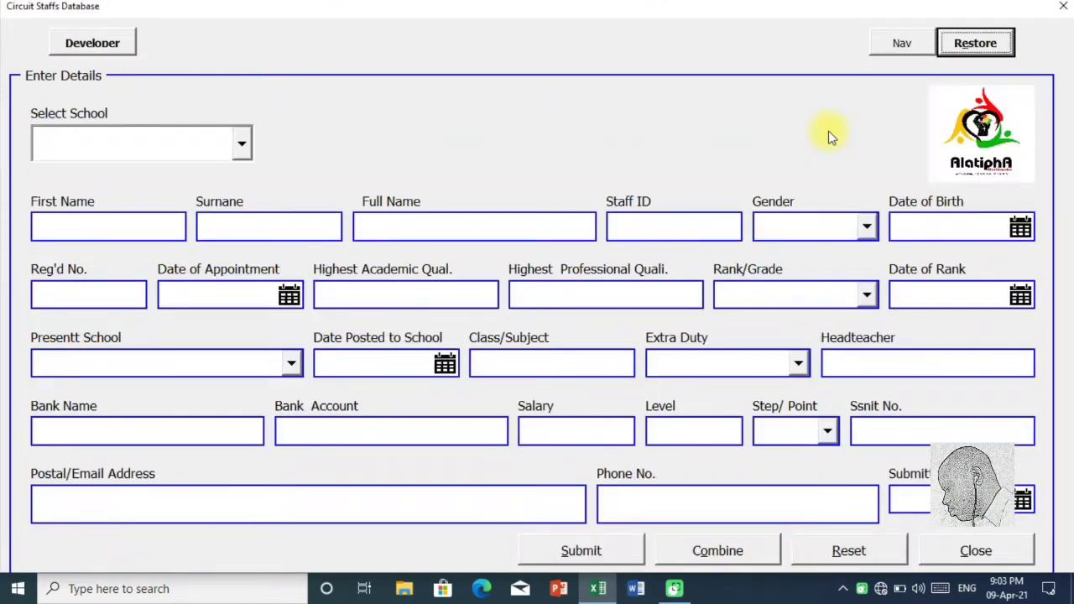
click(975, 42)
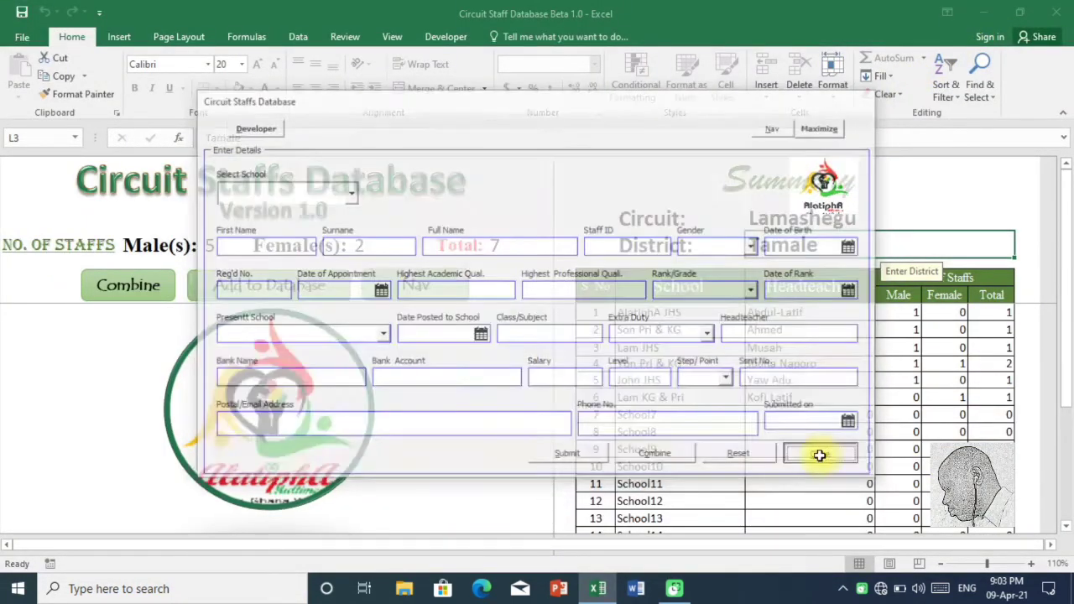
Close the form, clear a staff row on AlatiphA JHS, act on another row, then return Home.
click(820, 453)
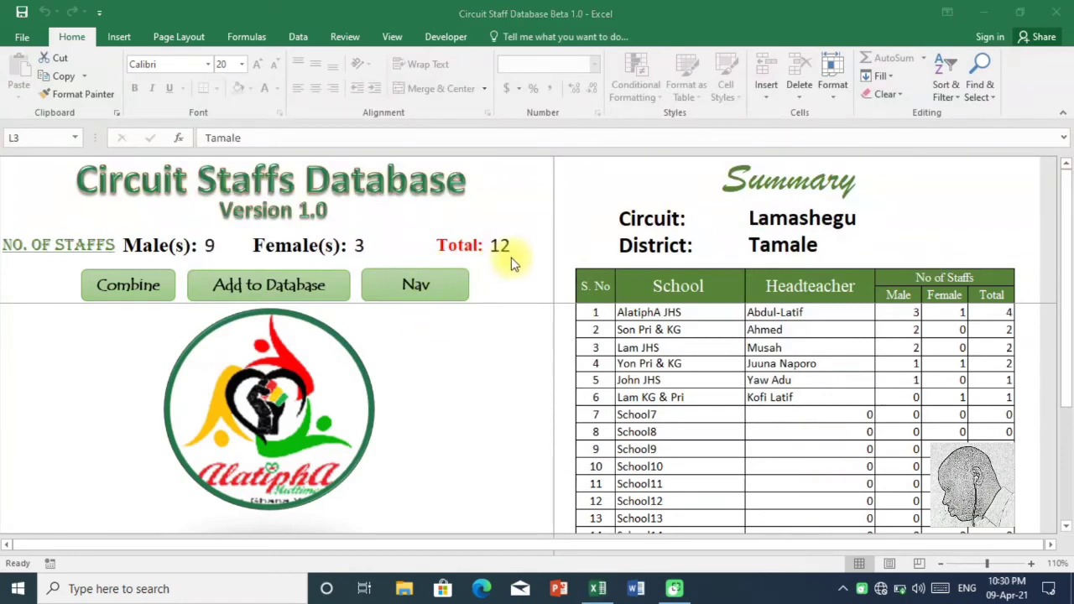
click(415, 285)
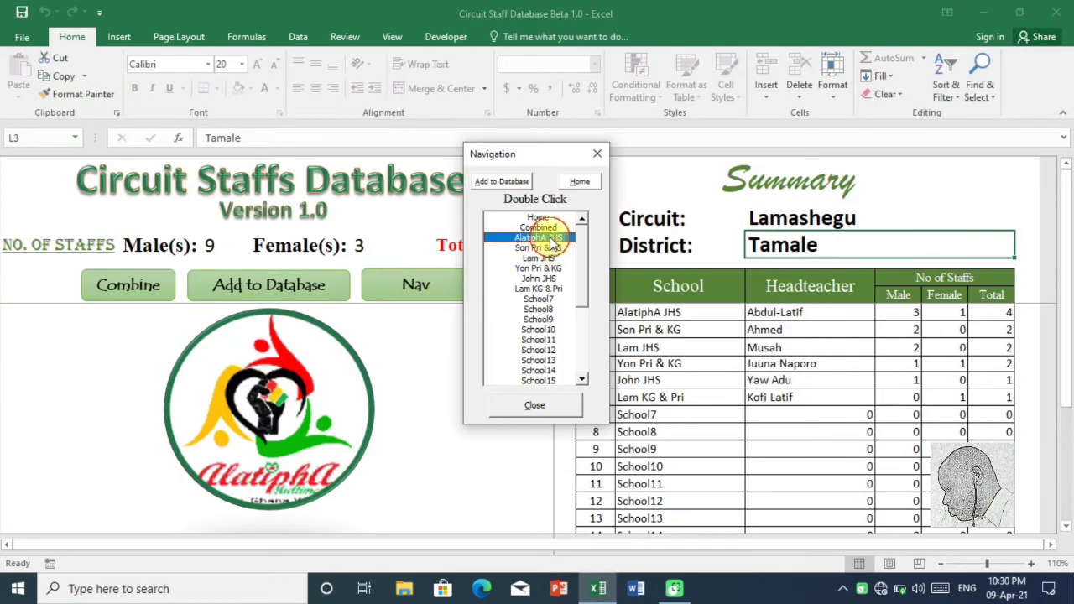
double_click(540, 238)
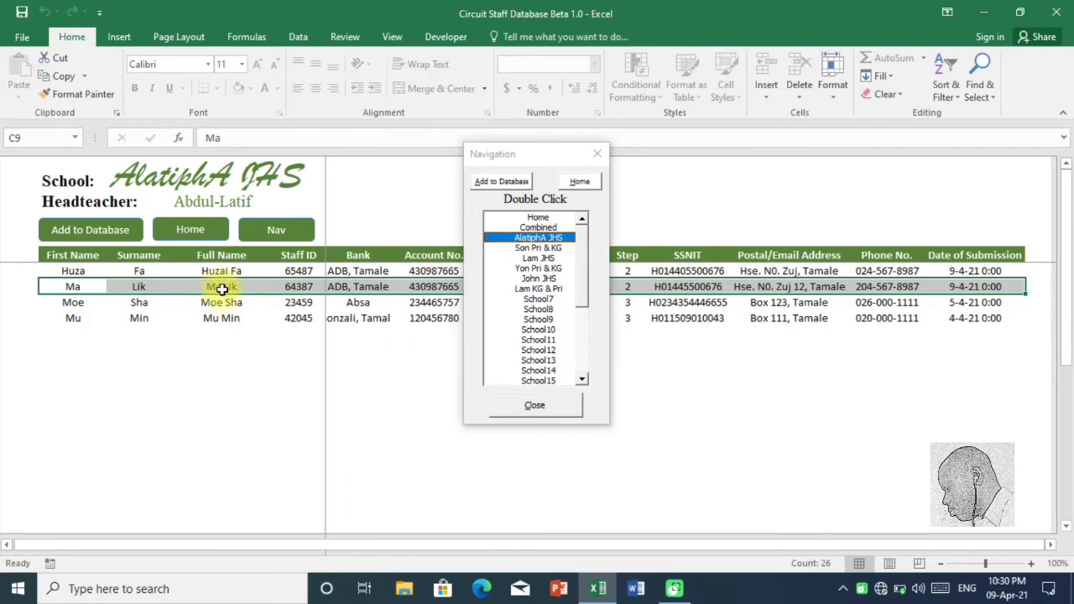
right_click(221, 286)
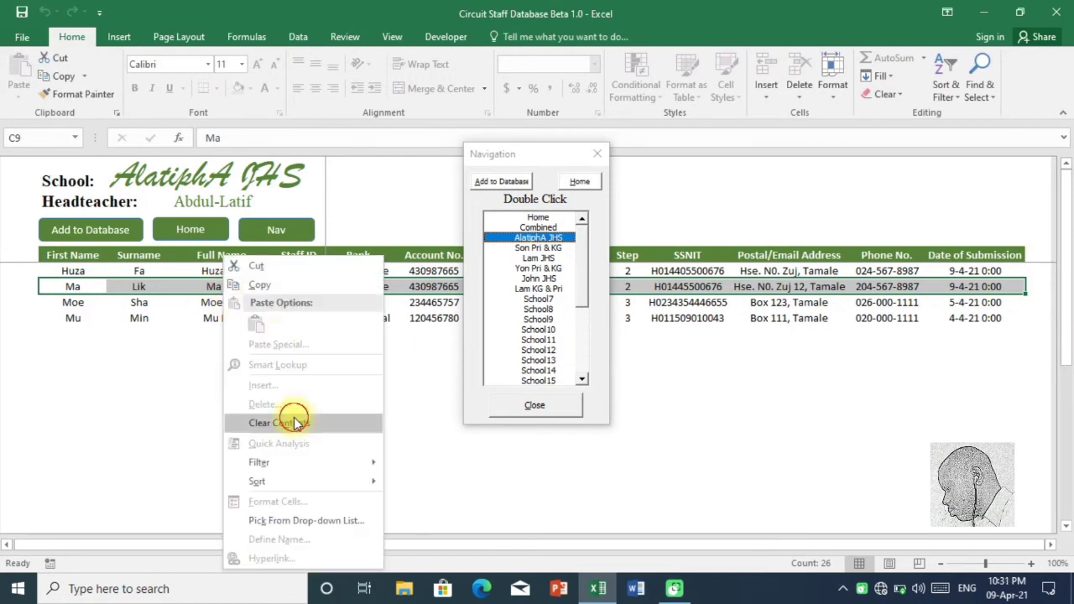
click(270, 422)
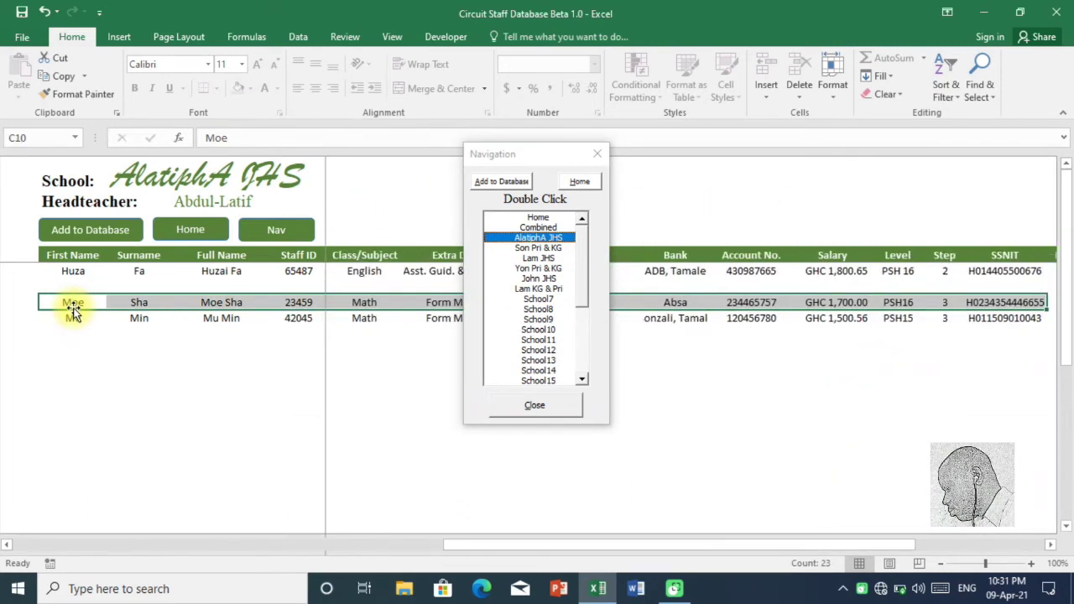
right_click(73, 302)
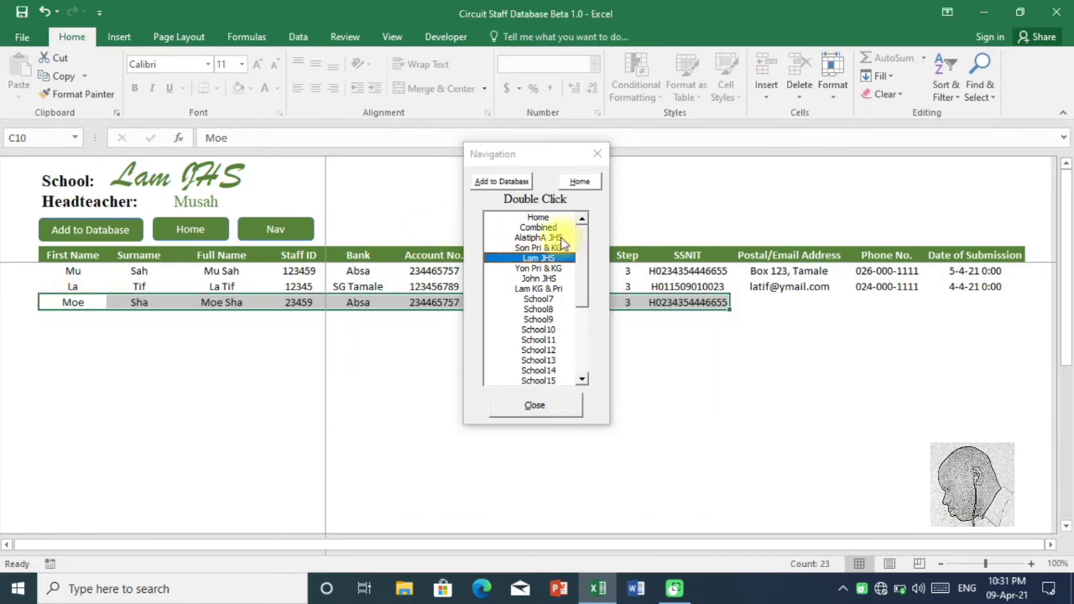
double_click(535, 258)
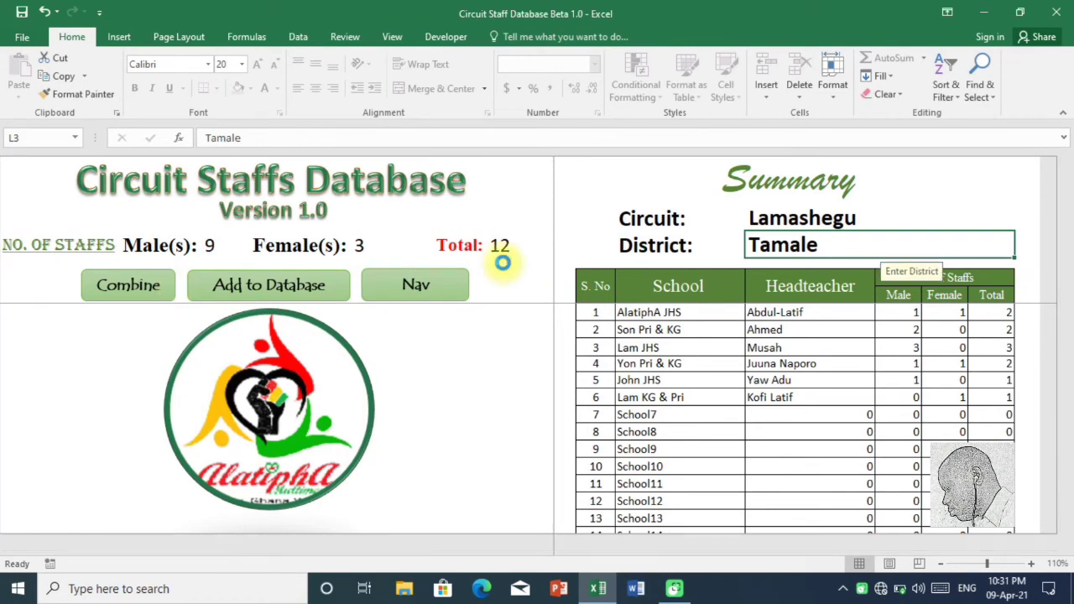
Jump to the Home dashboard from the Navigation list to view the refreshed staff counts.
click(416, 284)
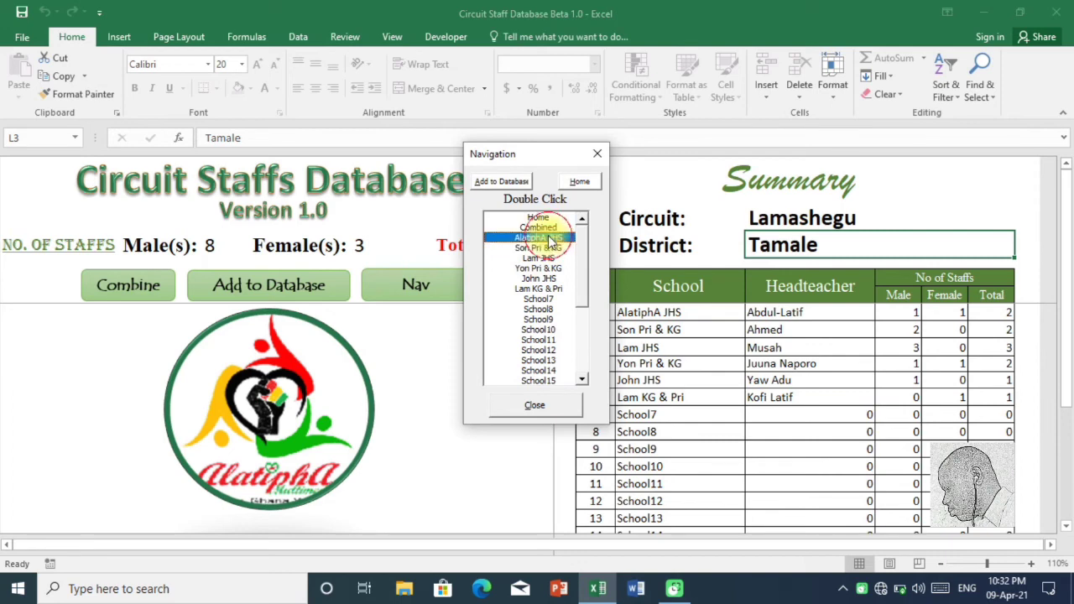
double_click(538, 237)
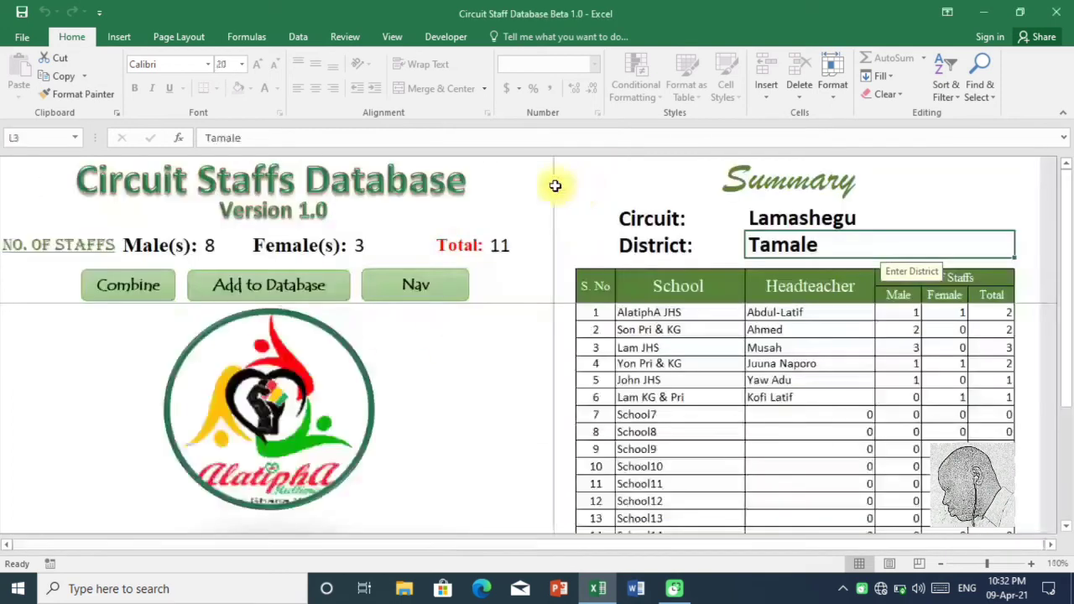
click(269, 285)
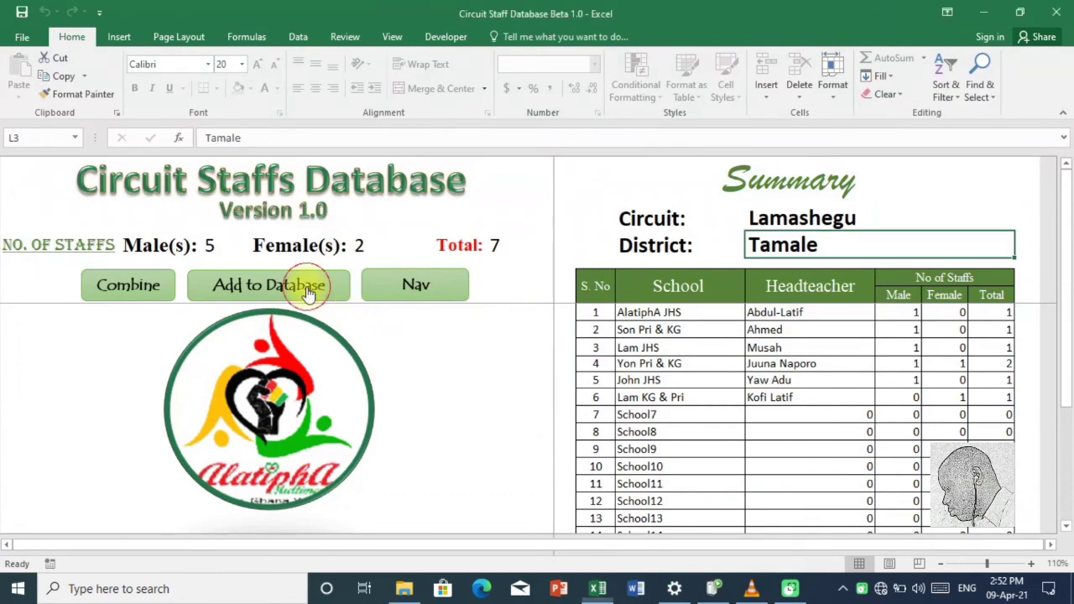
click(269, 285)
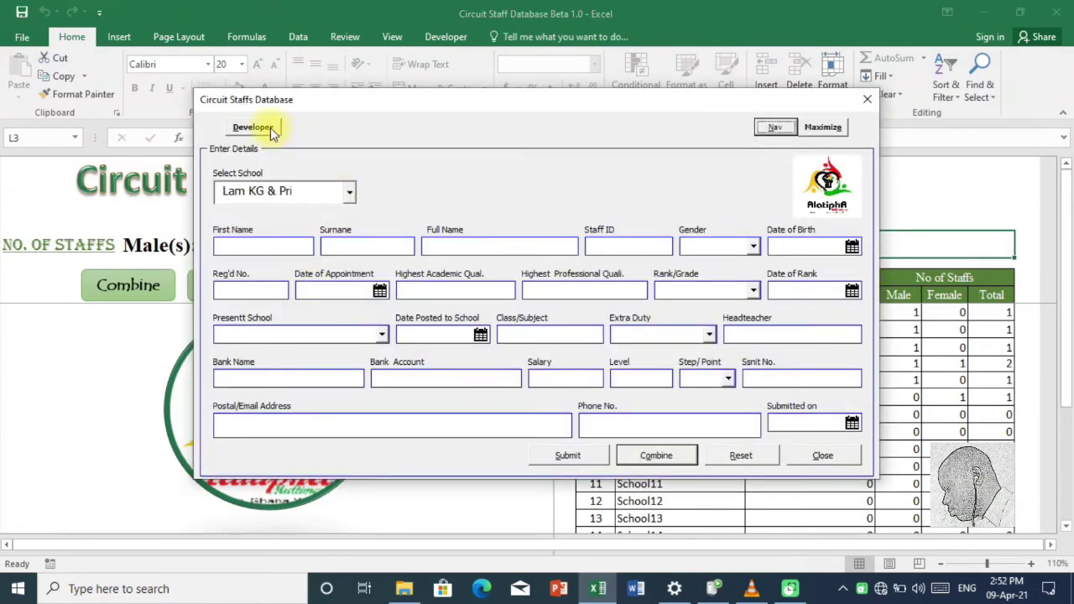
click(252, 127)
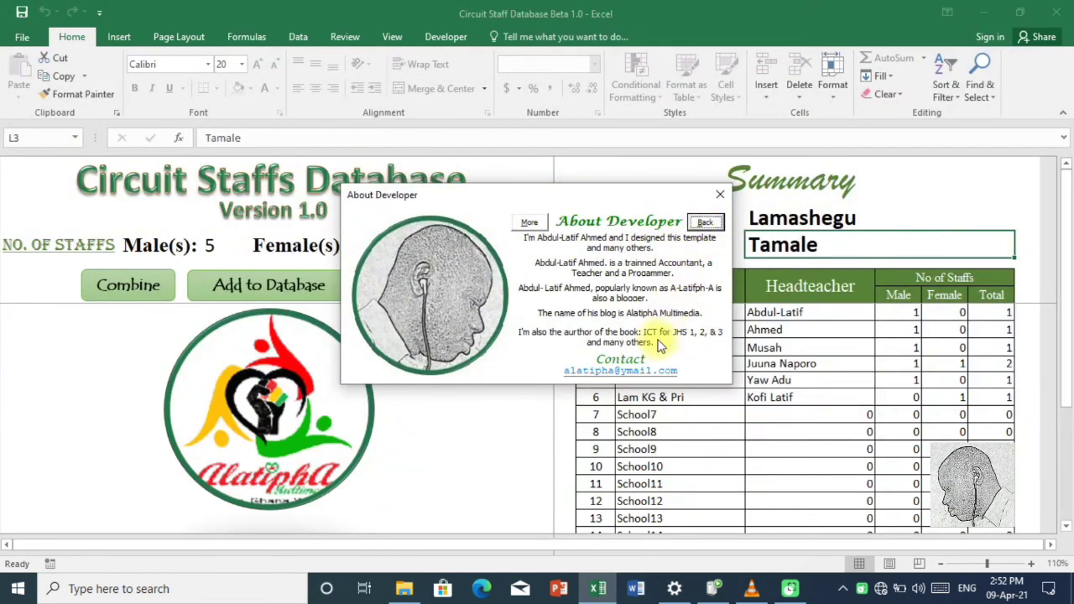
mouse_move(621, 370)
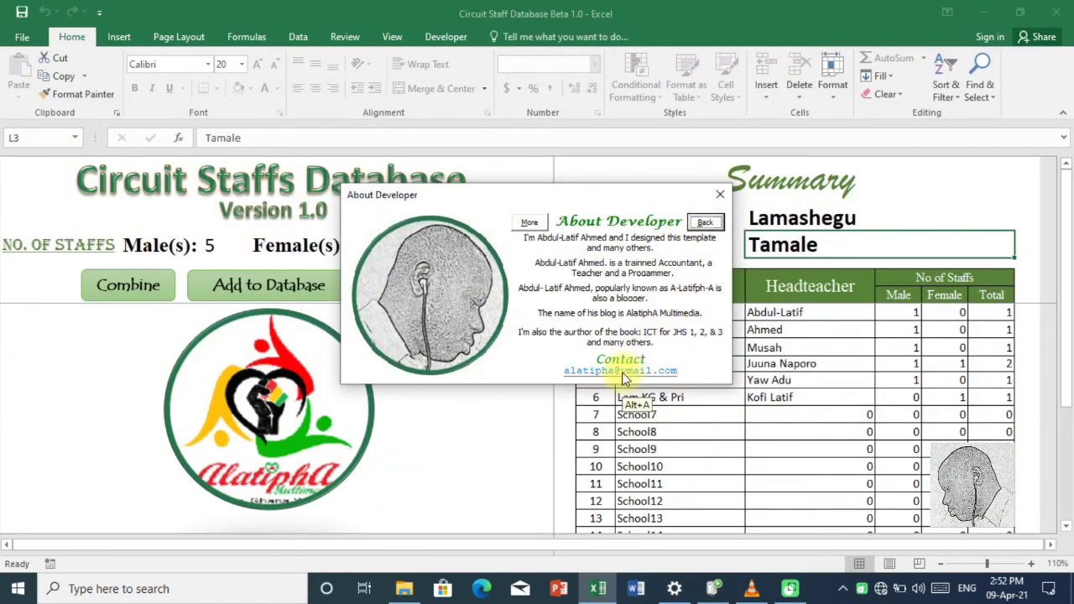
click(719, 193)
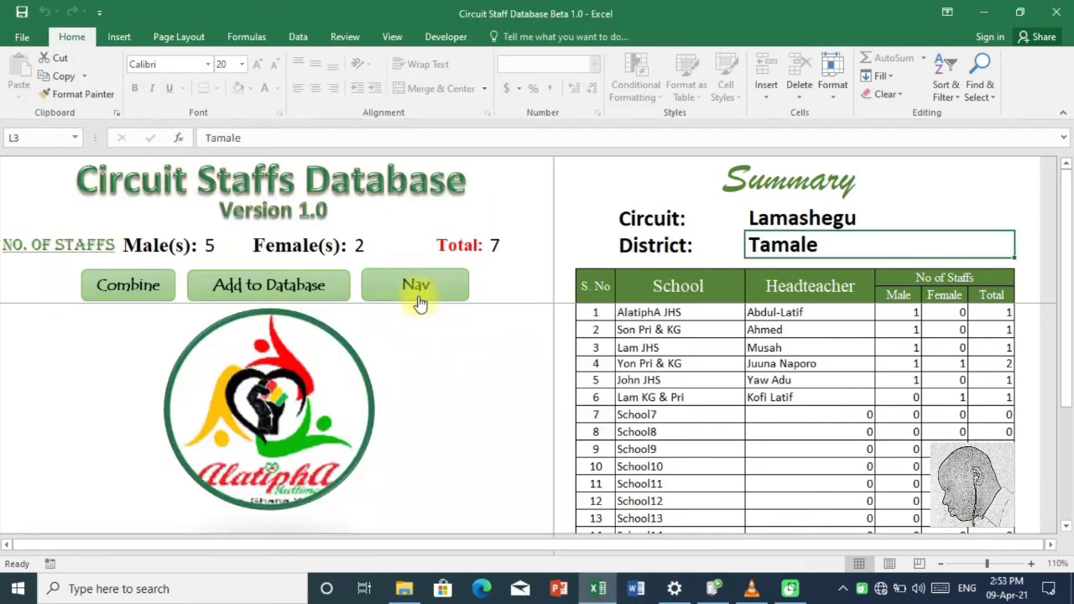
Open the Navigation window and scroll its list down to the Lists entry.
click(415, 285)
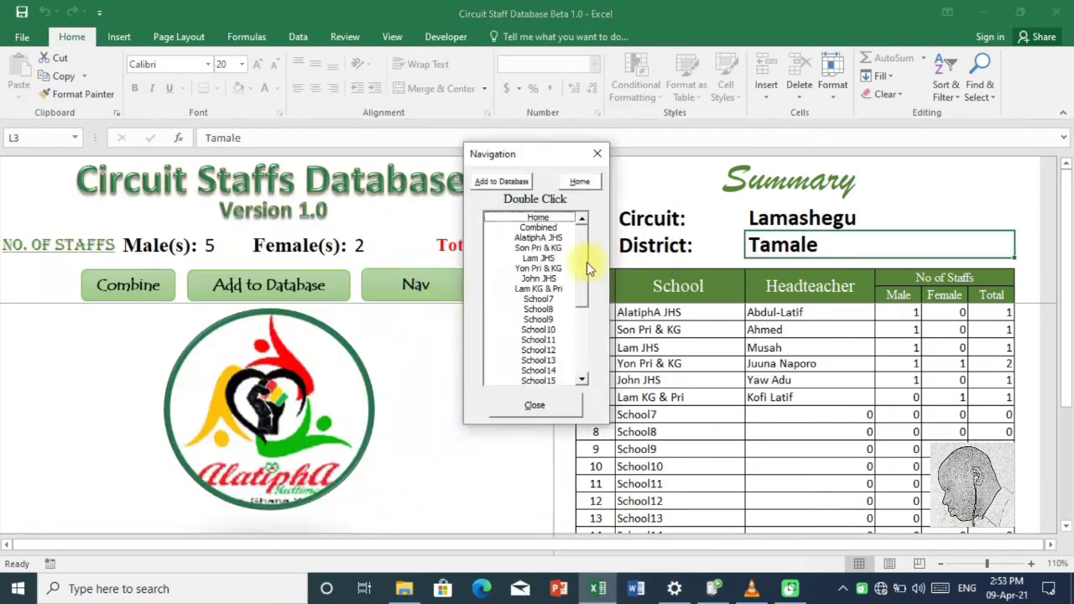
scroll(down, 3)
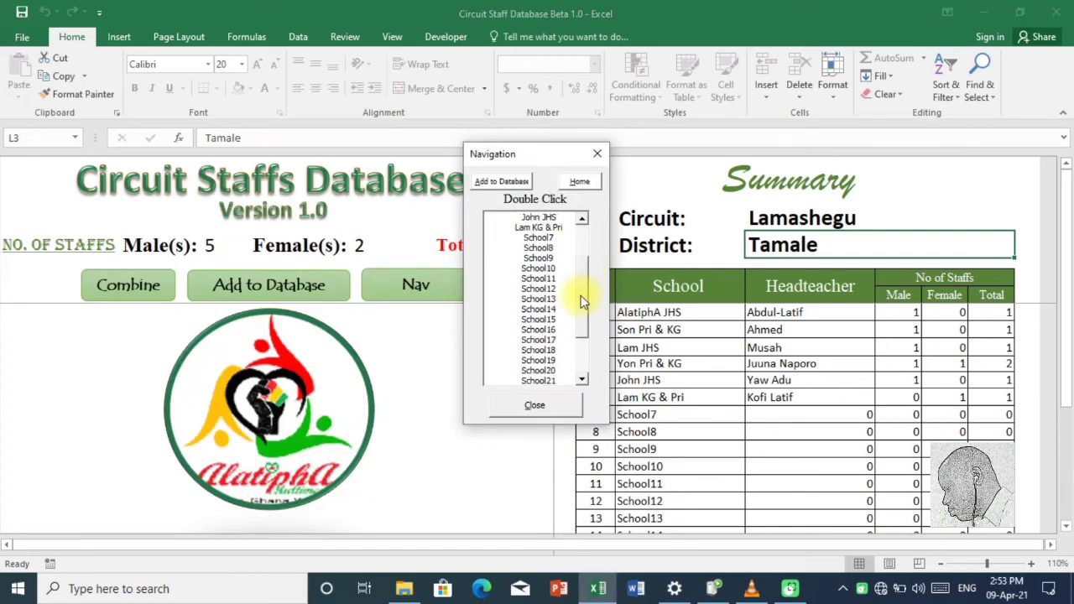
scroll(down, 3)
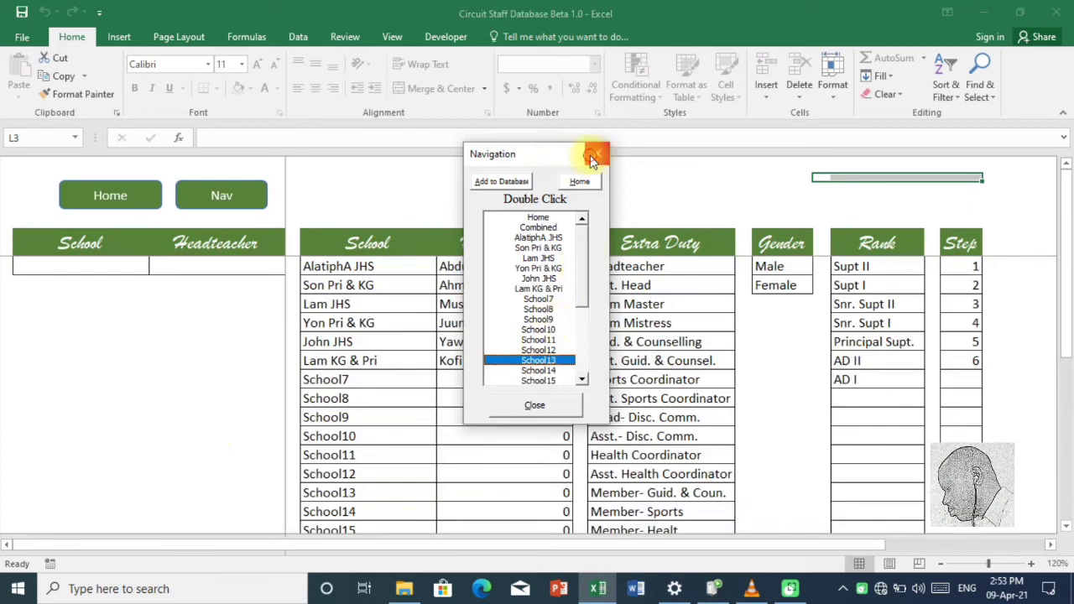
Browse the Lists sheet's columns, select the empty cell below step 6, then reopen Navigation.
click(594, 156)
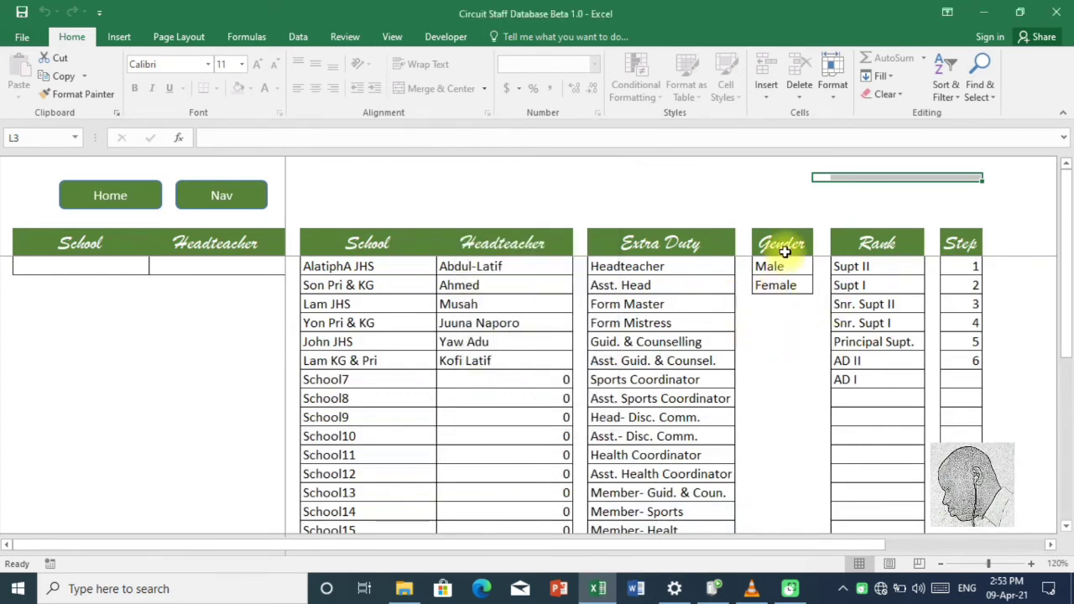
scroll(down, 3)
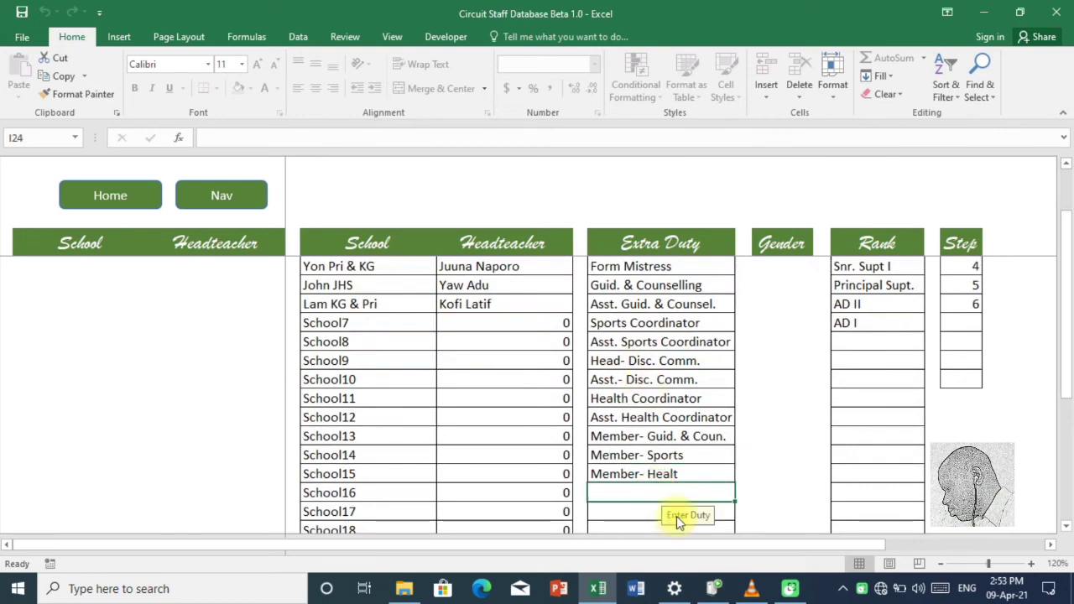
scroll(up, 3)
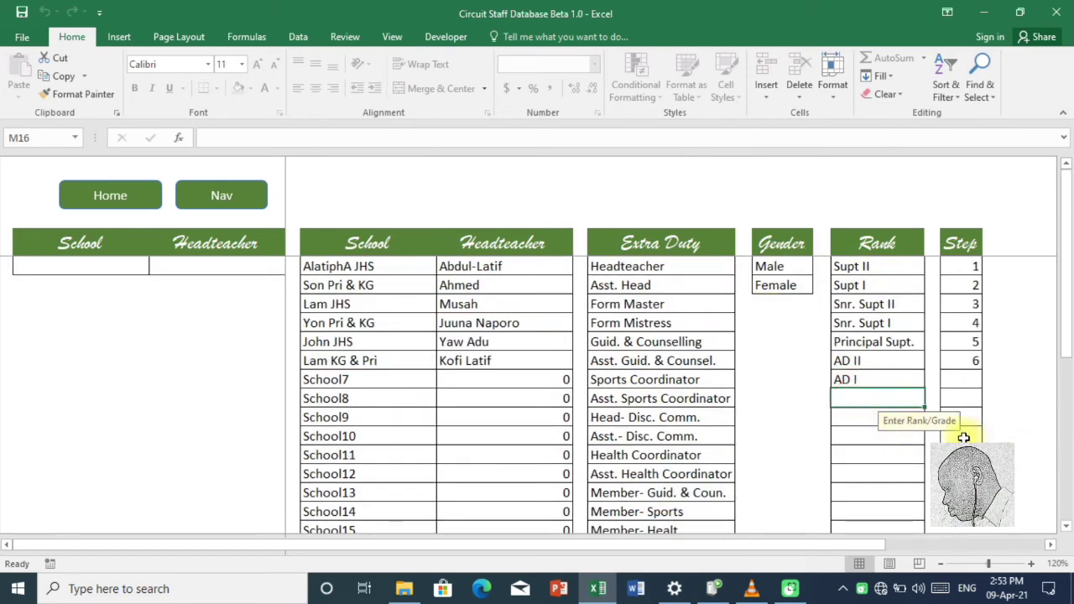
click(960, 379)
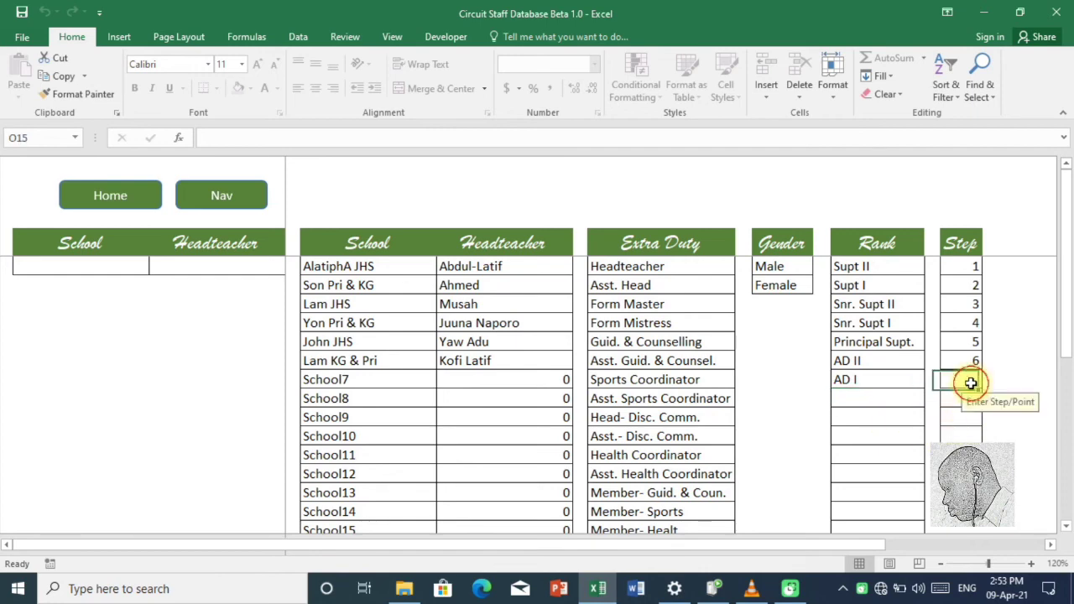
mouse_move(800, 391)
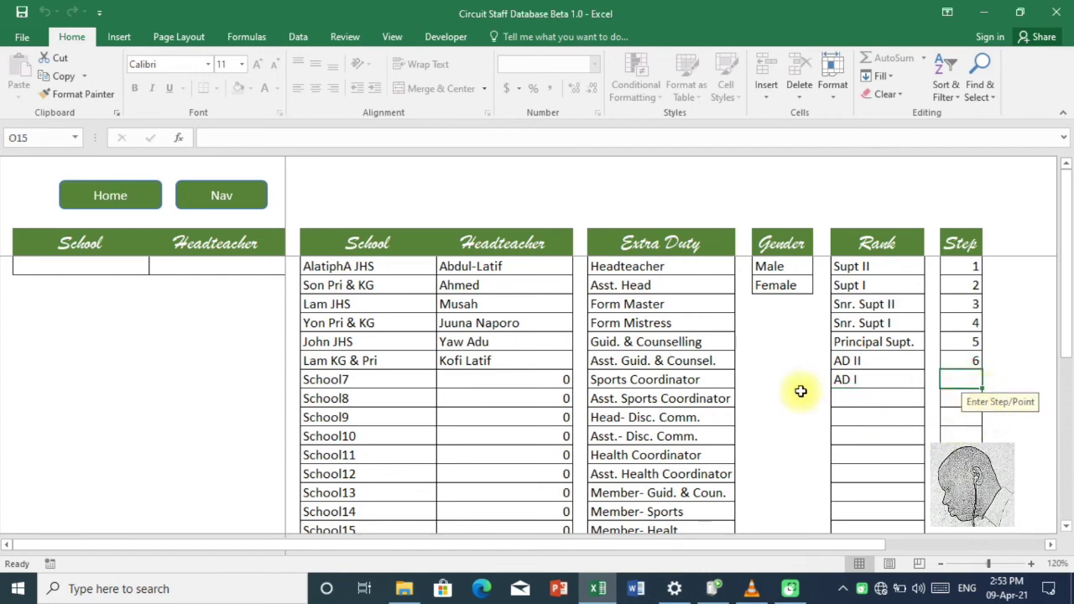
click(221, 195)
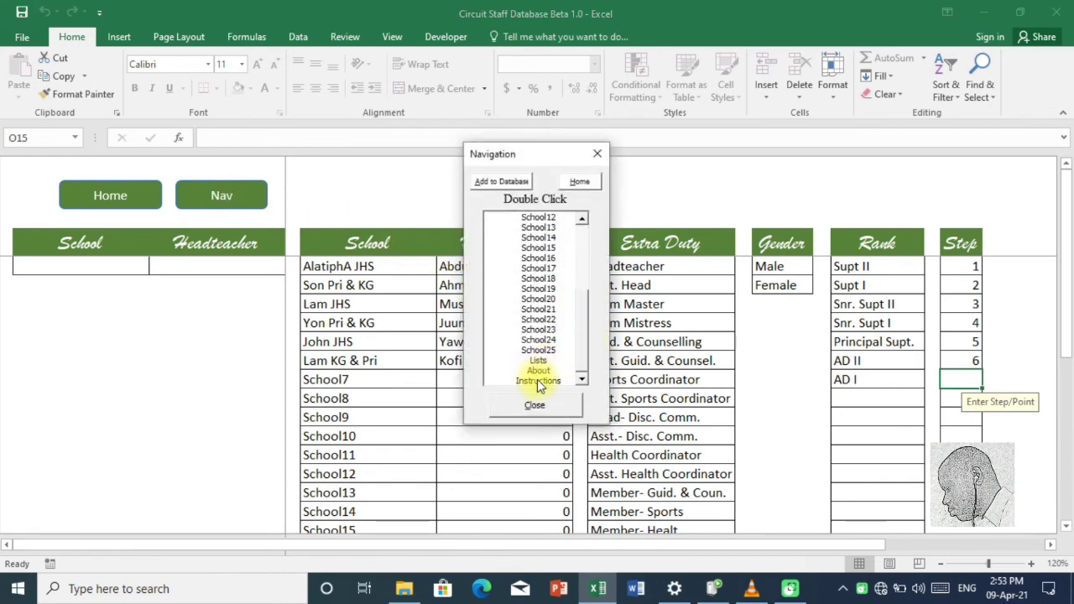
Go to the Instructions sheet and read through its steps and shortcuts.
double_click(537, 380)
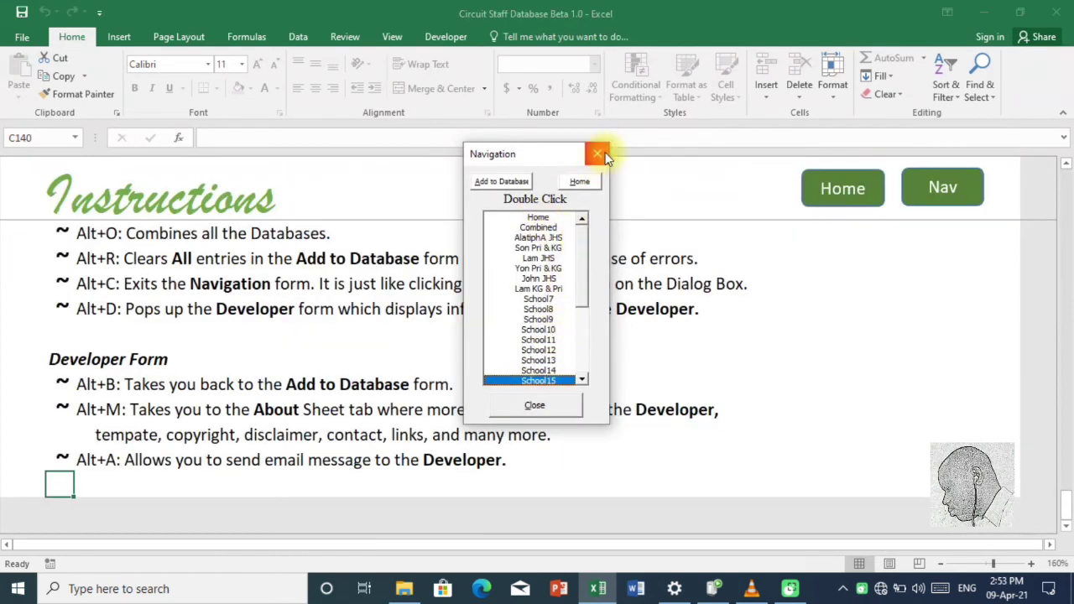
click(598, 154)
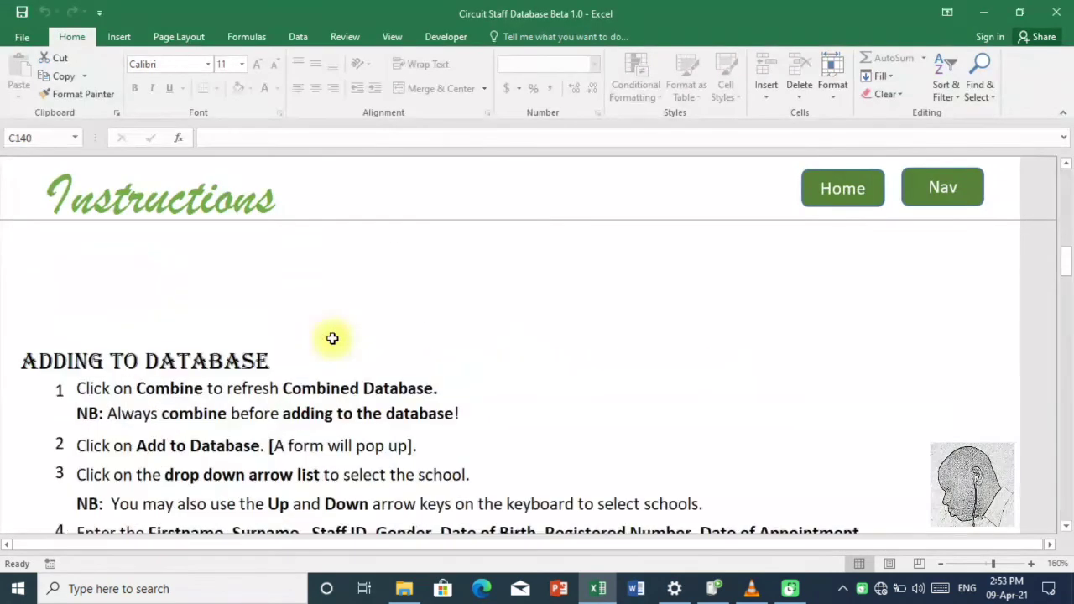
scroll(up, 3)
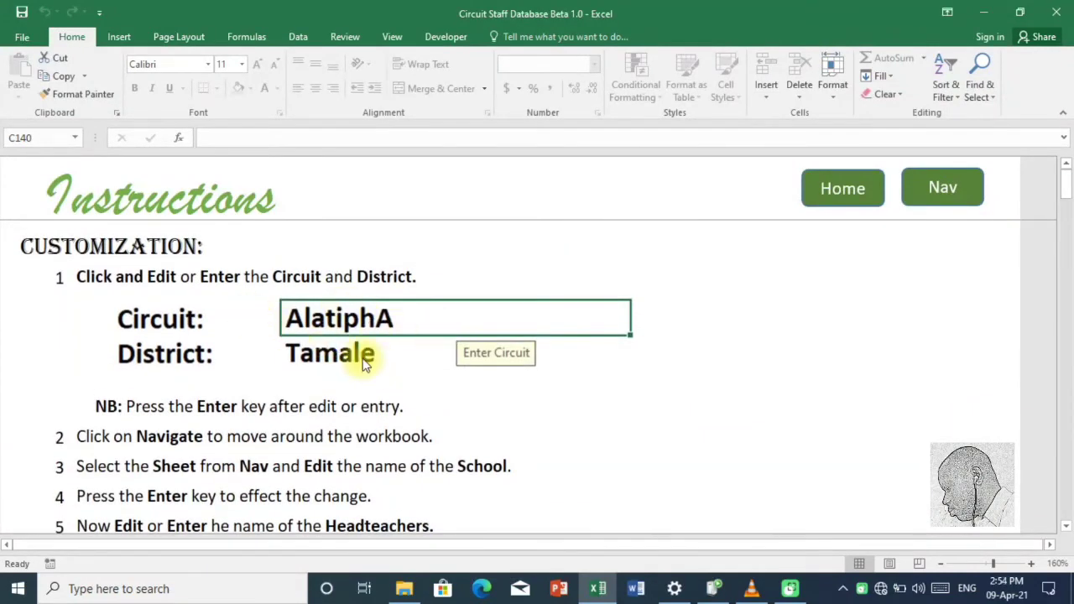
scroll(down, 3)
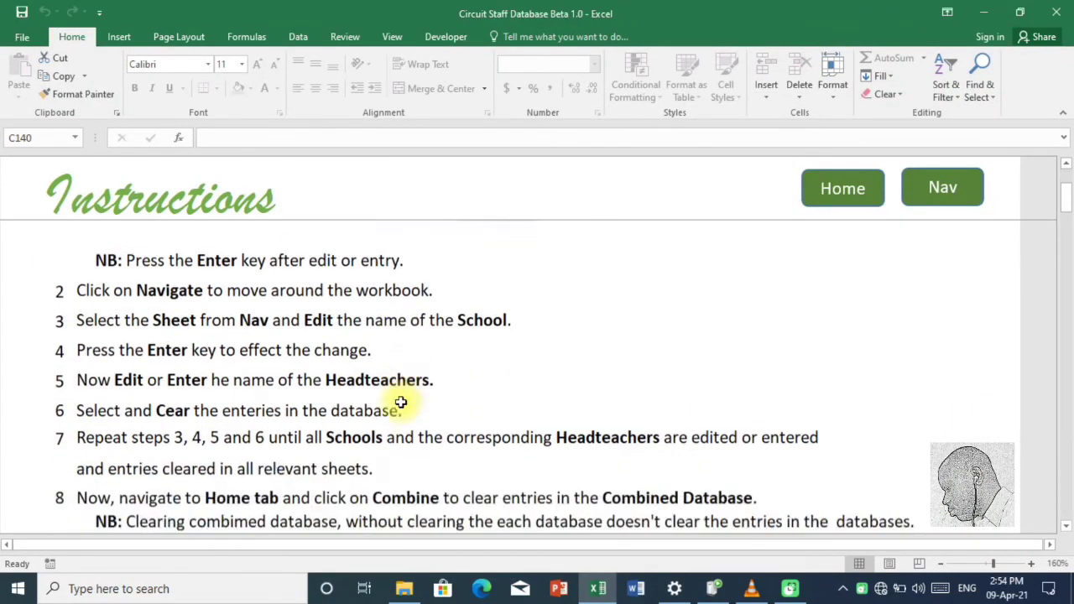
scroll(down, 3)
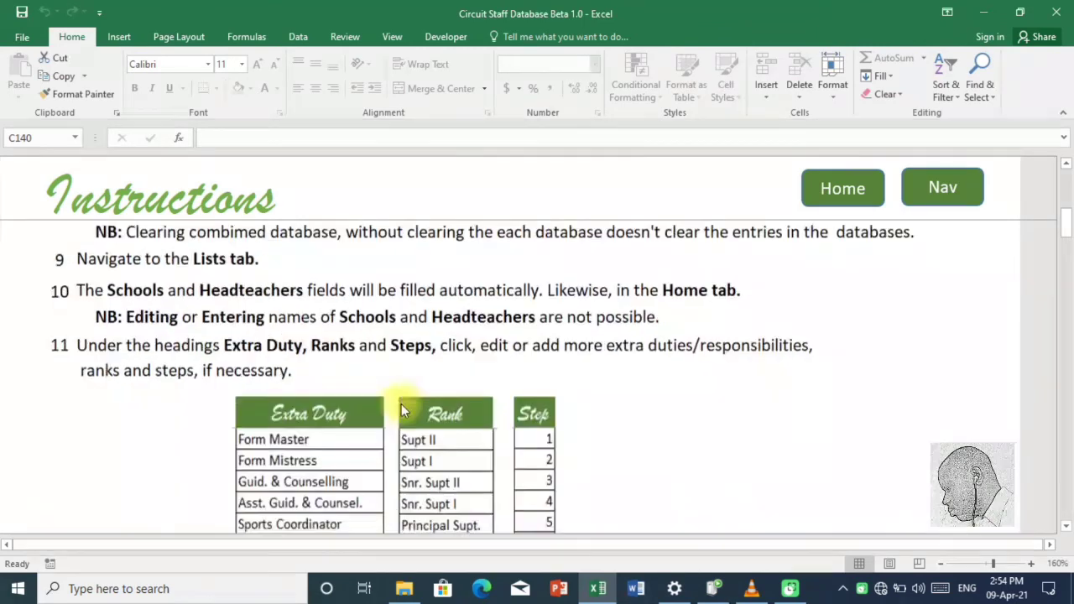
scroll(down, 3)
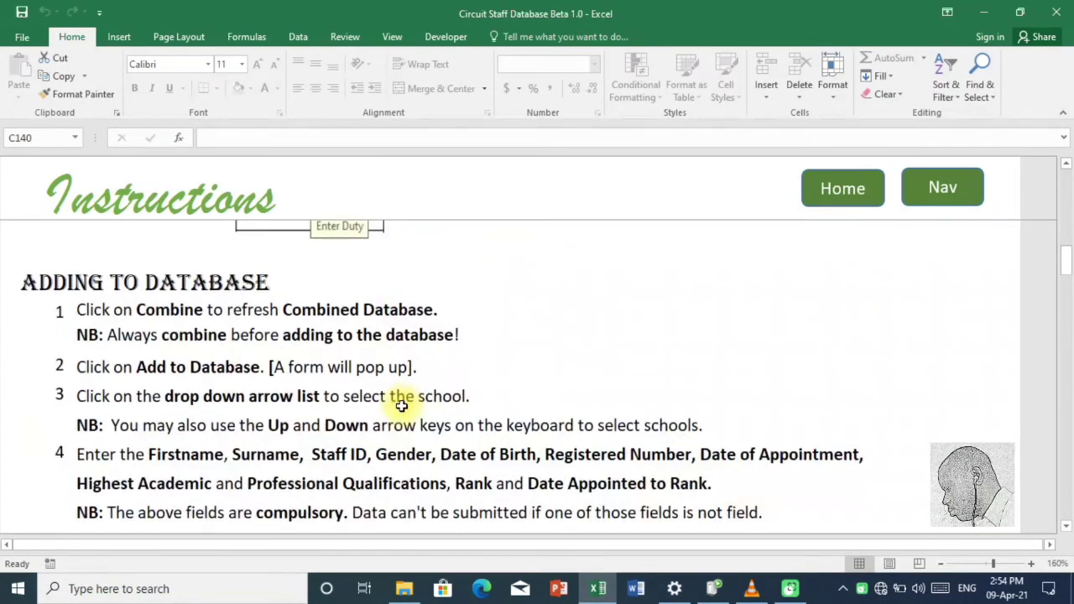
scroll(down, 3)
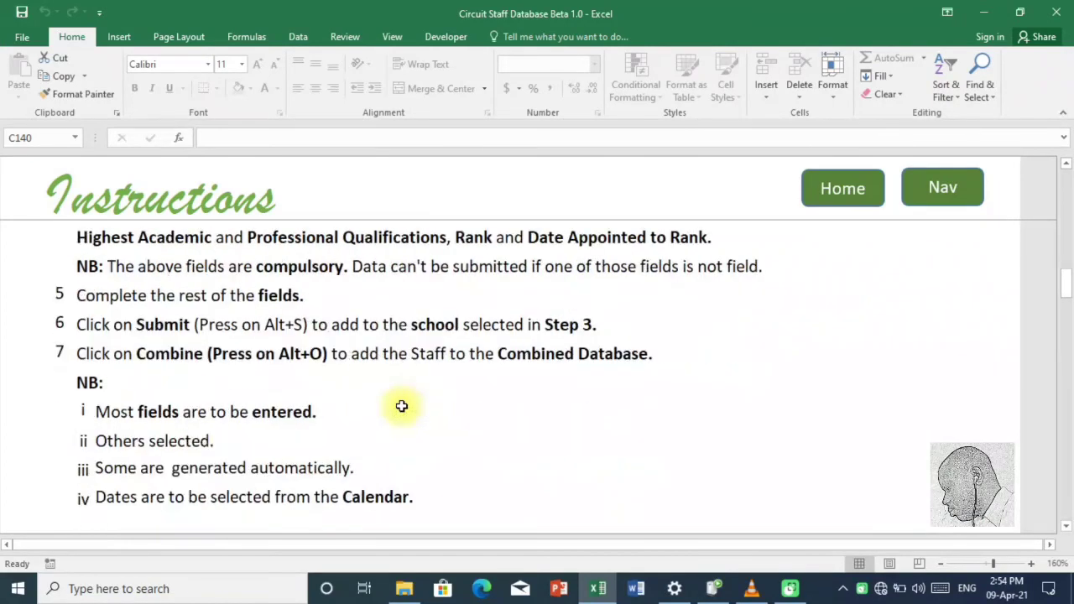
scroll(down, 3)
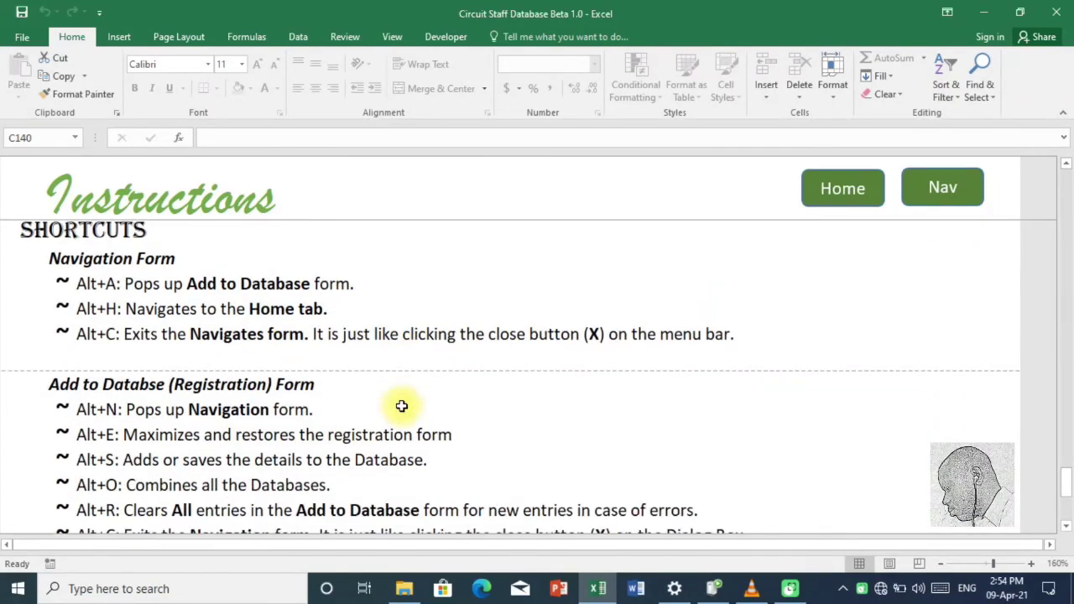
scroll(down, 3)
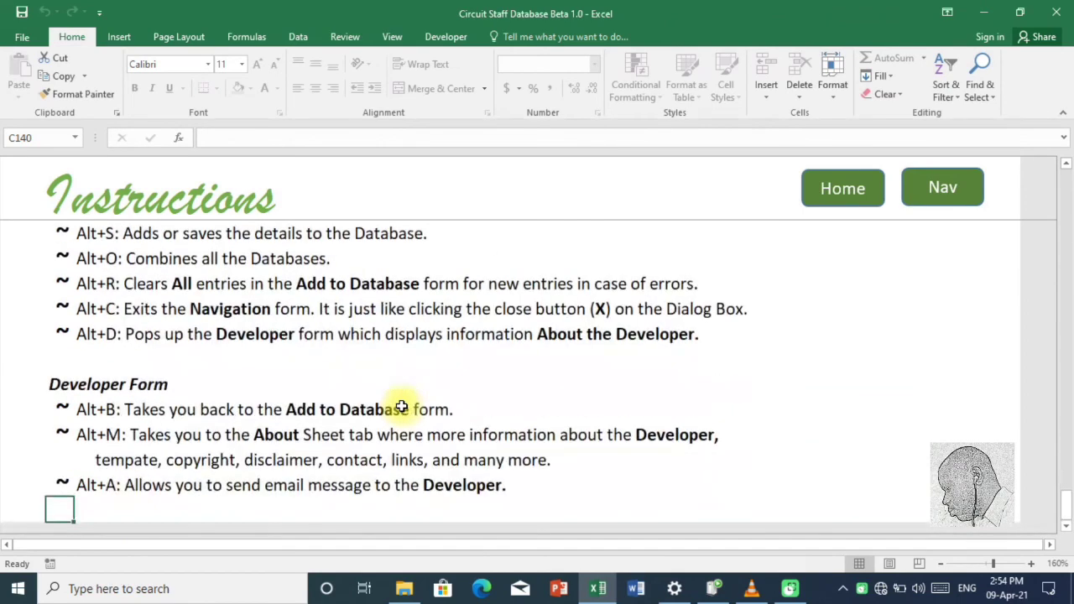
scroll(up, 3)
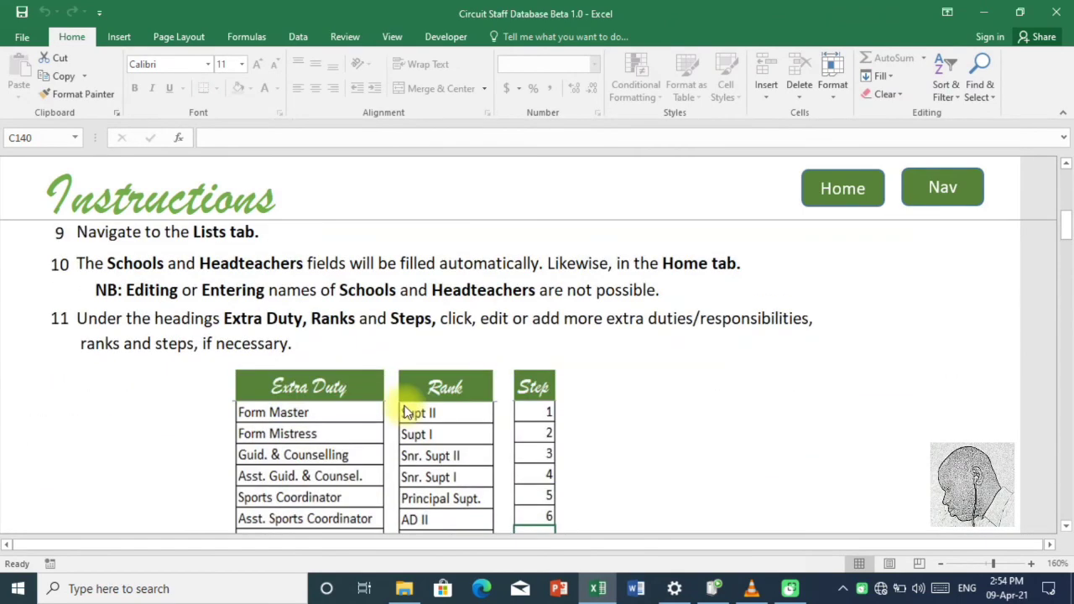
Open the Circuit Staffs Database form and go to the Developer information.
click(942, 187)
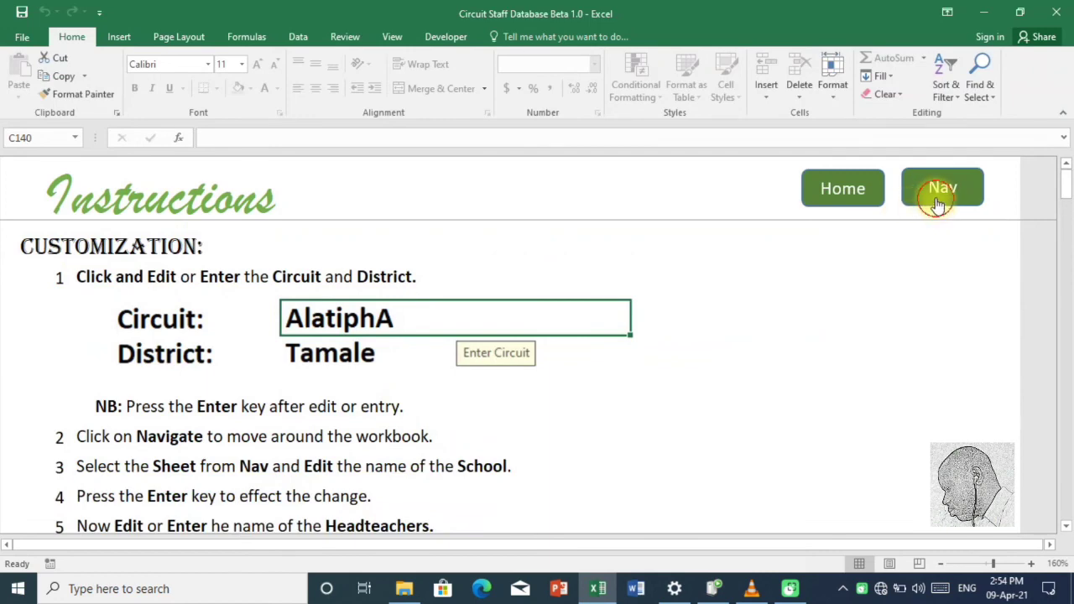
click(942, 187)
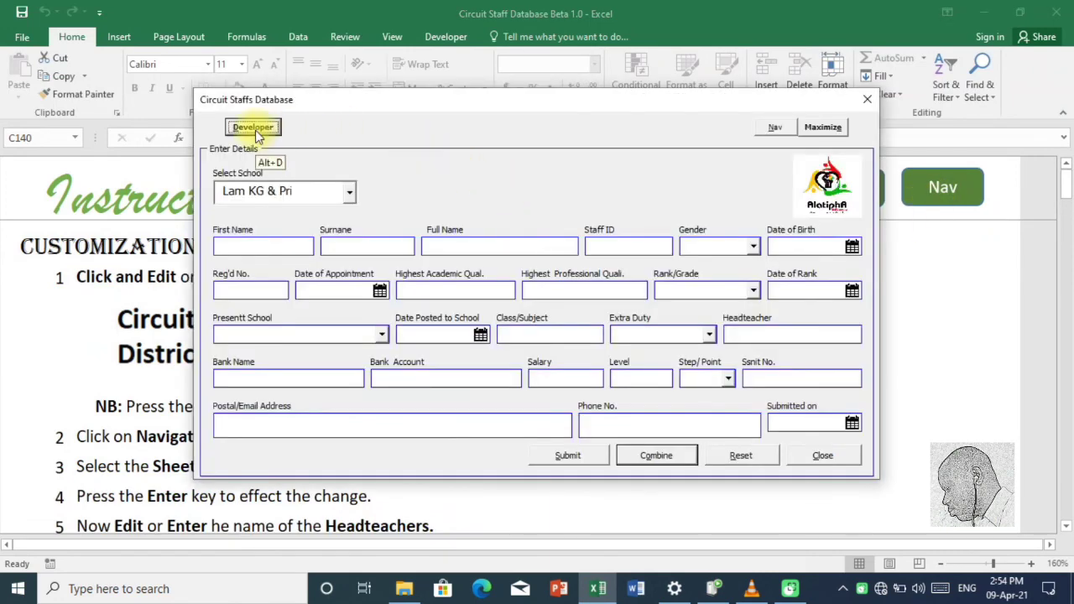
click(253, 126)
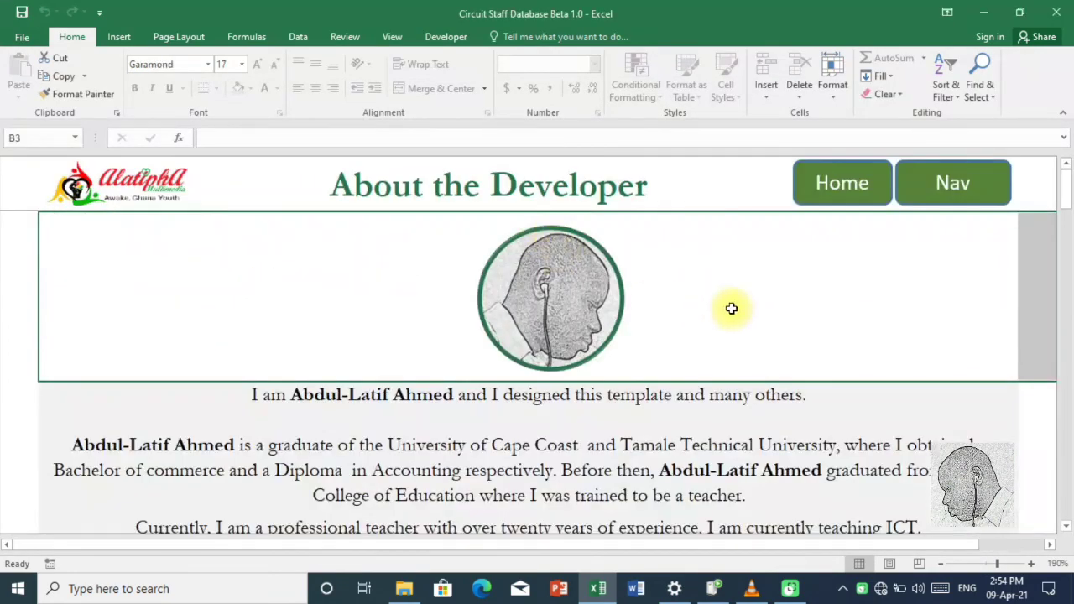
Scroll past the developer biography to the email contact and Follow/Subscribe icons.
scroll(down, 3)
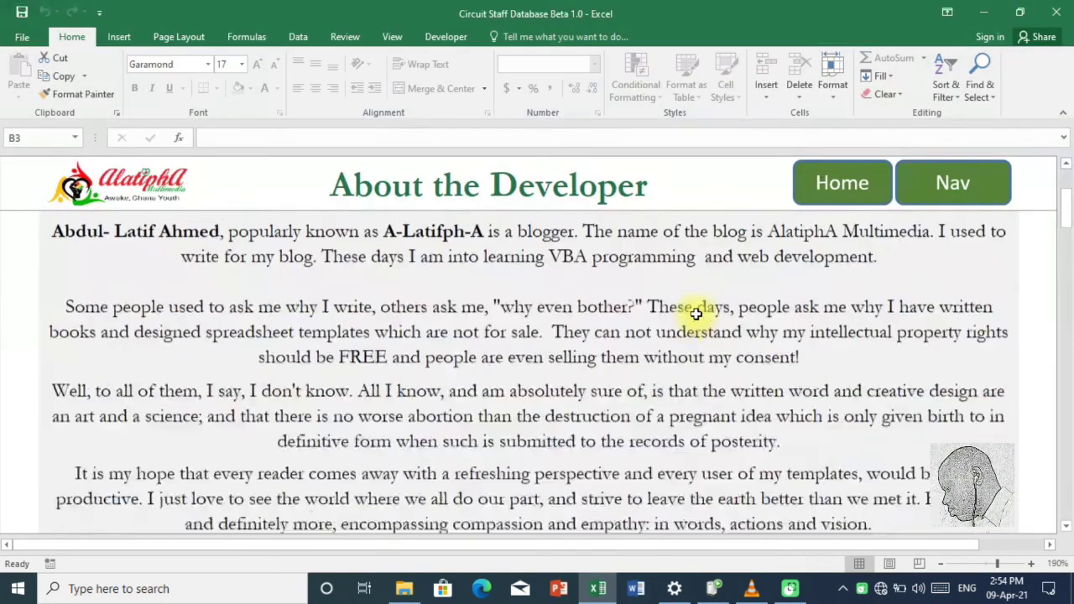
scroll(down, 3)
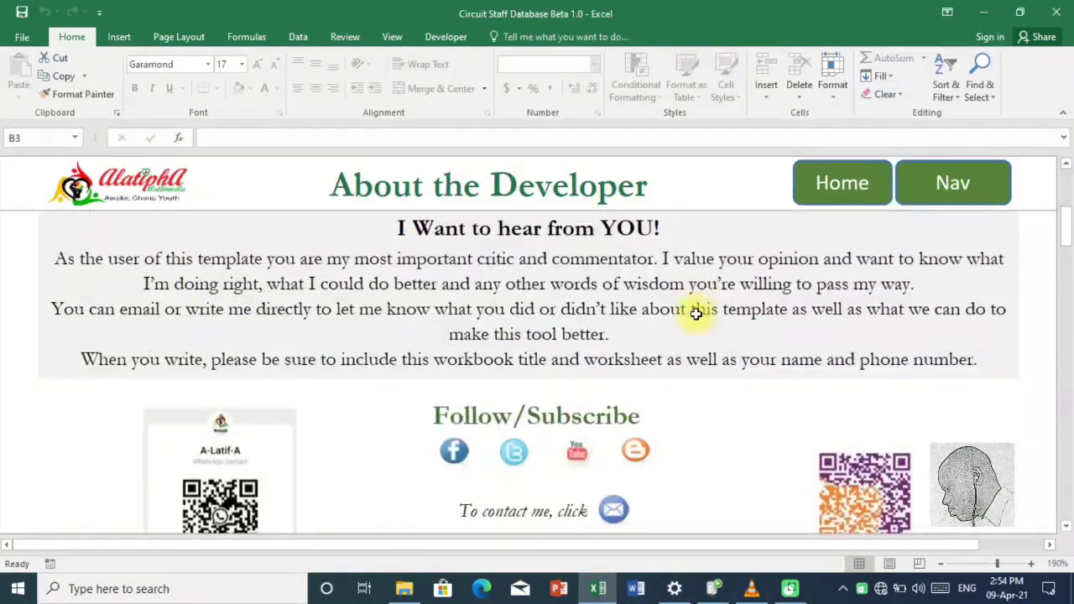
scroll(down, 3)
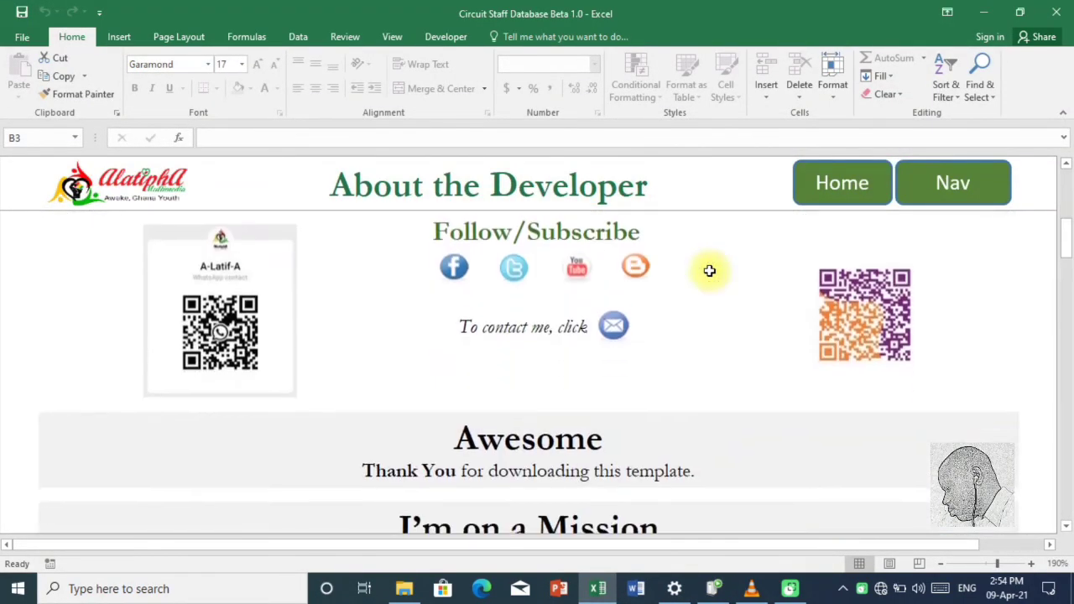
mouse_move(514, 286)
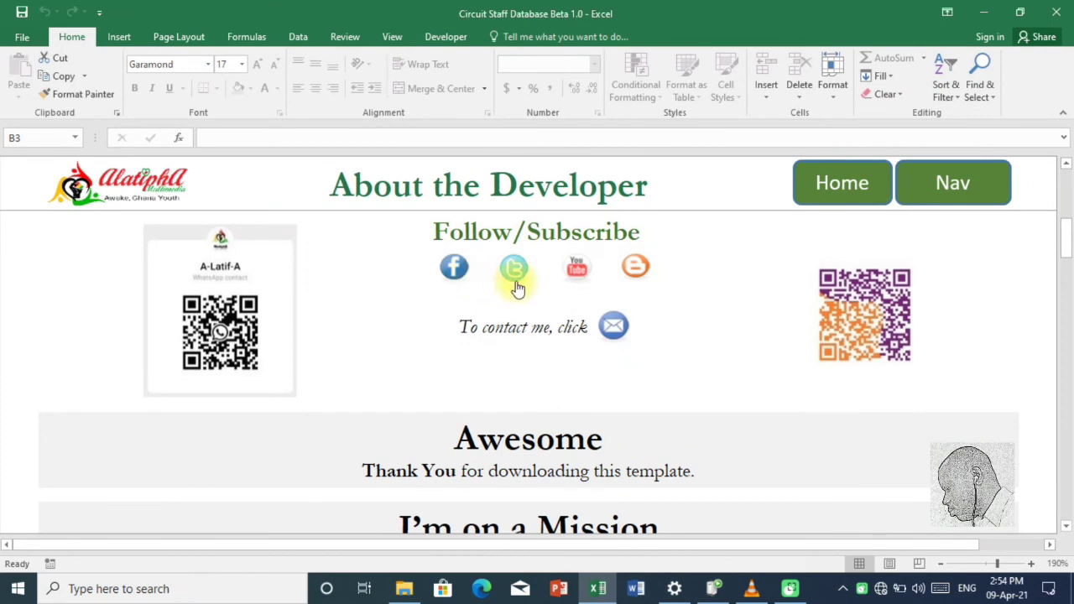
mouse_move(635, 269)
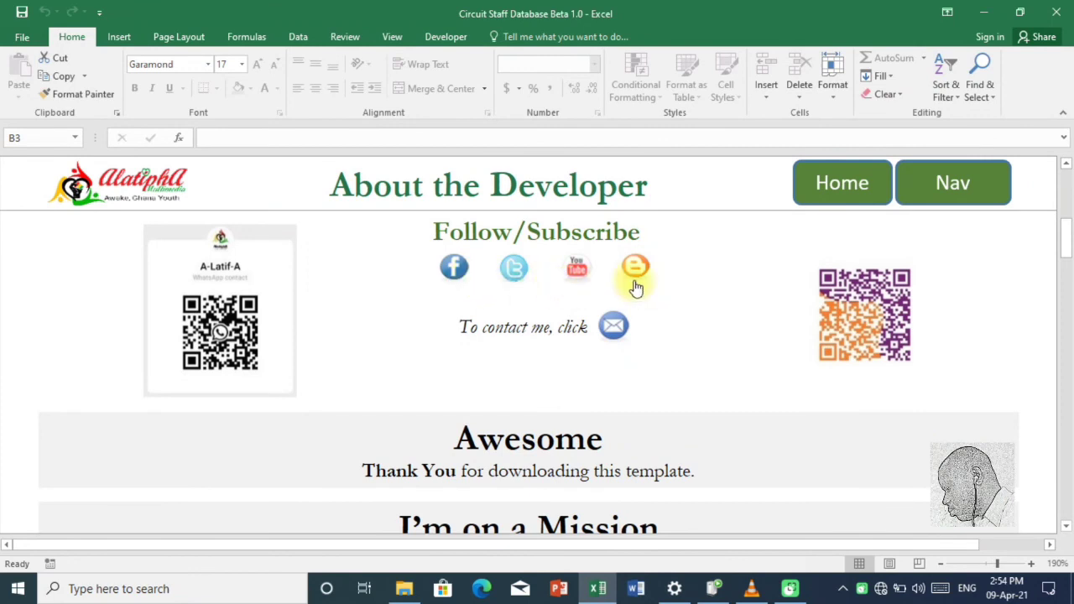
mouse_move(850, 369)
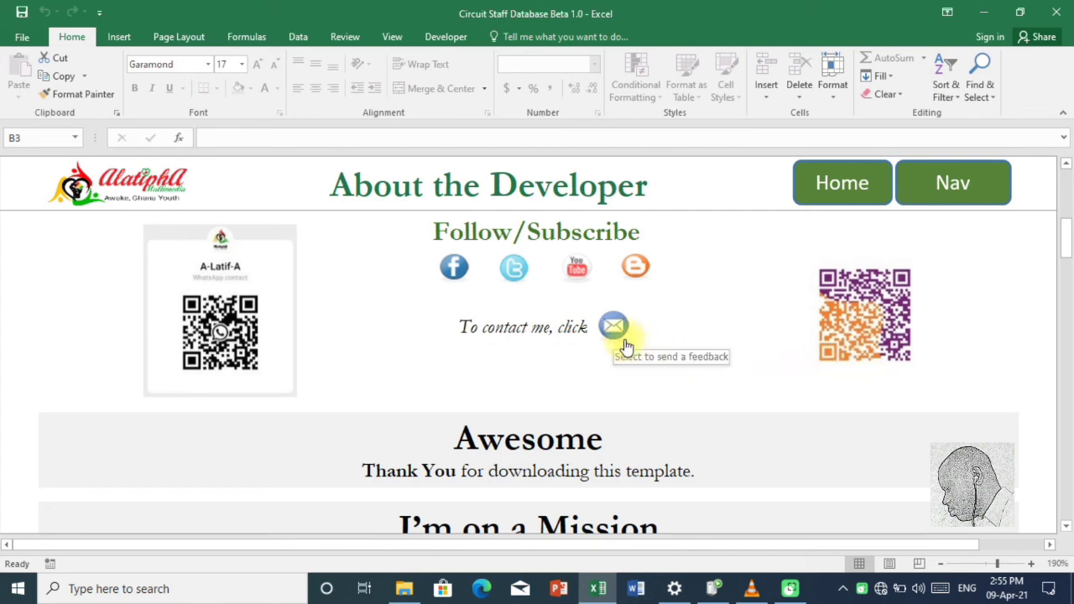
mouse_move(432, 412)
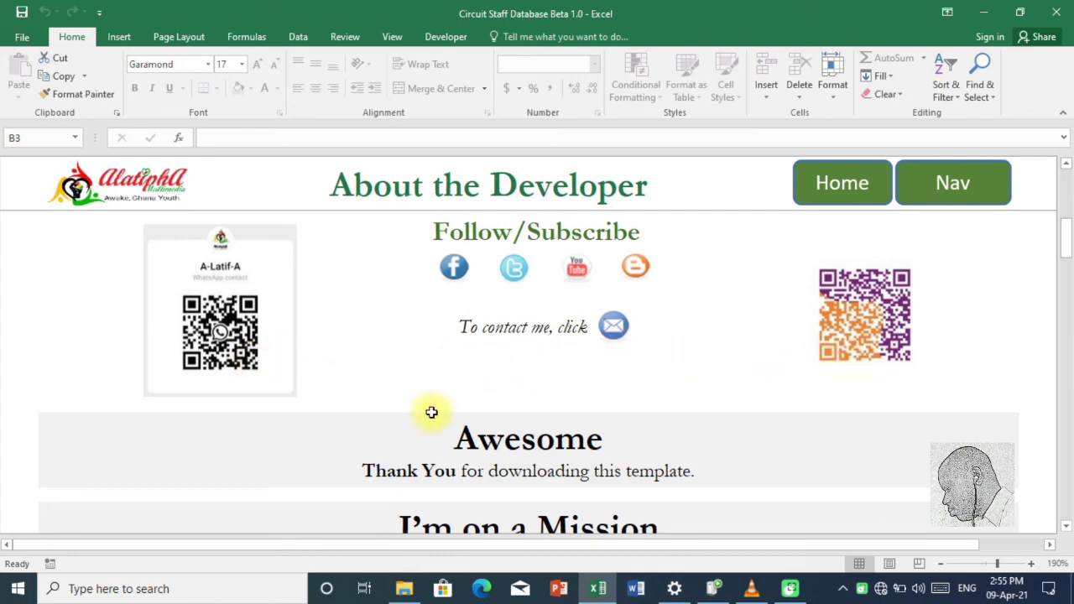
Scroll through the mission, copyright, warranty and Free Downloads sections, then jump back to the top.
scroll(down, 3)
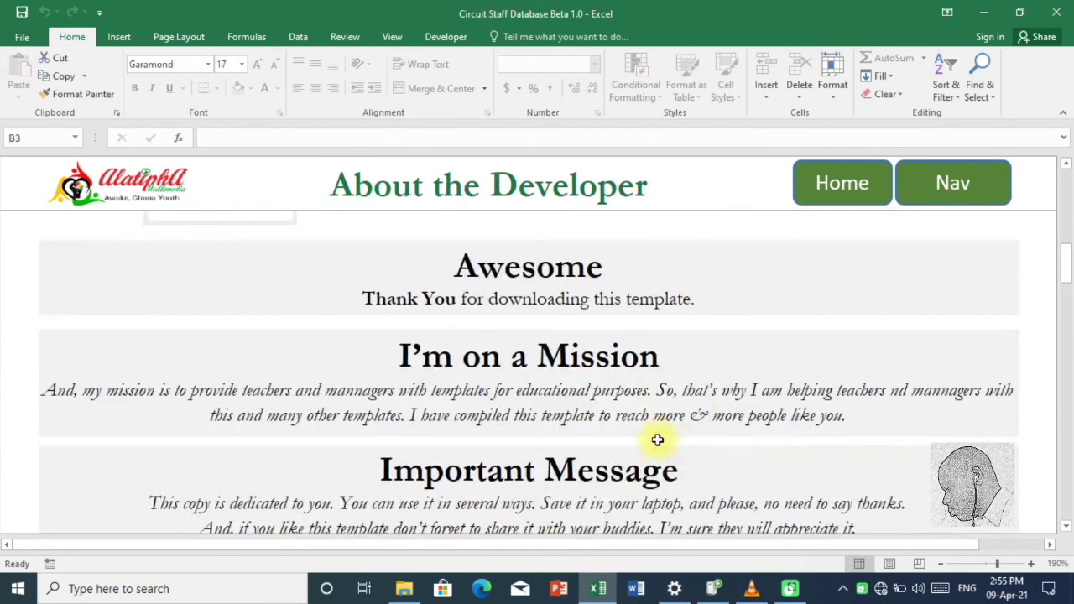
scroll(down, 3)
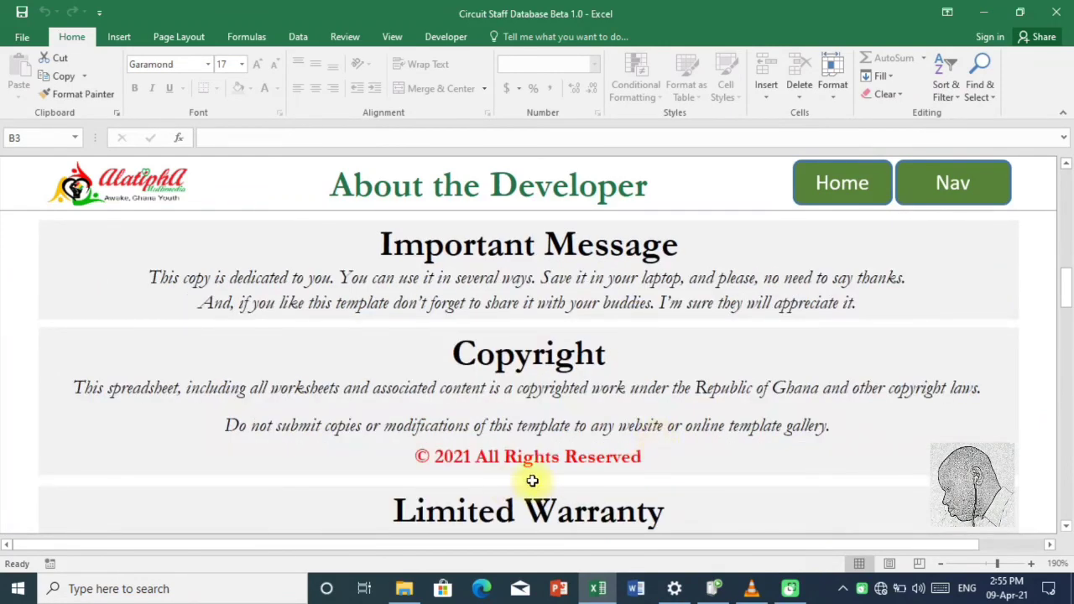
scroll(down, 3)
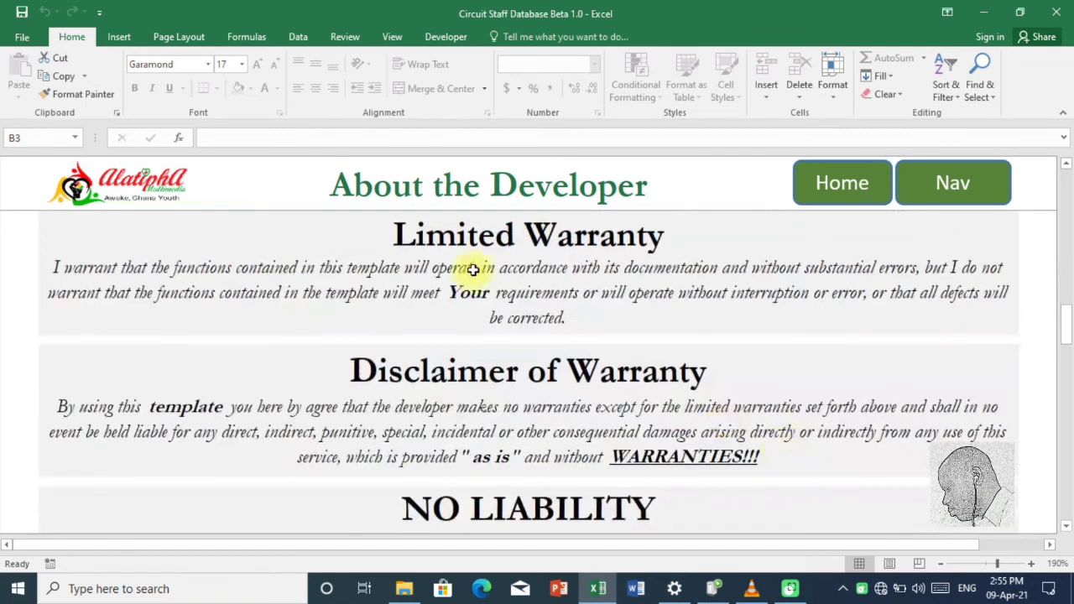
mouse_move(610, 394)
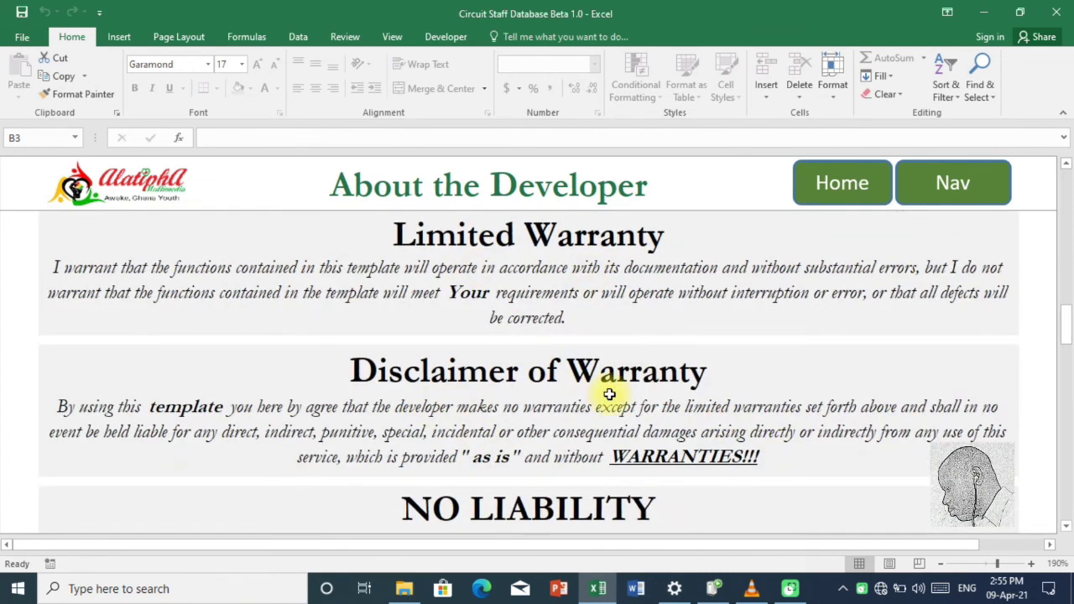
scroll(down, 3)
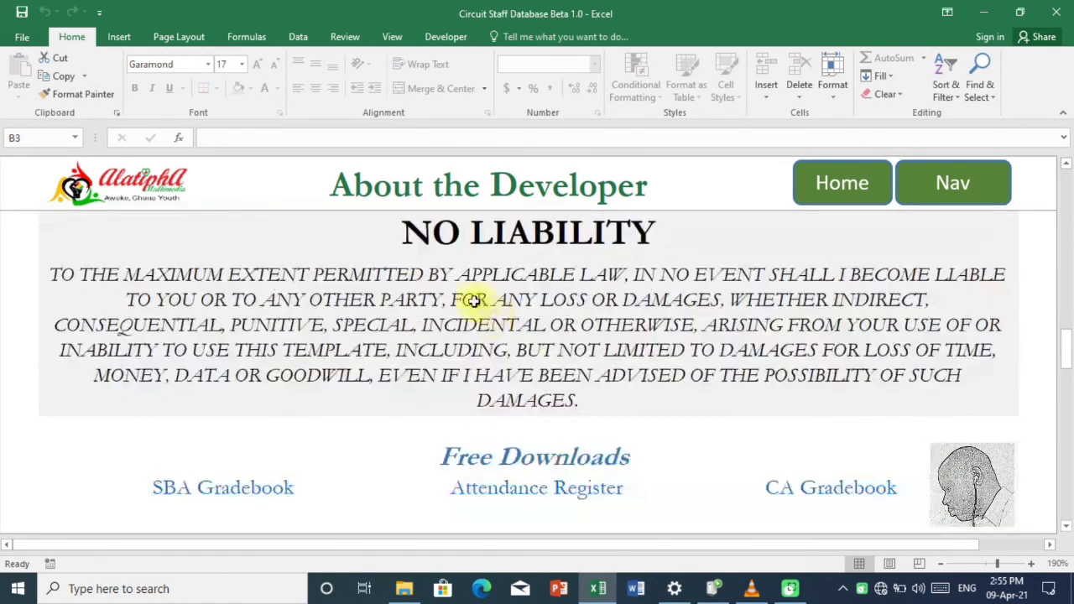
mouse_move(447, 481)
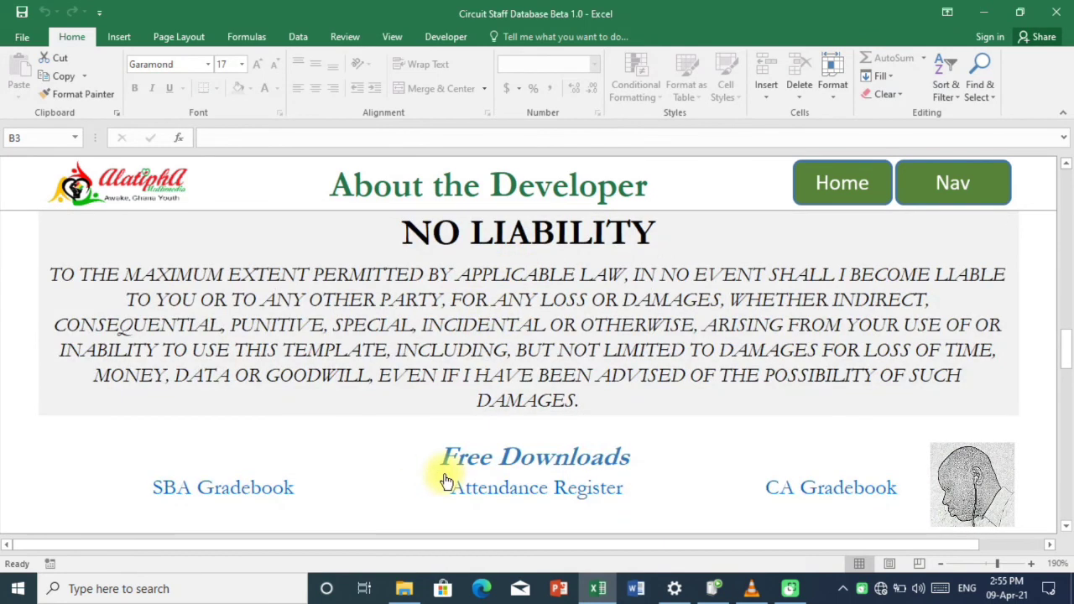
mouse_move(271, 499)
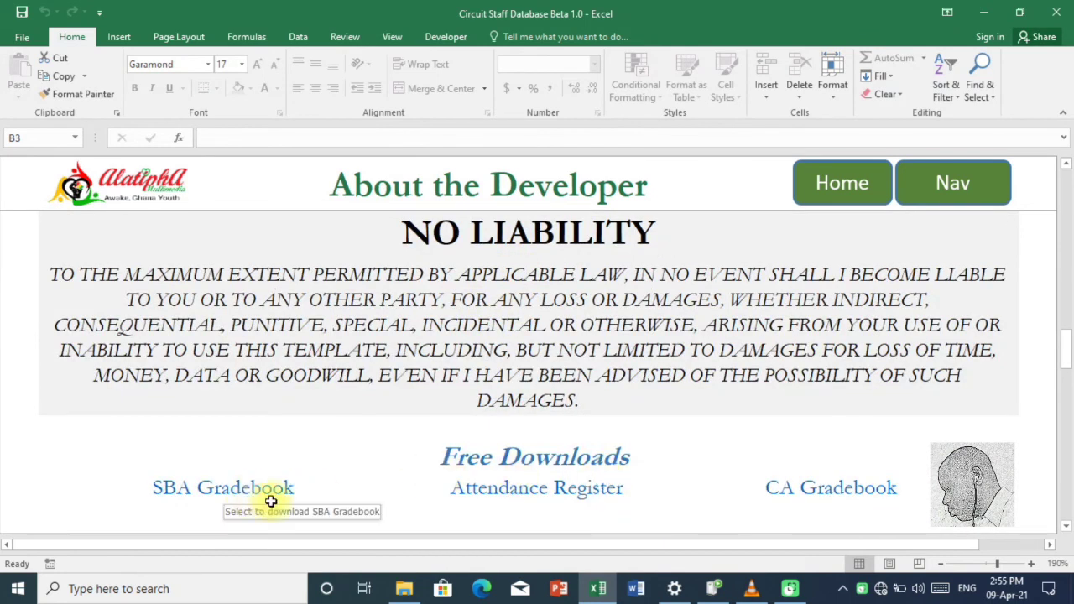
mouse_move(769, 514)
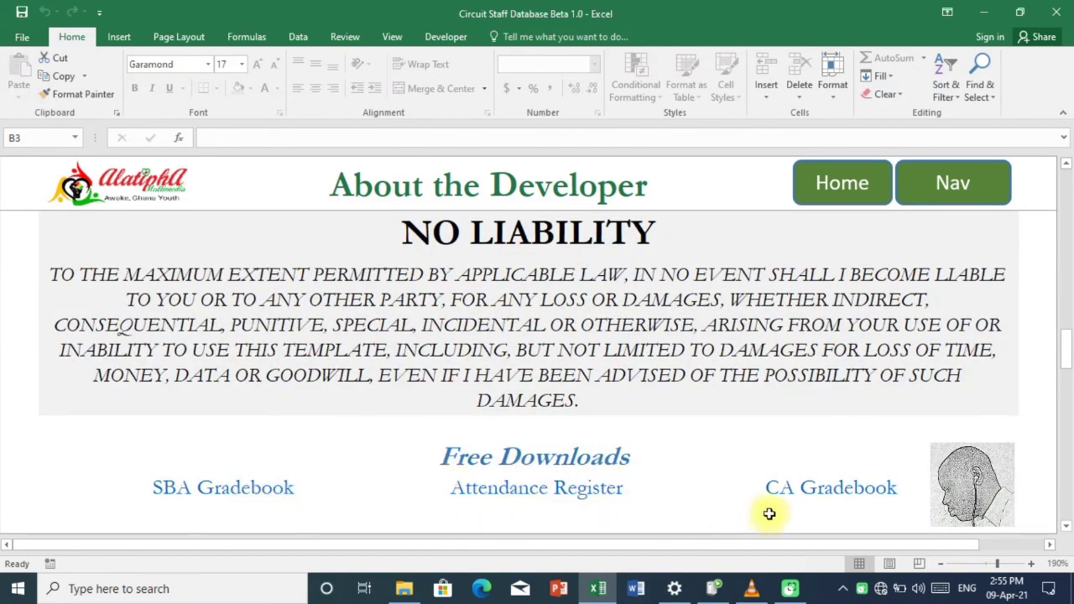
scroll(down, 3)
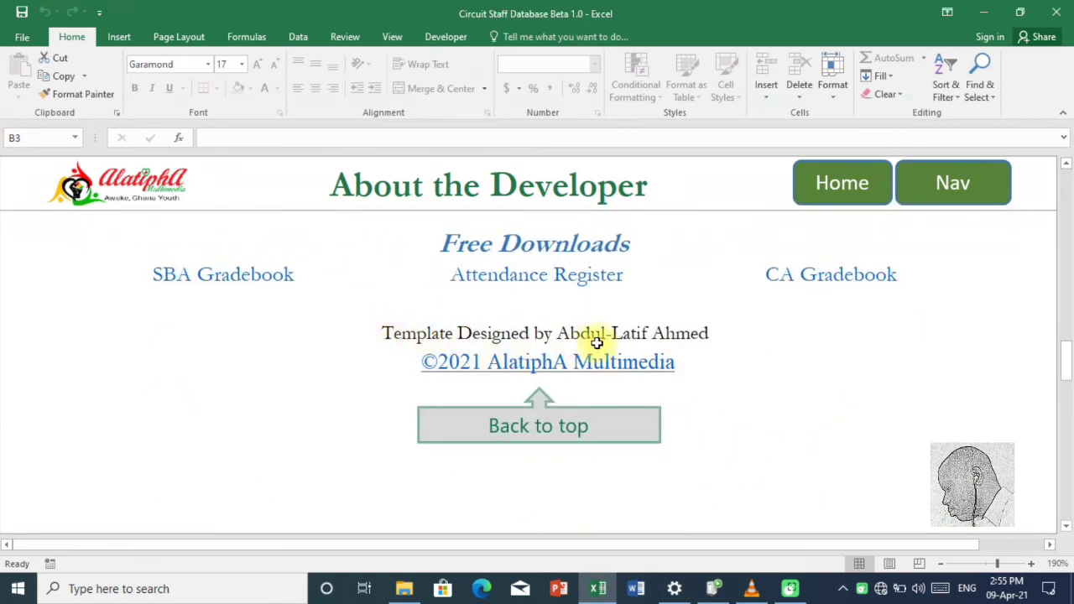
mouse_move(483, 377)
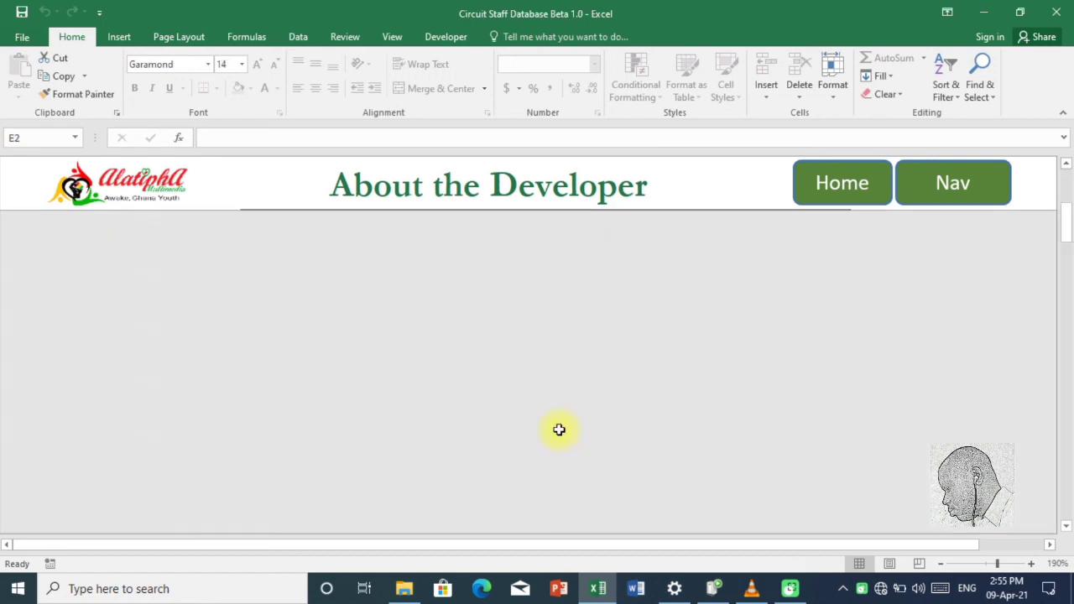
click(842, 183)
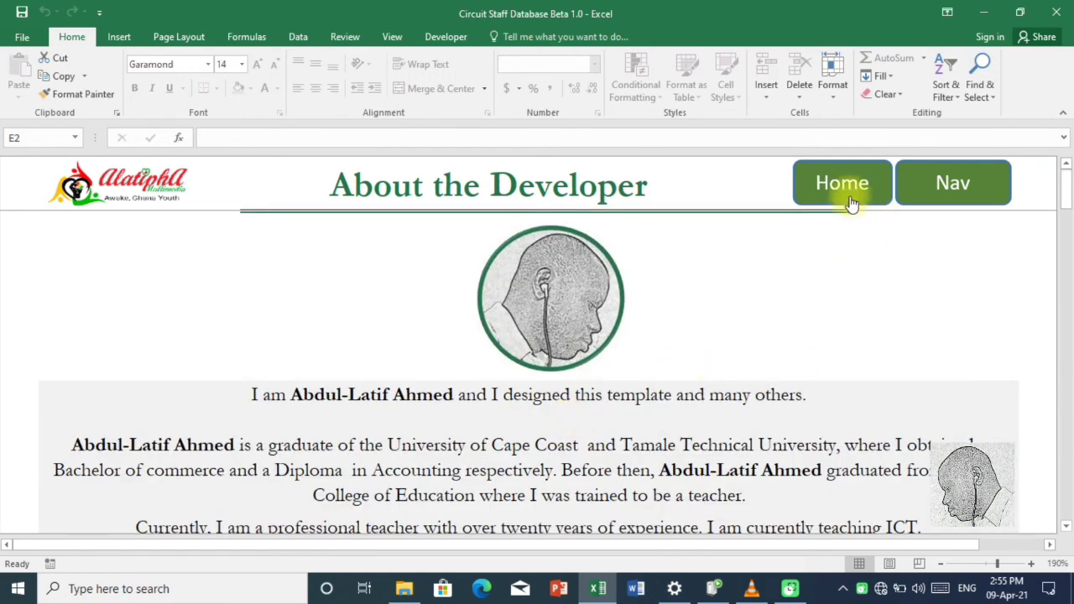